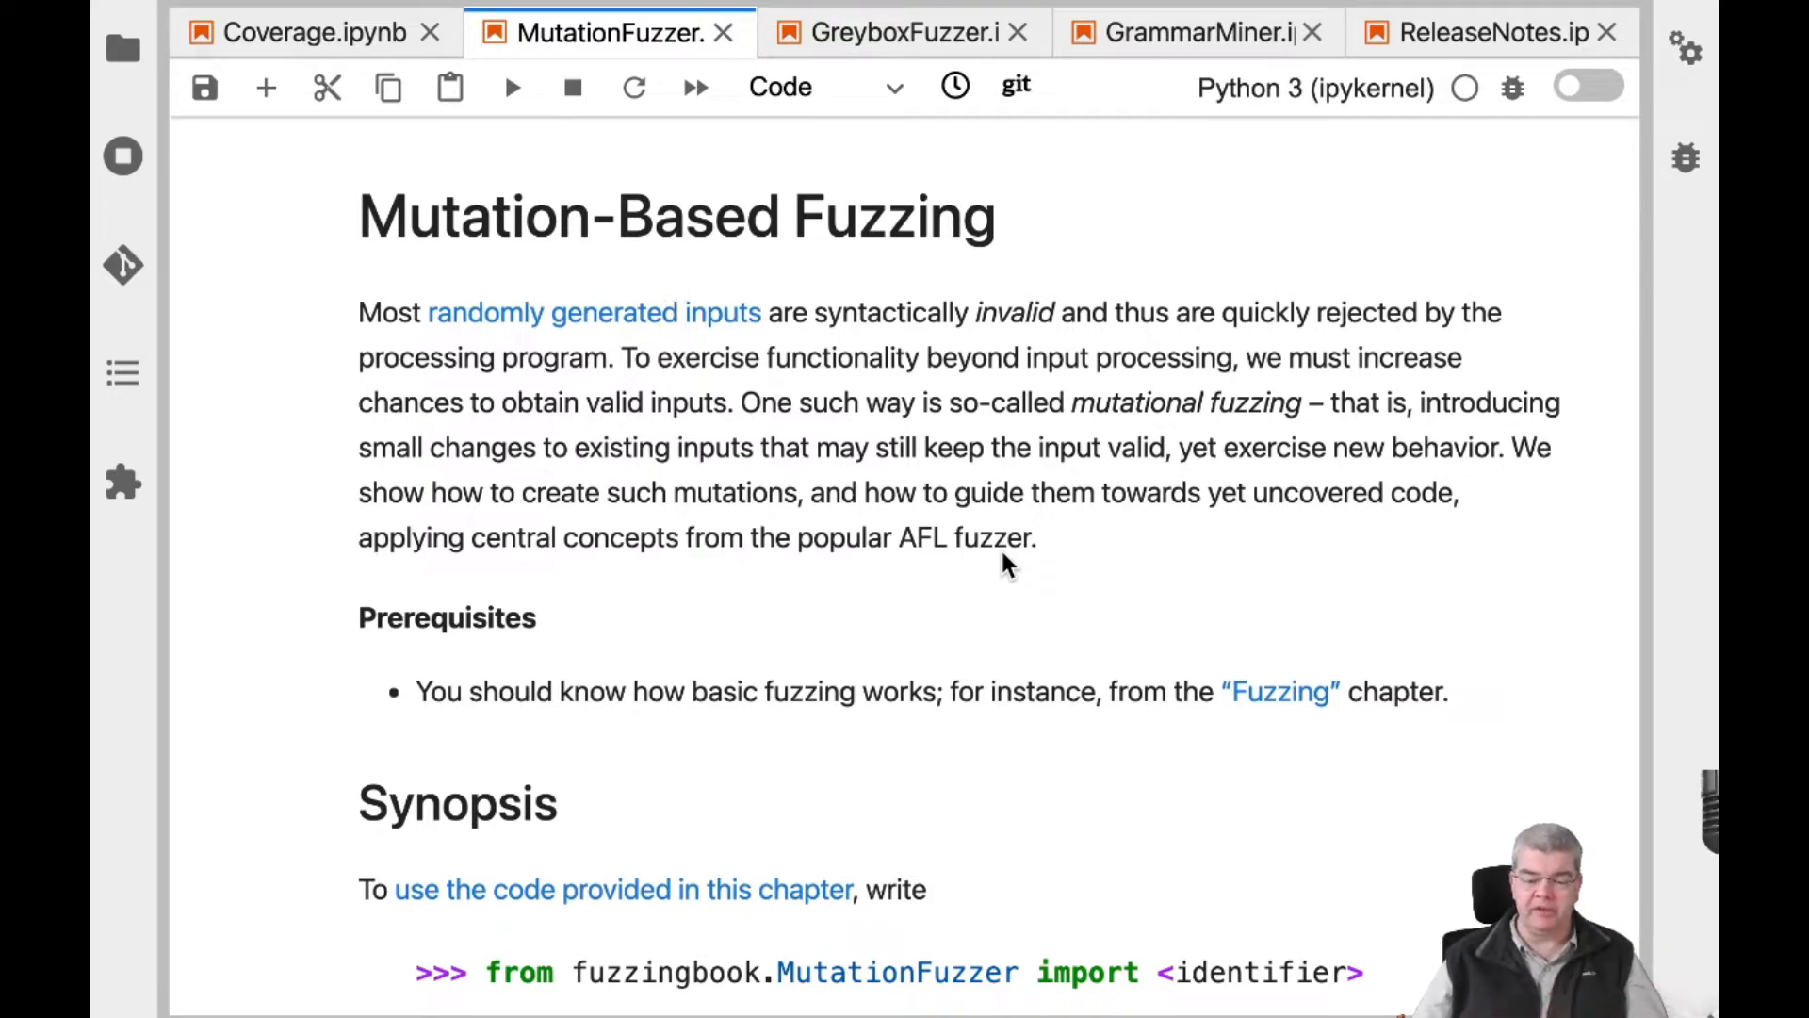
mouse_move(937, 119)
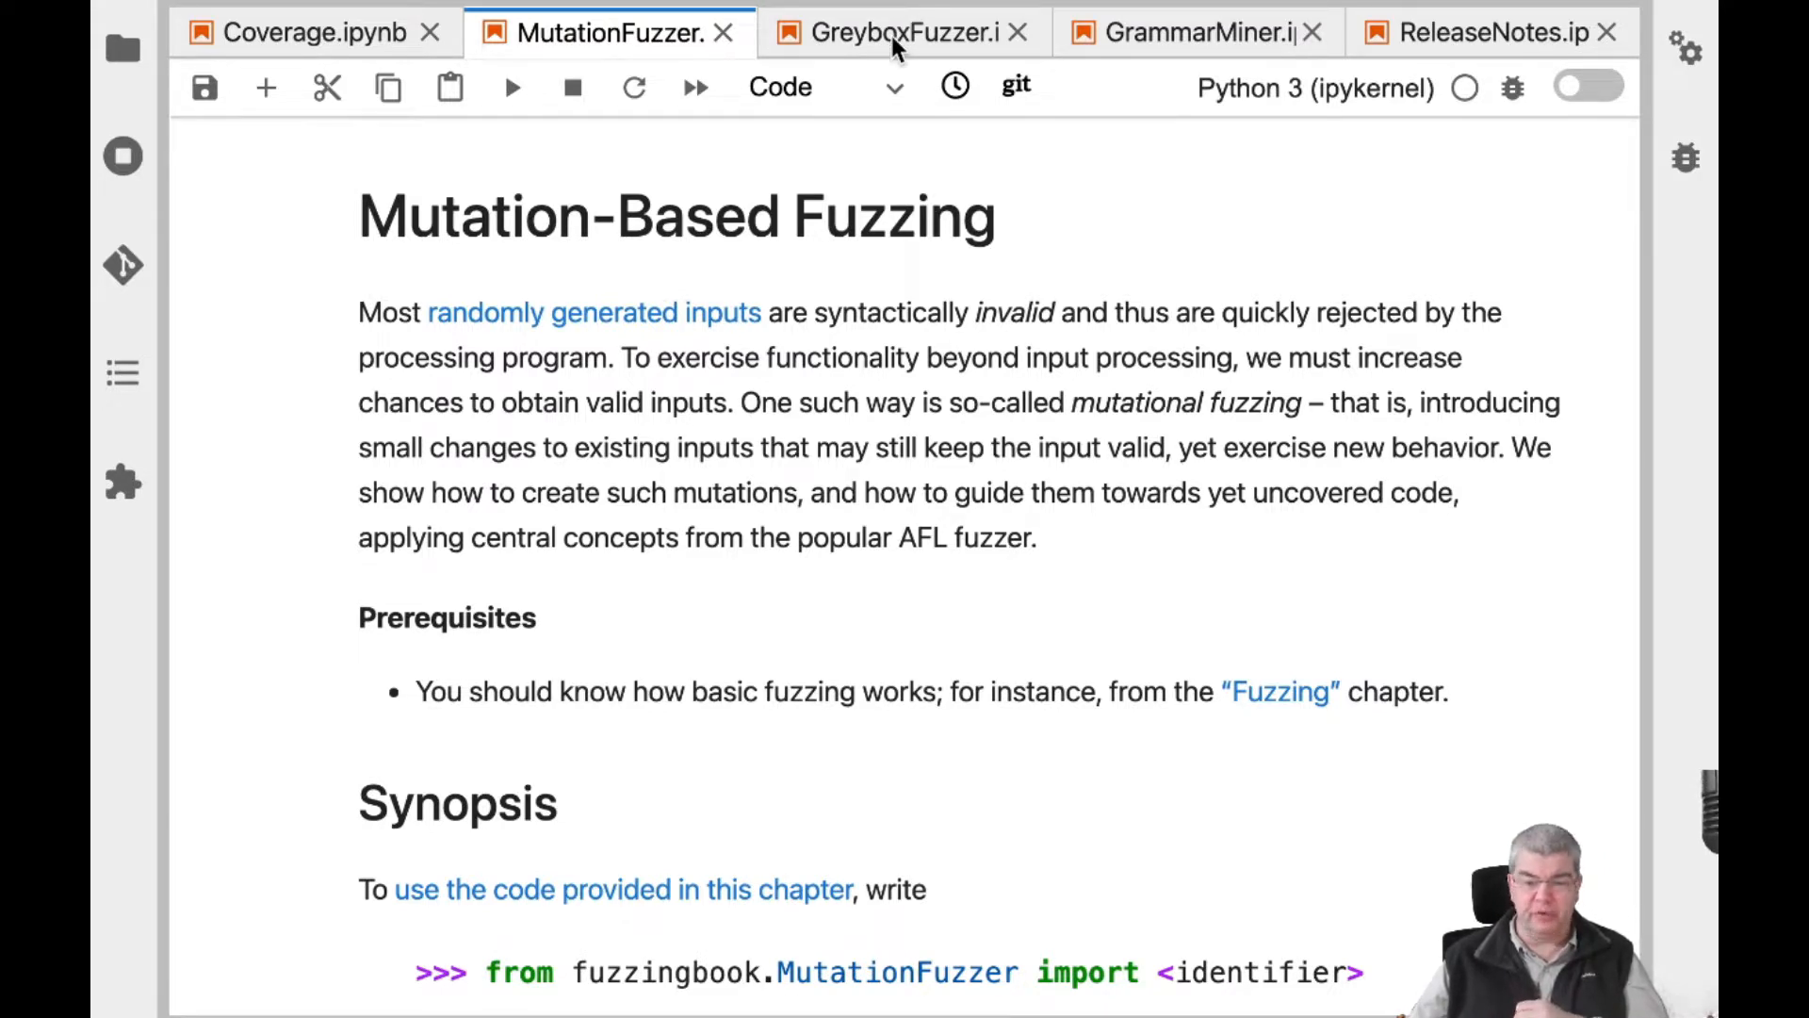
Switch to the GreyboxFuzzer.ipynb notebook showing the Greybox Fuzzing introduction
click(900, 32)
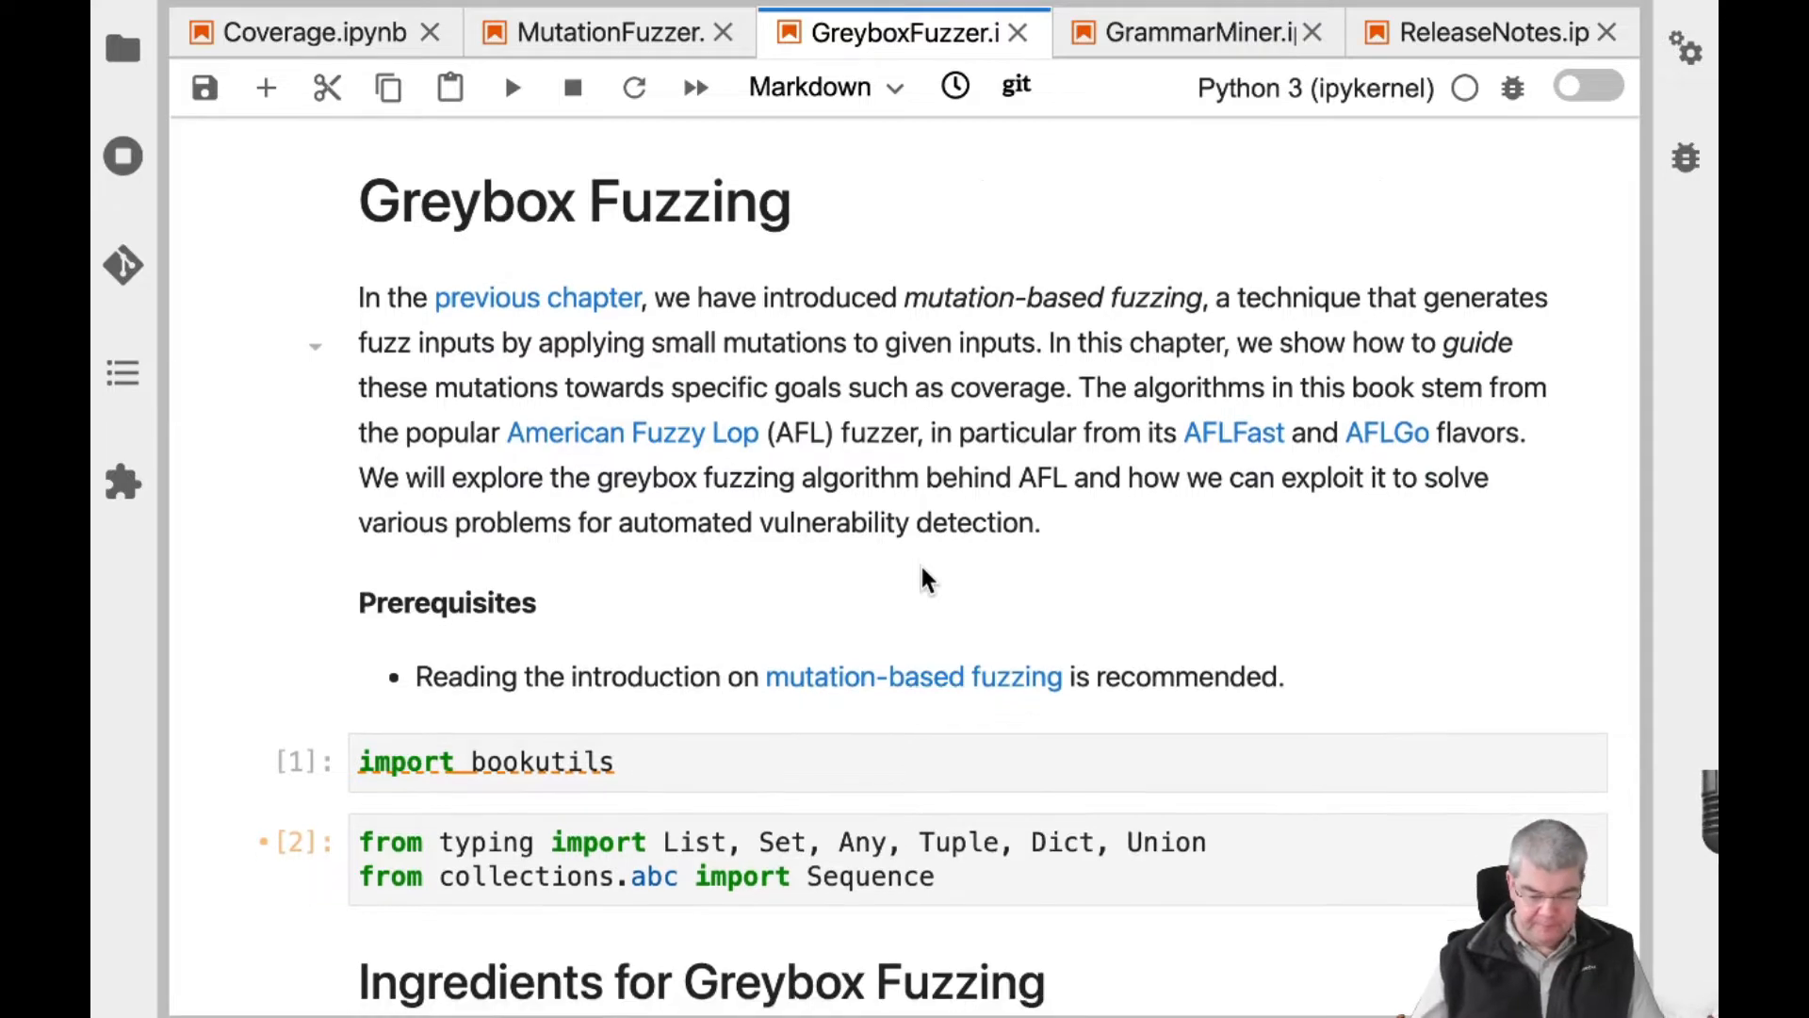
Scroll past the introduction to the Background section on how AFL works
scroll(down, 3)
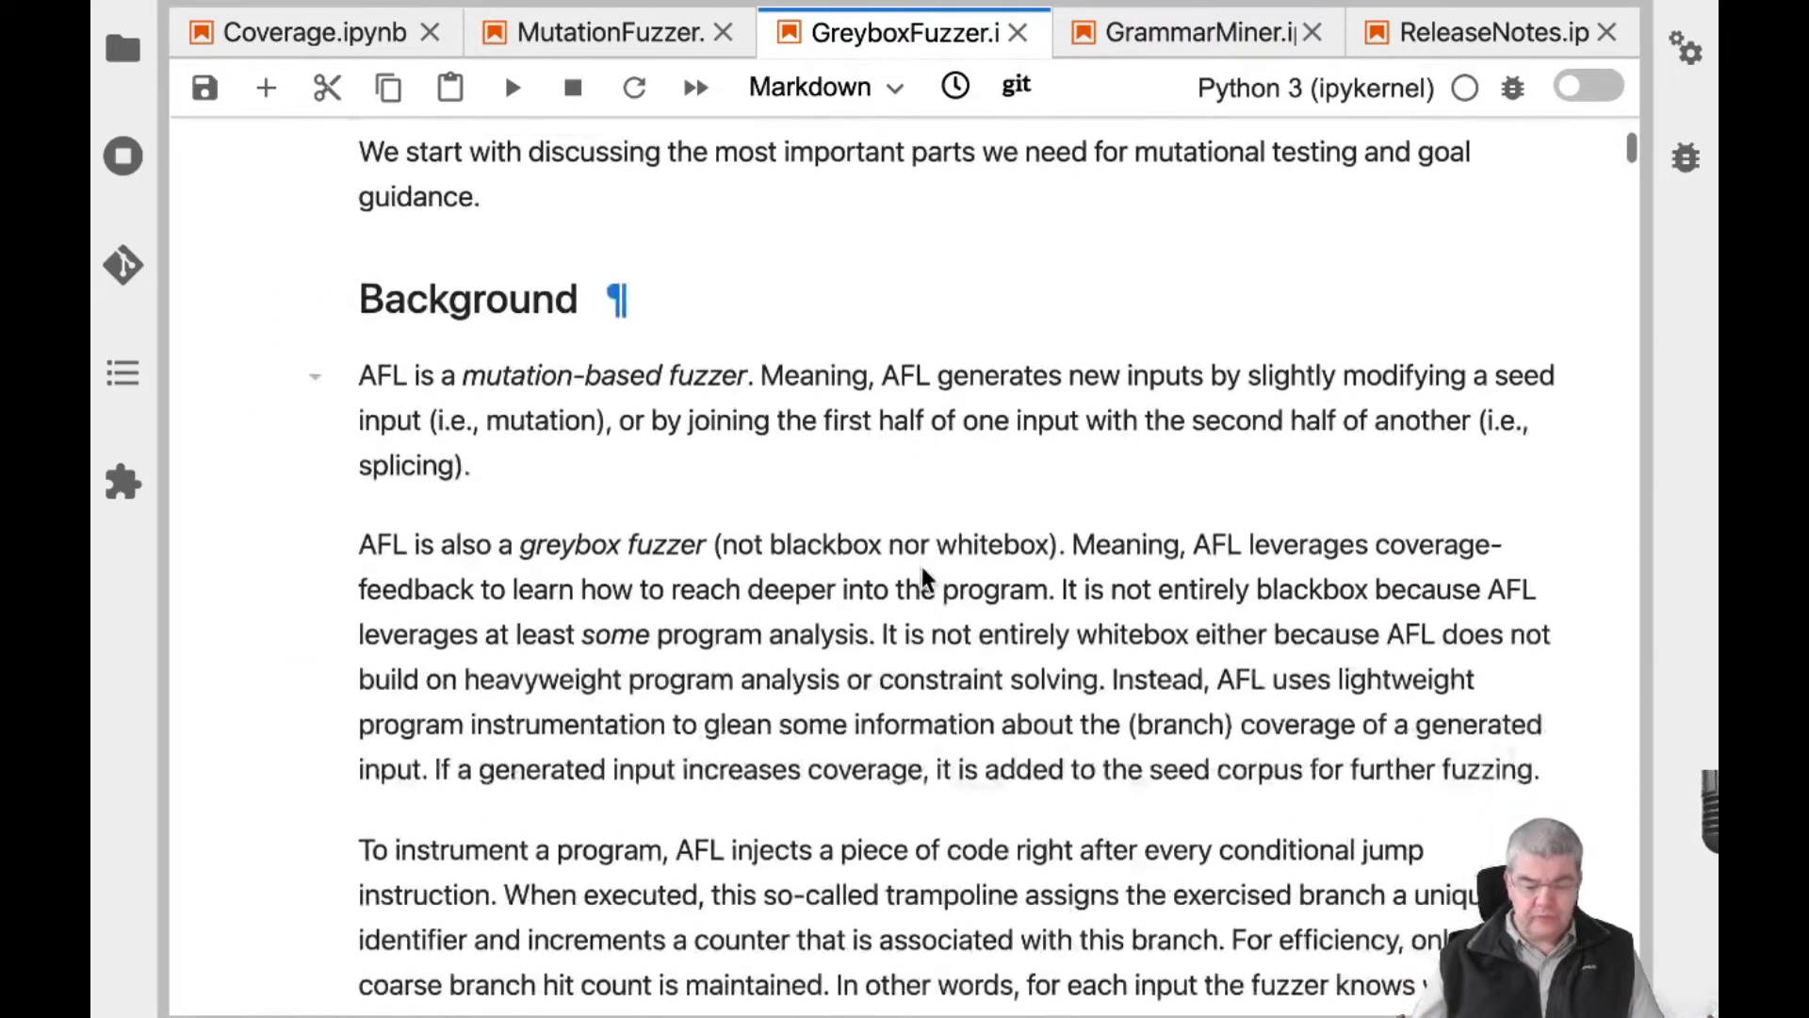
scroll(down, 3)
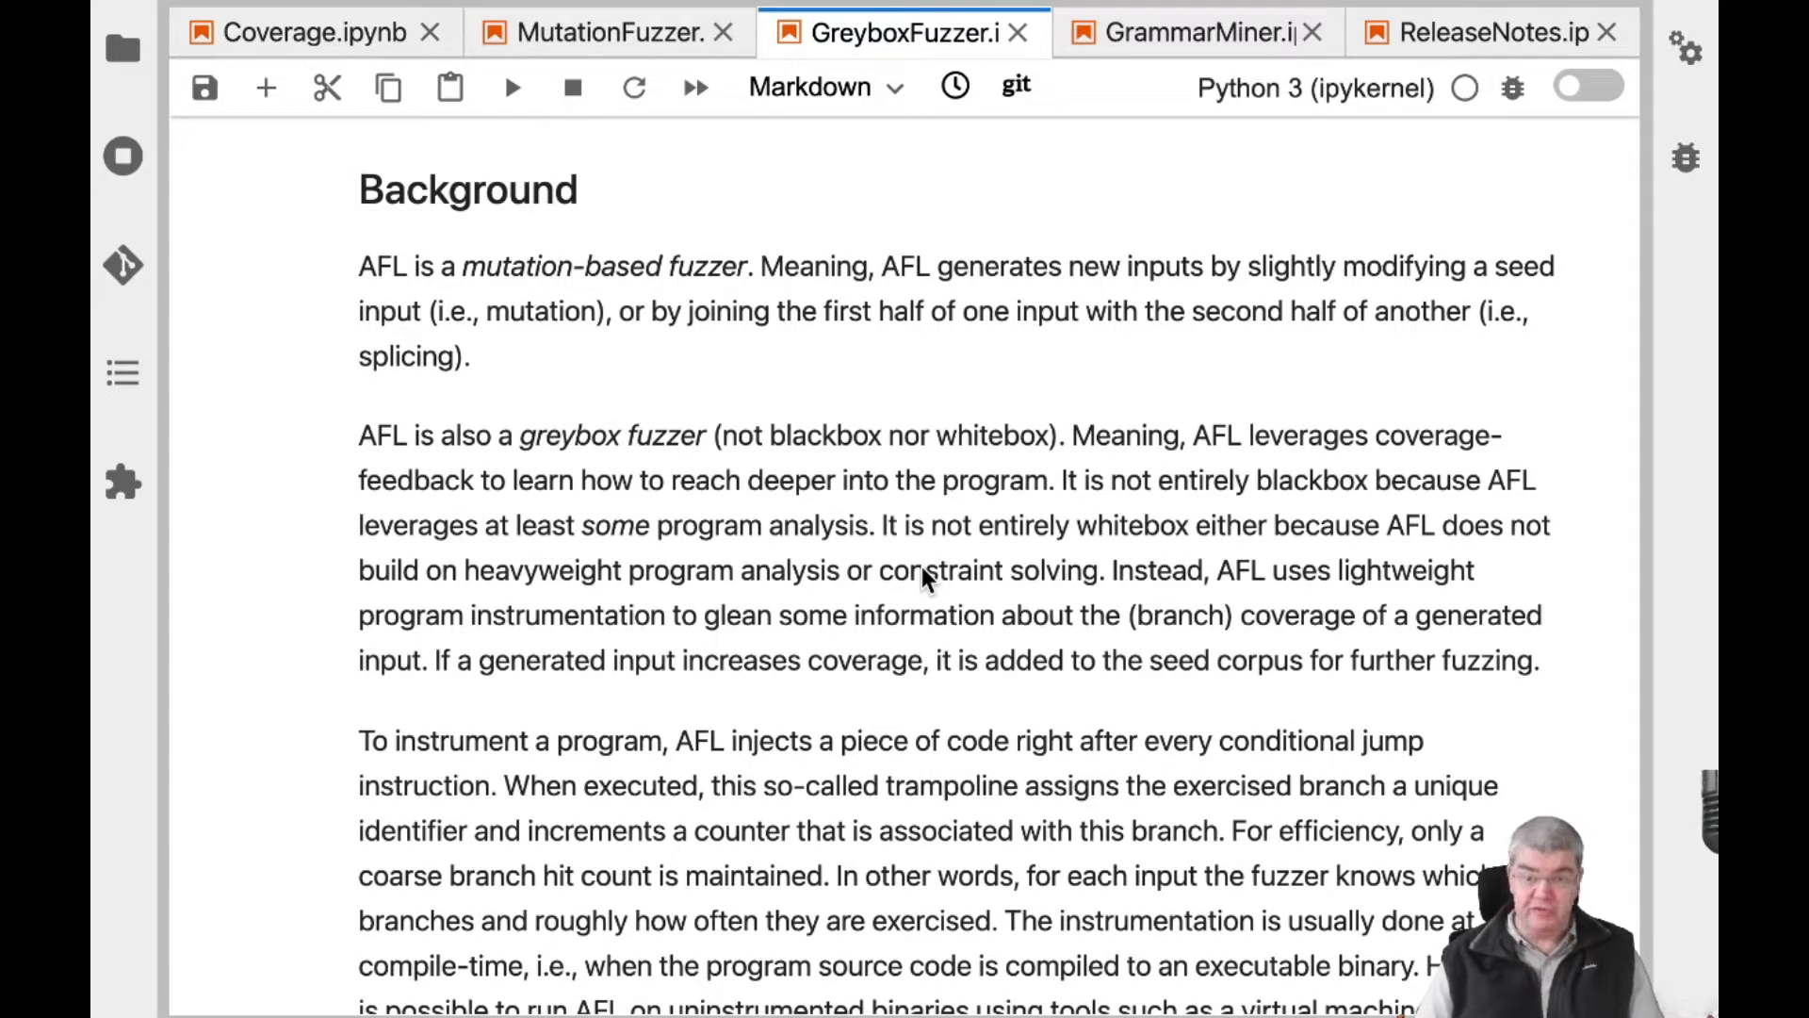
scroll(down, 3)
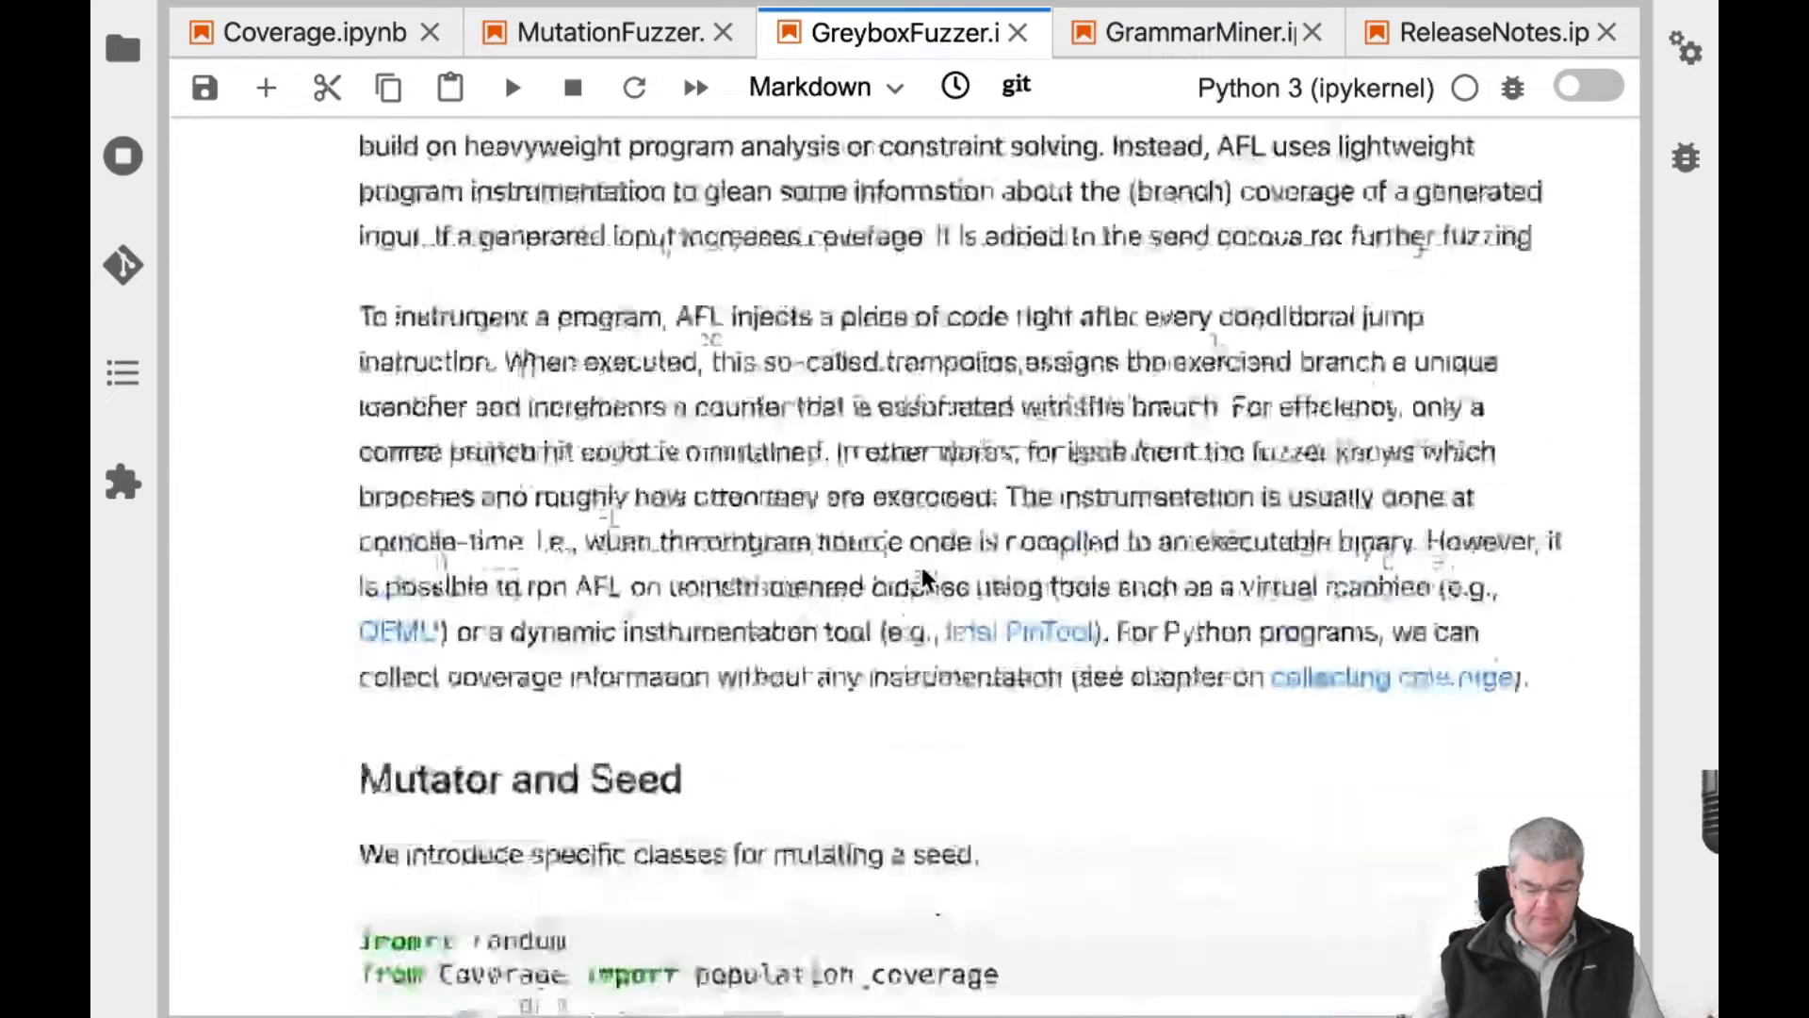
Scroll through the Mutator and Seed cells down to the Power Schedules heading
scroll(down, 3)
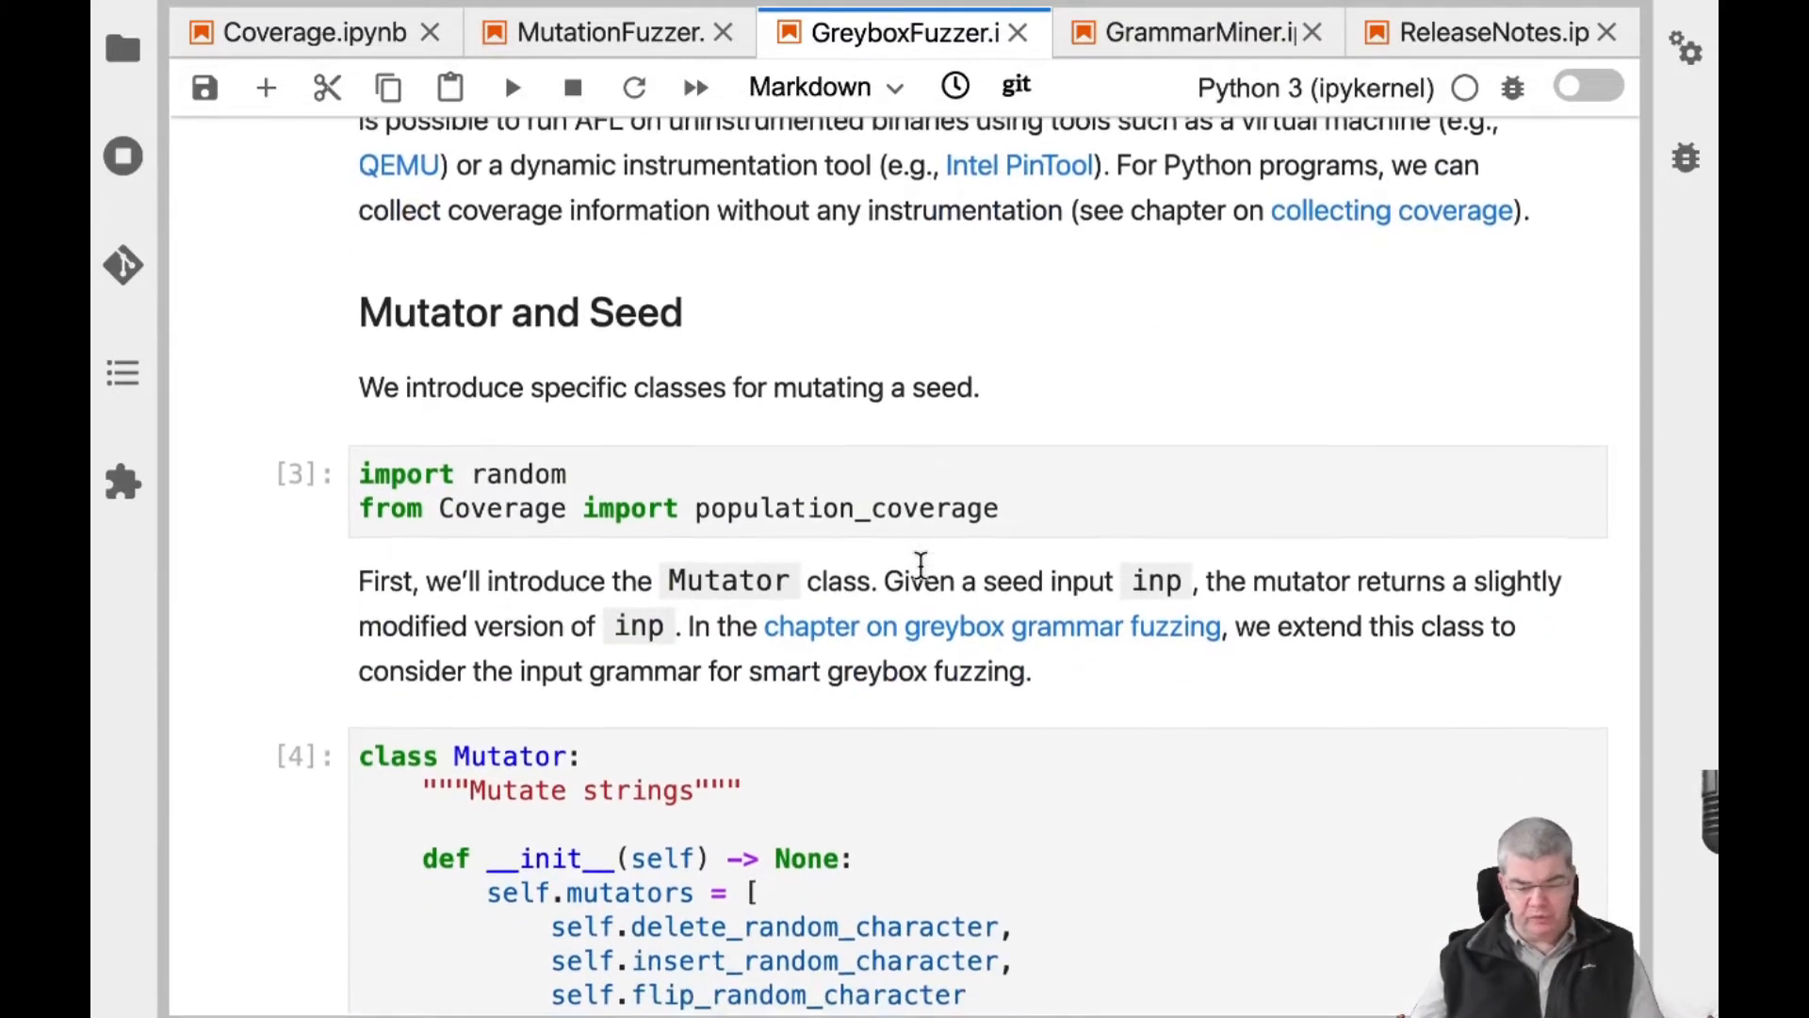
scroll(down, 3)
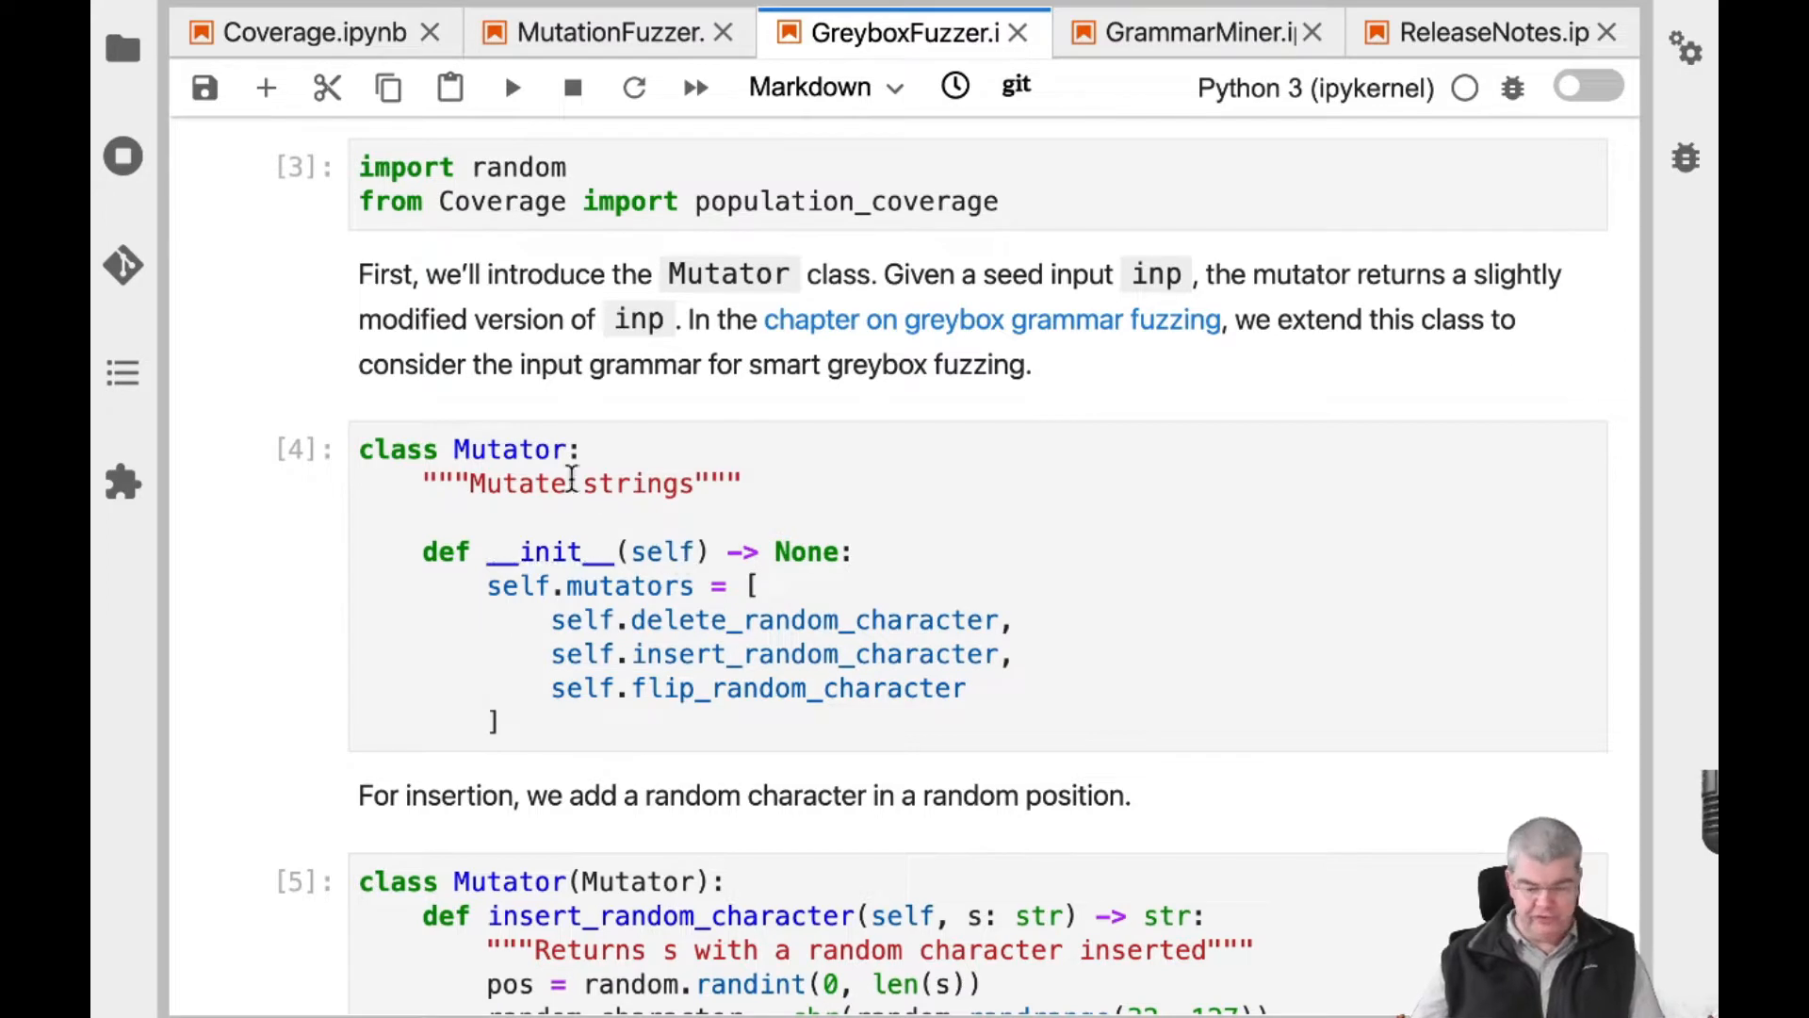
mouse_move(730, 653)
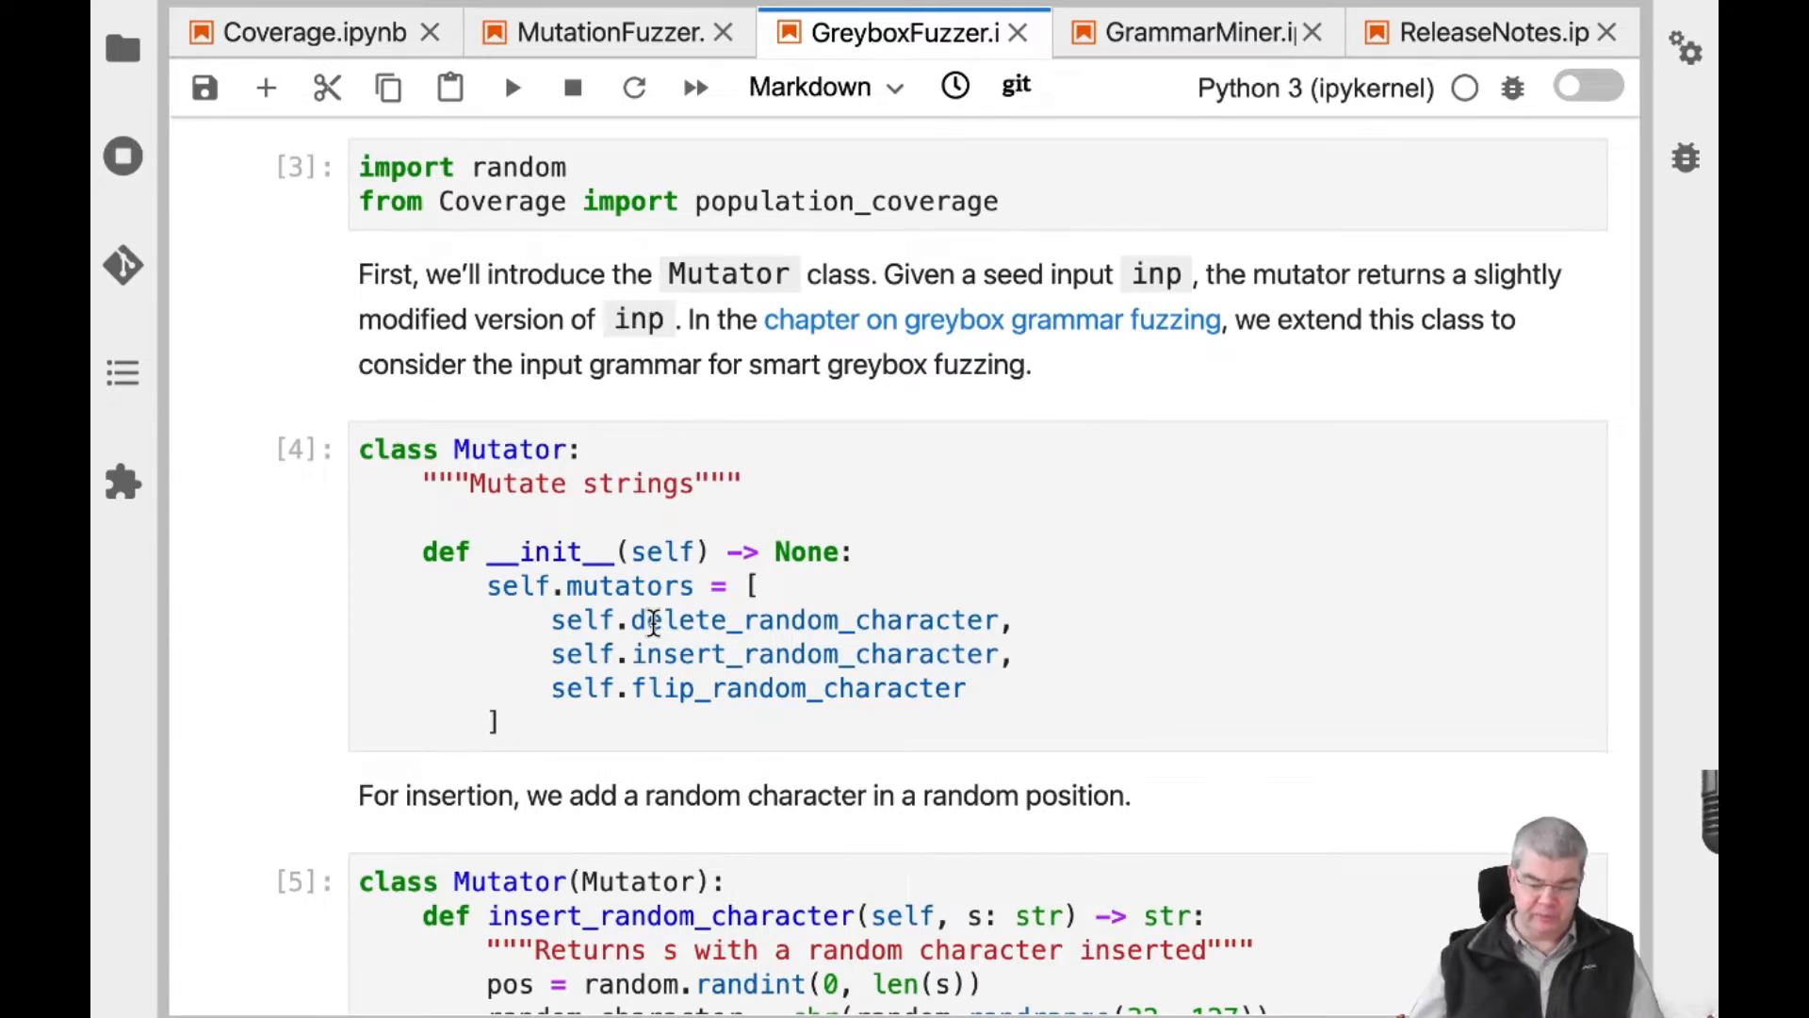
scroll(down, 3)
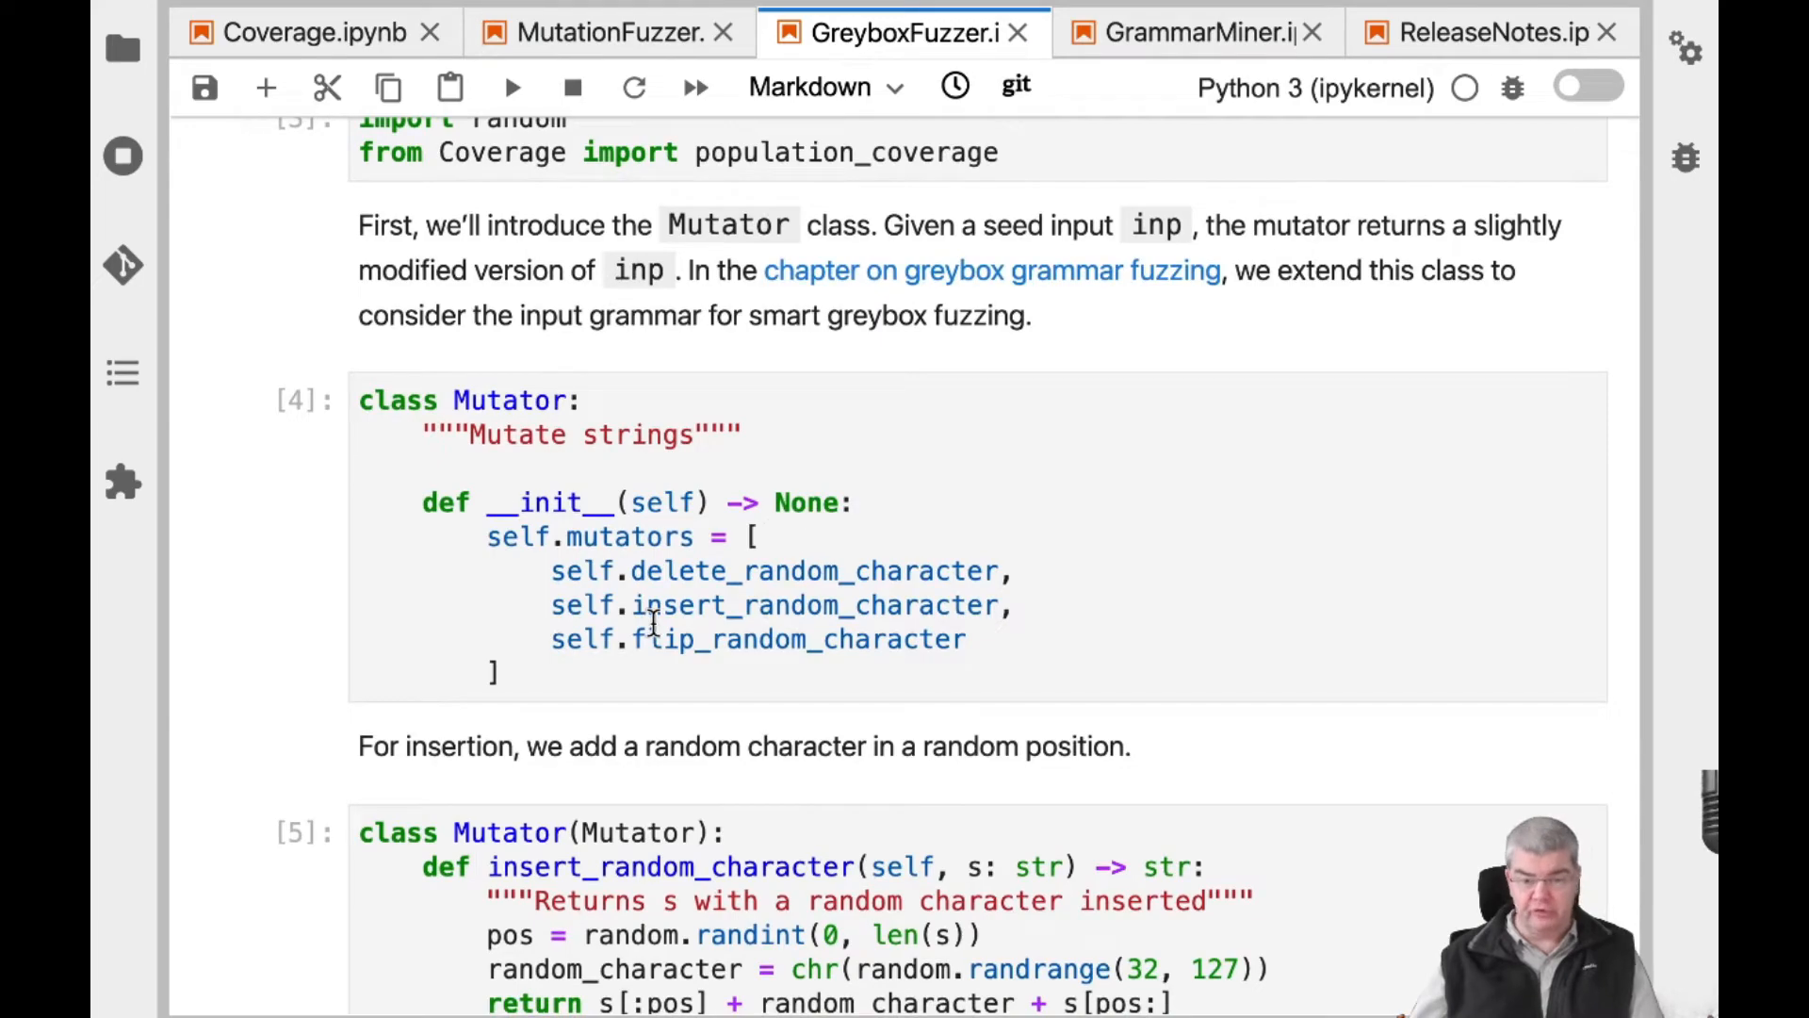
scroll(down, 3)
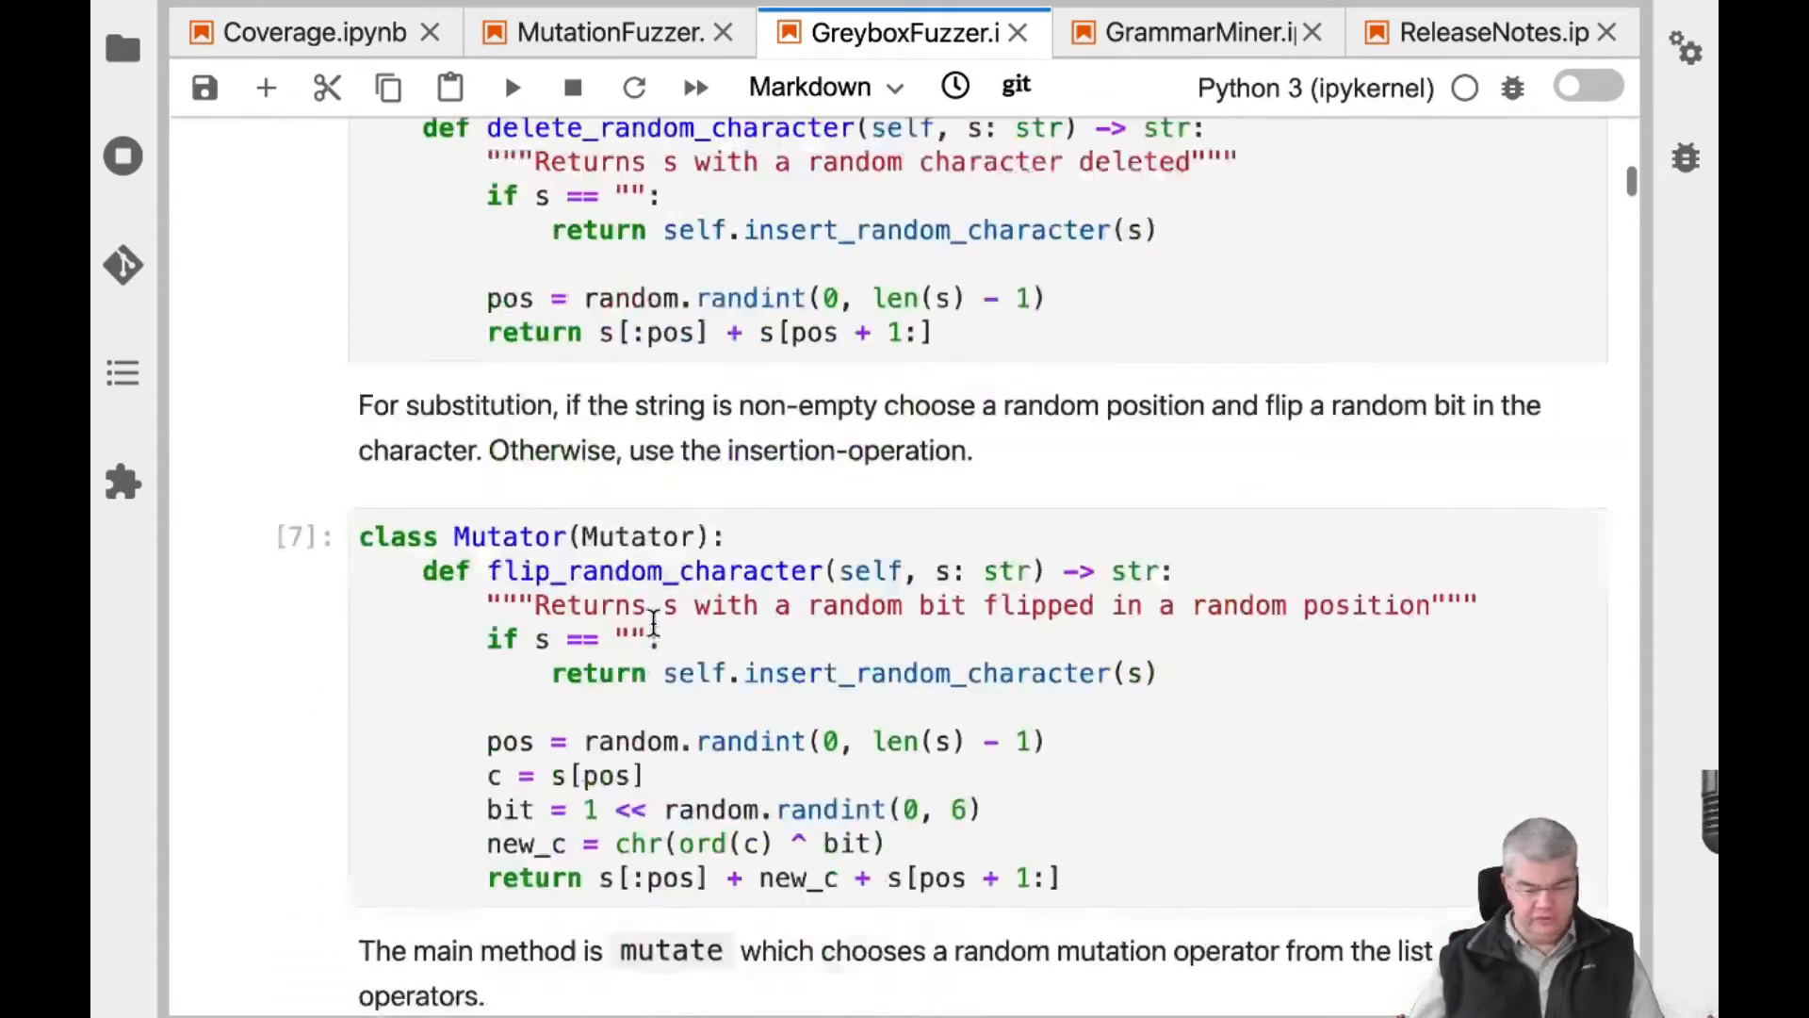
scroll(down, 3)
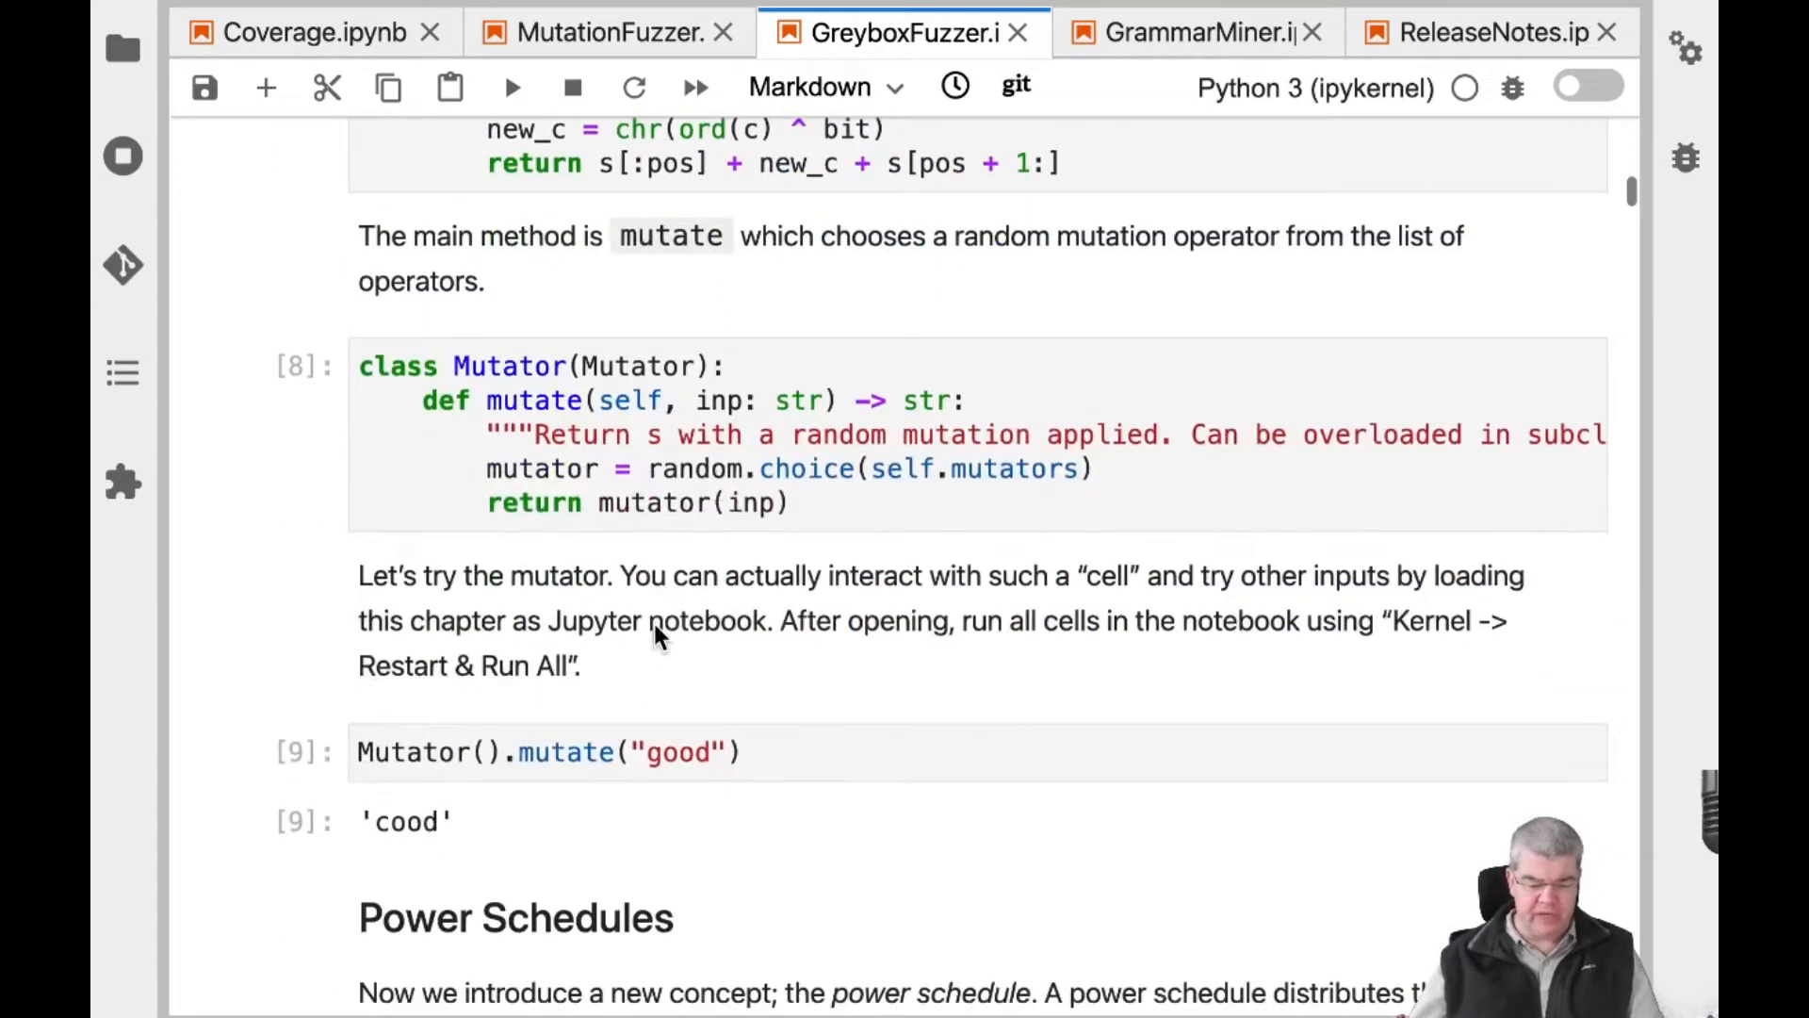
scroll(down, 3)
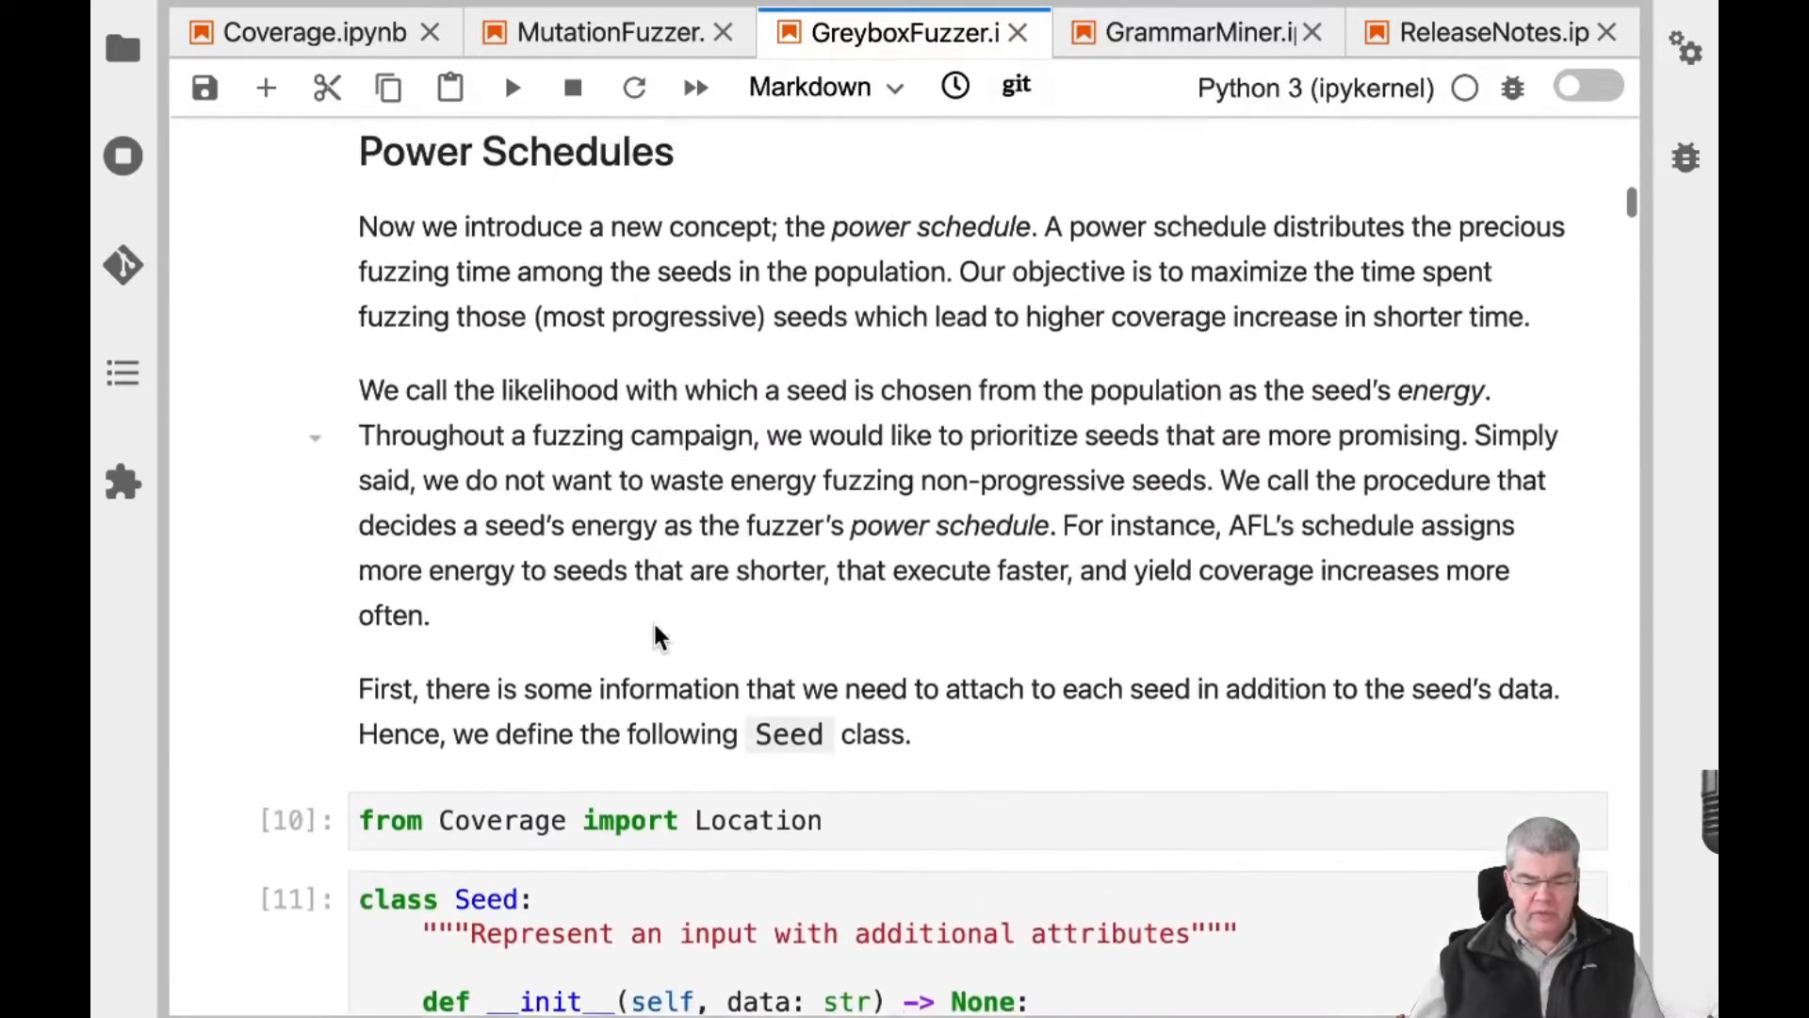
Scroll back up slightly to show the Power Schedules explanation of seed energy
scroll(up, 3)
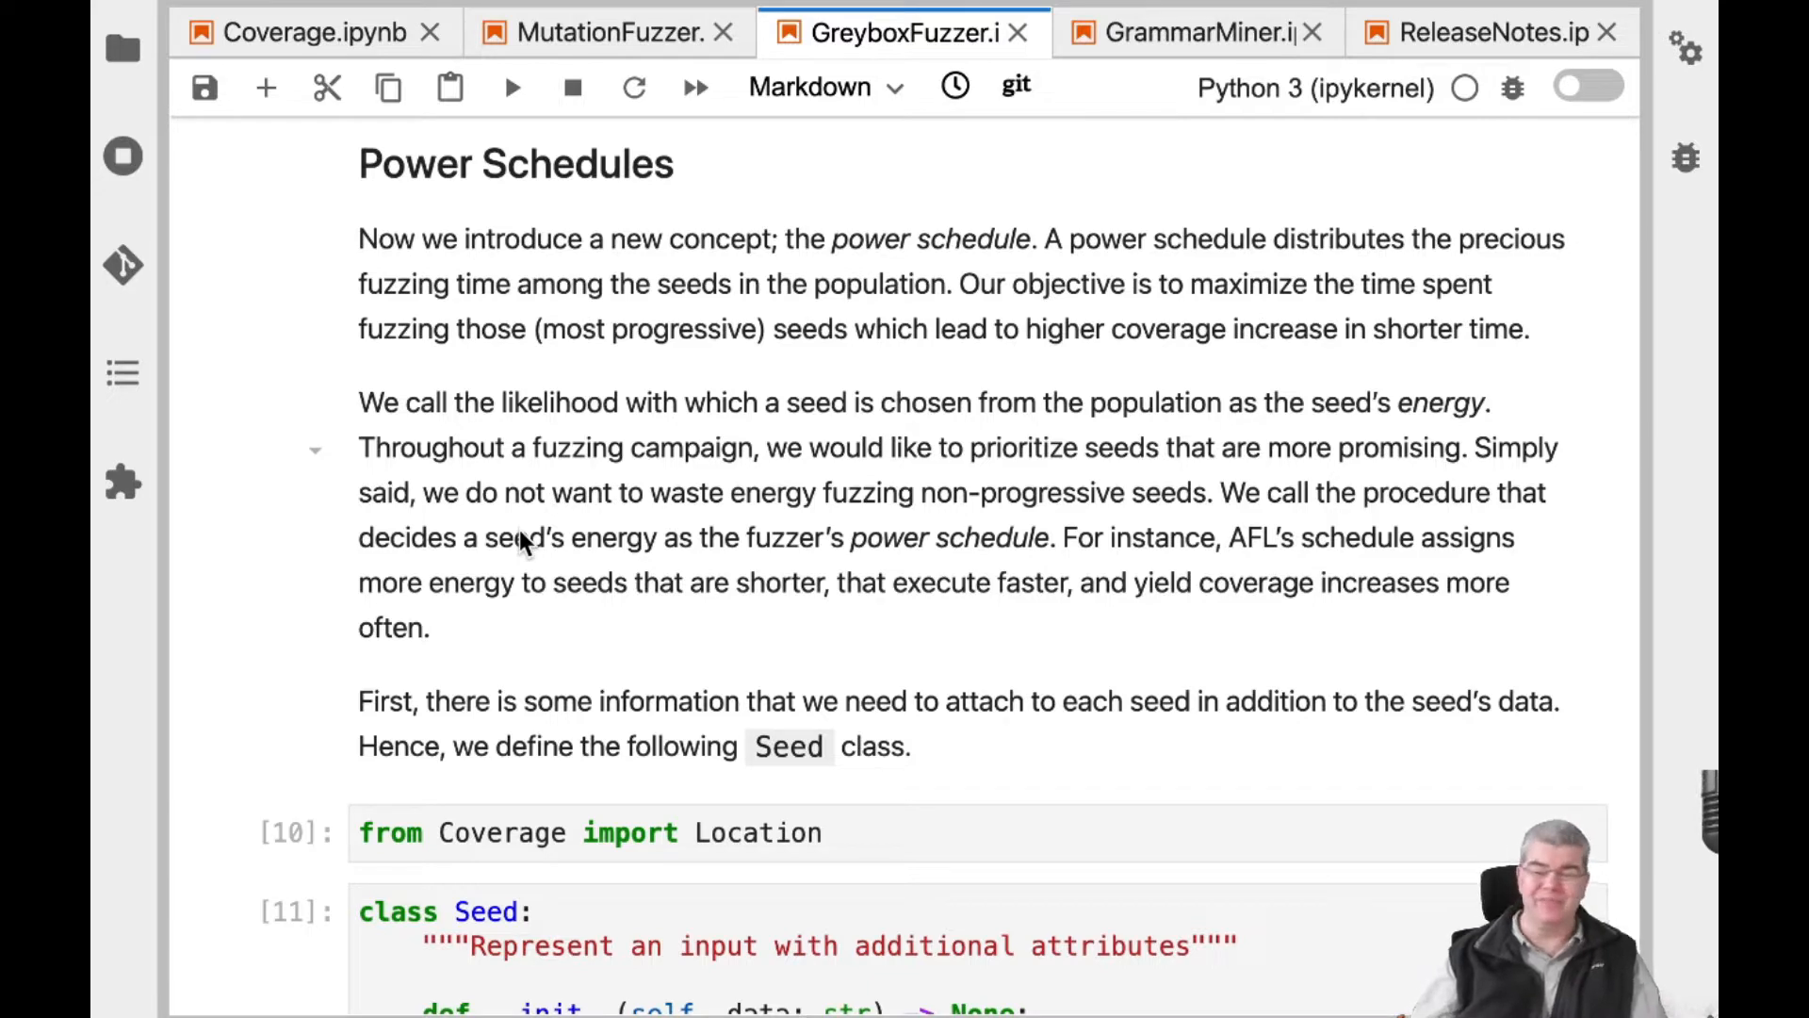
mouse_move(790, 513)
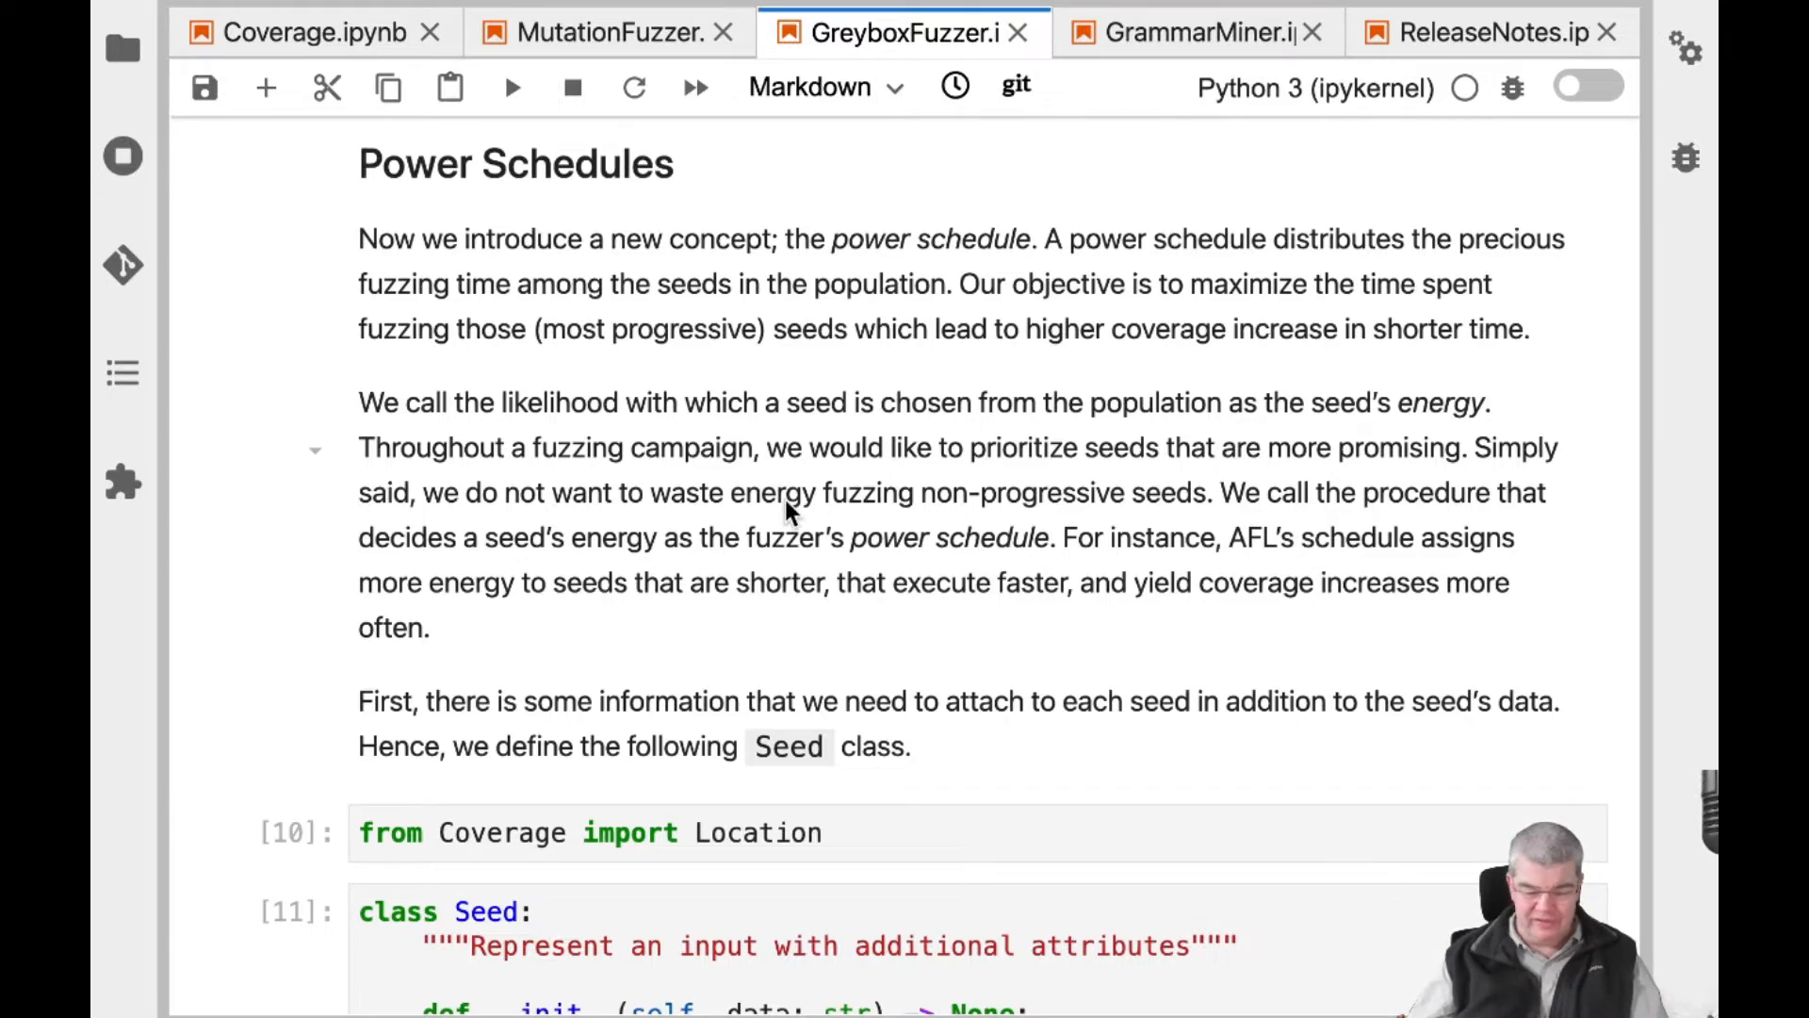
Scroll past the Seed and PowerSchedule cells to the hits output in cell [15]
scroll(down, 3)
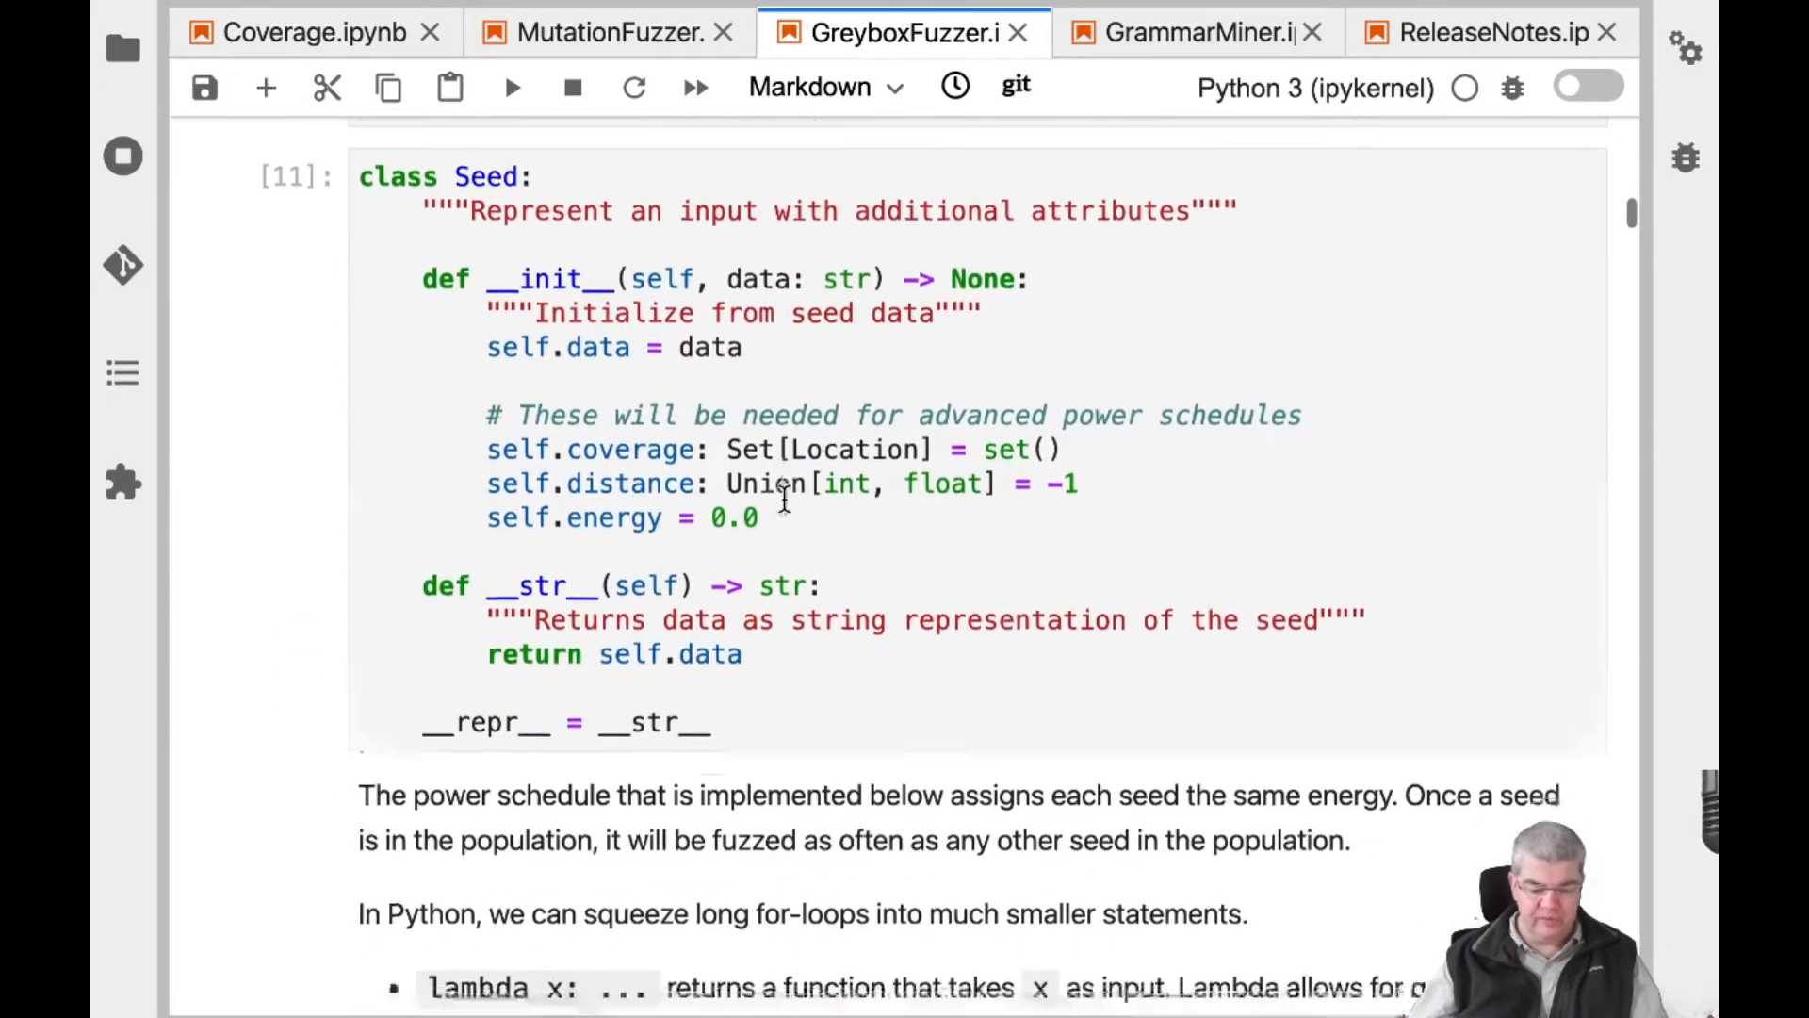
scroll(down, 3)
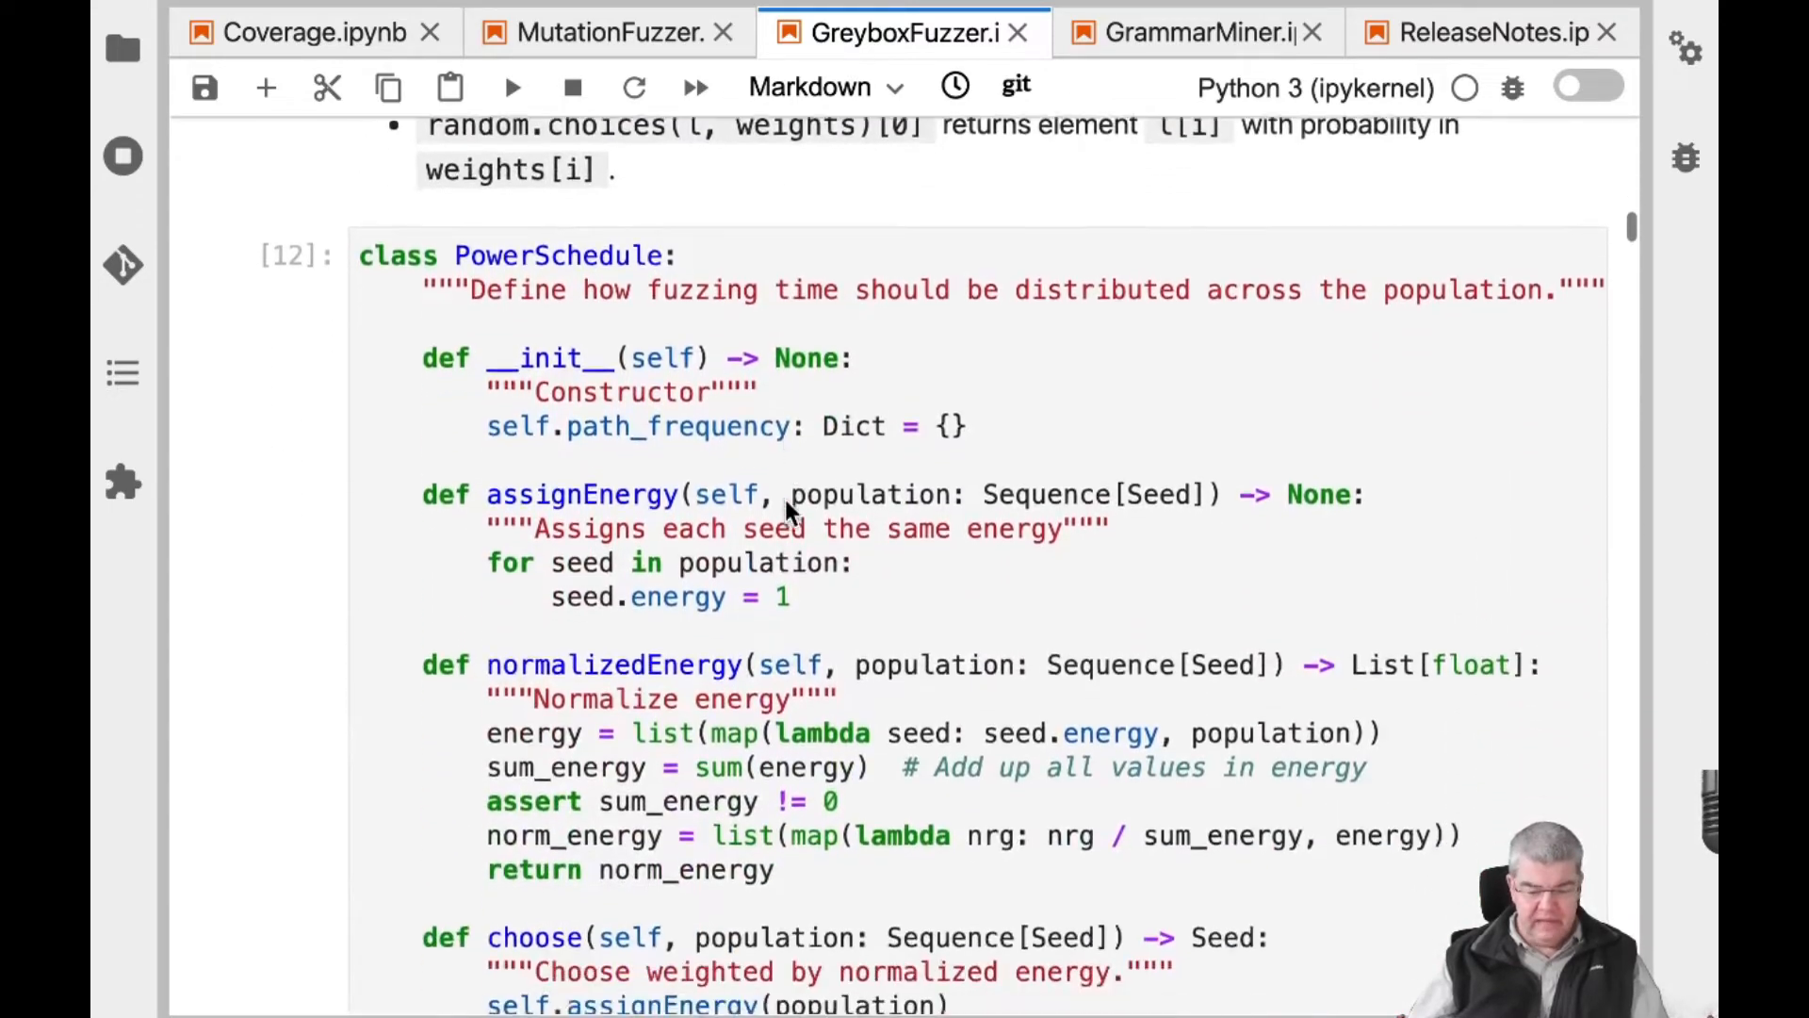
scroll(down, 3)
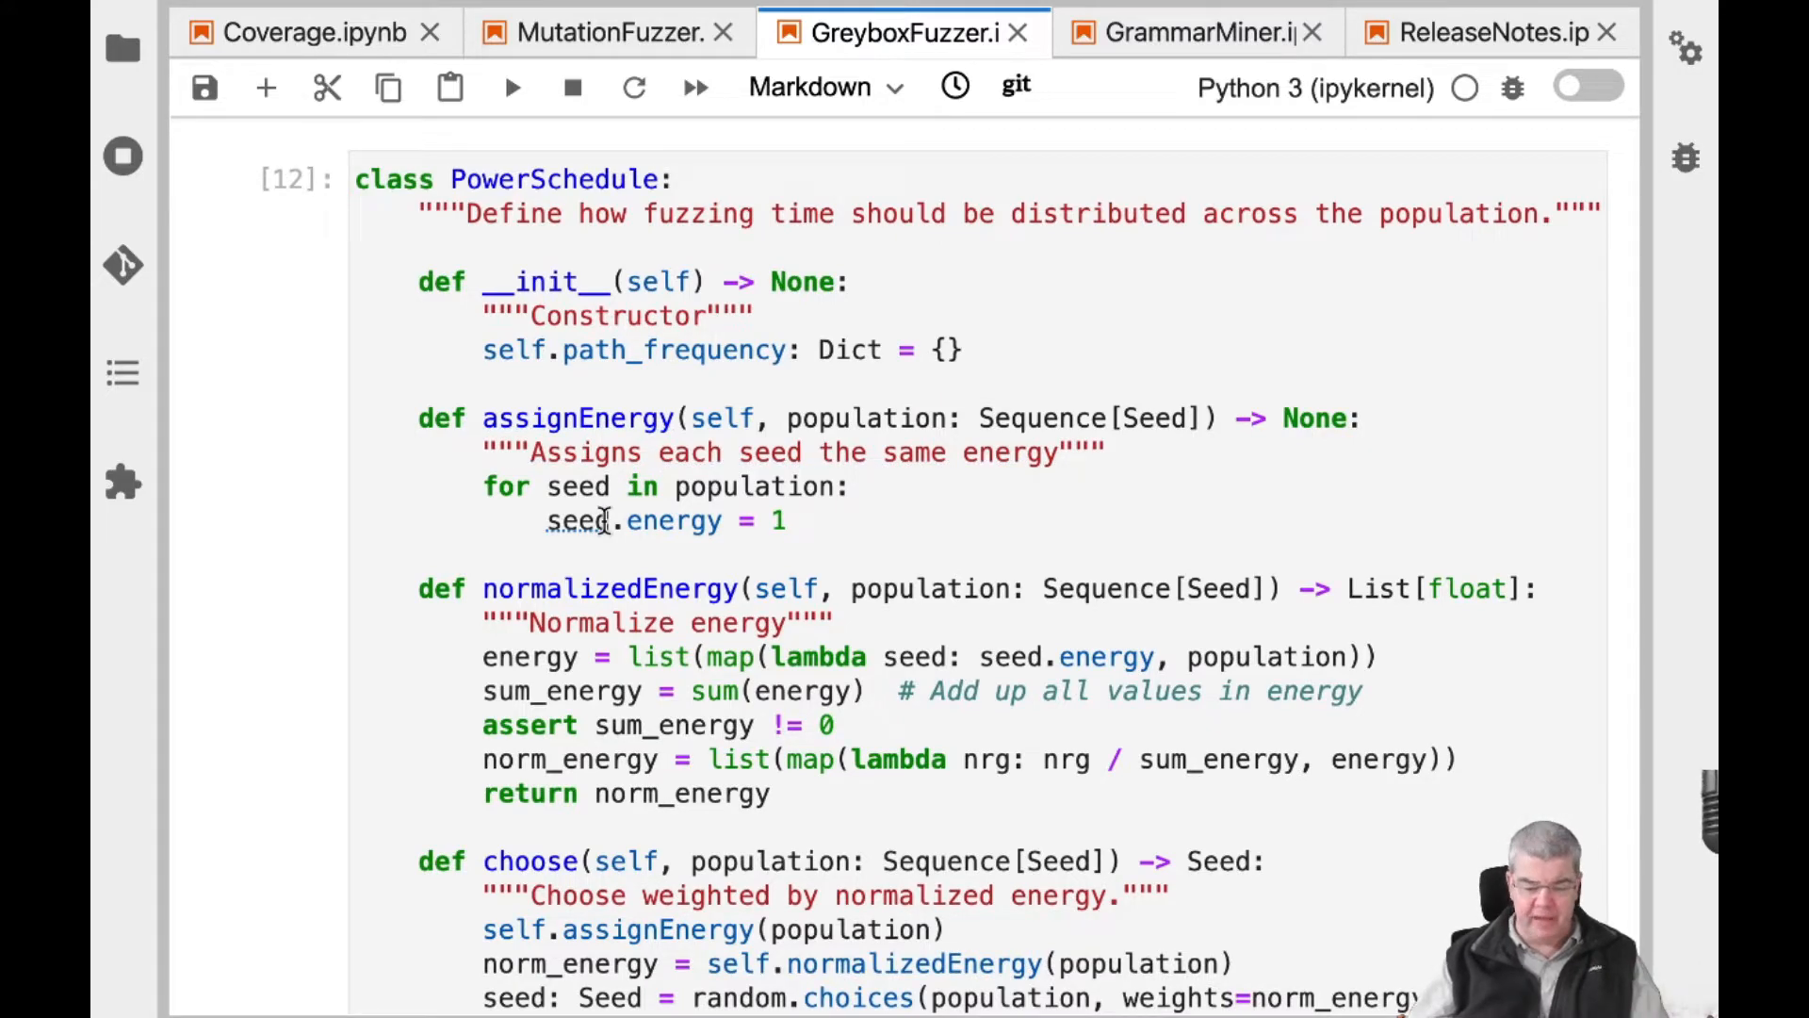
scroll(down, 3)
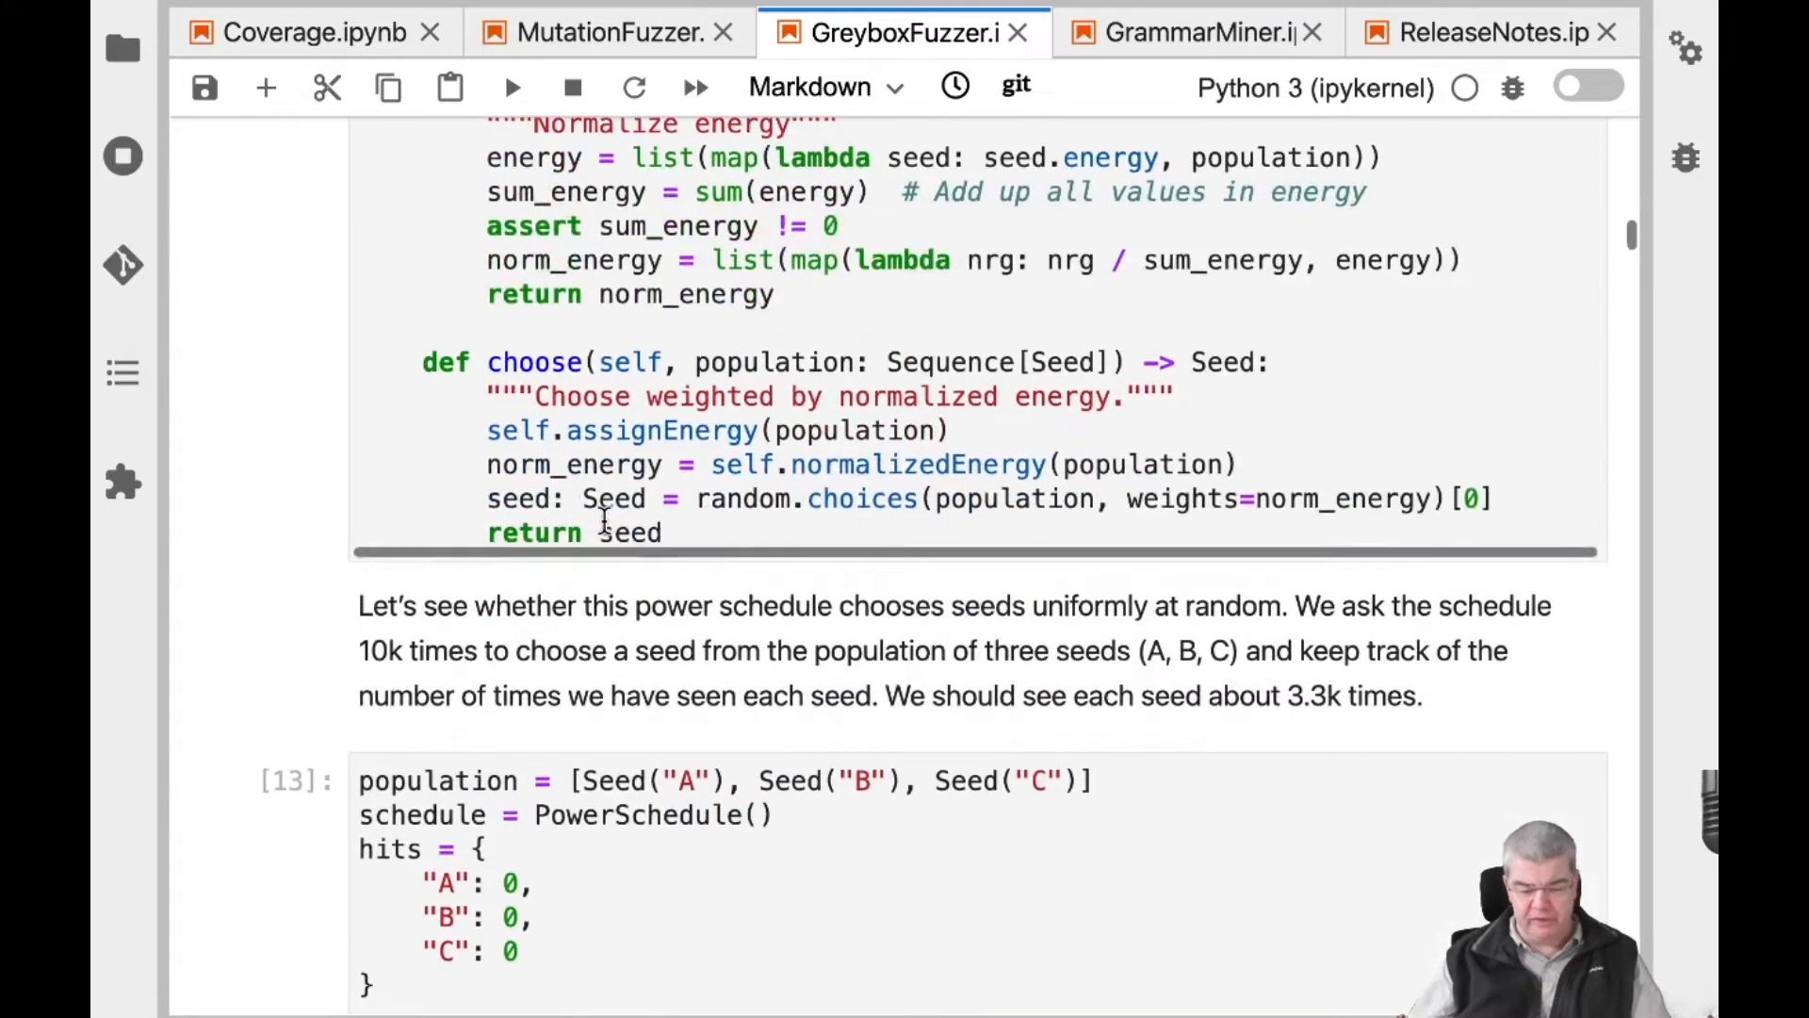
scroll(down, 3)
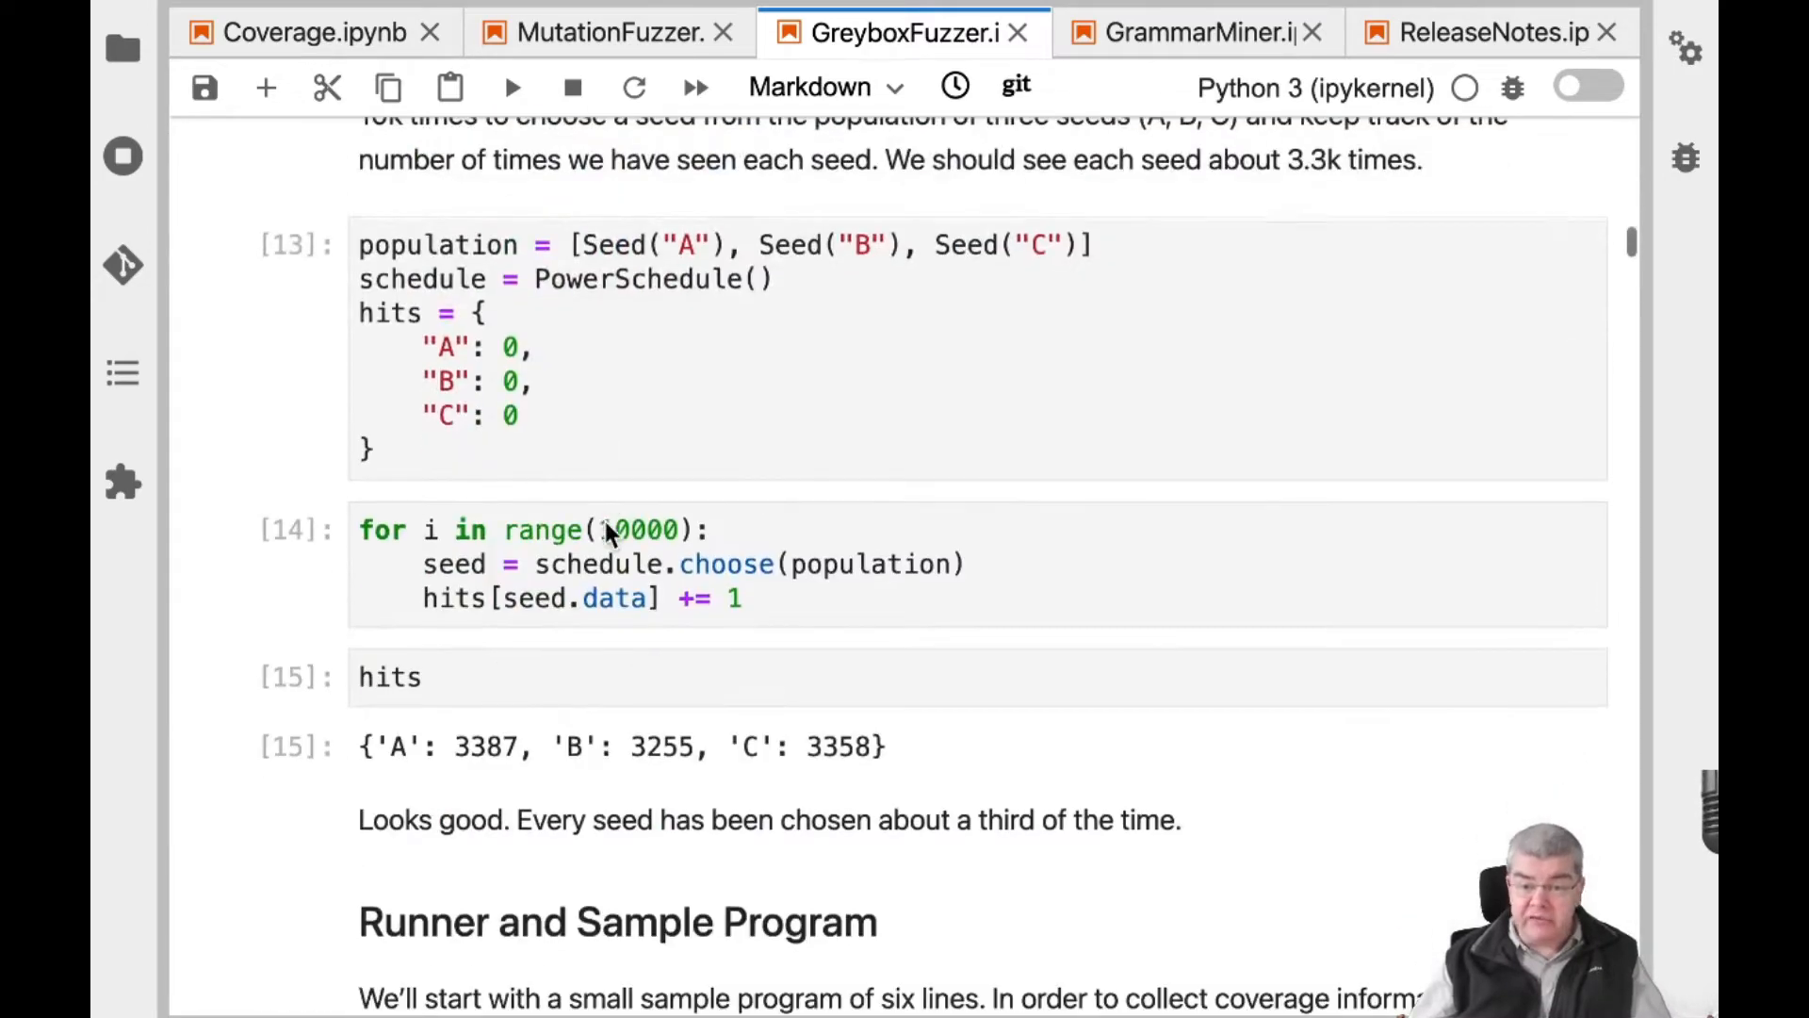
Scroll to the blackbox_coverage cells showing a maximum of two statements covered
scroll(down, 3)
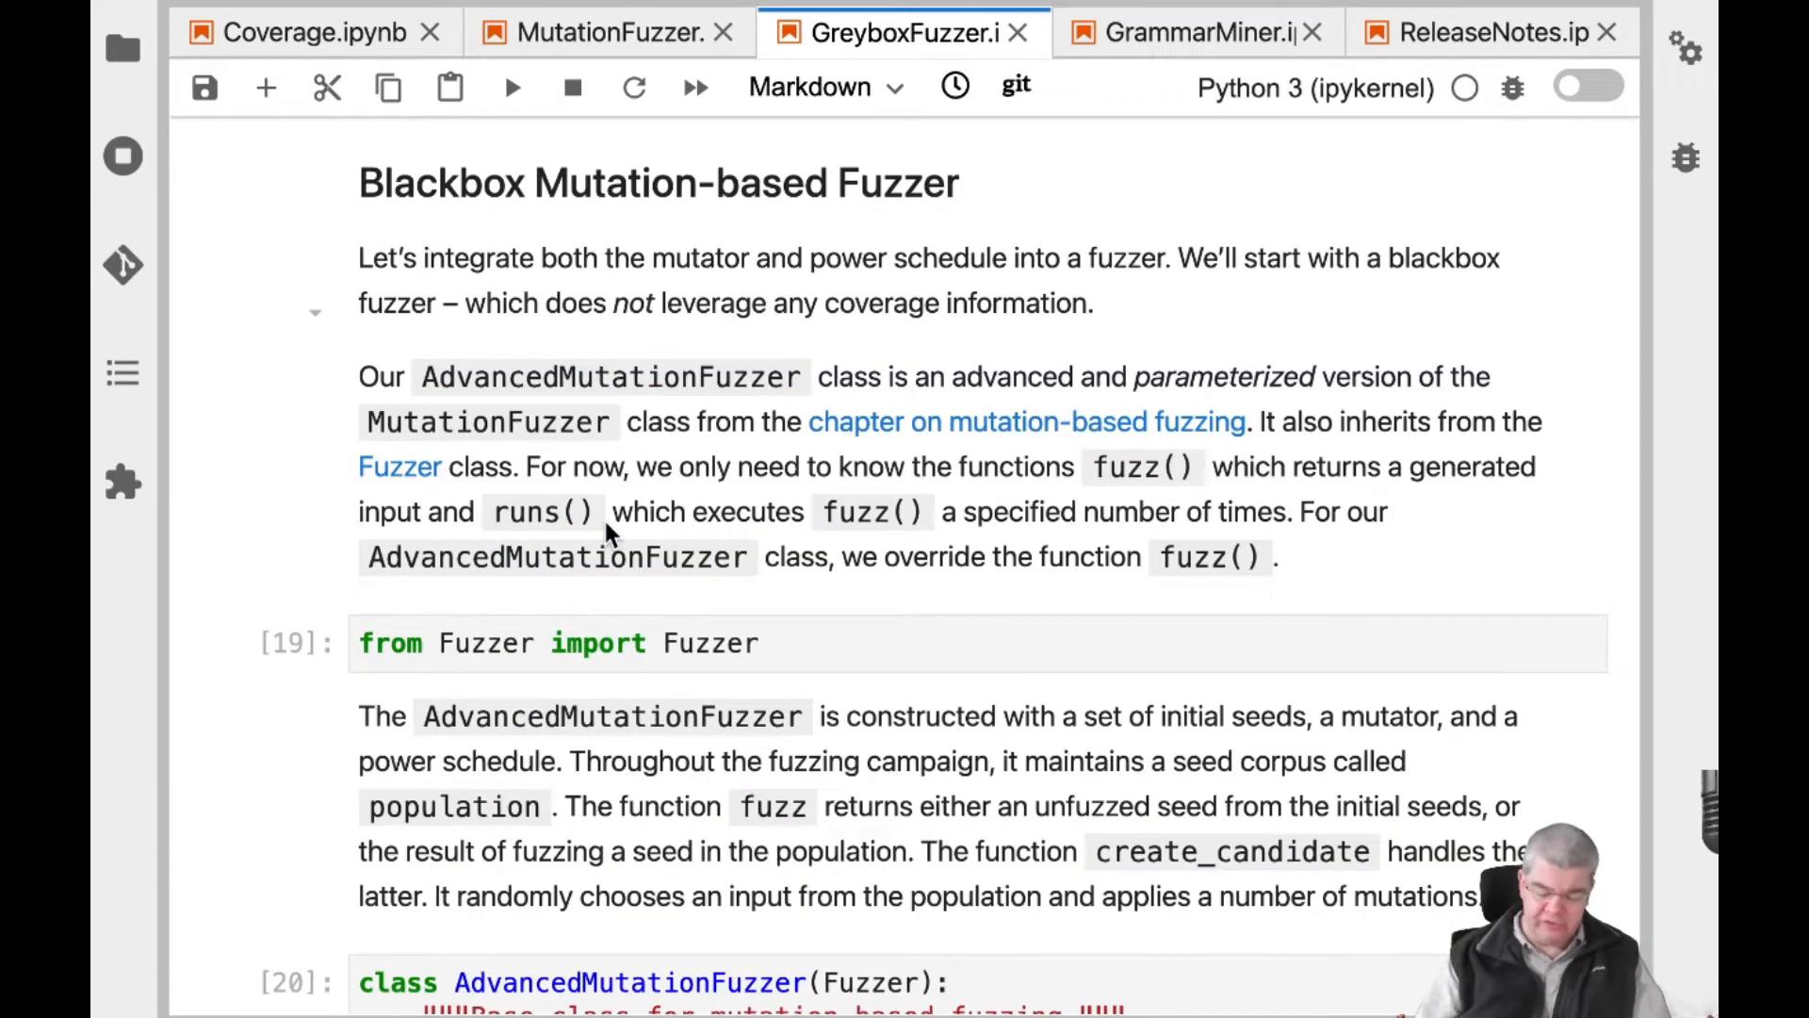
scroll(down, 3)
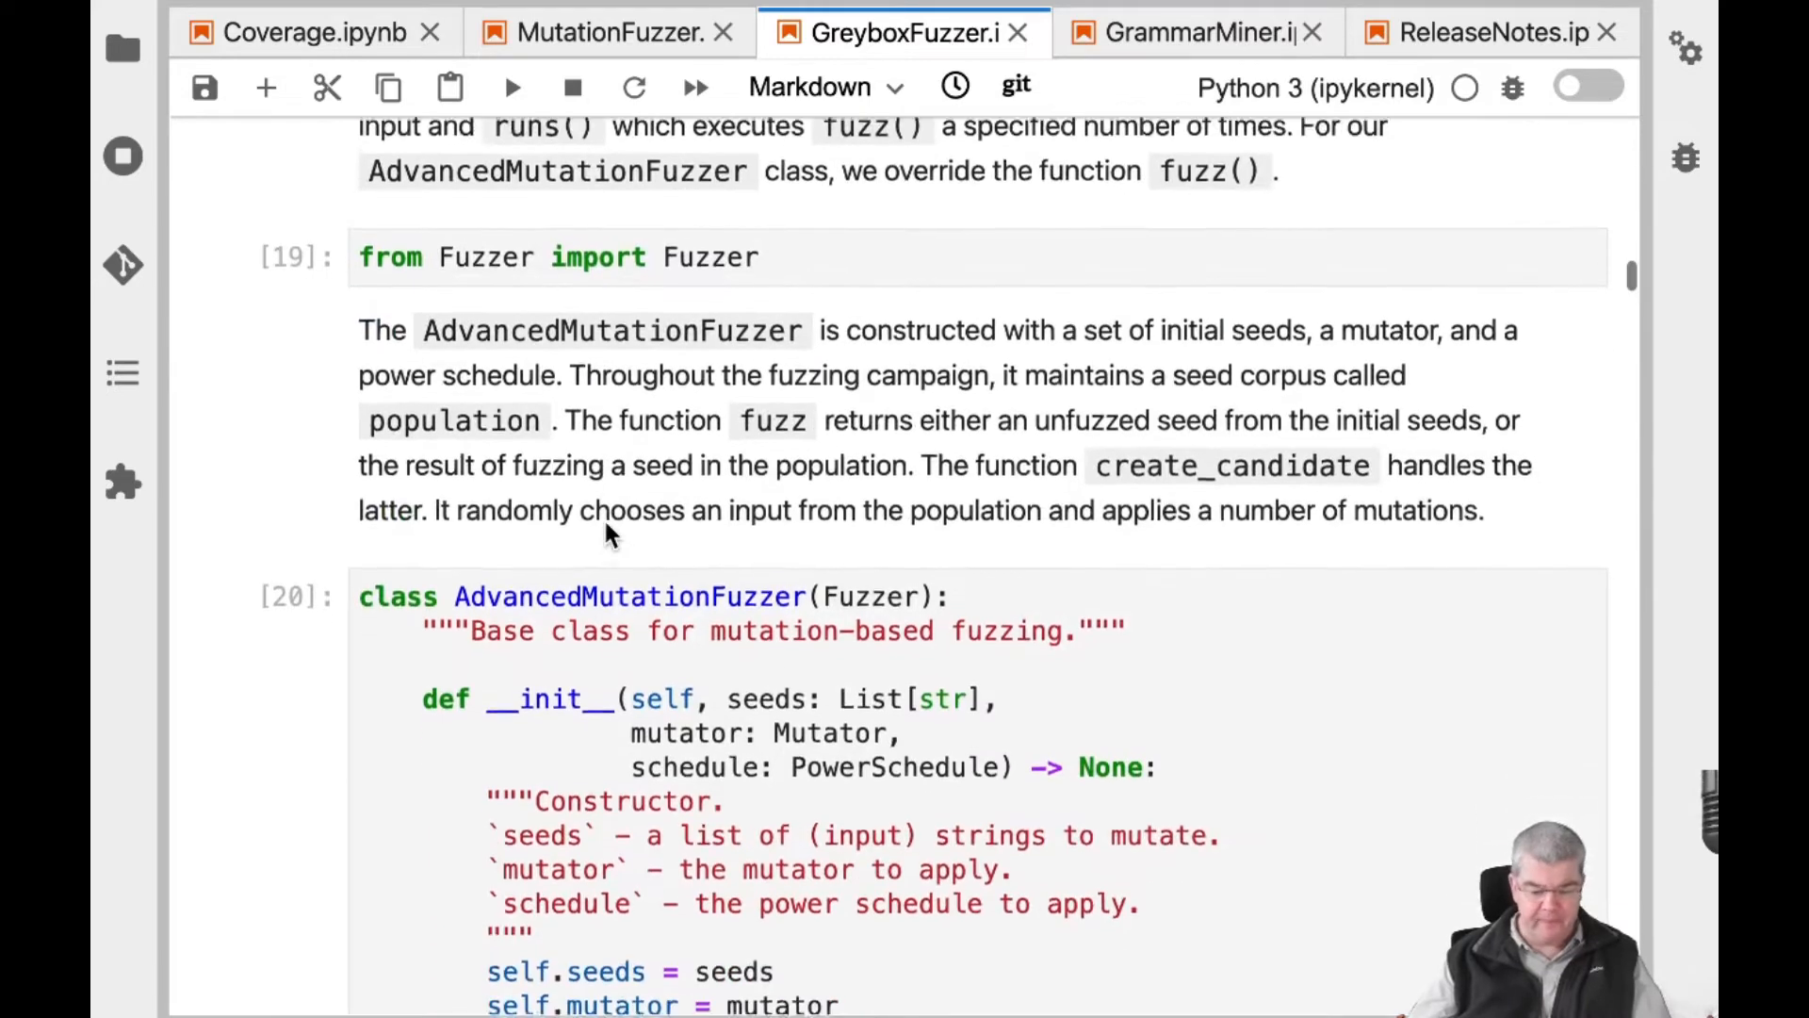
scroll(down, 3)
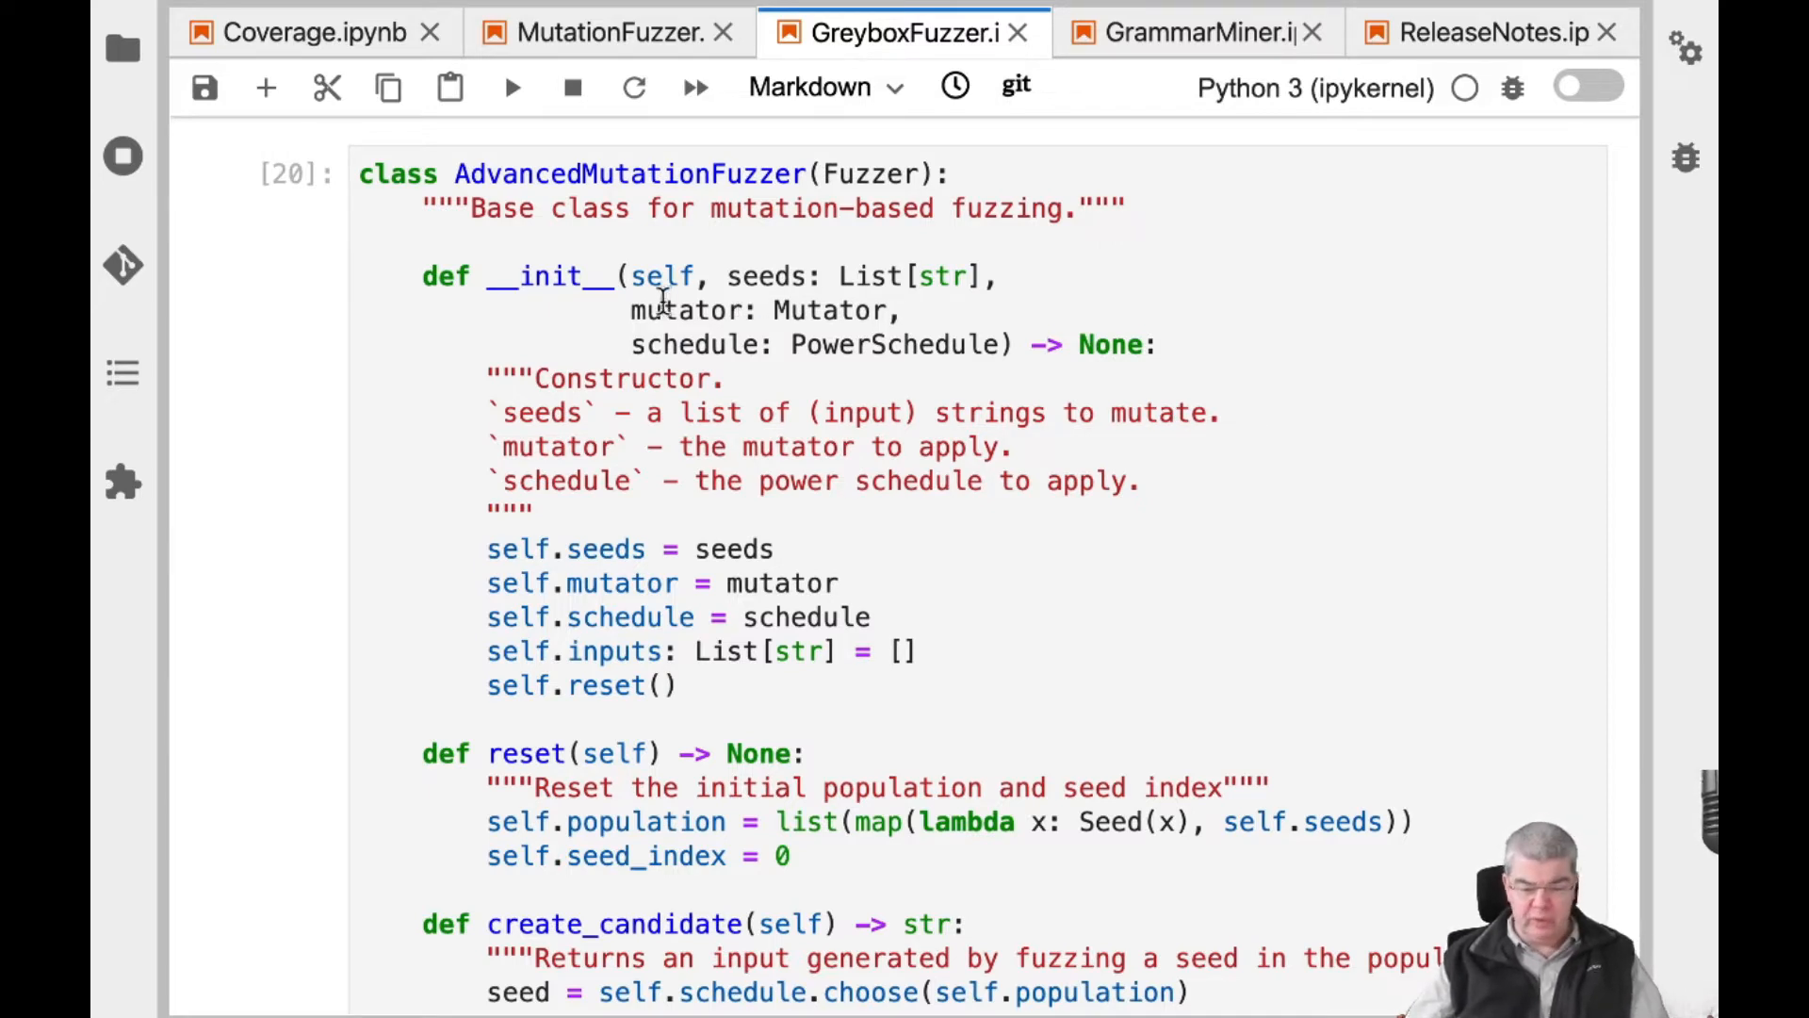
mouse_move(859, 314)
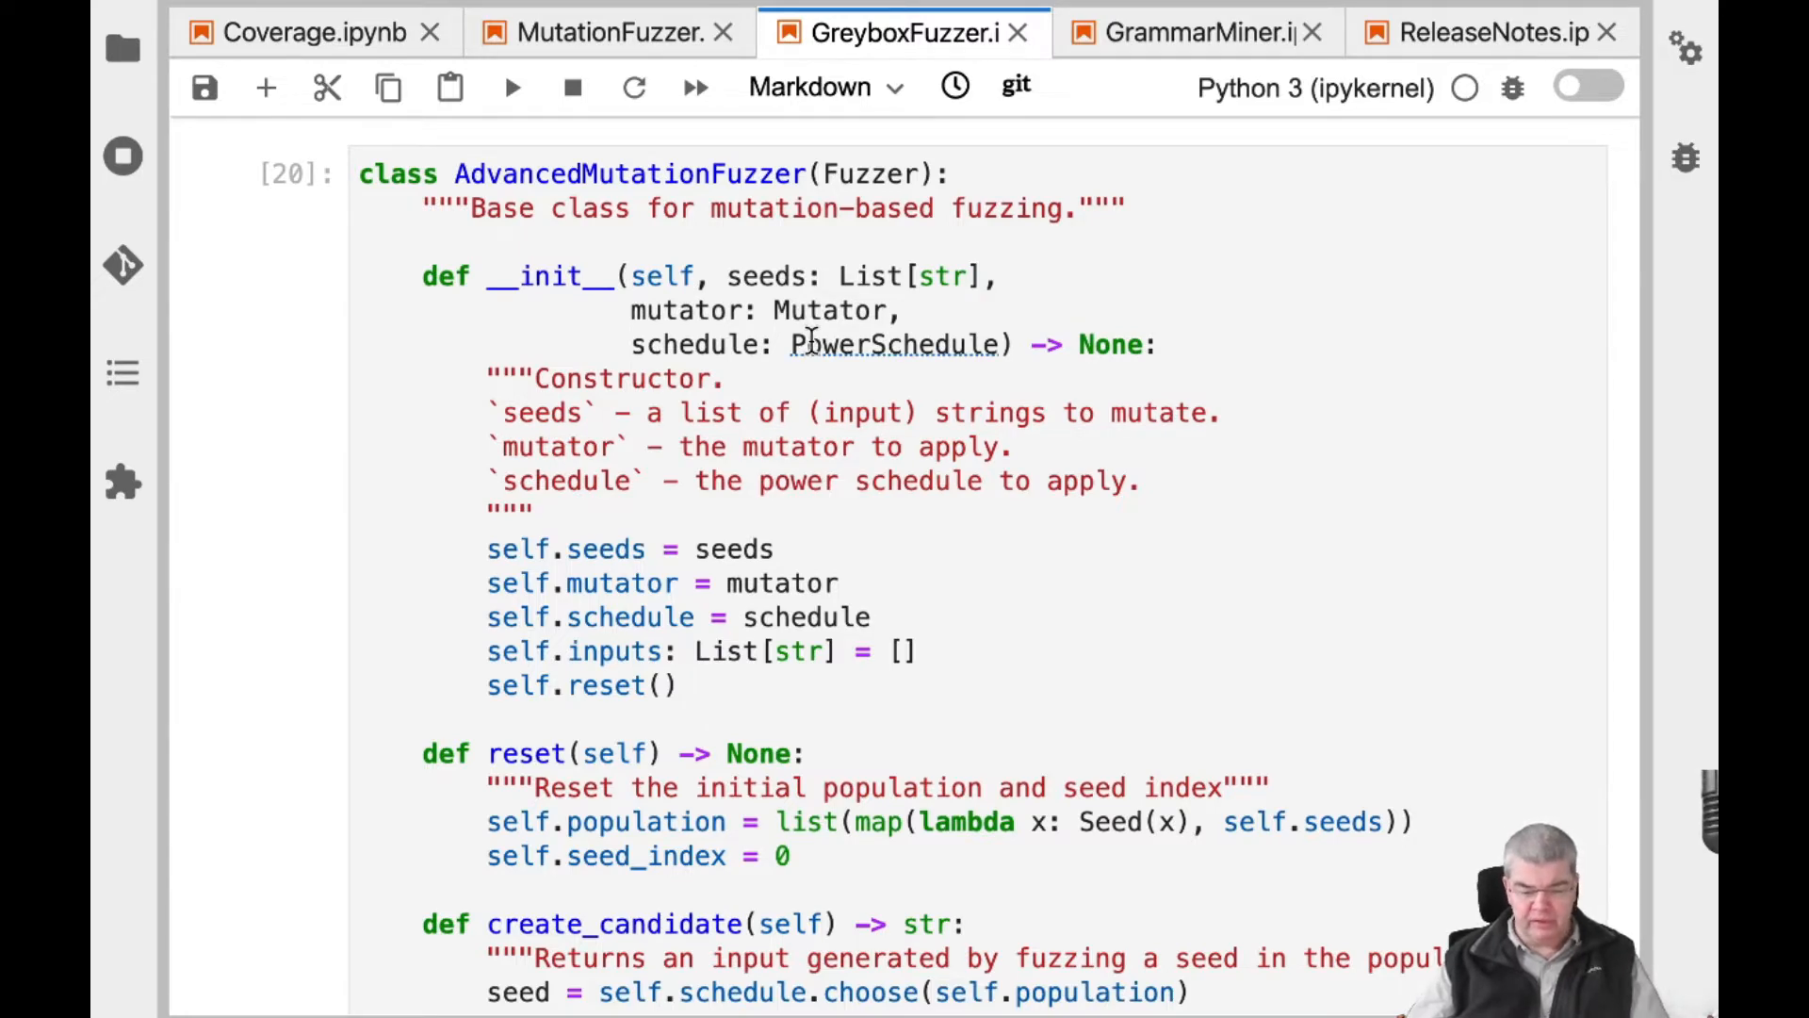
scroll(down, 3)
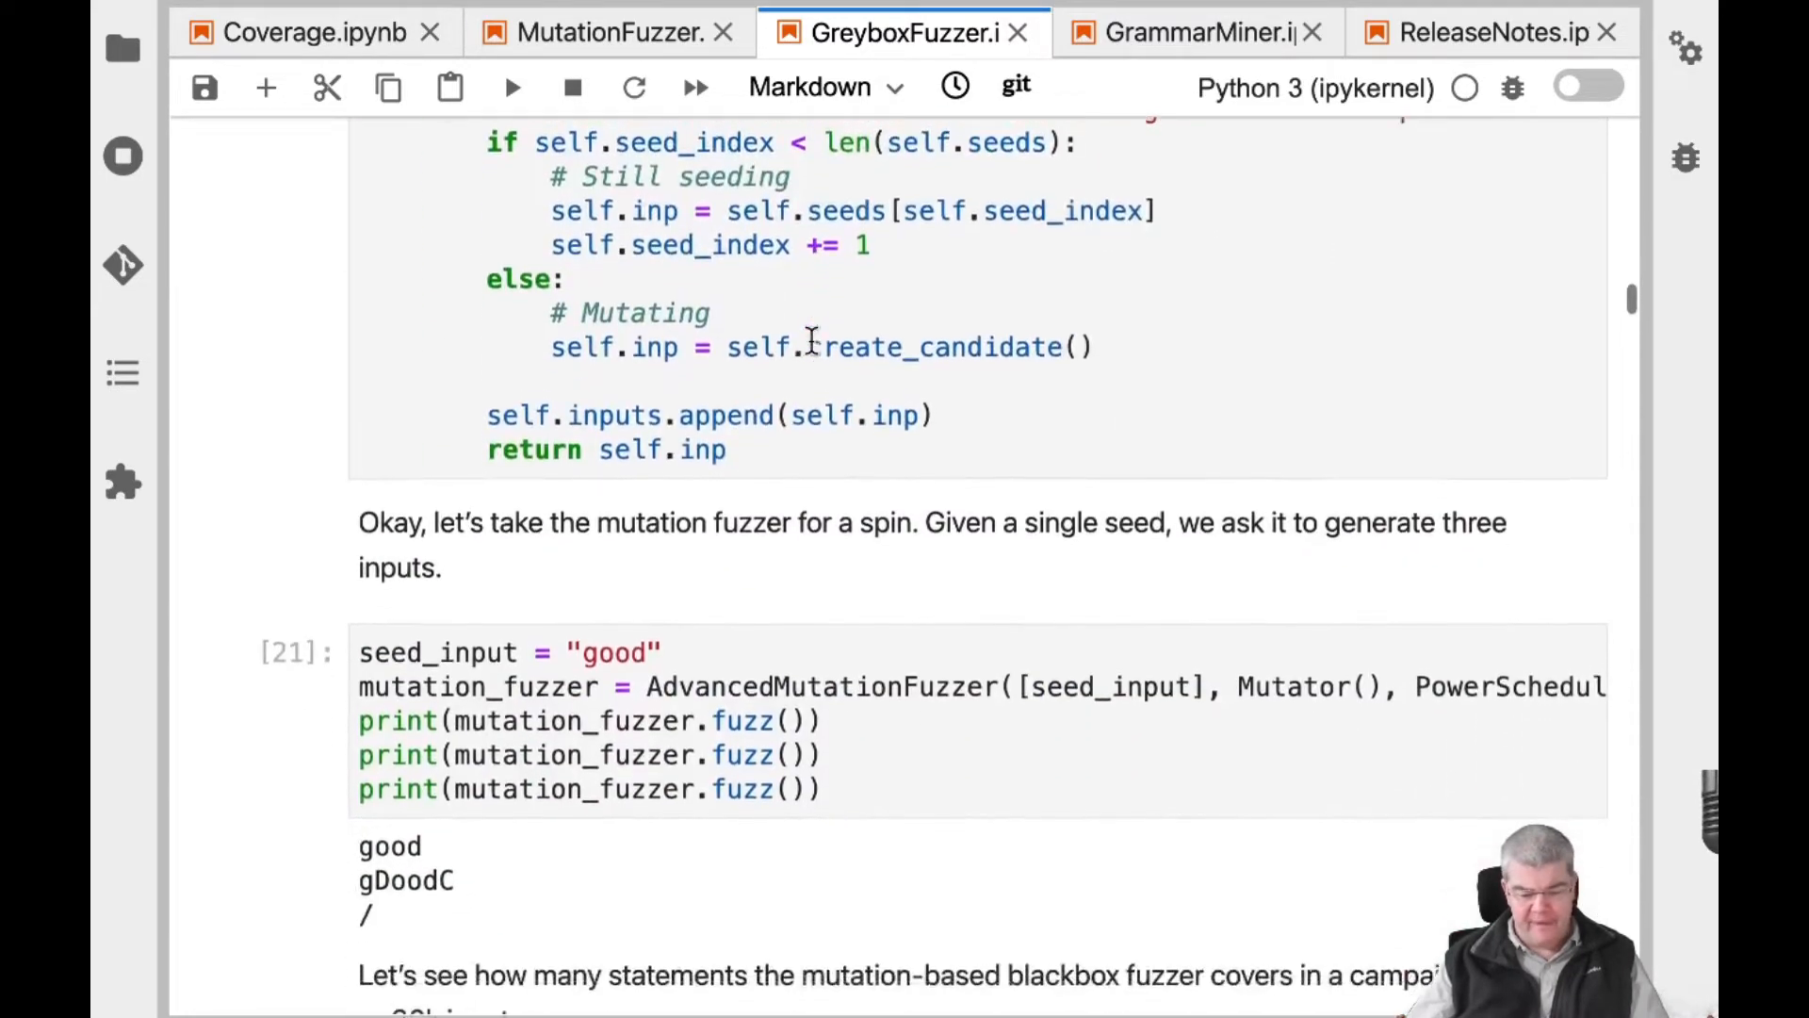
scroll(down, 3)
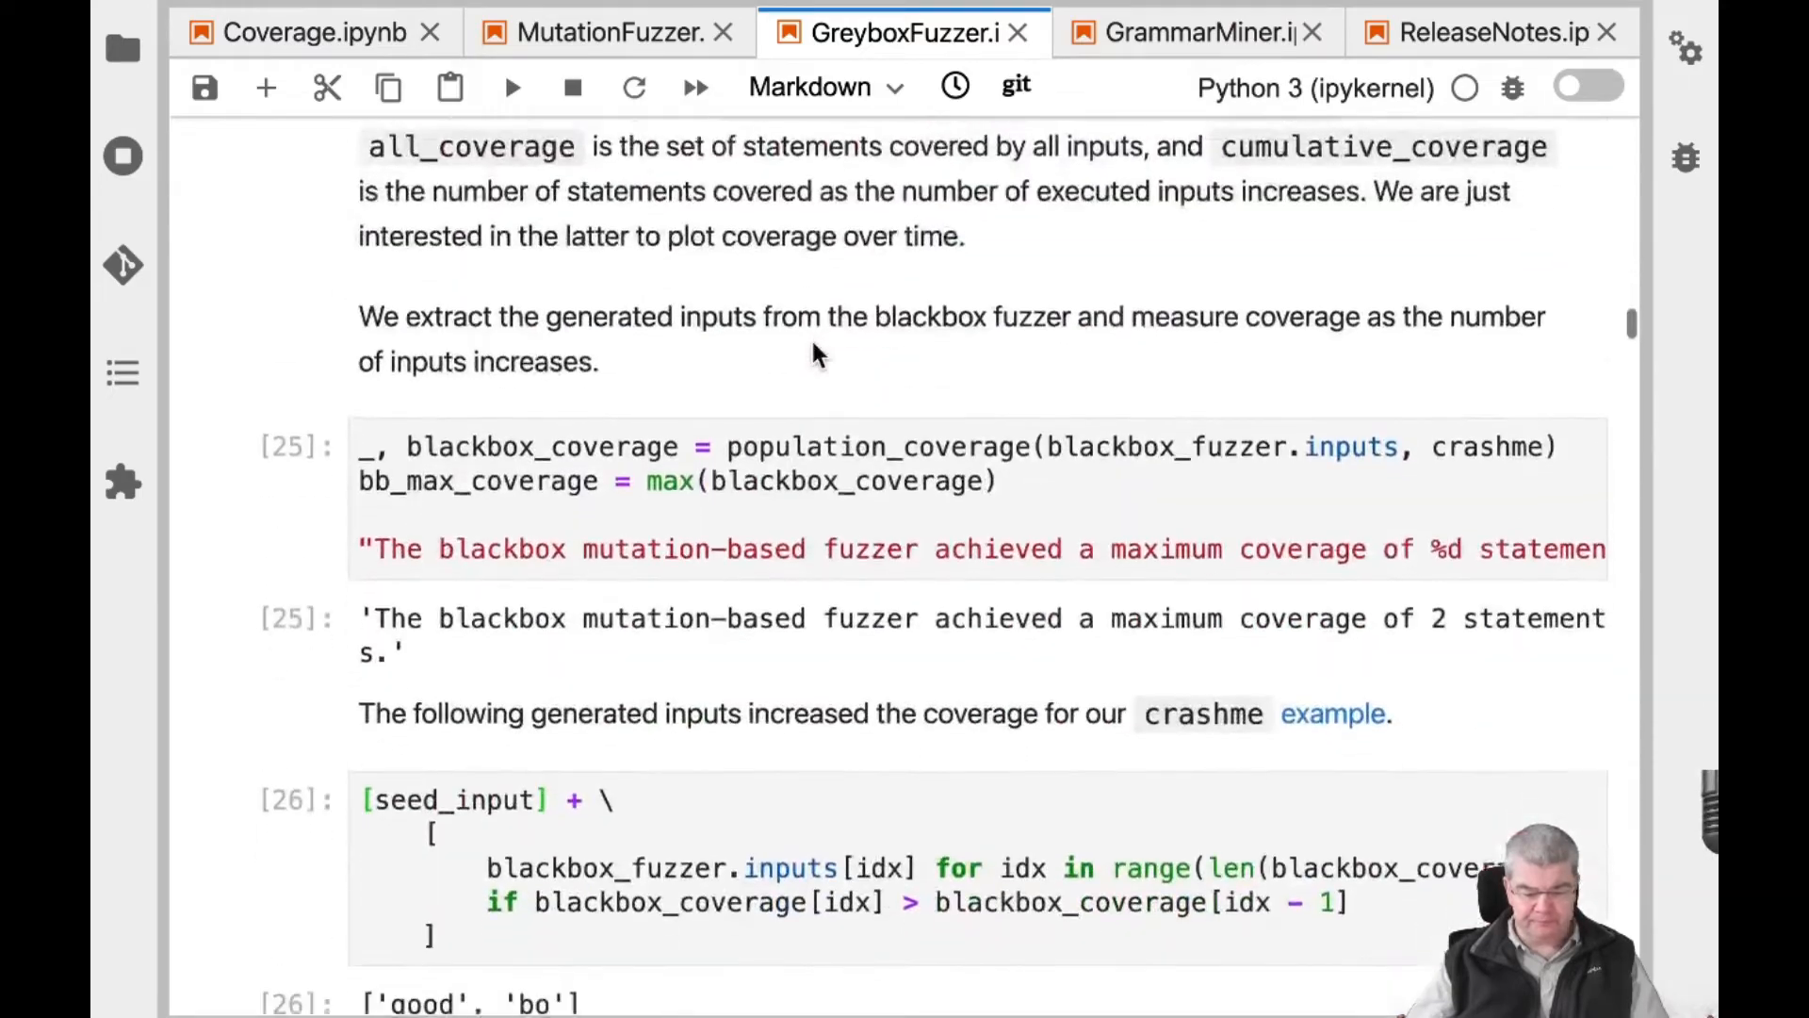
Scroll past the GreyboxFuzzer class to cells 28–30 with coverage and four-seed population
scroll(down, 3)
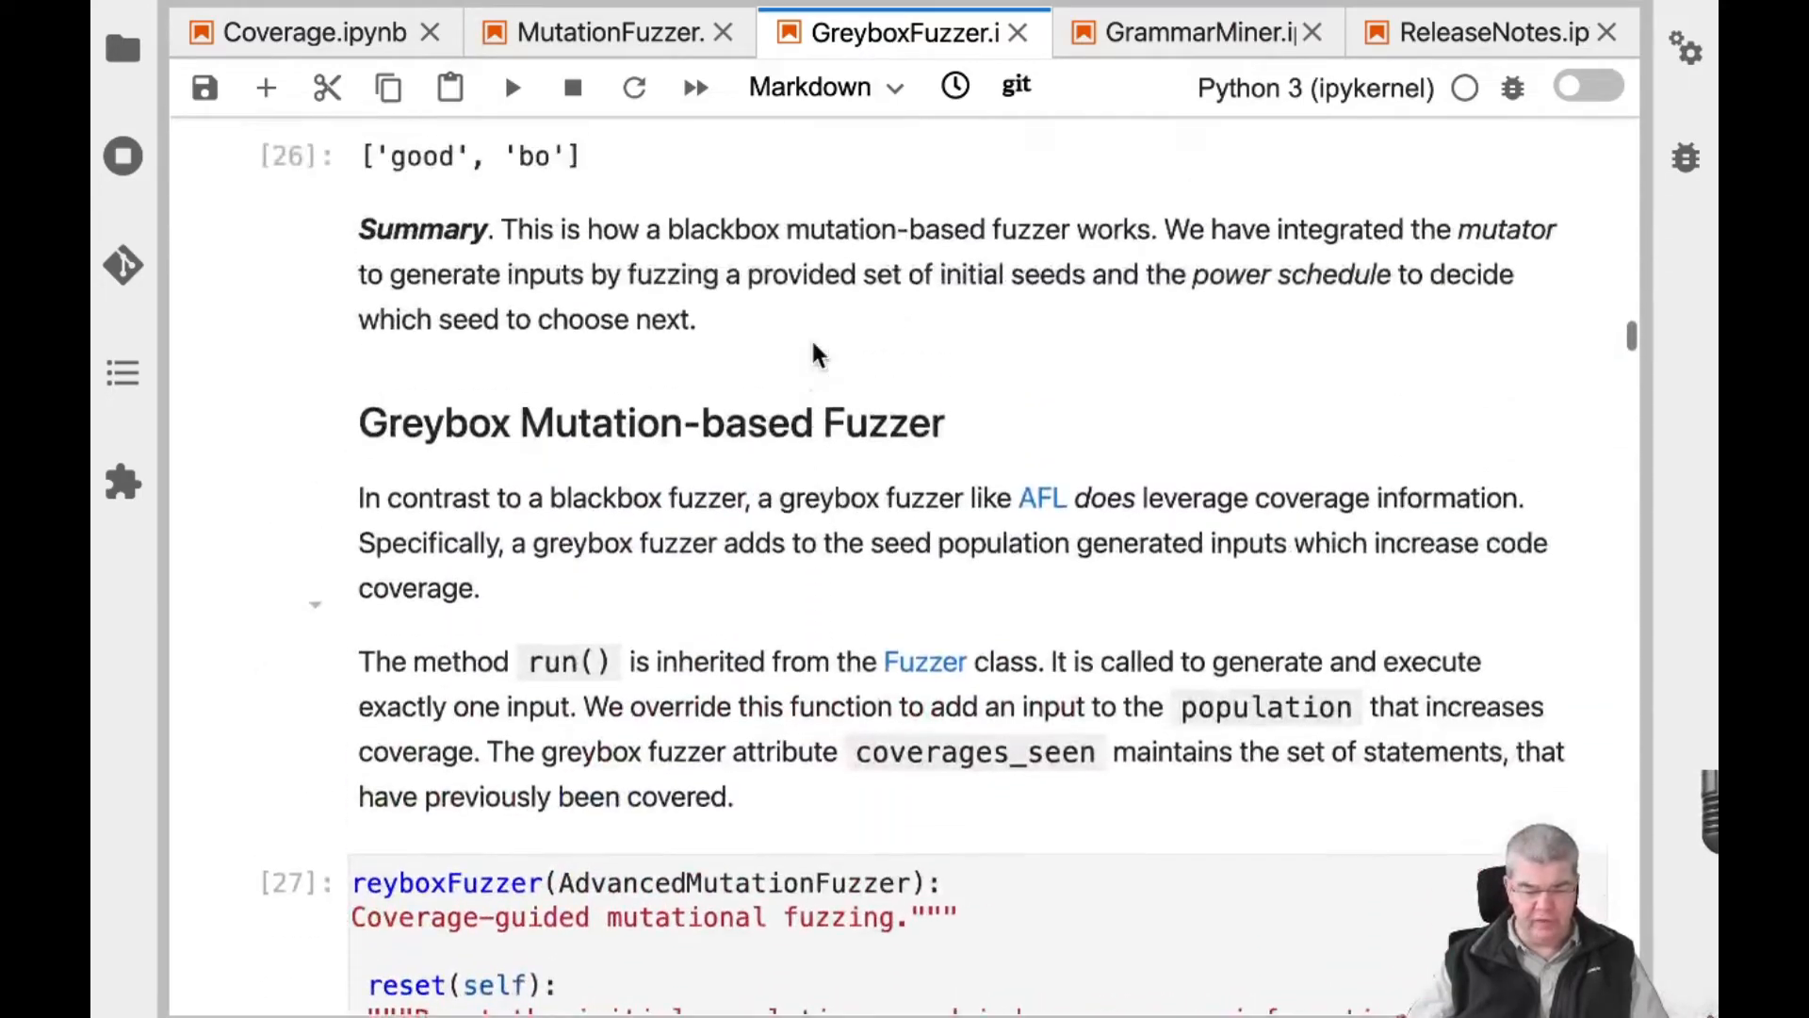
scroll(down, 3)
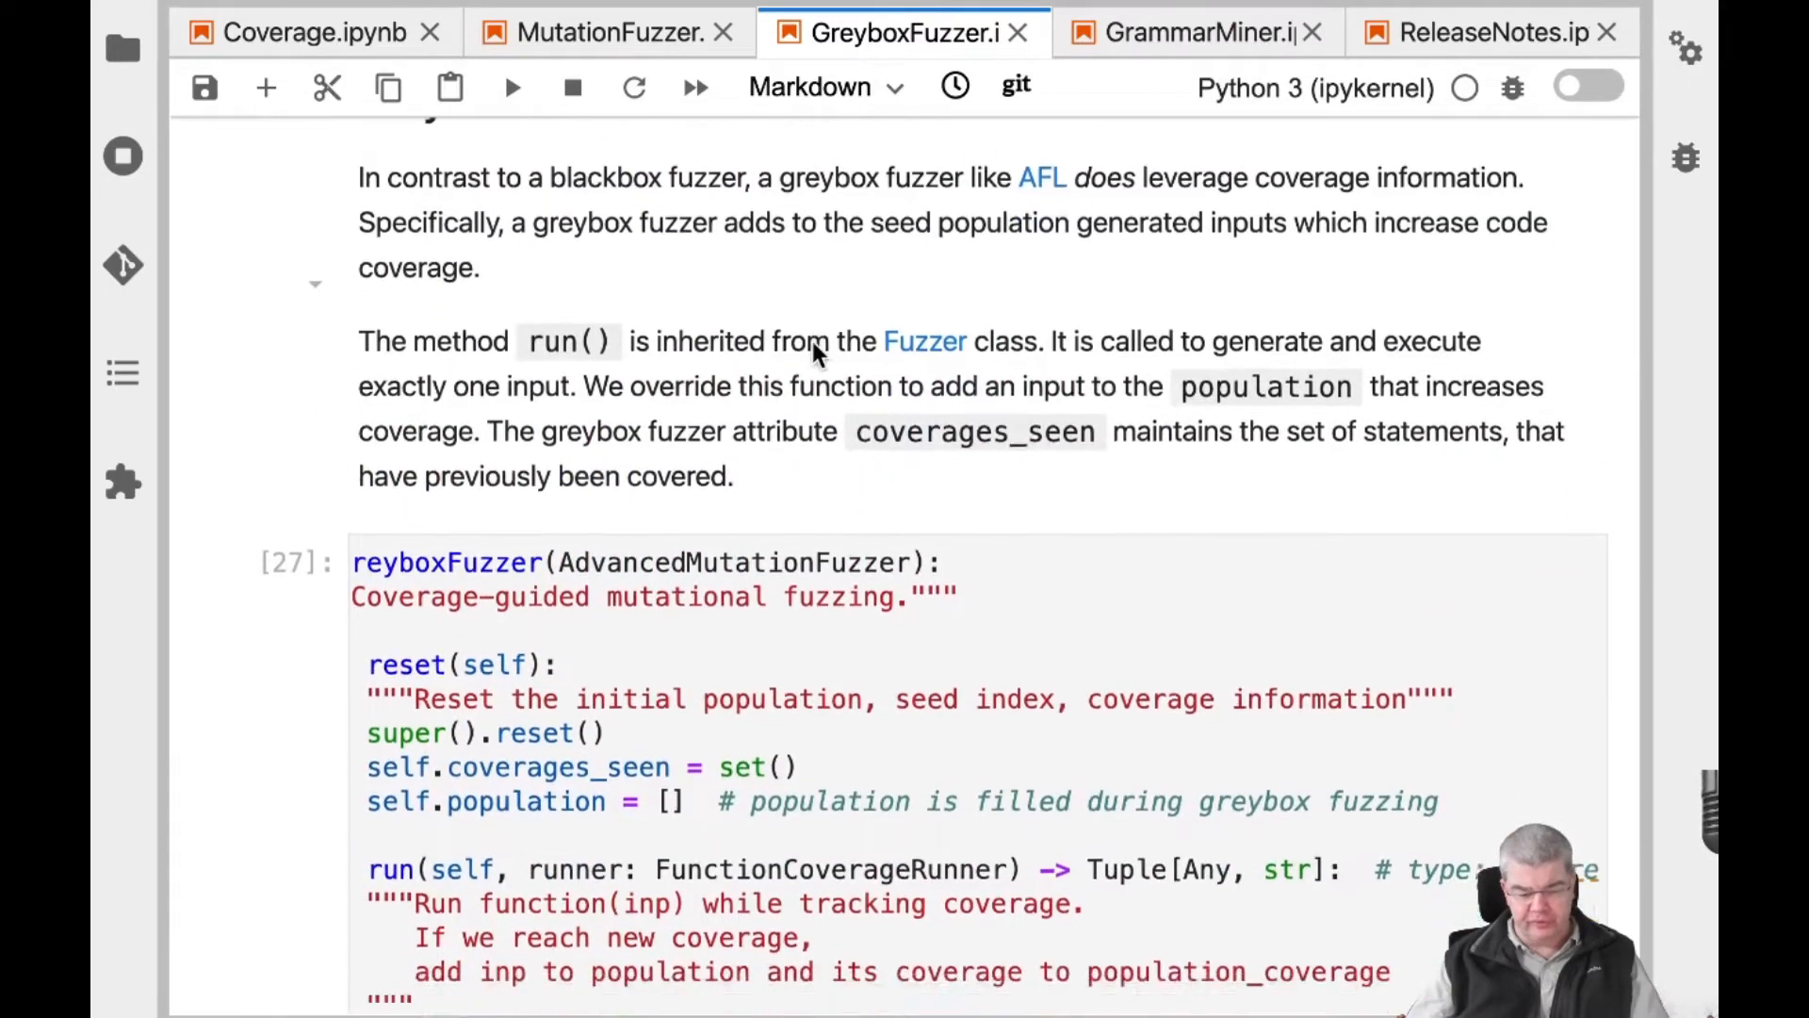
scroll(down, 3)
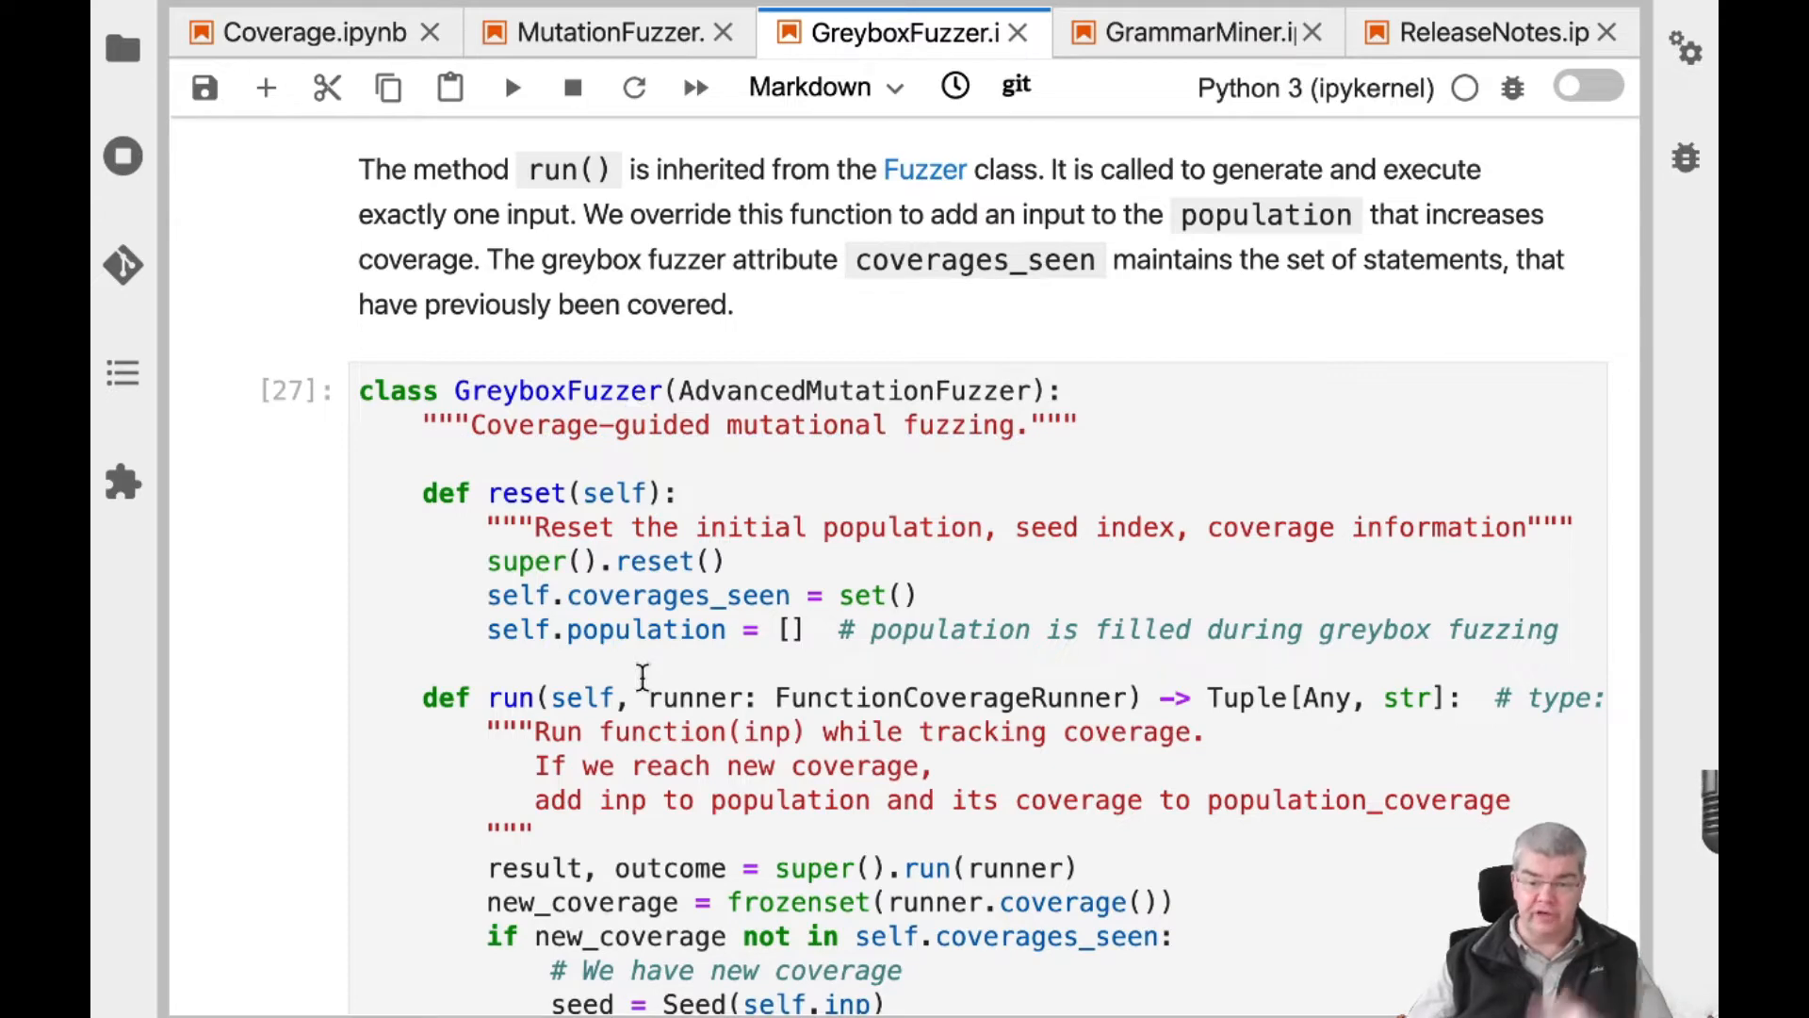
scroll(down, 3)
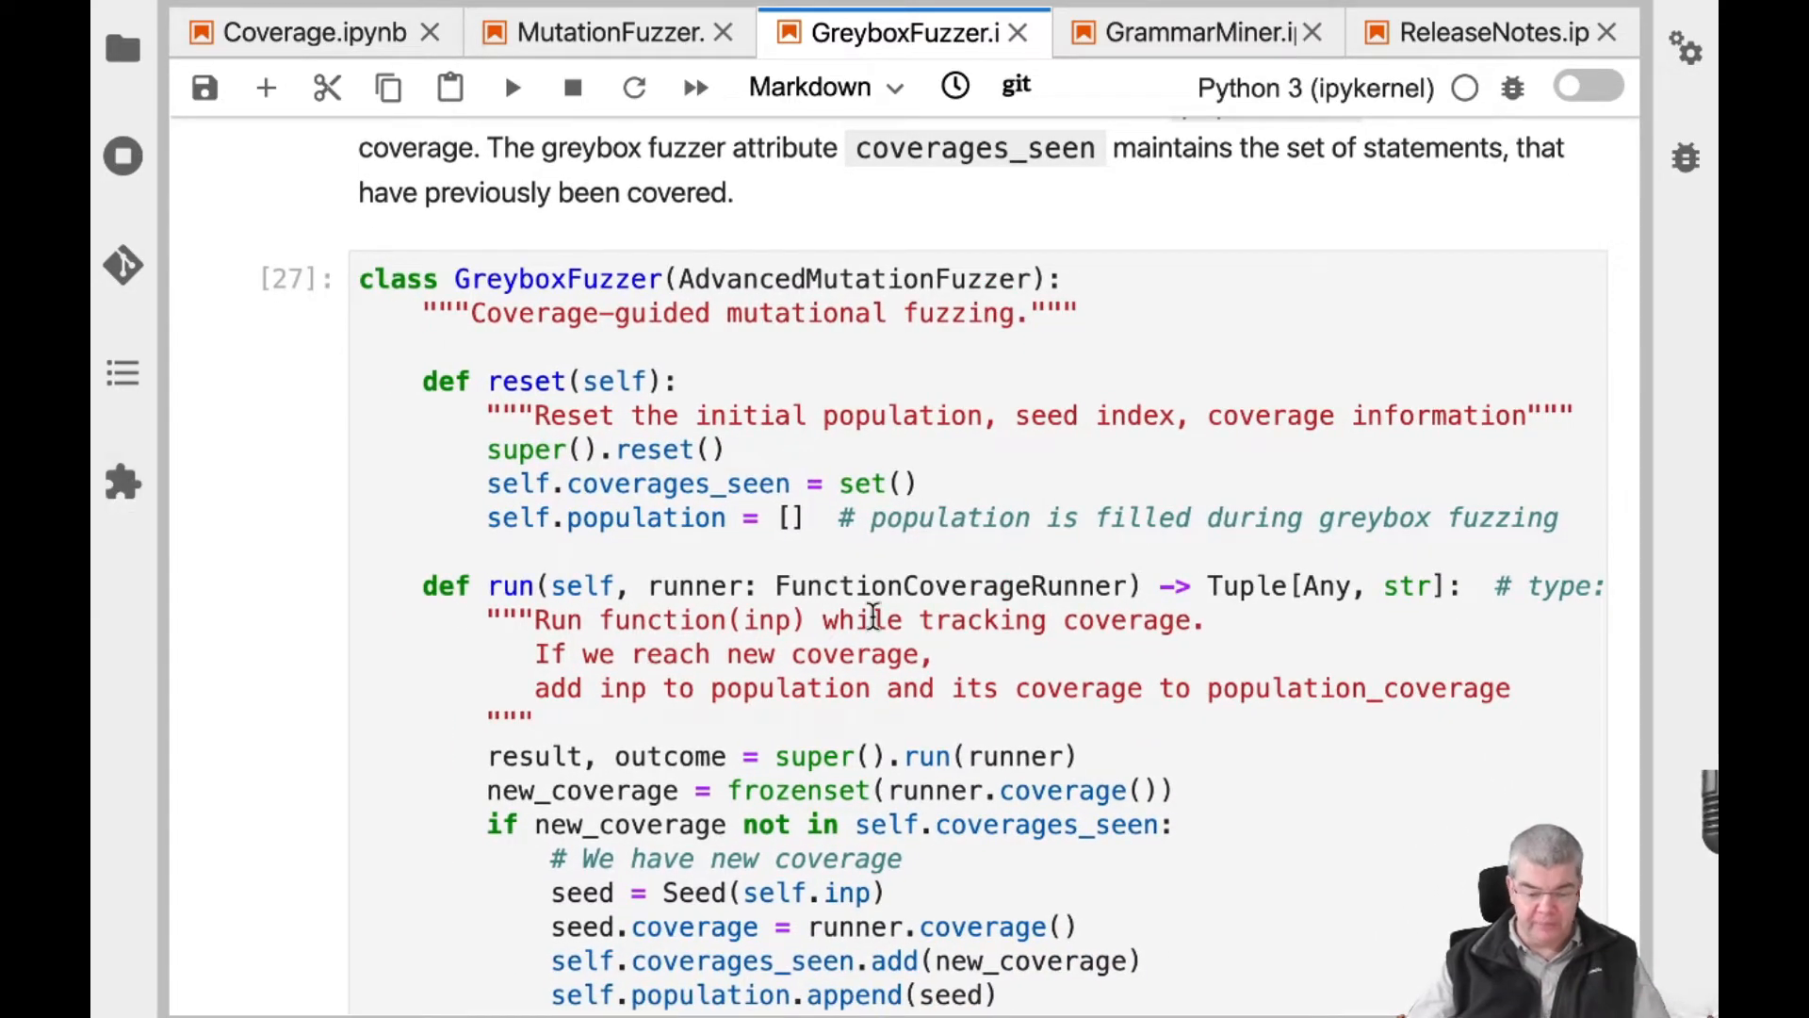
scroll(down, 3)
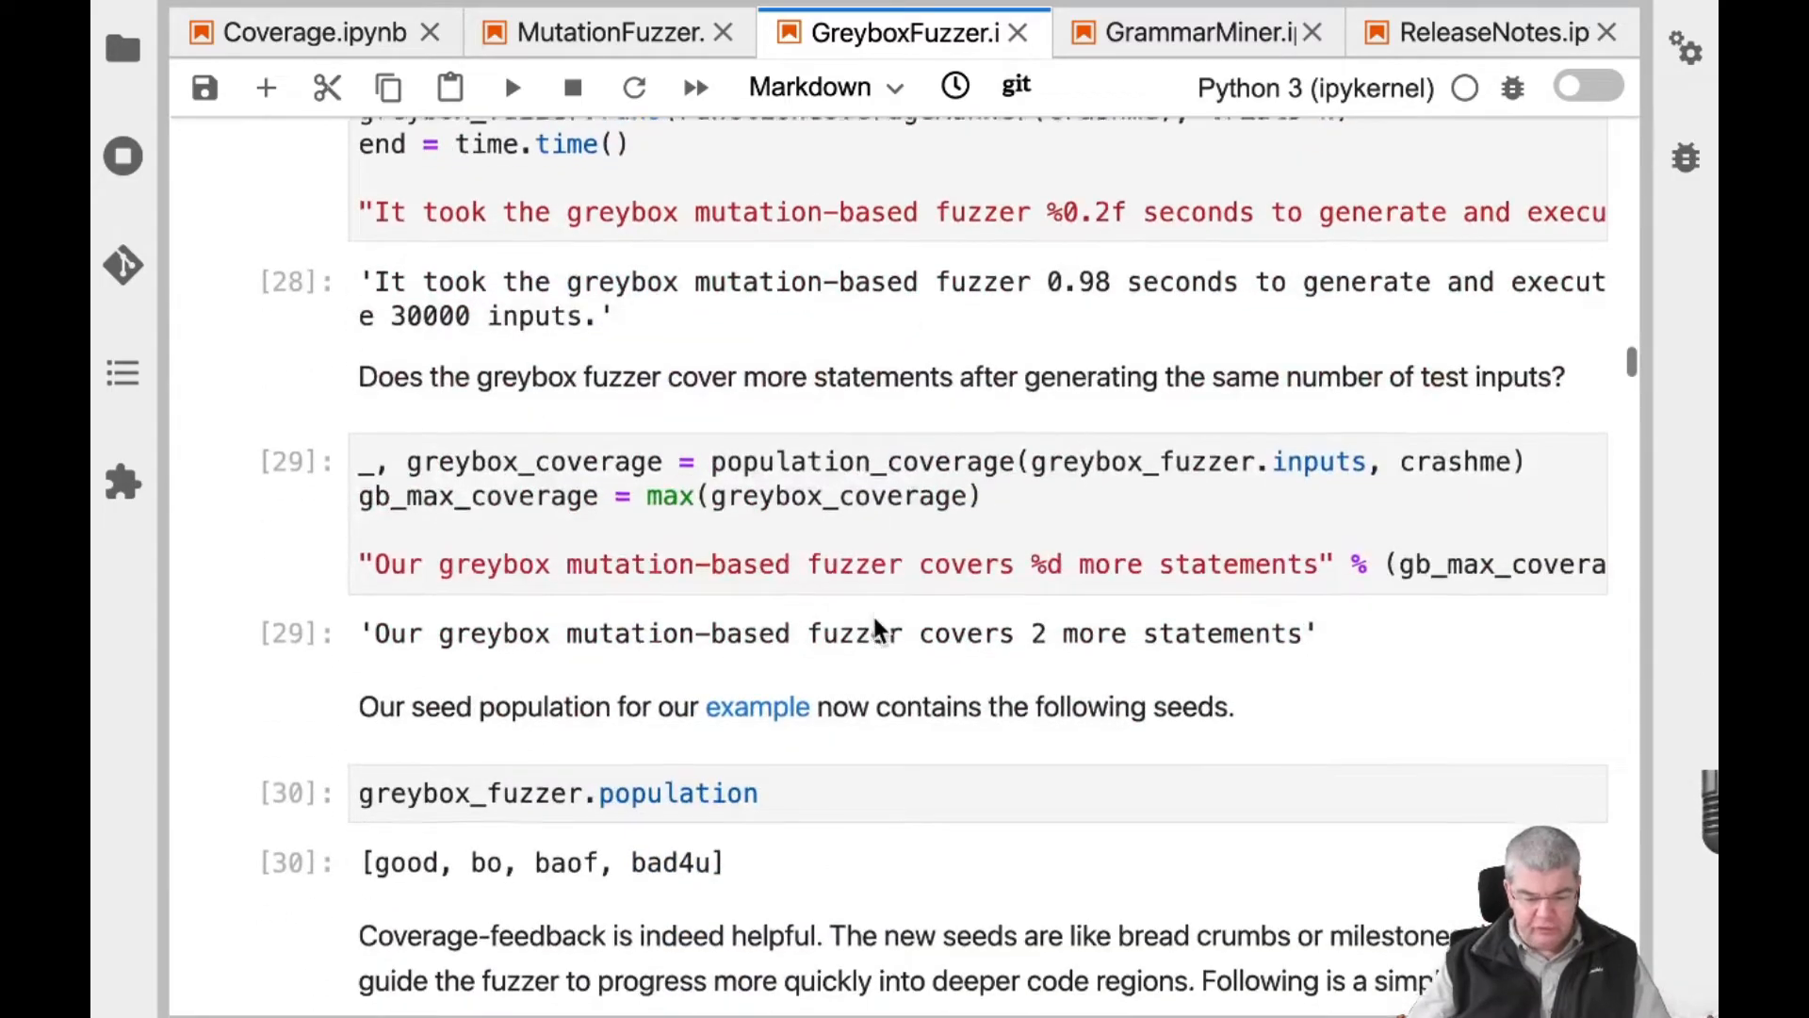
Scroll to the Boosted Greybox Fuzzer section with getPathID and the AFLFastSchedule class
scroll(down, 3)
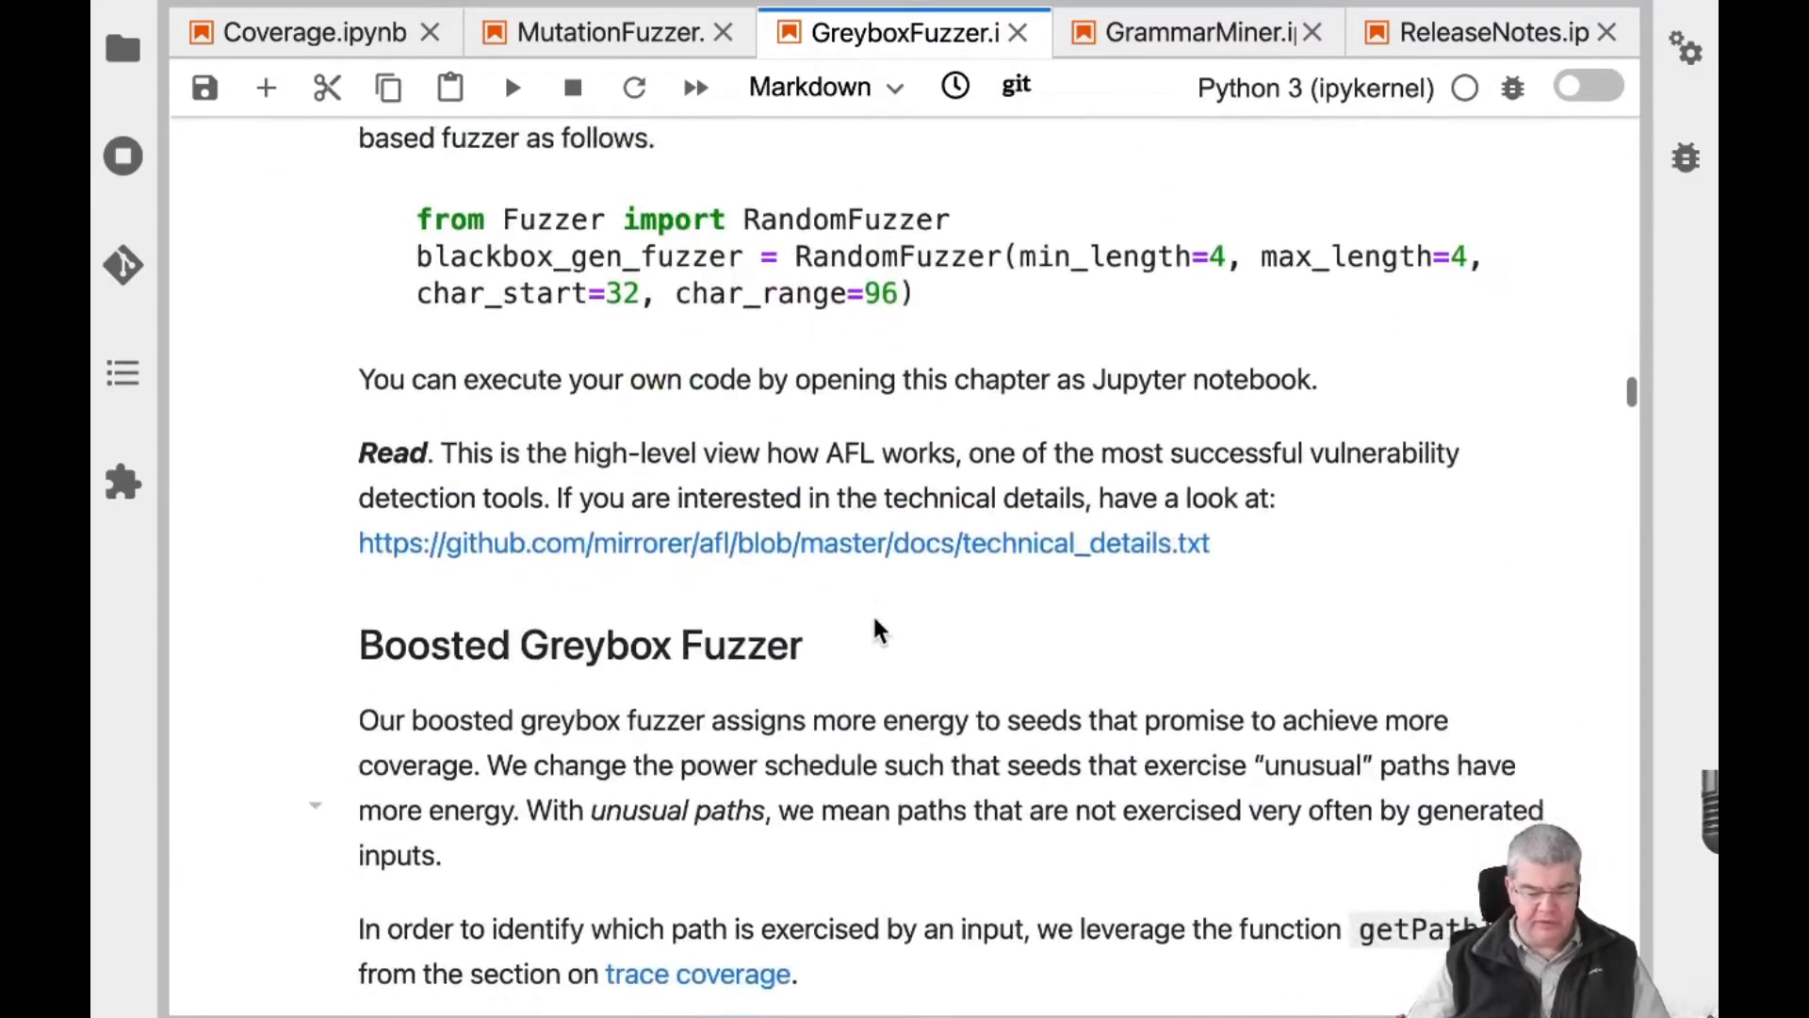
scroll(down, 3)
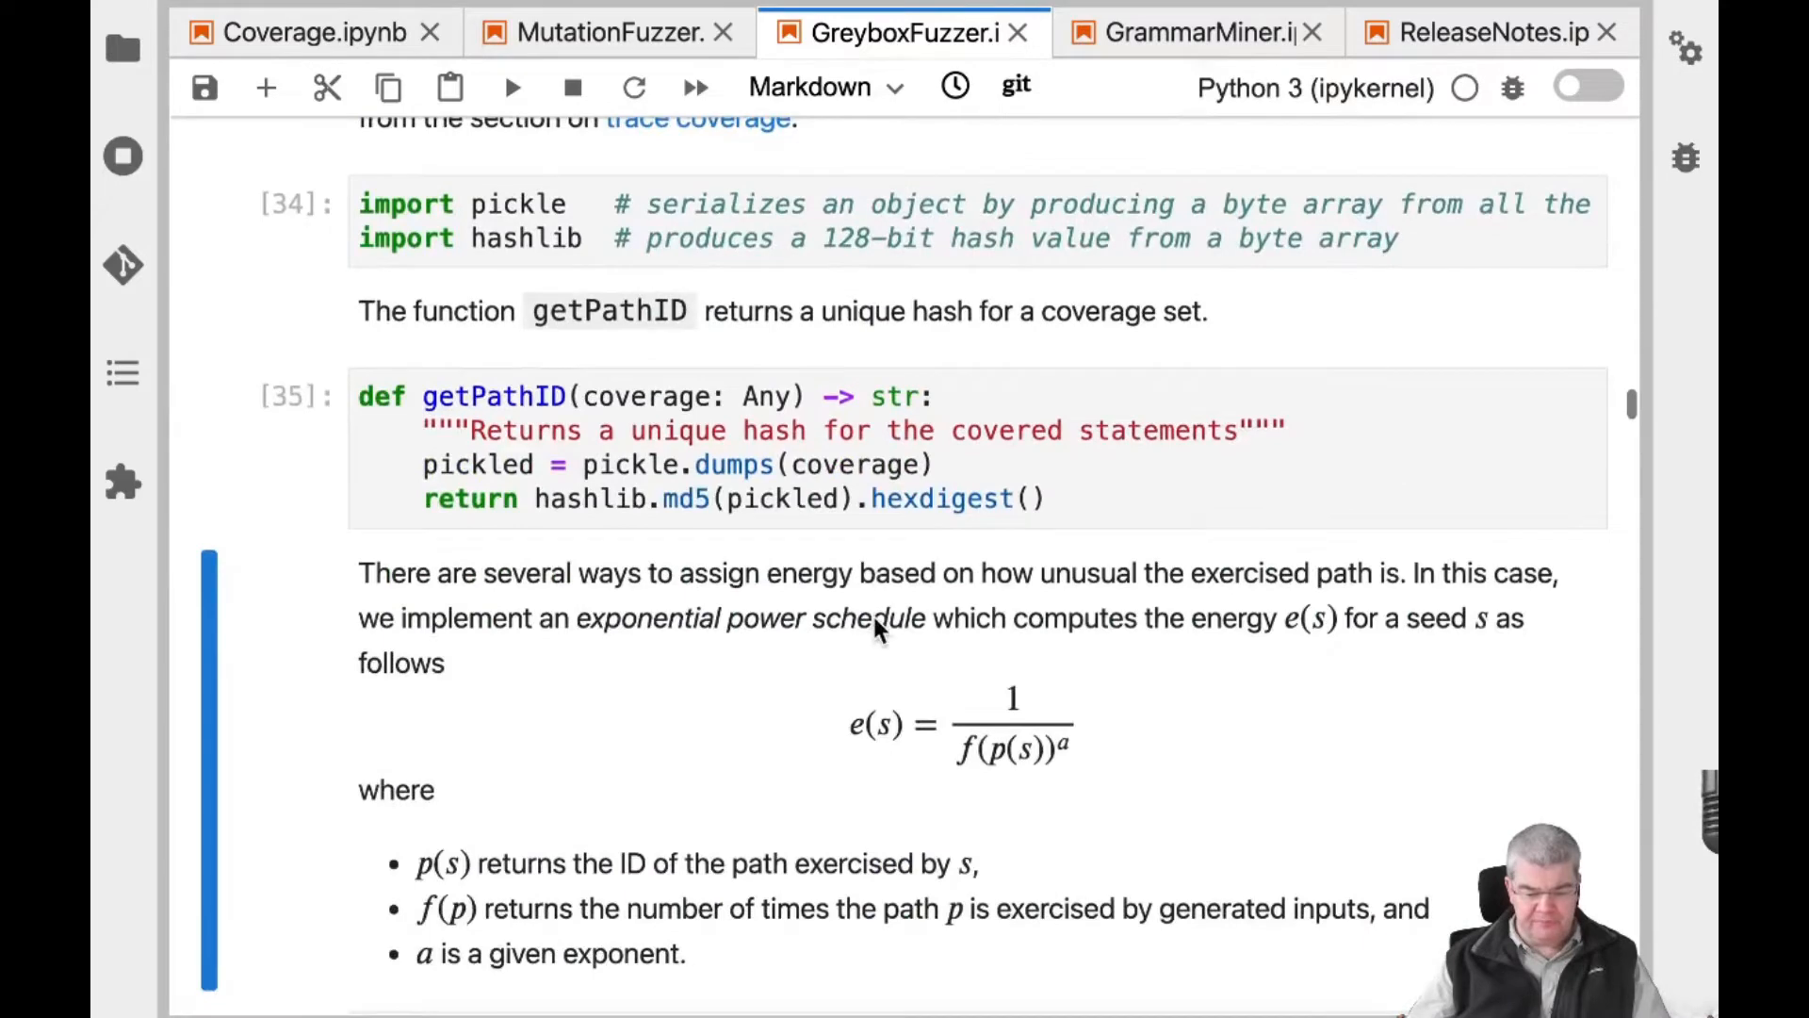
scroll(down, 3)
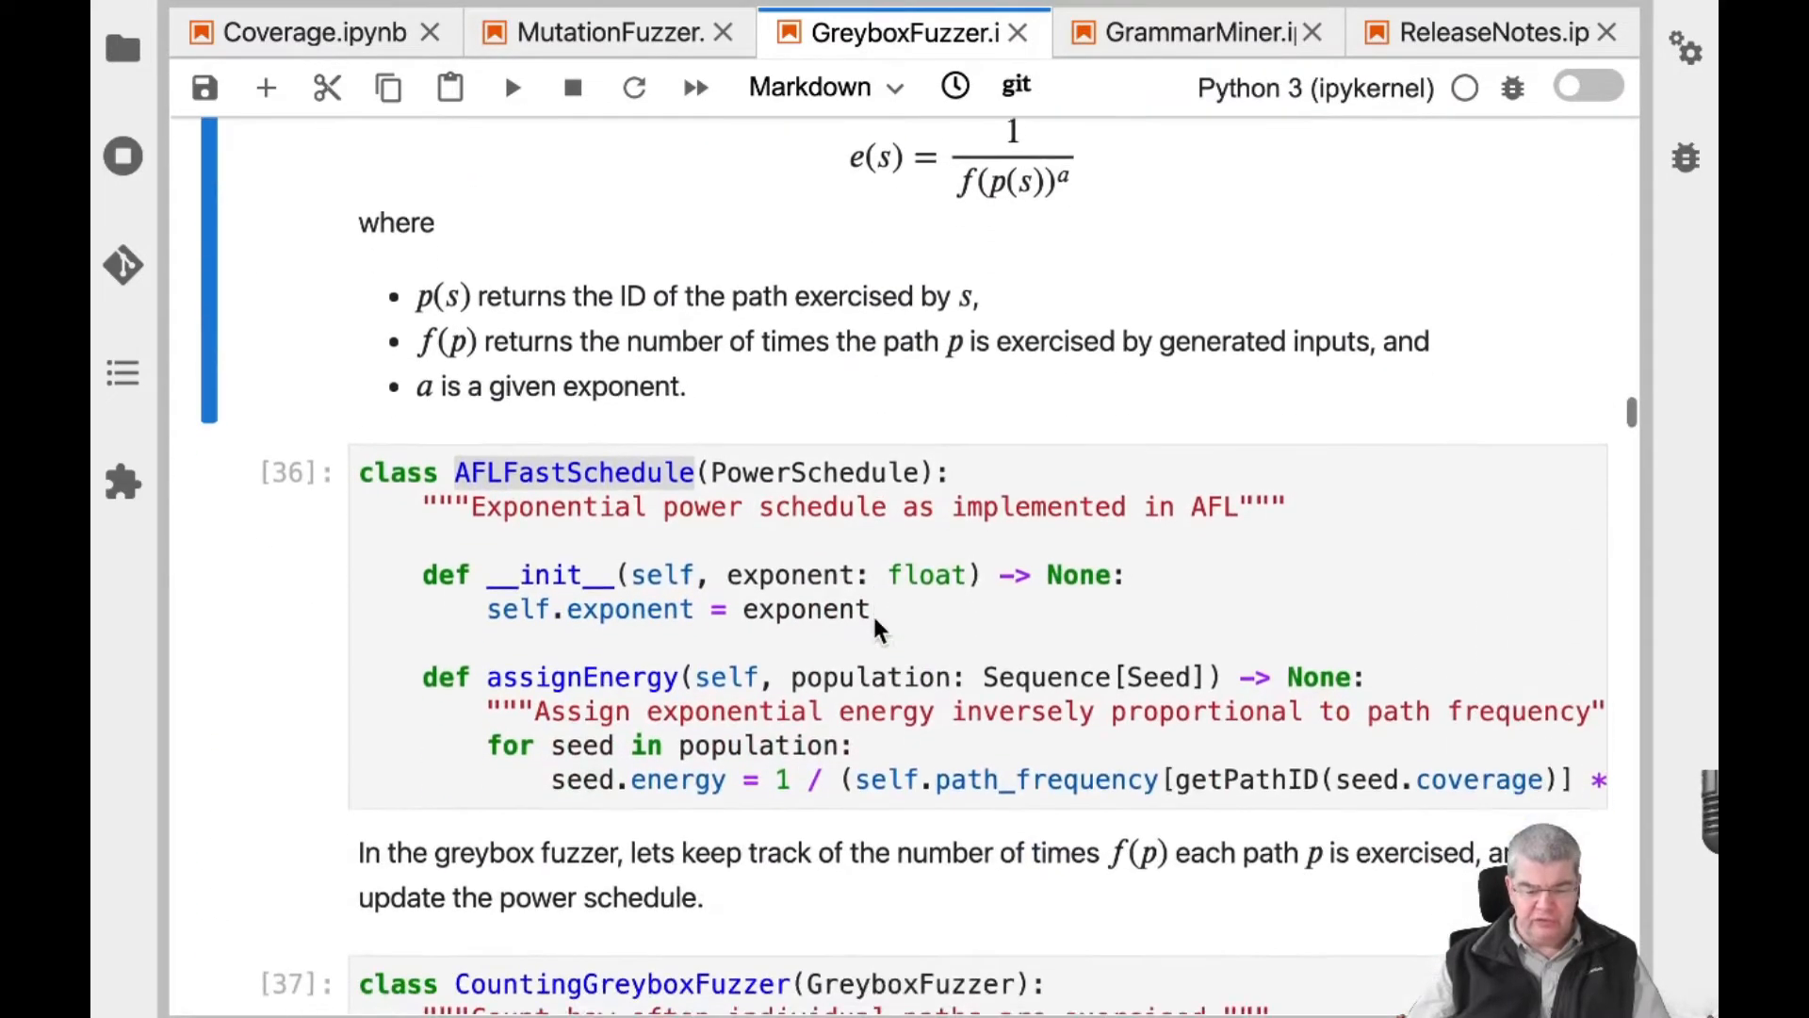
scroll(up, 3)
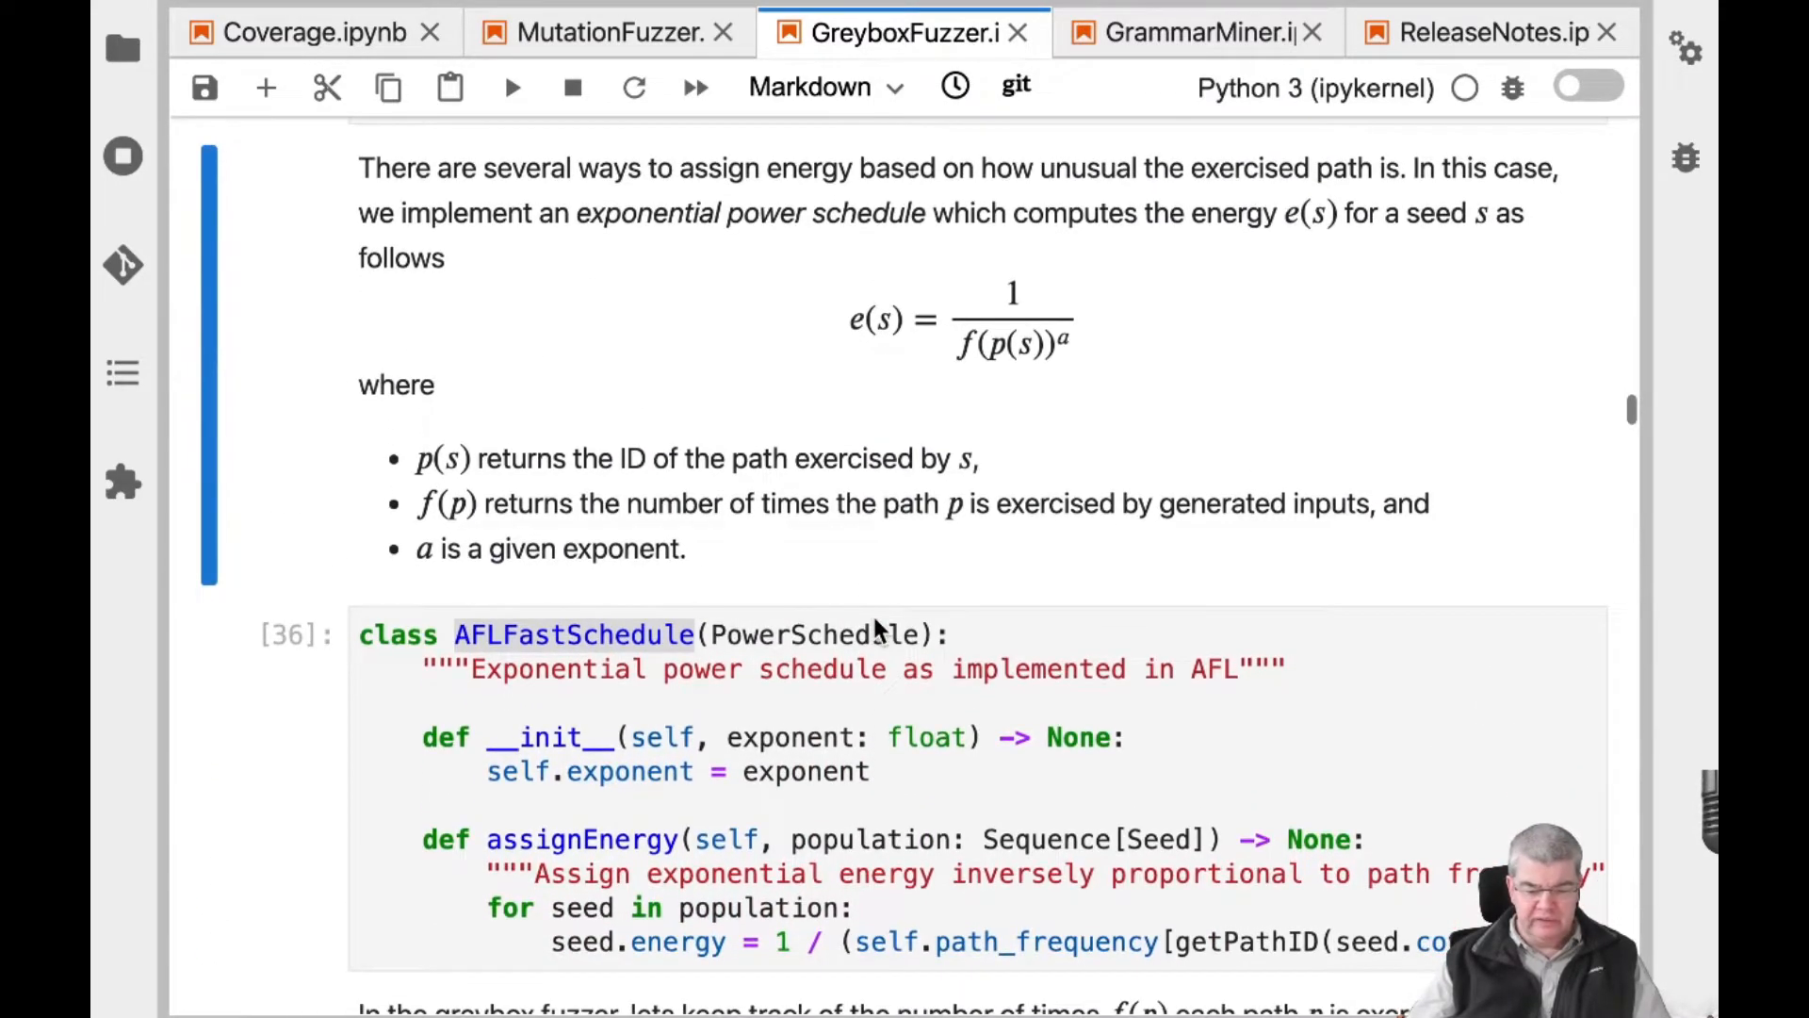
mouse_move(808, 375)
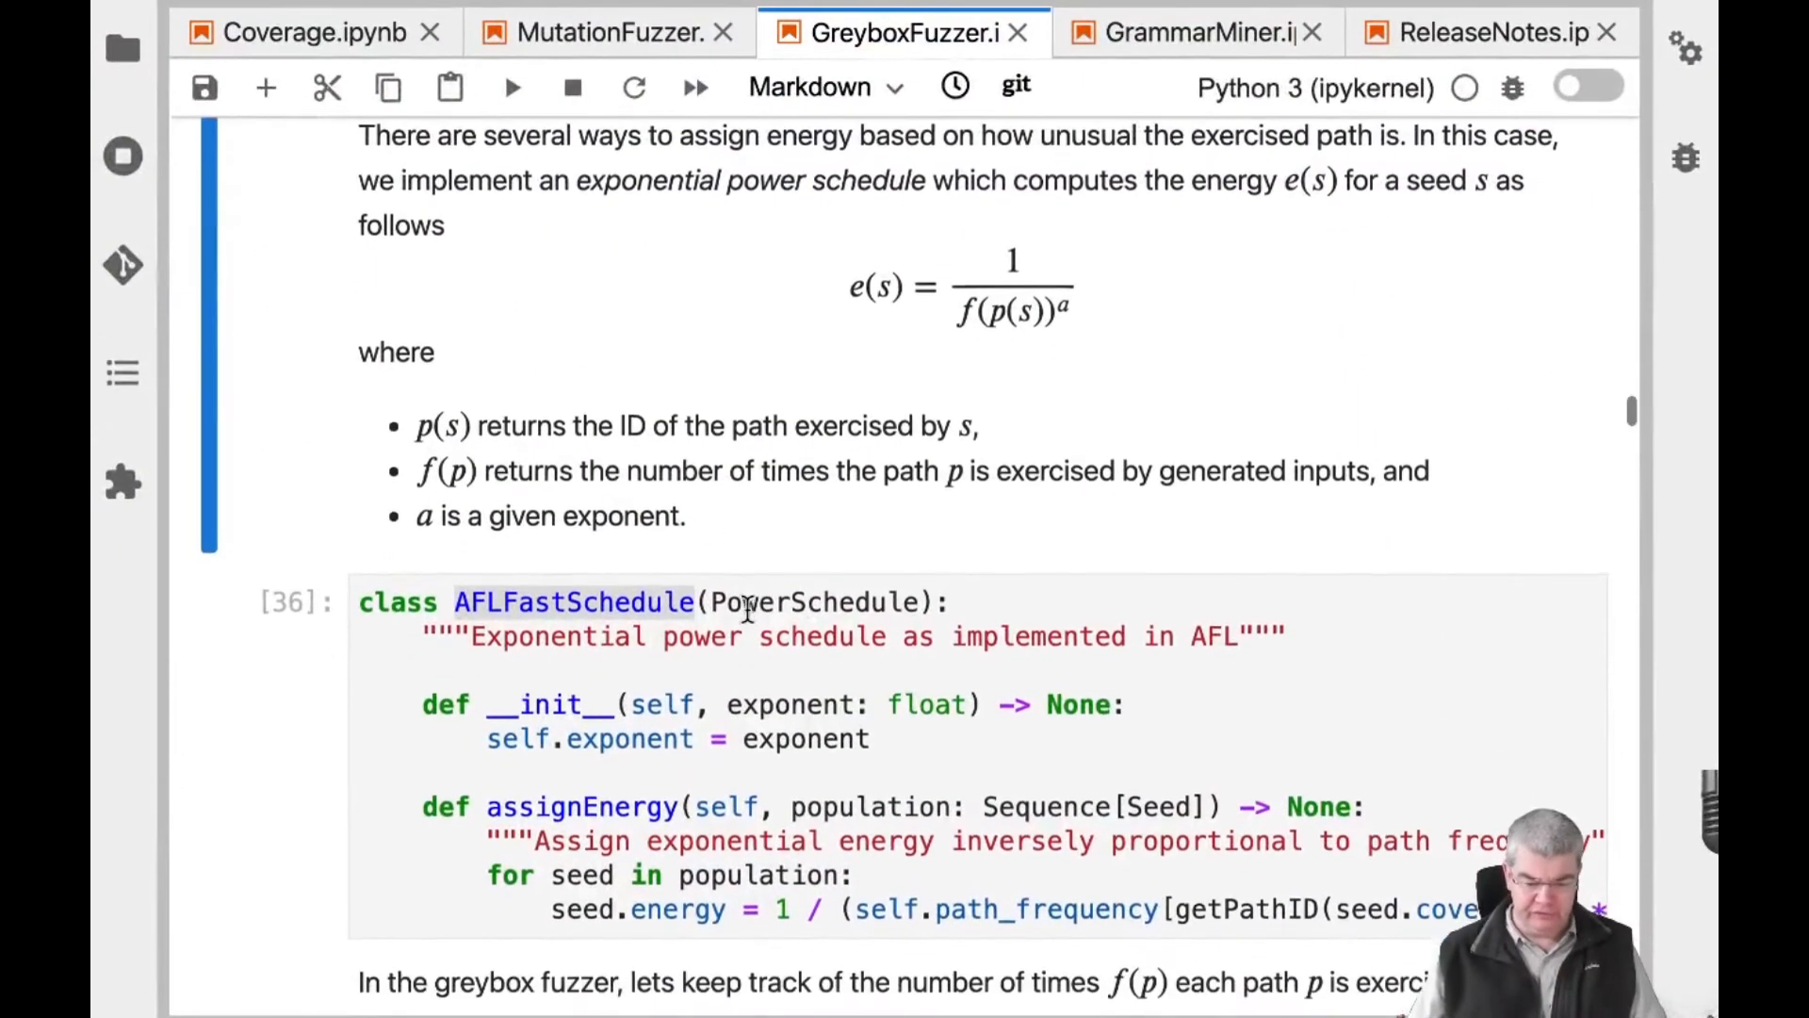
scroll(down, 3)
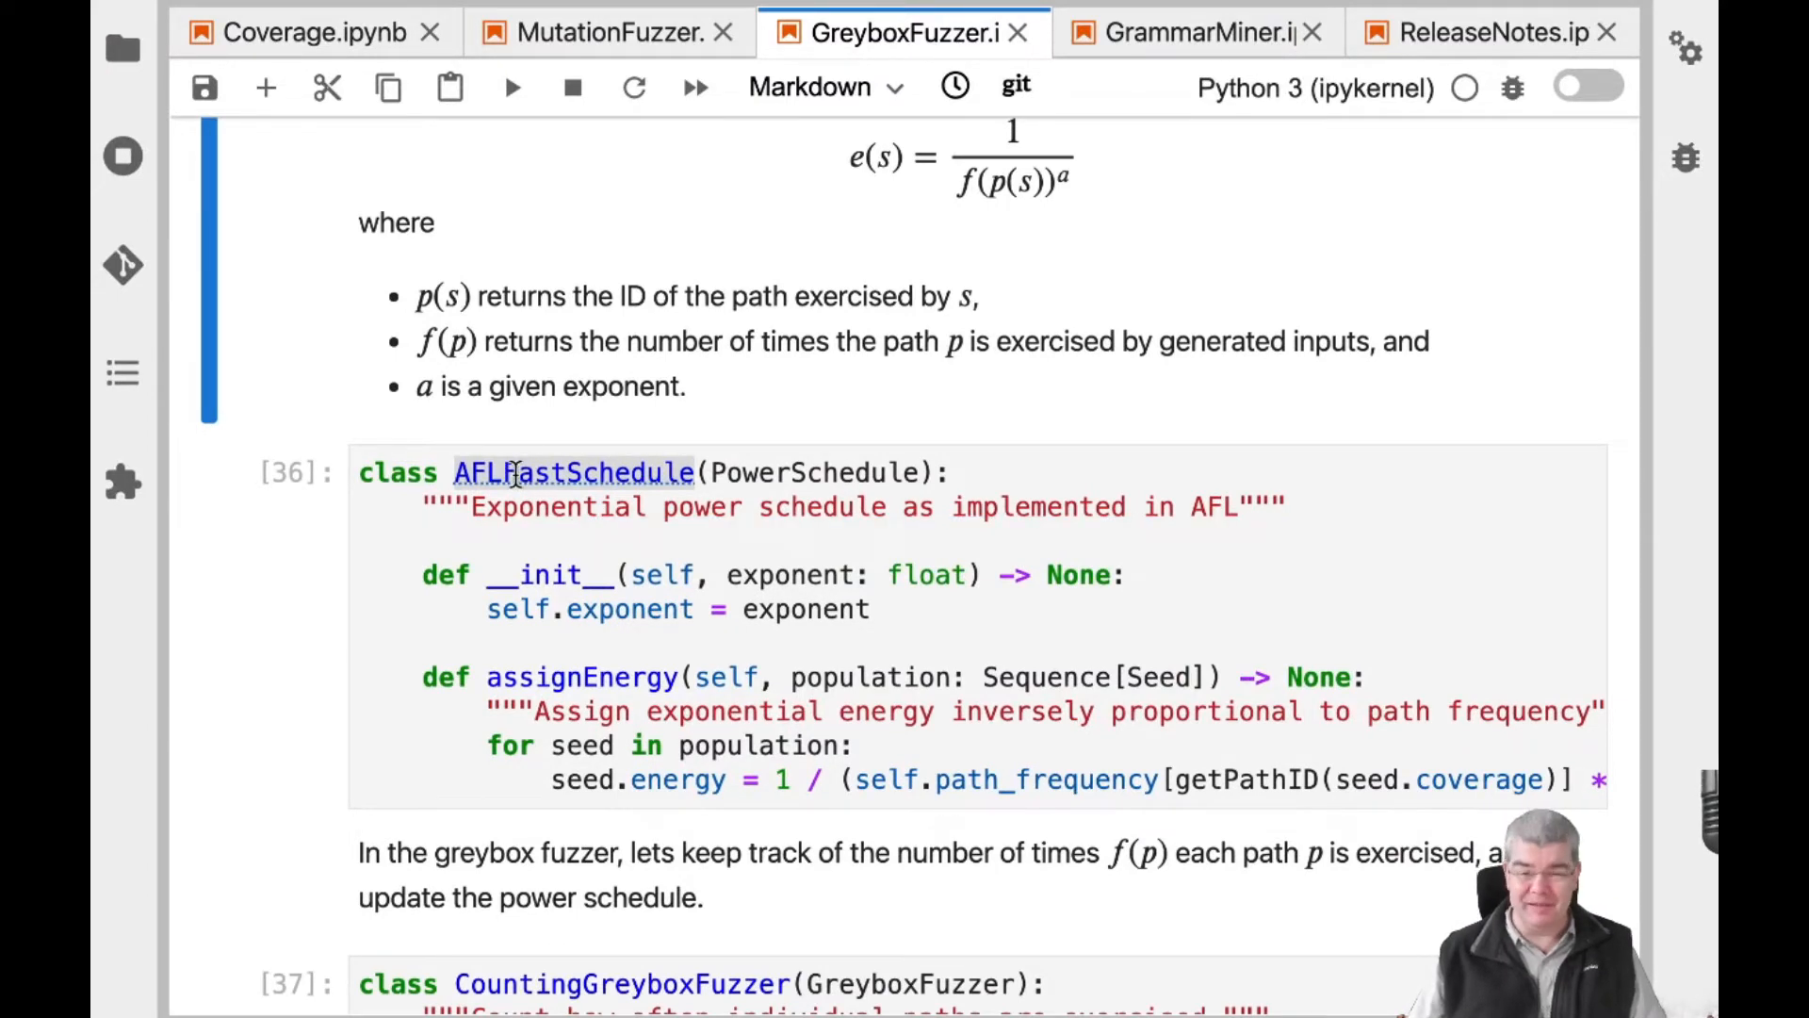
Scroll past CountingGreyboxFuzzer and the path-frequency chart to the maze tile rules
scroll(down, 3)
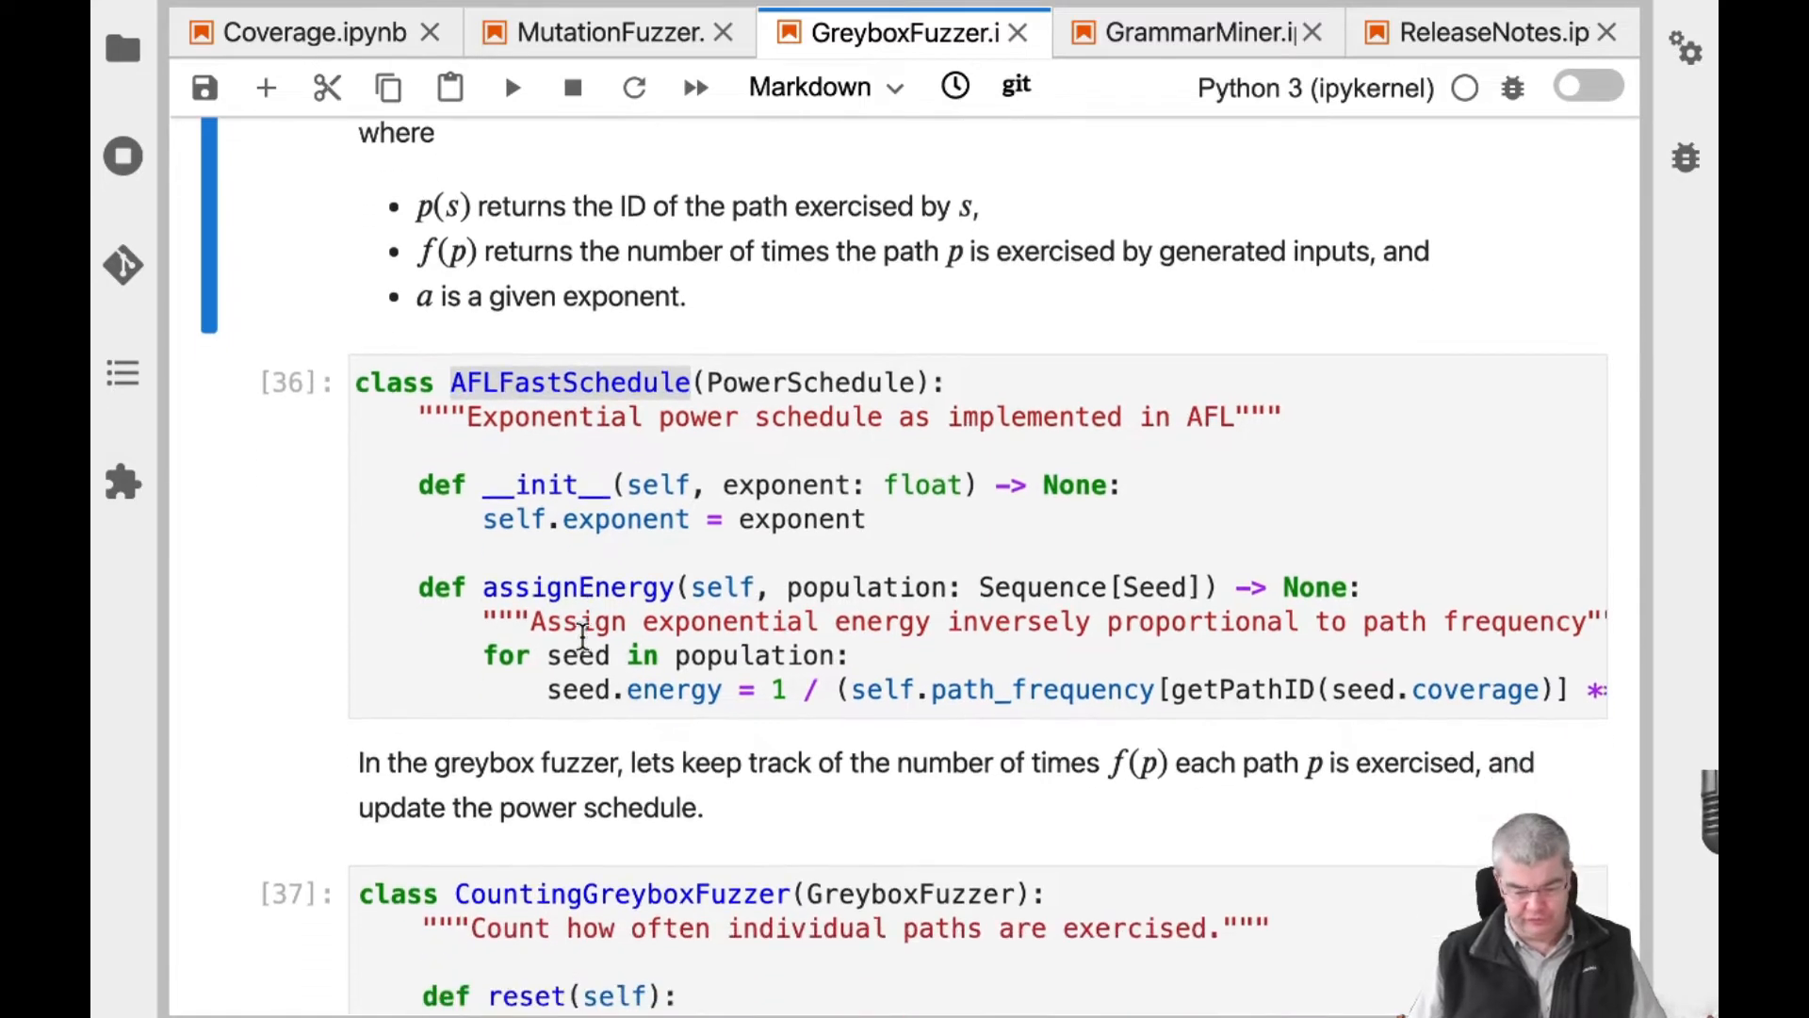
scroll(down, 3)
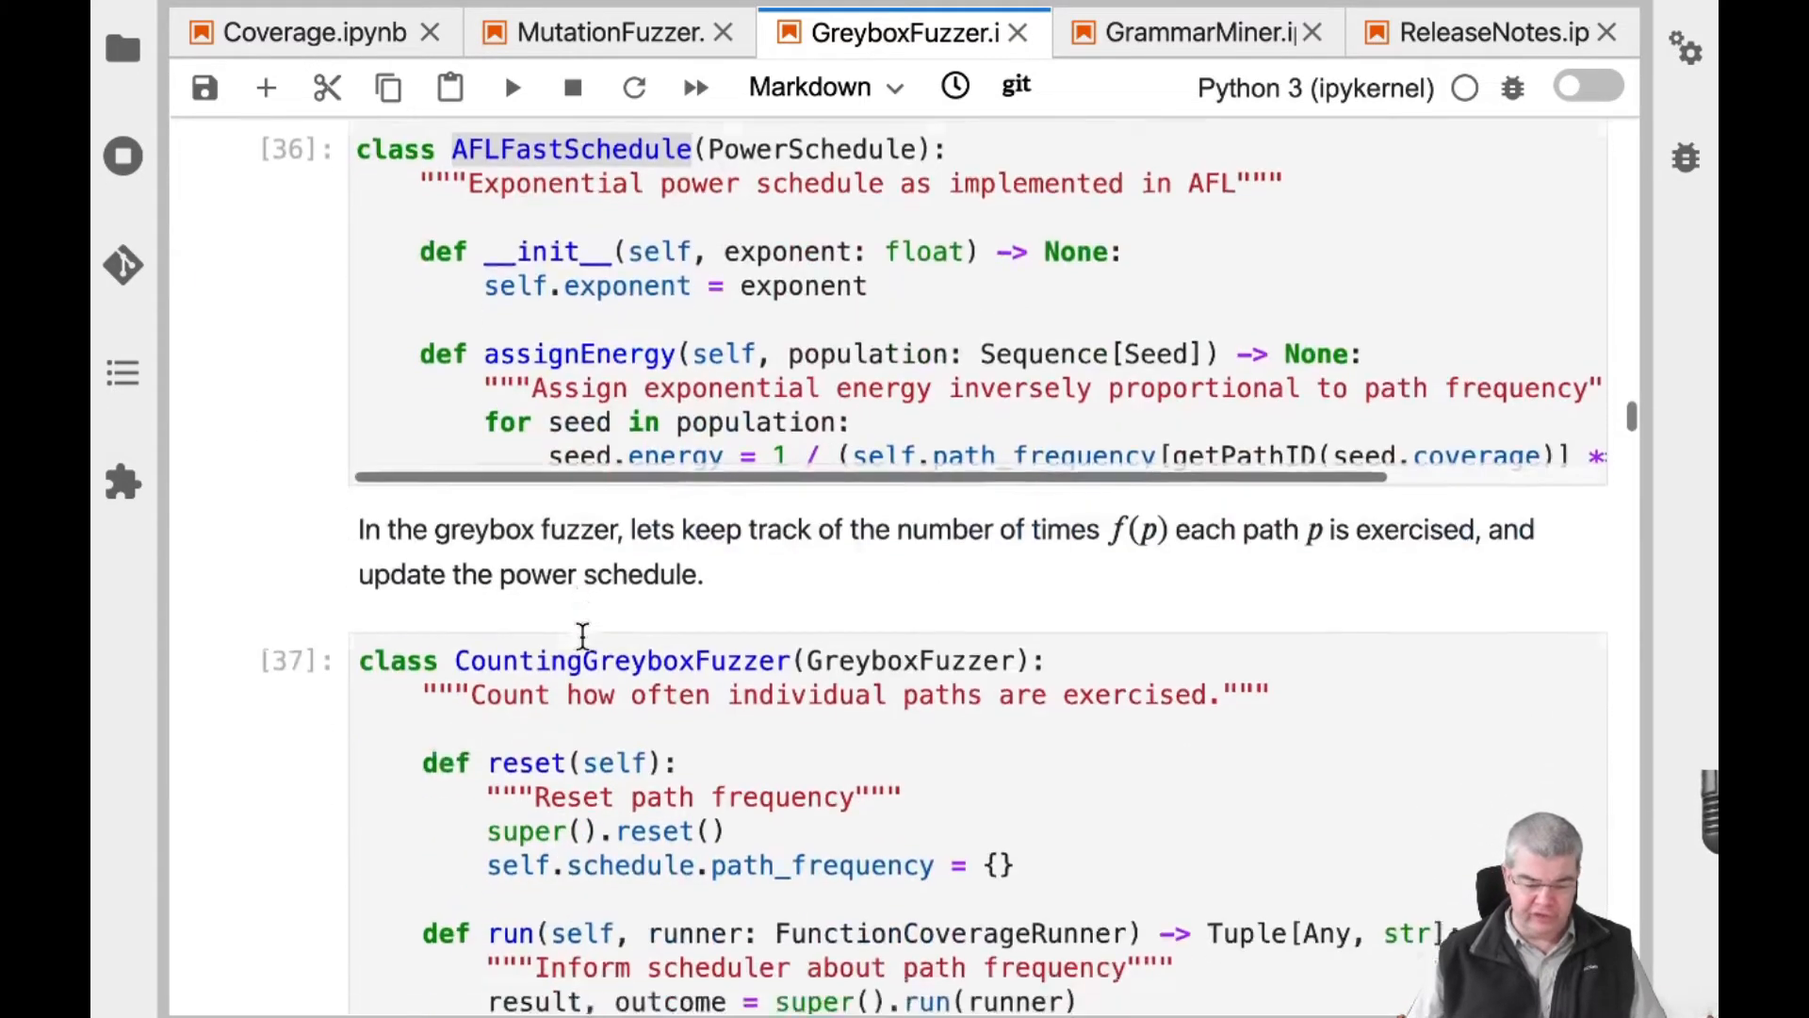
scroll(down, 3)
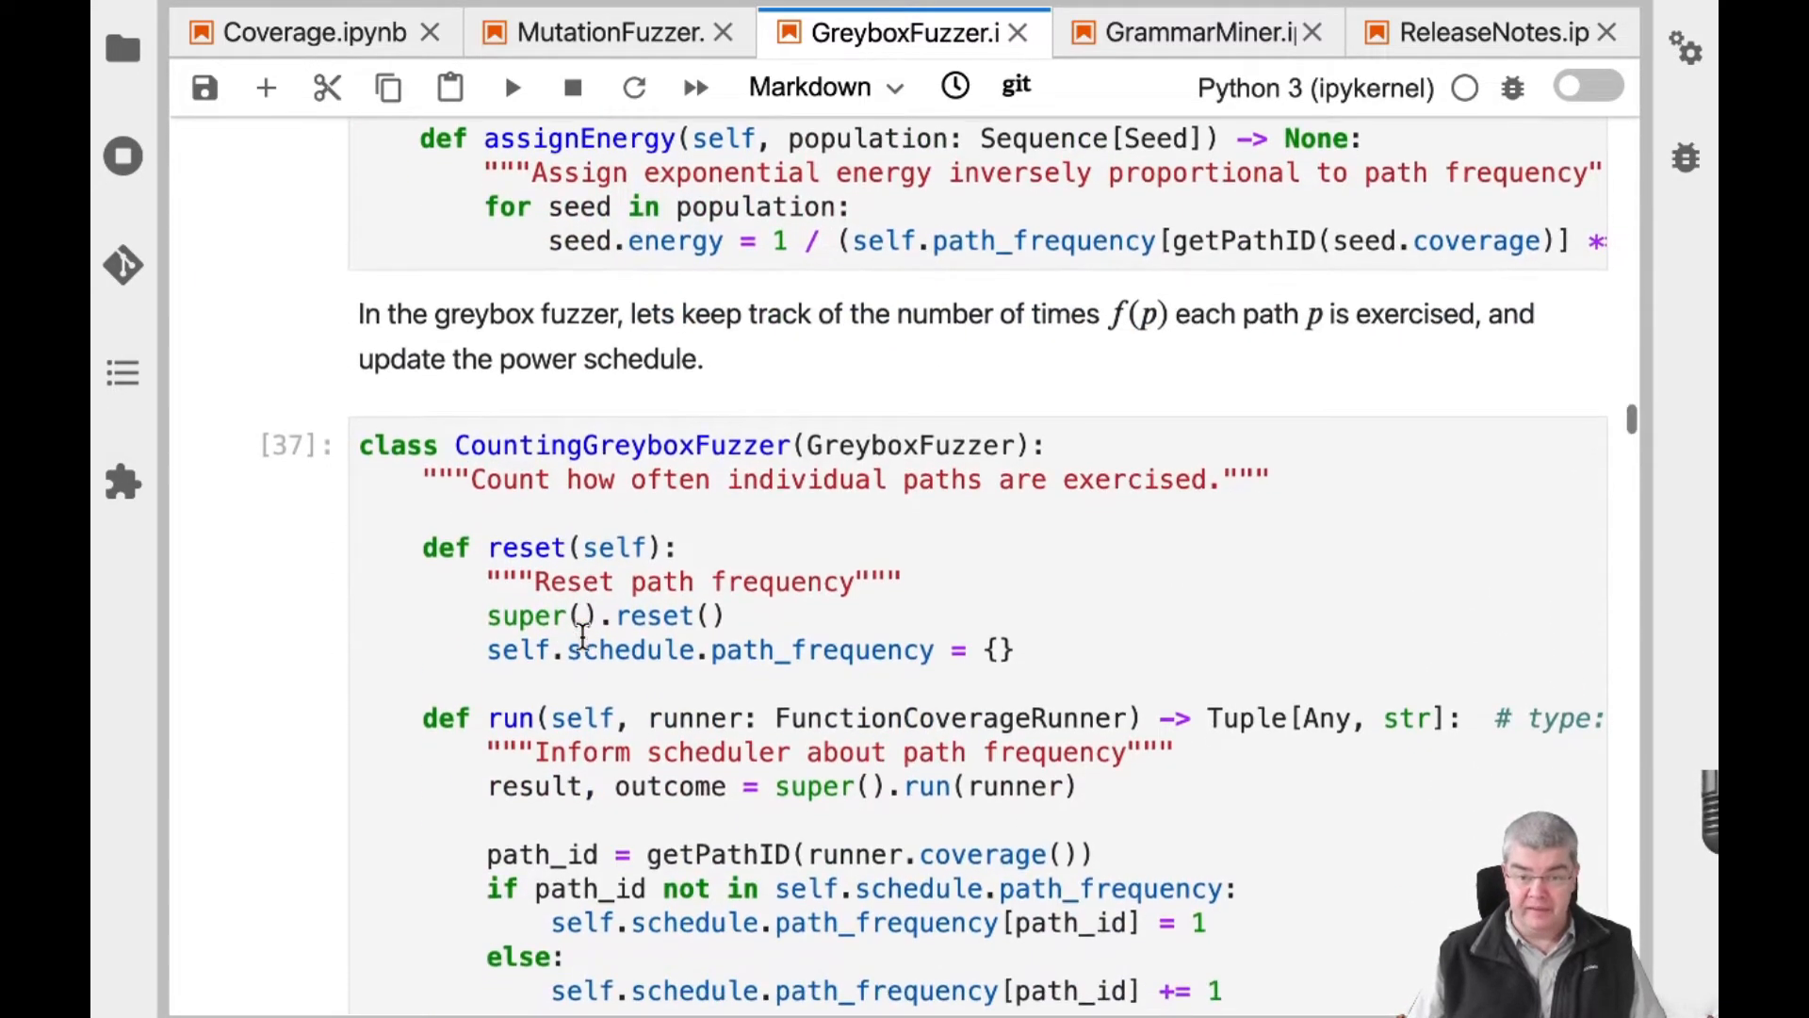
scroll(down, 3)
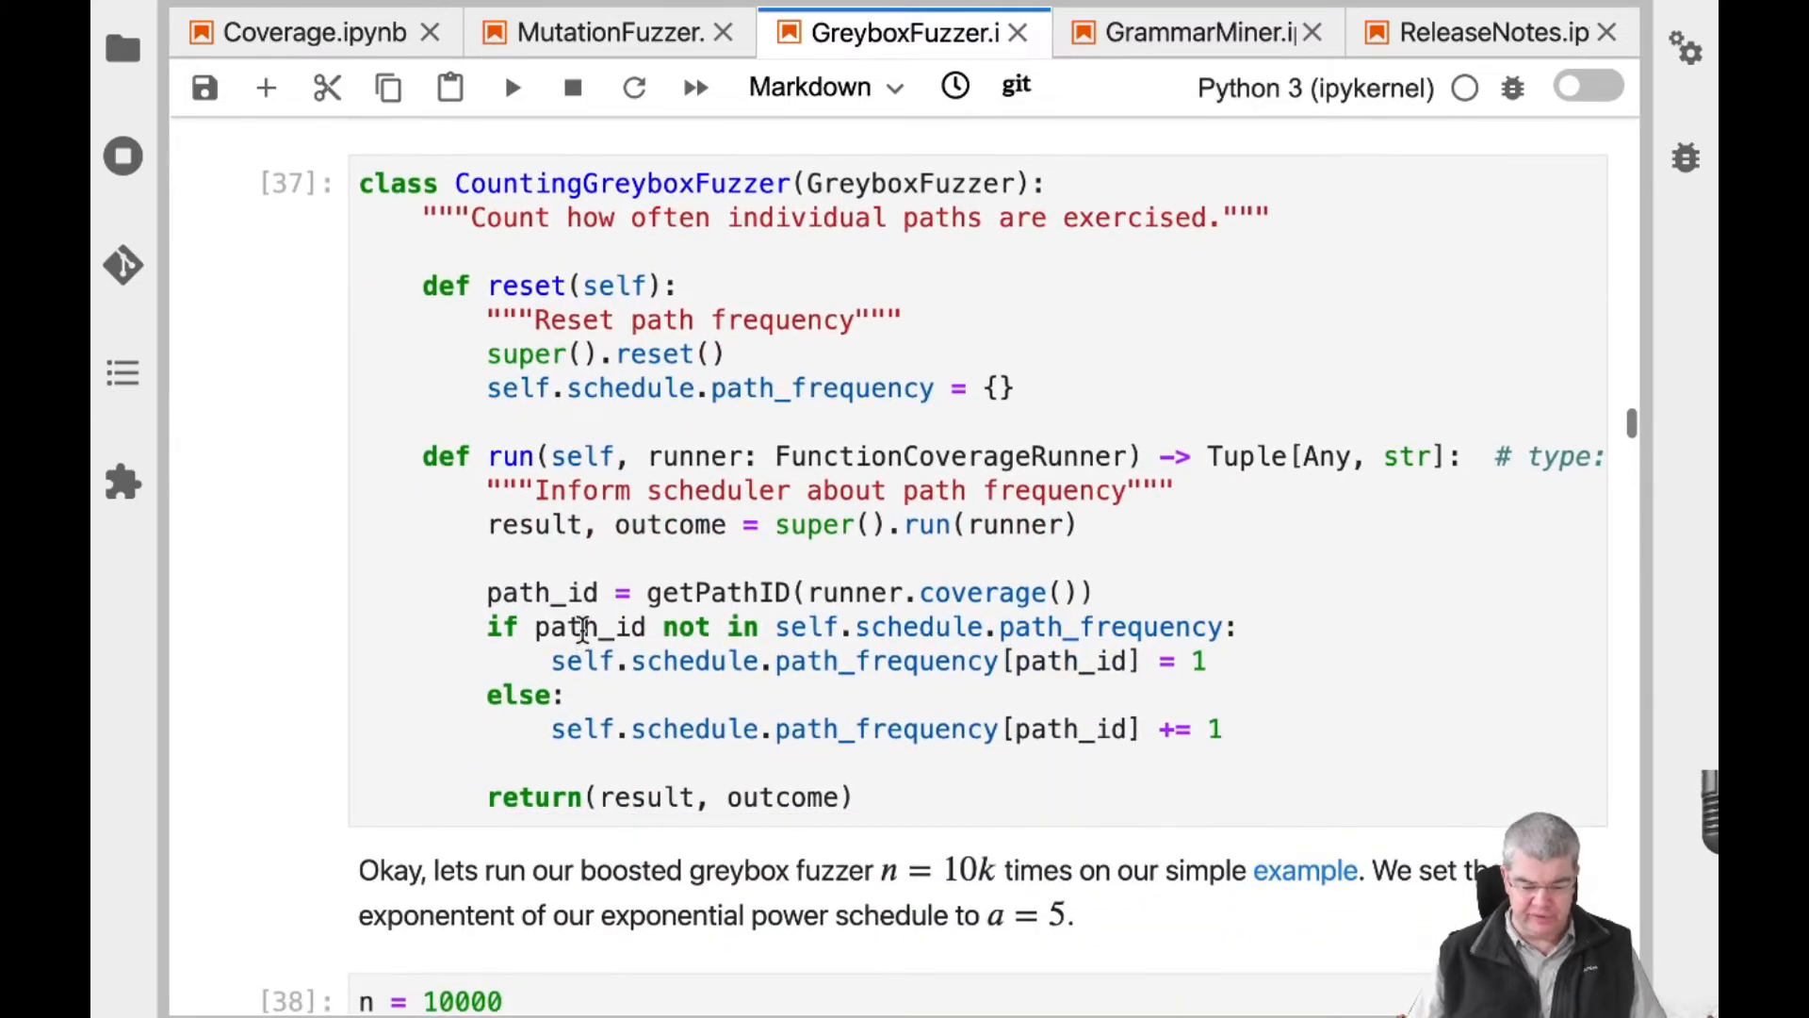
scroll(down, 3)
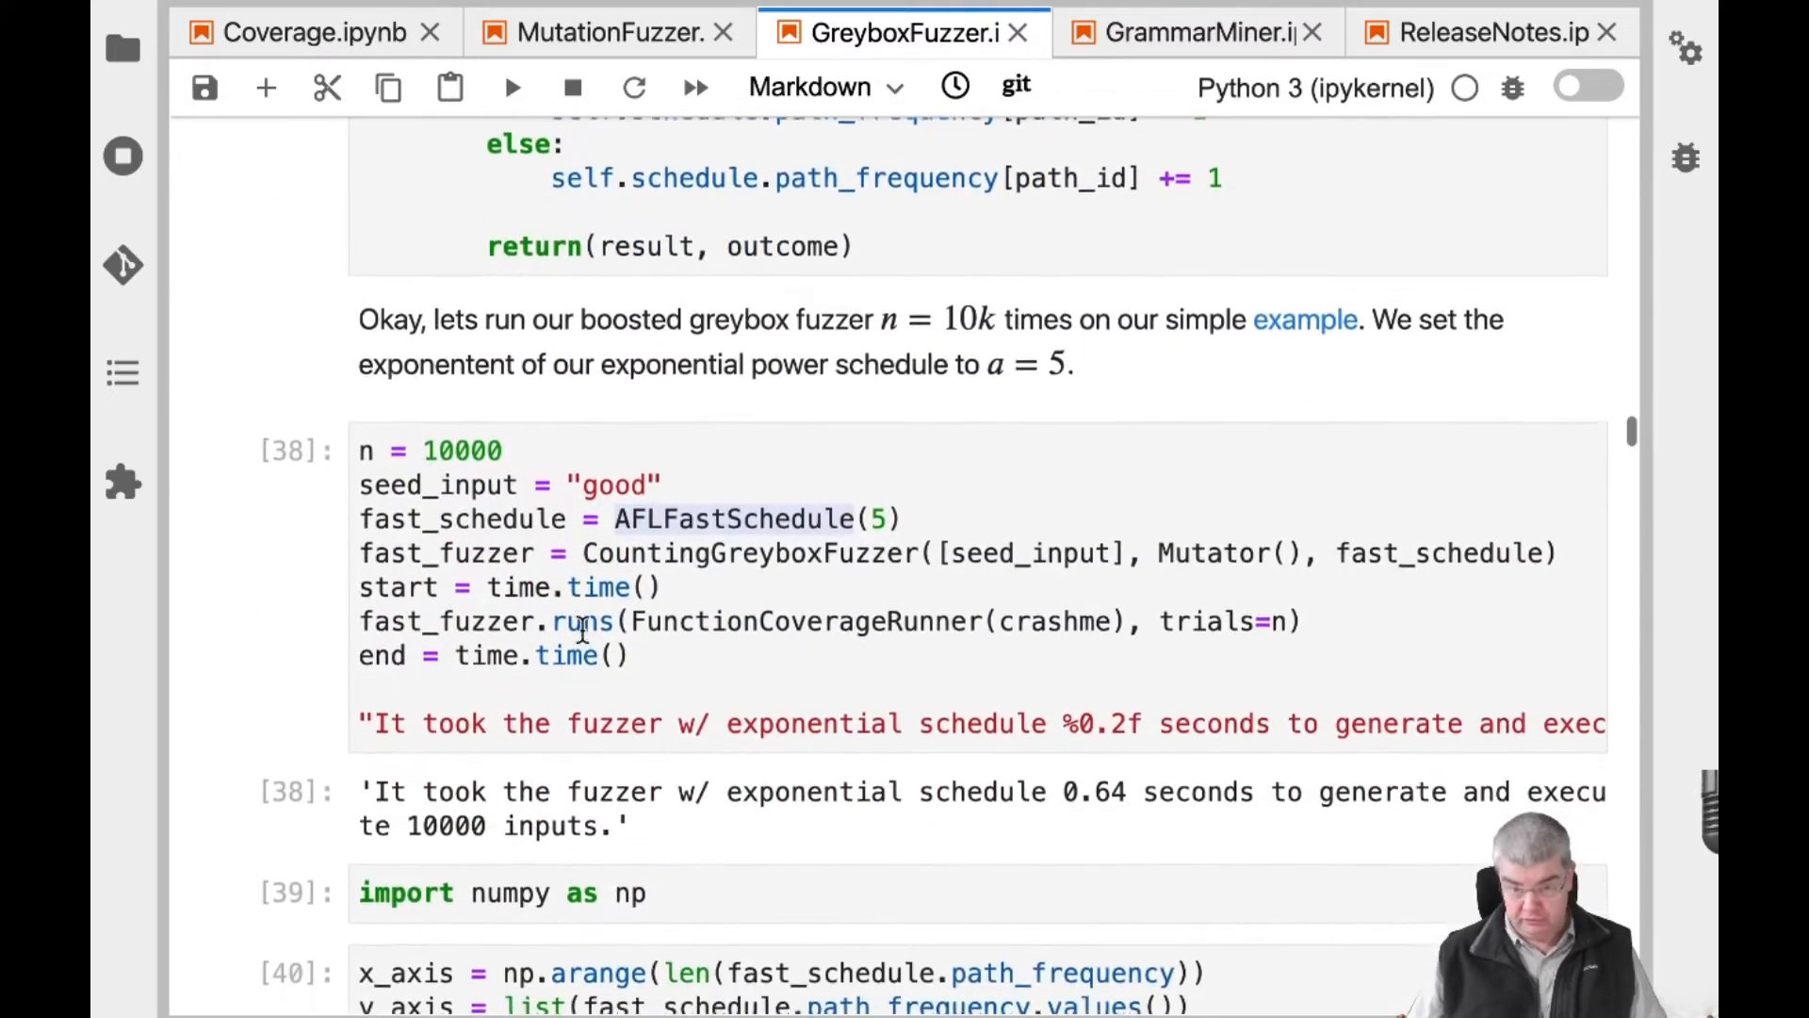
scroll(down, 3)
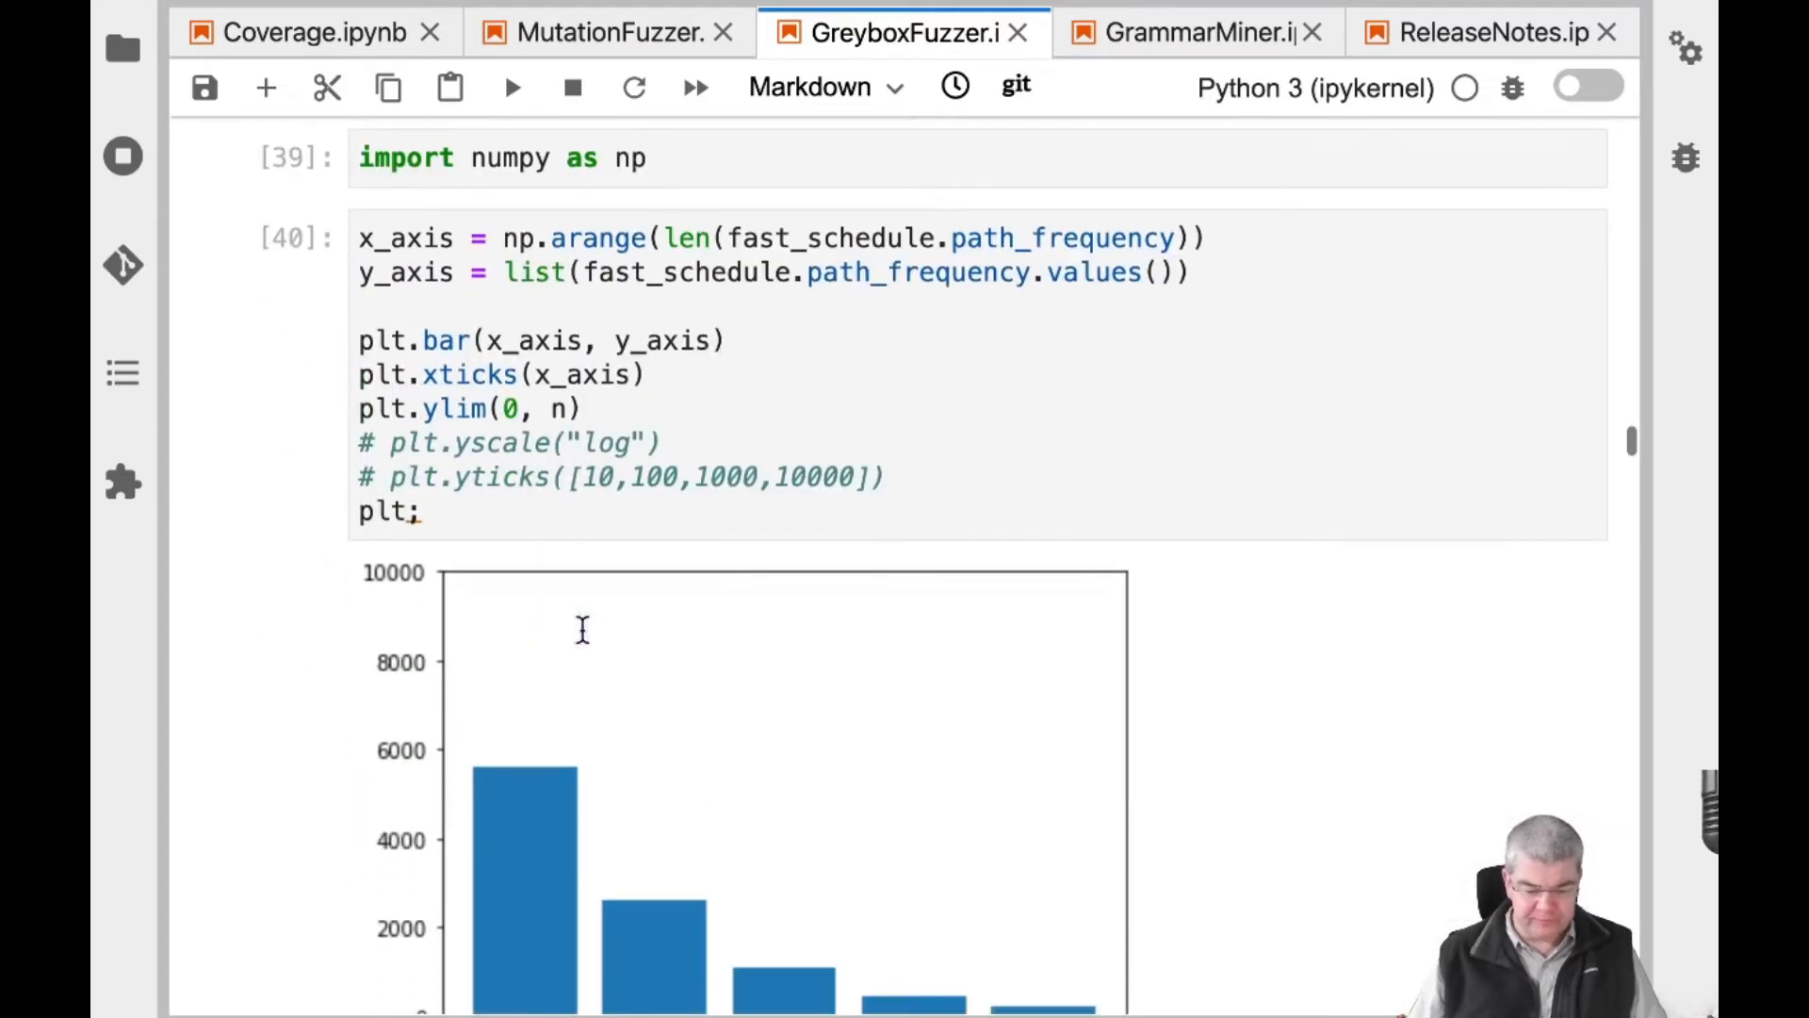
scroll(down, 3)
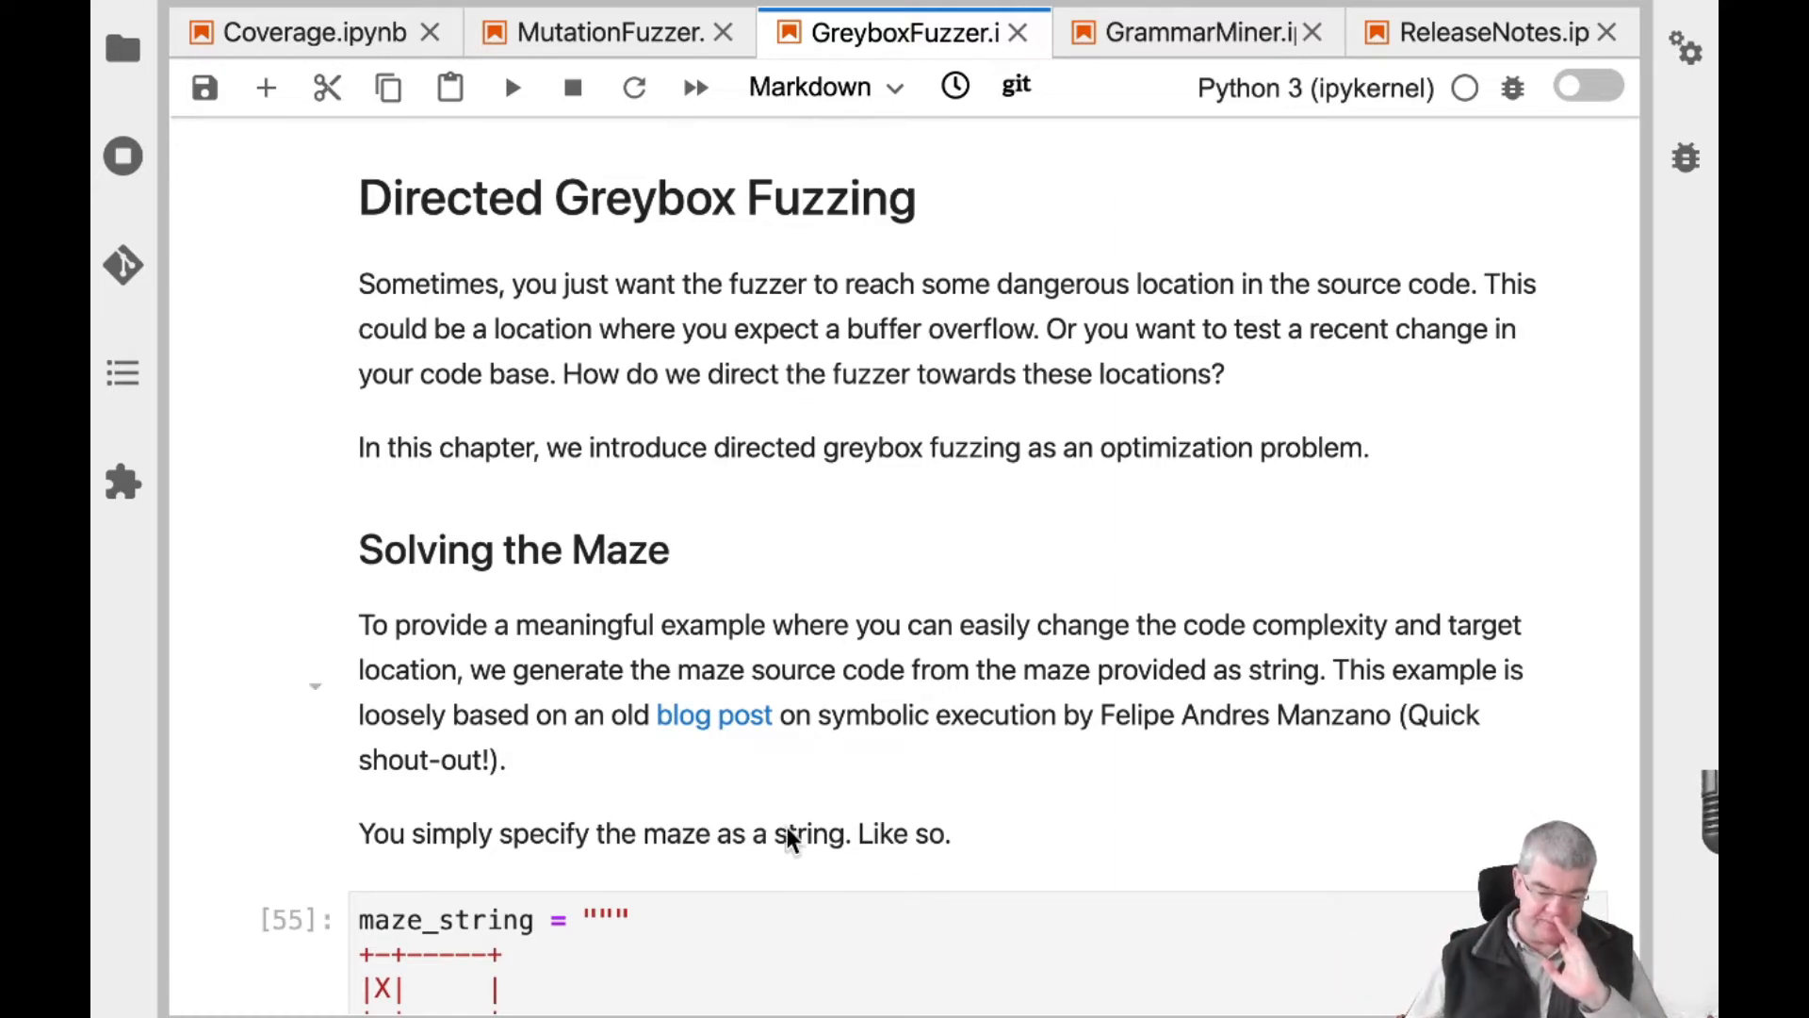
scroll(down, 3)
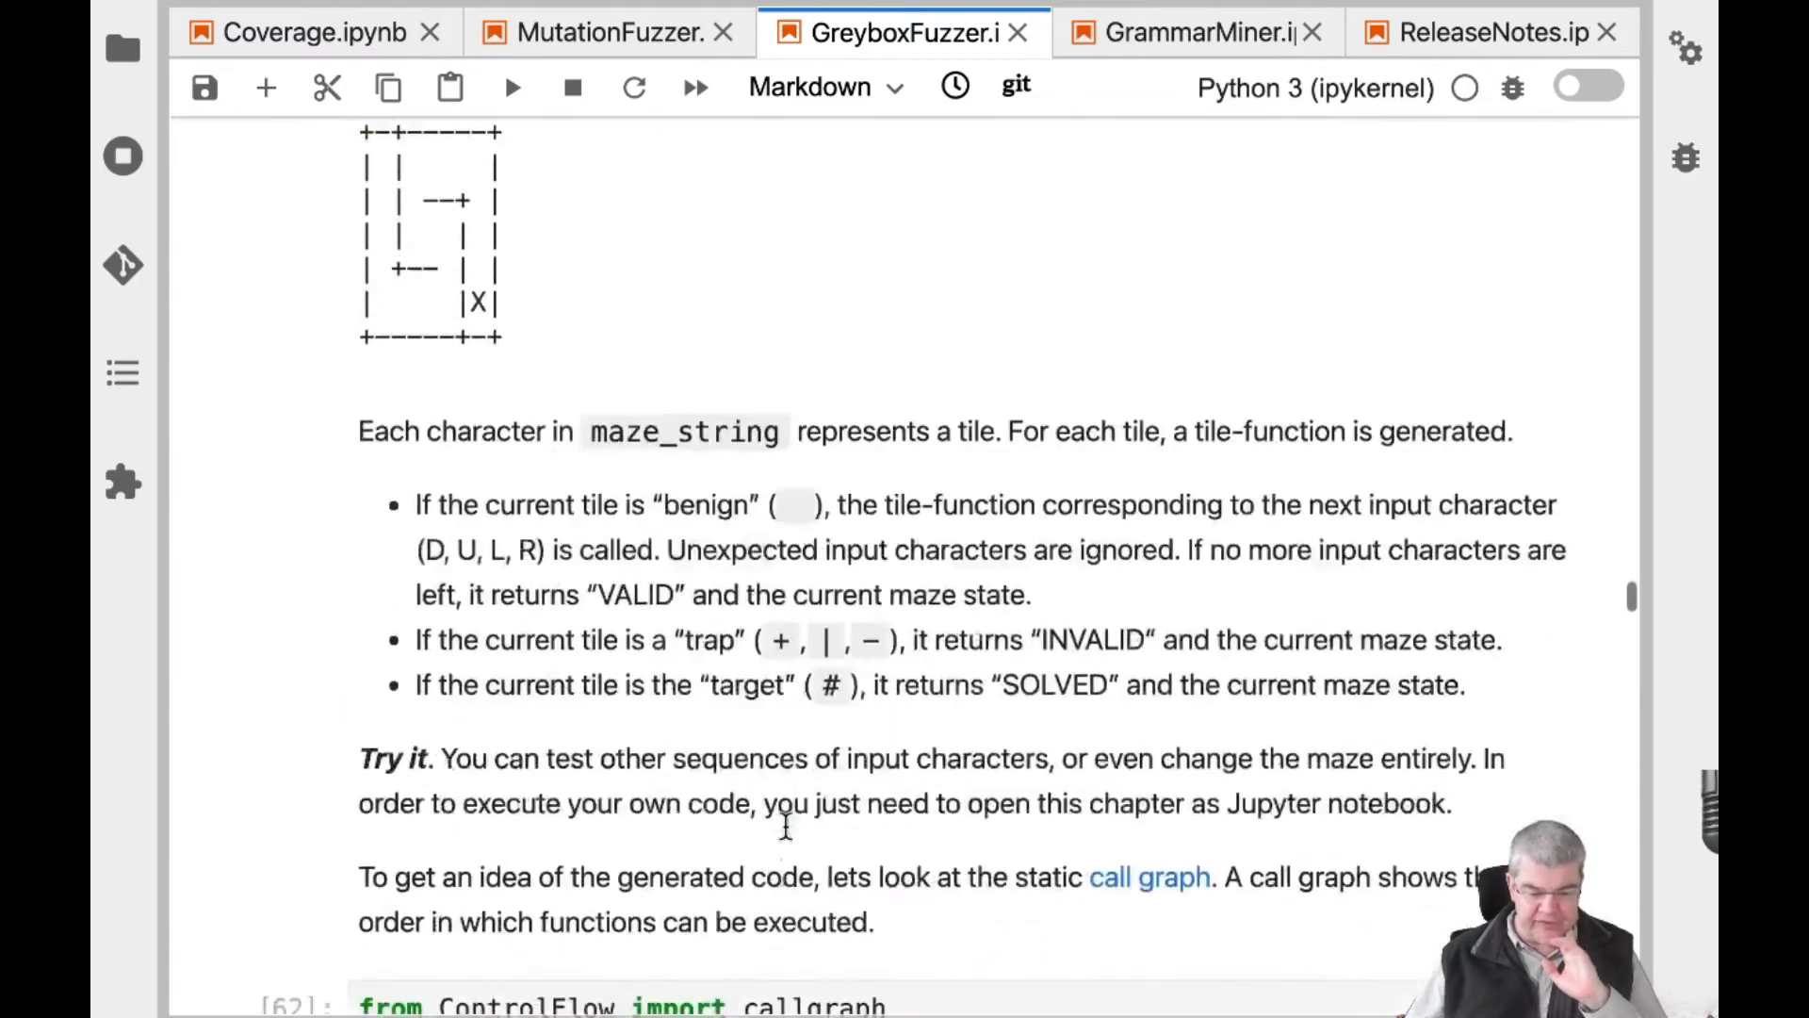
Scroll to the callgraph(maze_code) output showing the maze and tile function nodes
scroll(down, 3)
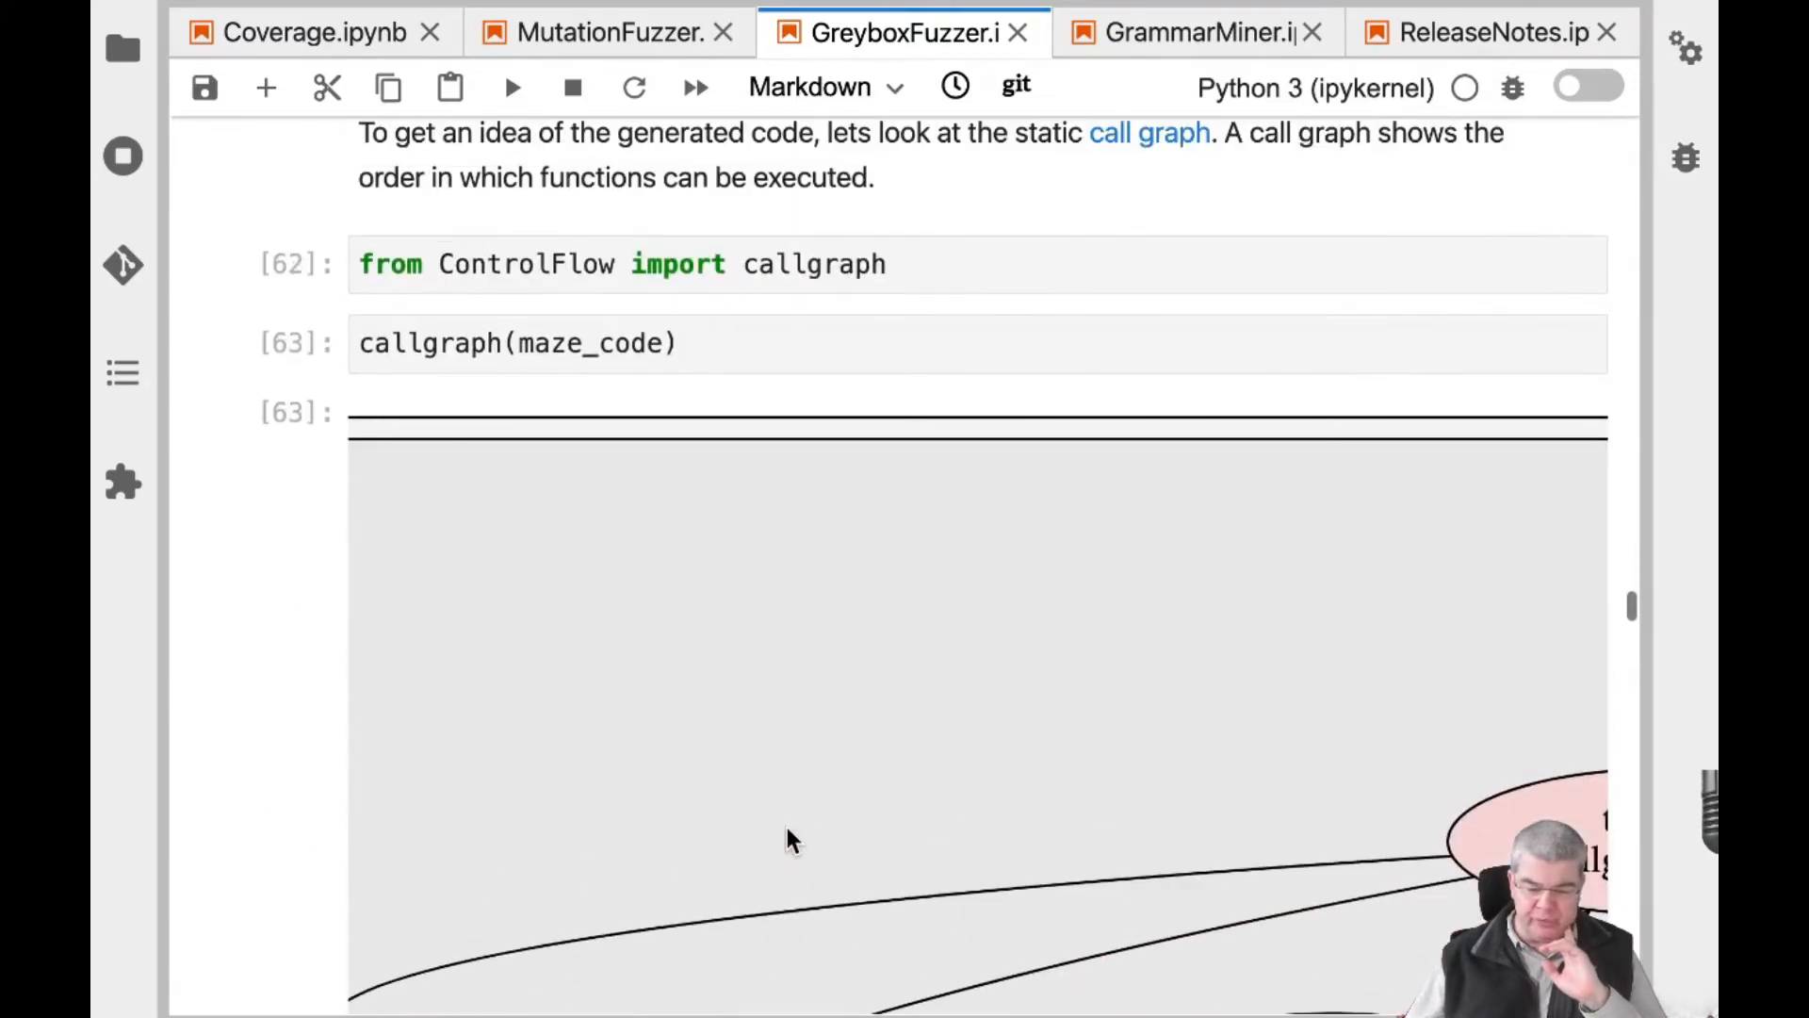
scroll(down, 3)
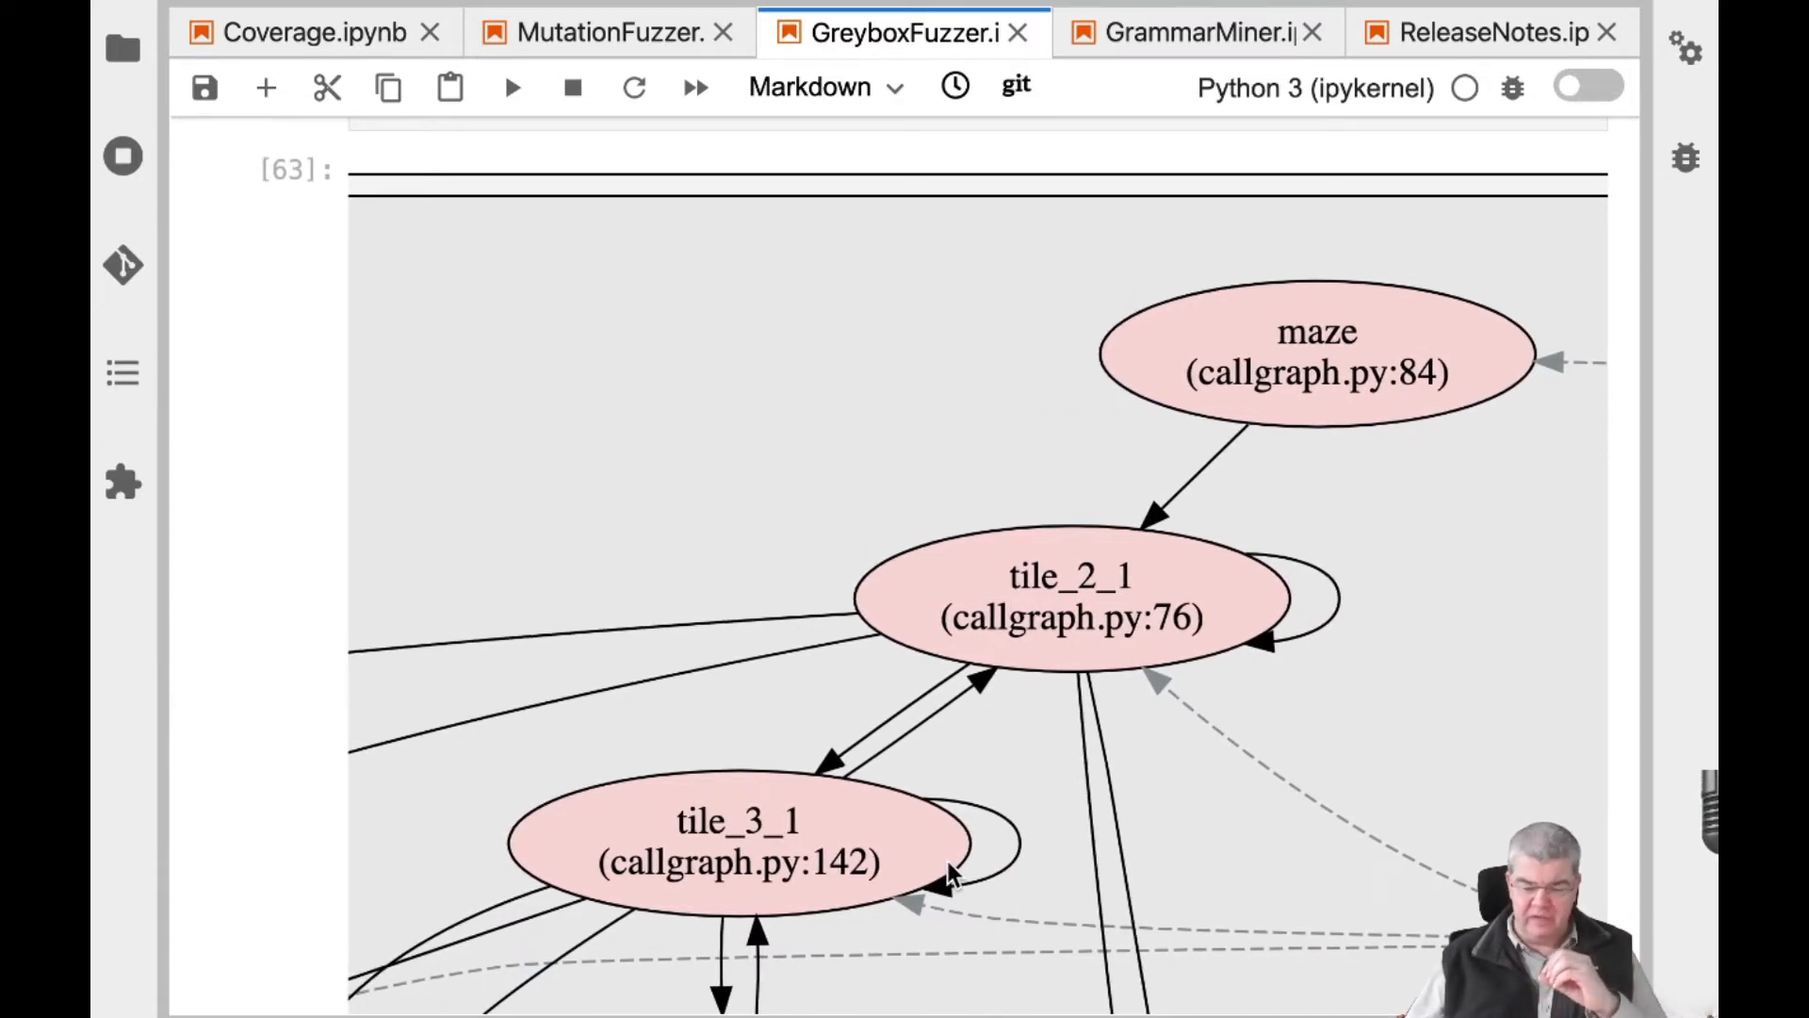
scroll(down, 3)
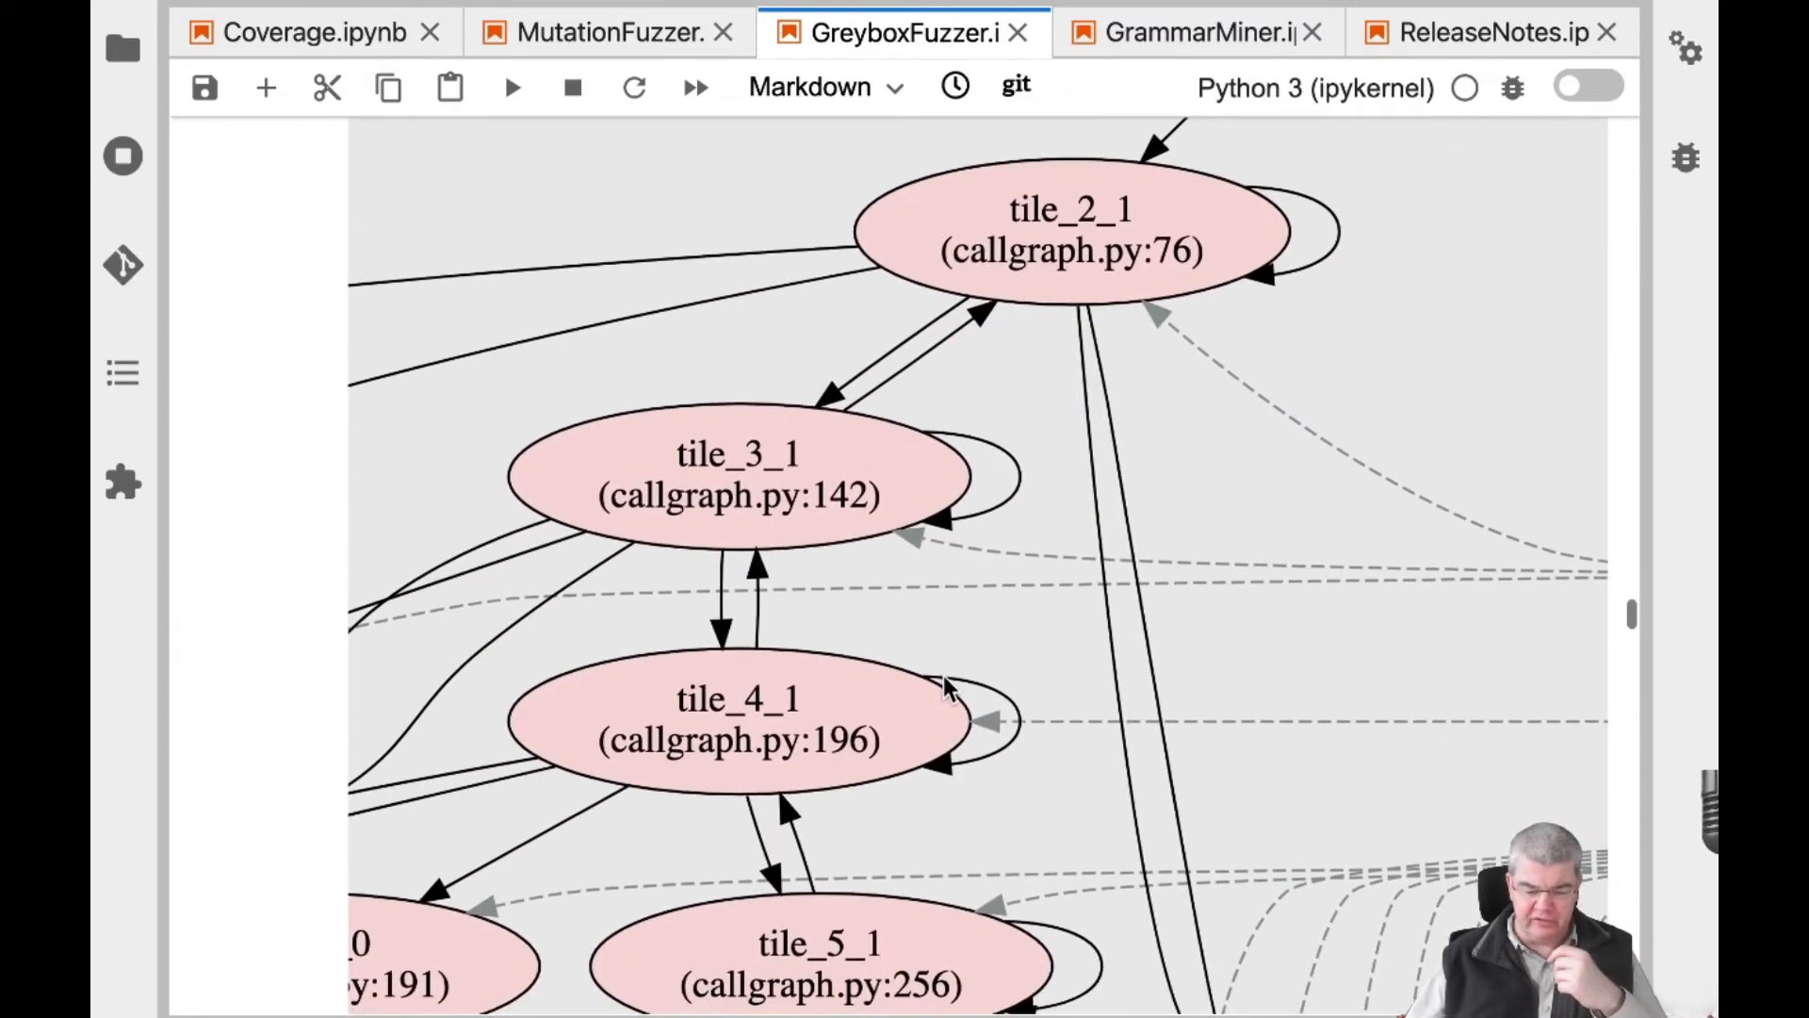
Scroll the maze call graph diagram until tile_2_1 appears above tile_3_1 and tile_4_1
scroll(up, 3)
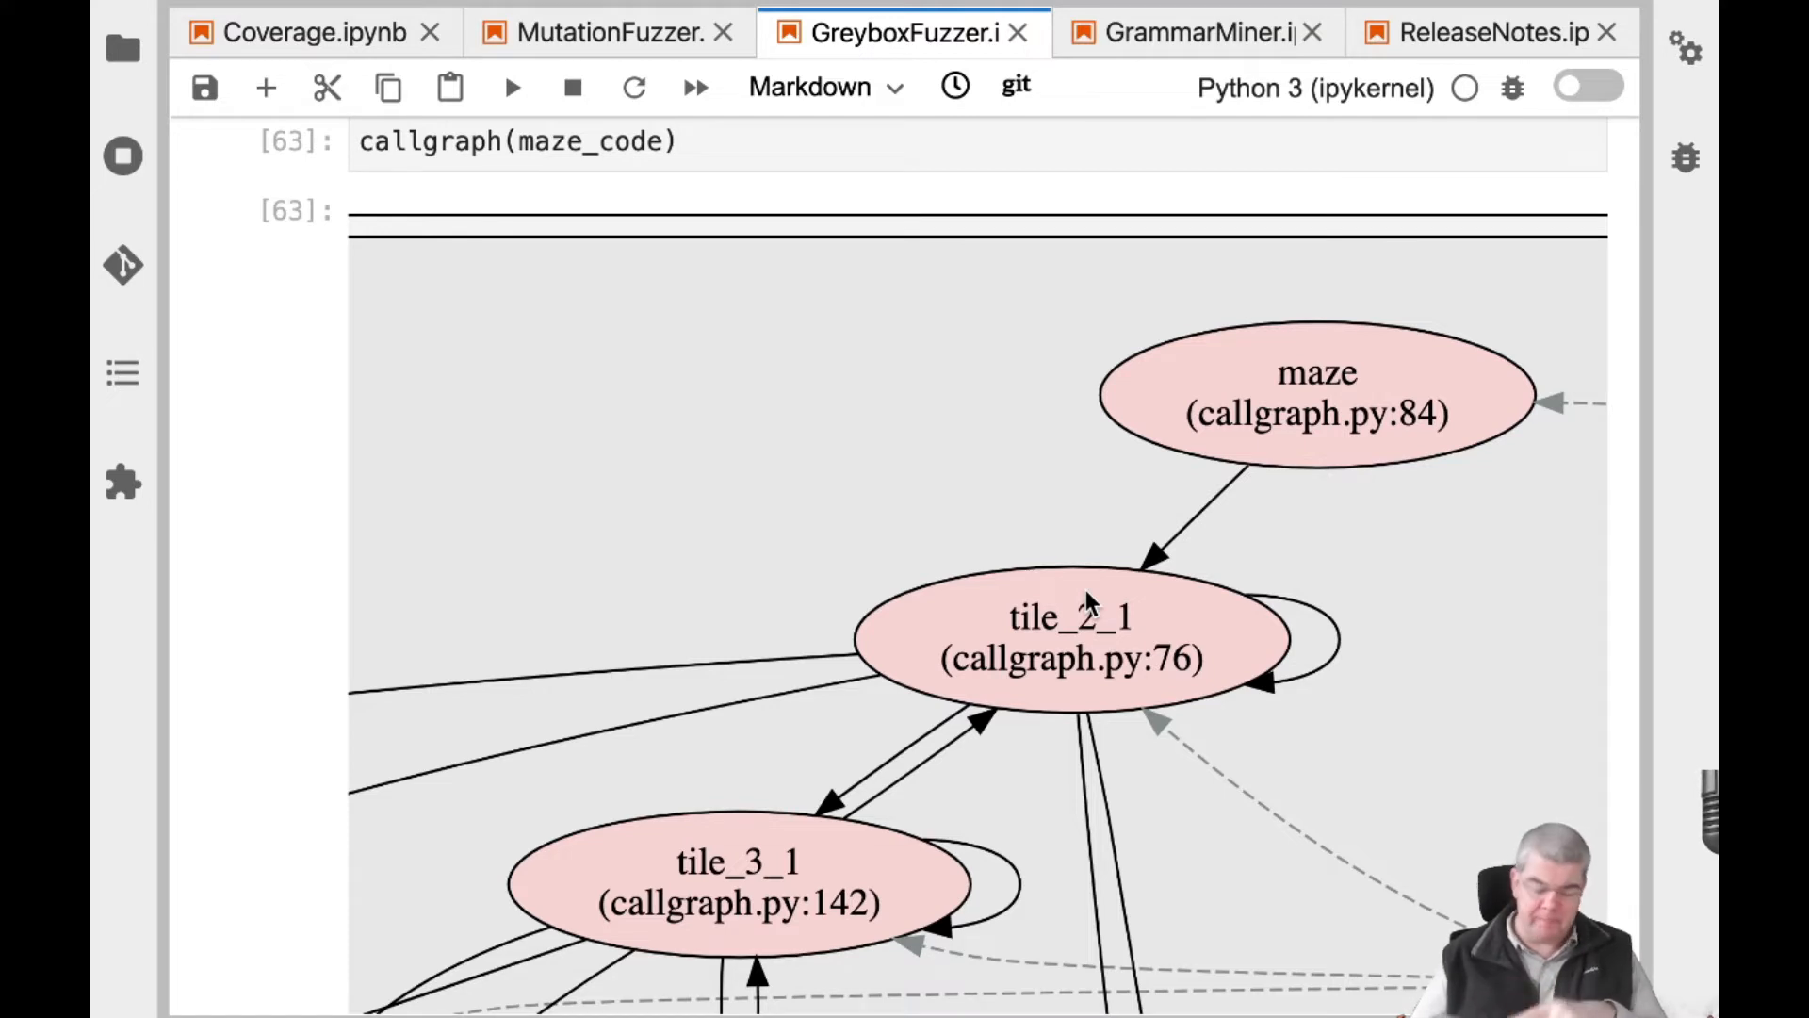
scroll(down, 3)
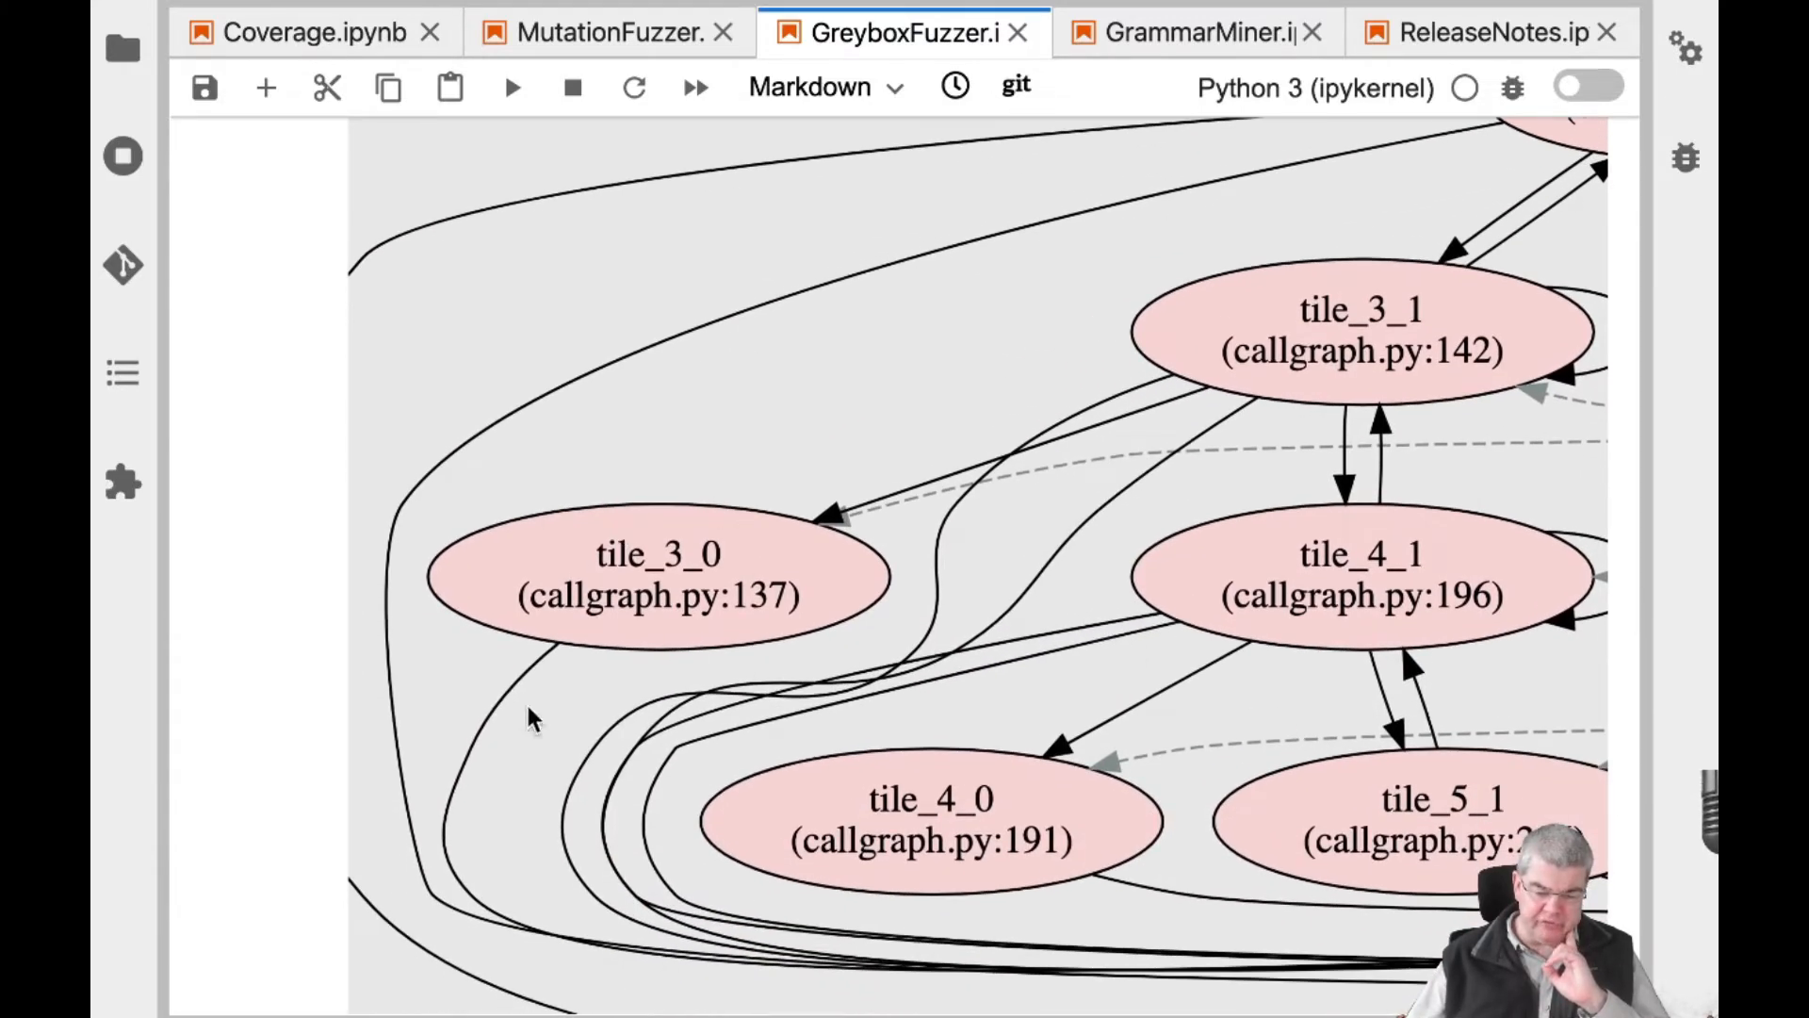
mouse_move(617, 513)
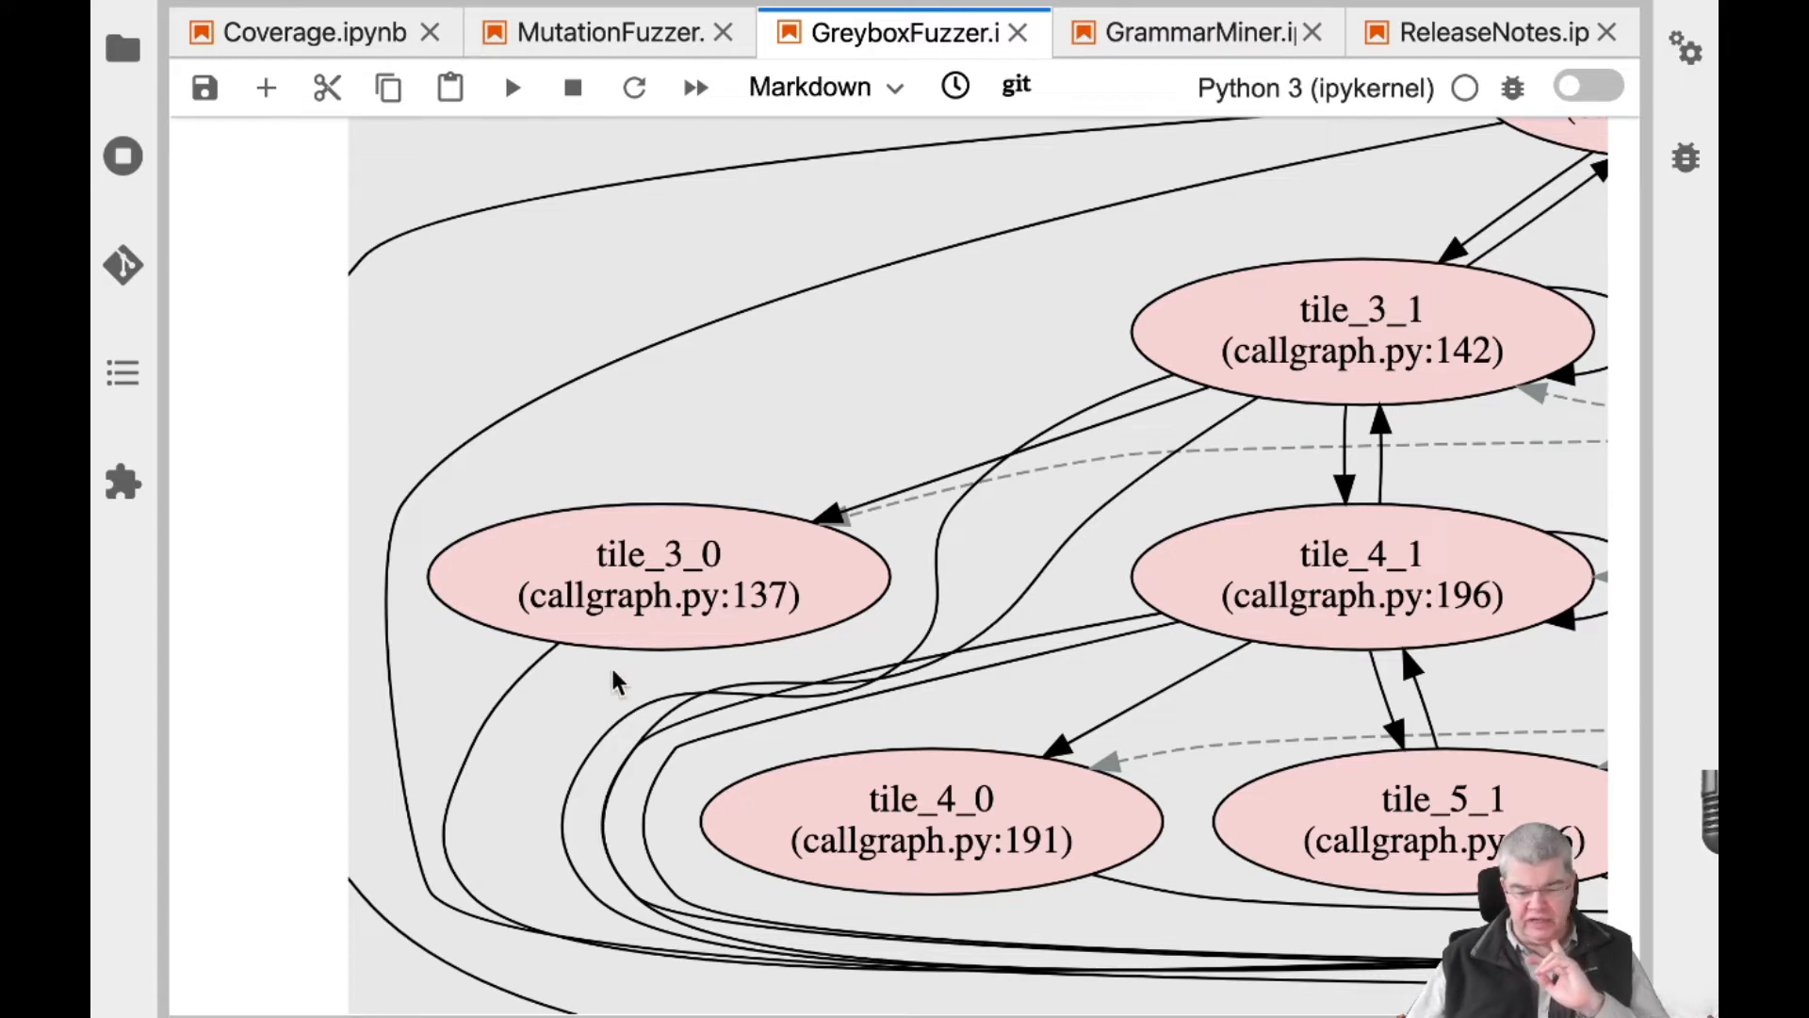
mouse_move(869, 615)
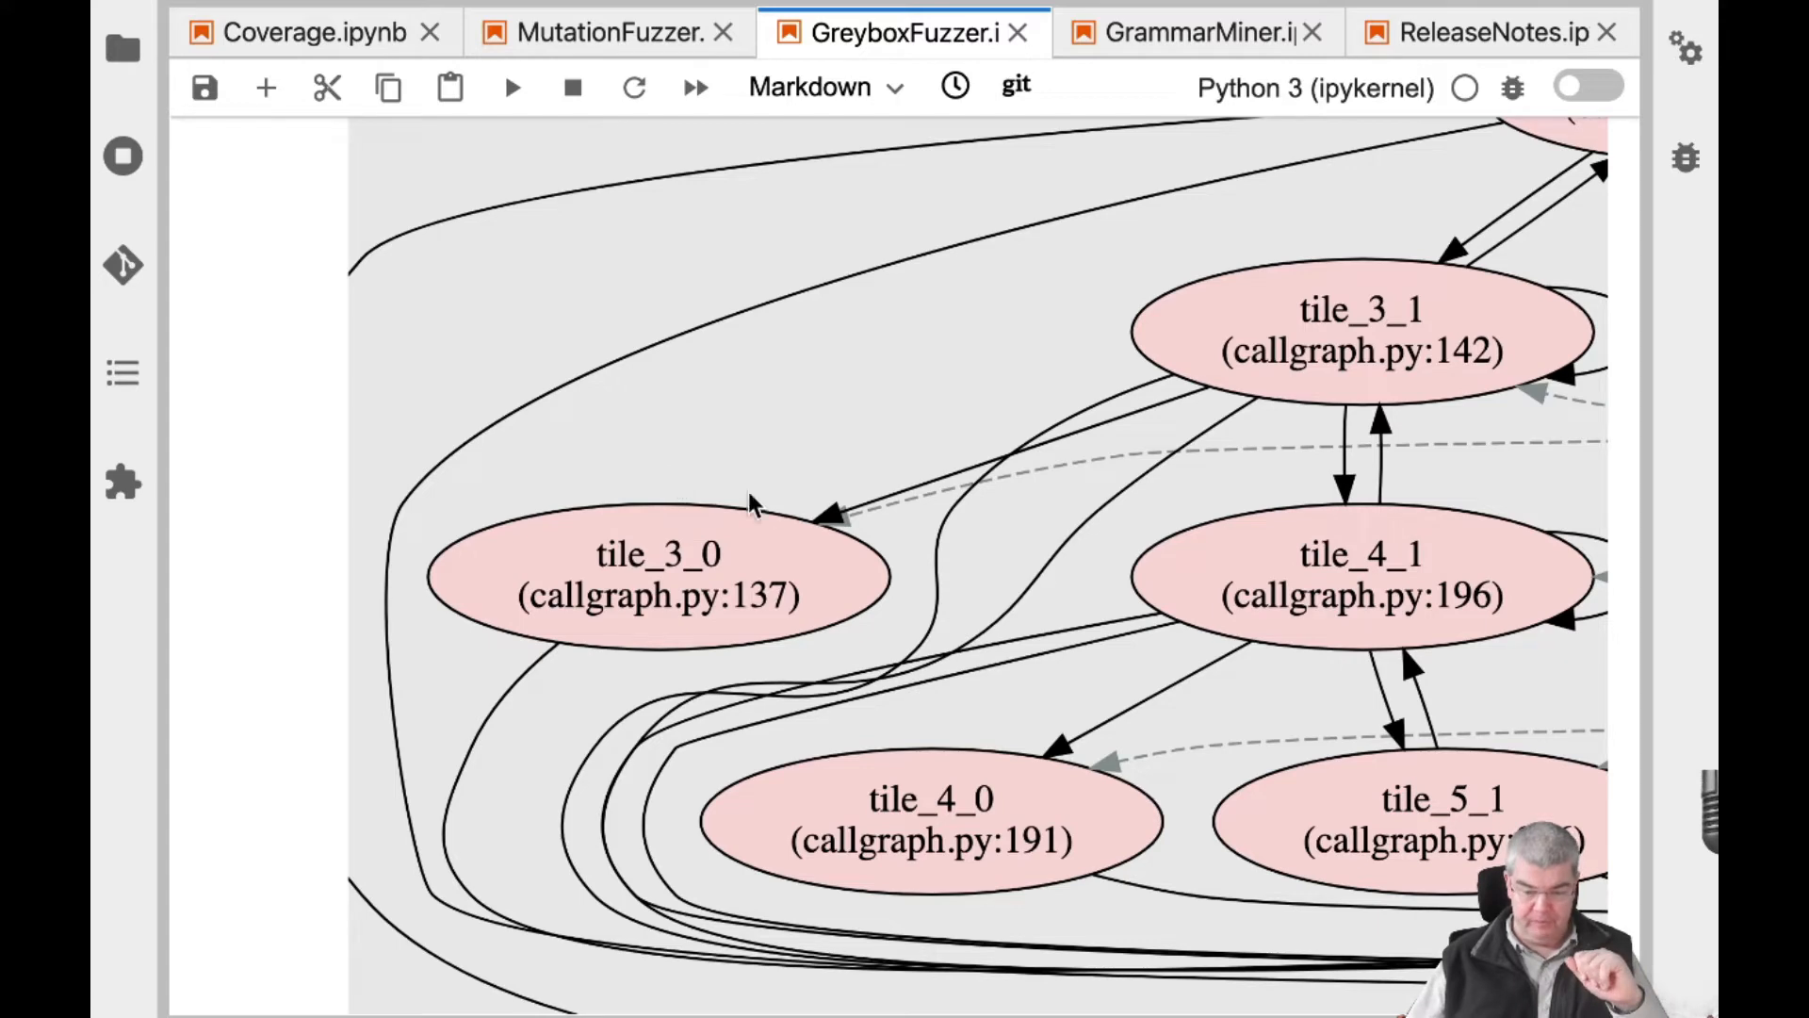
mouse_move(729, 565)
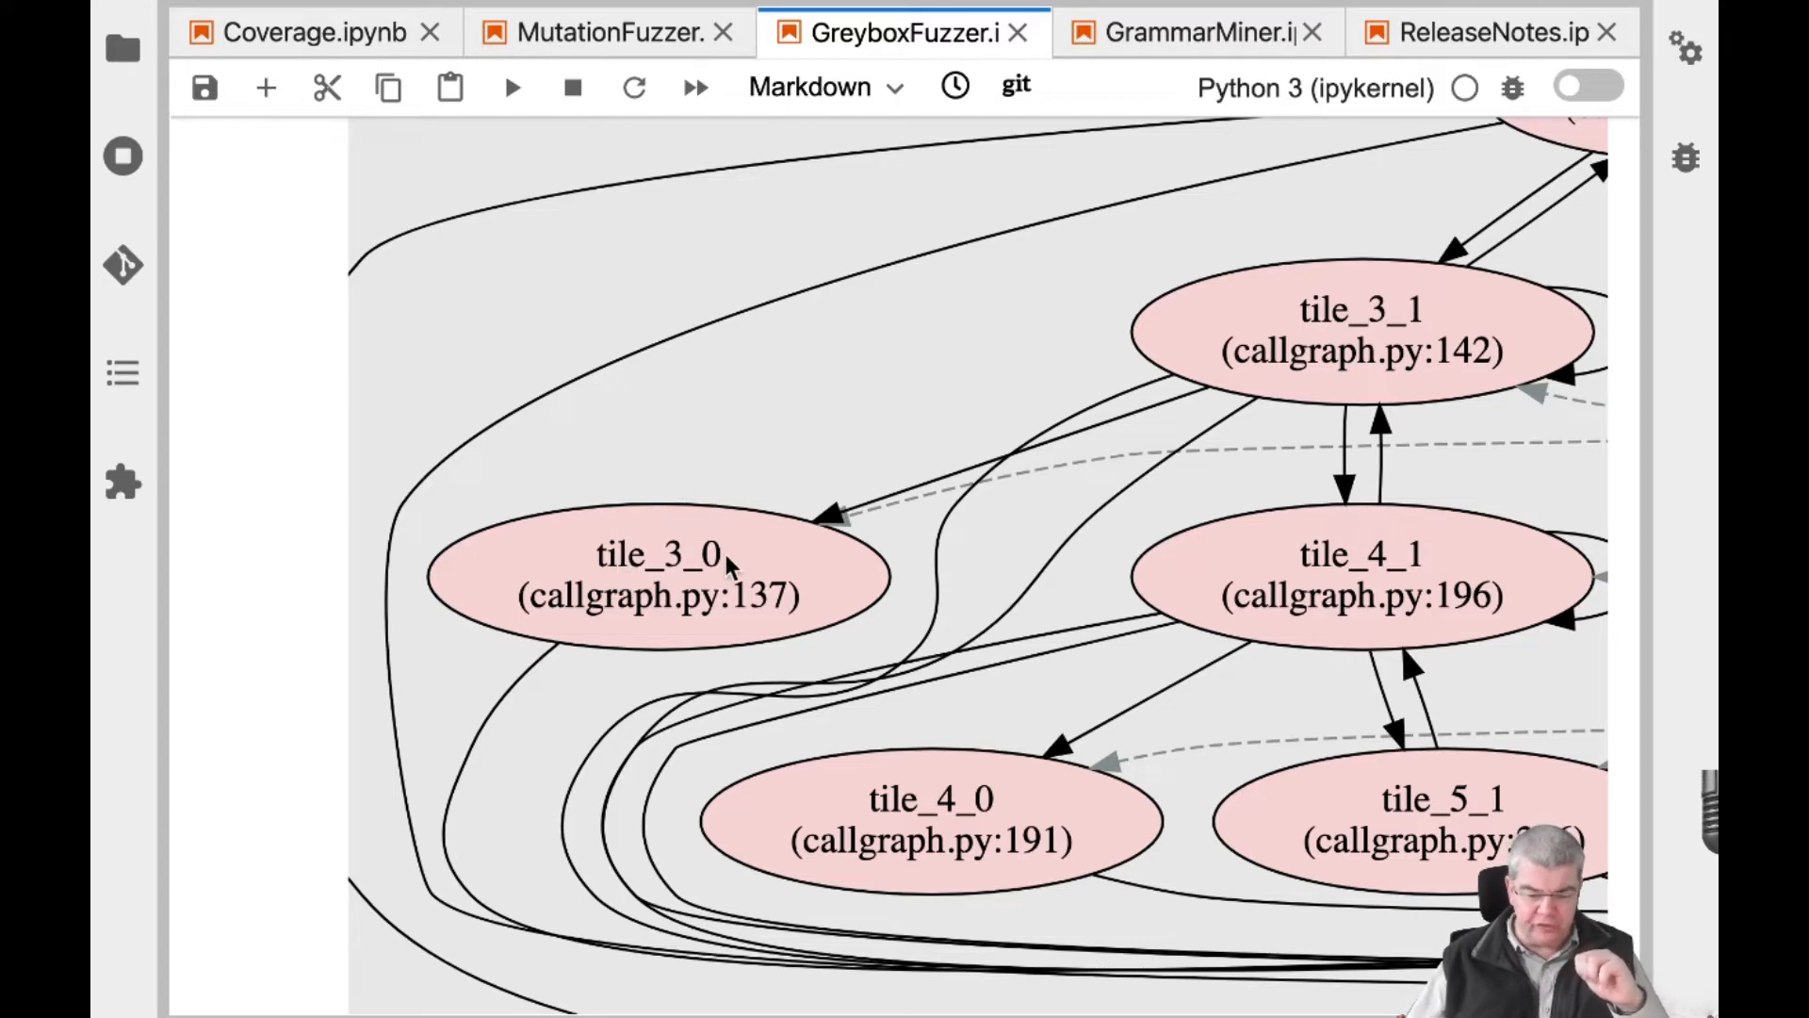
scroll(down, 3)
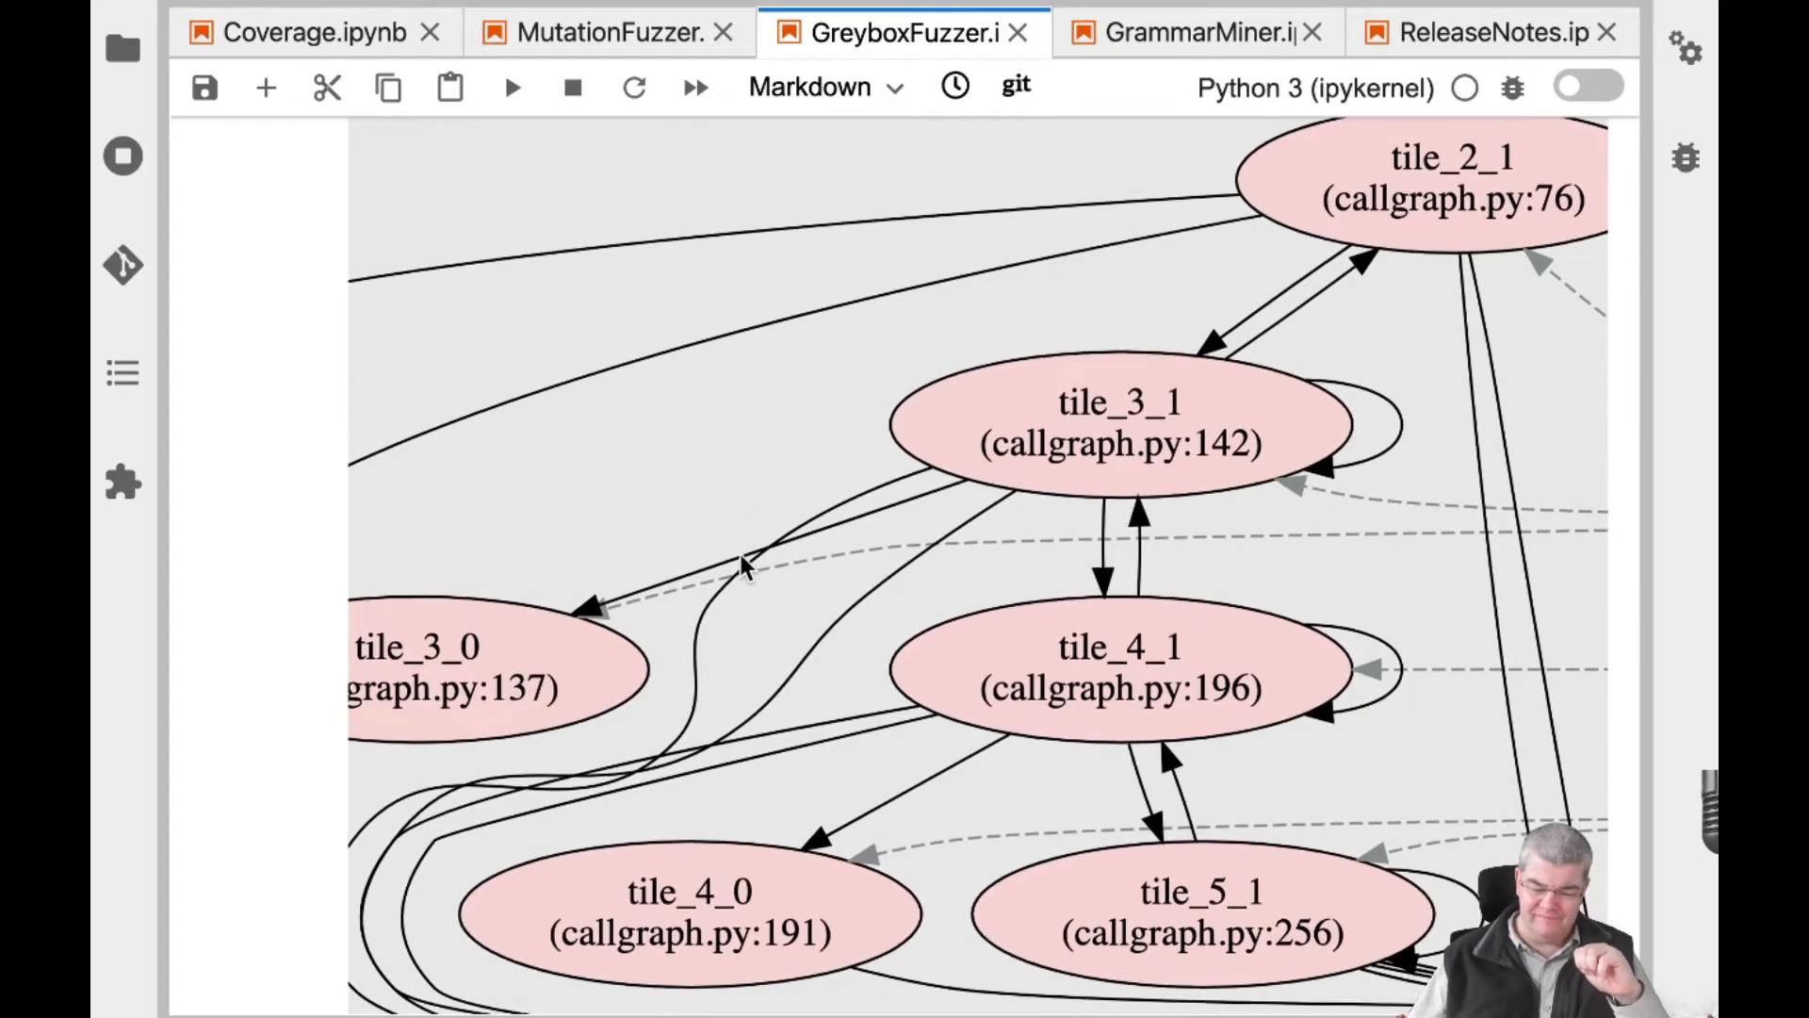
scroll(up, 3)
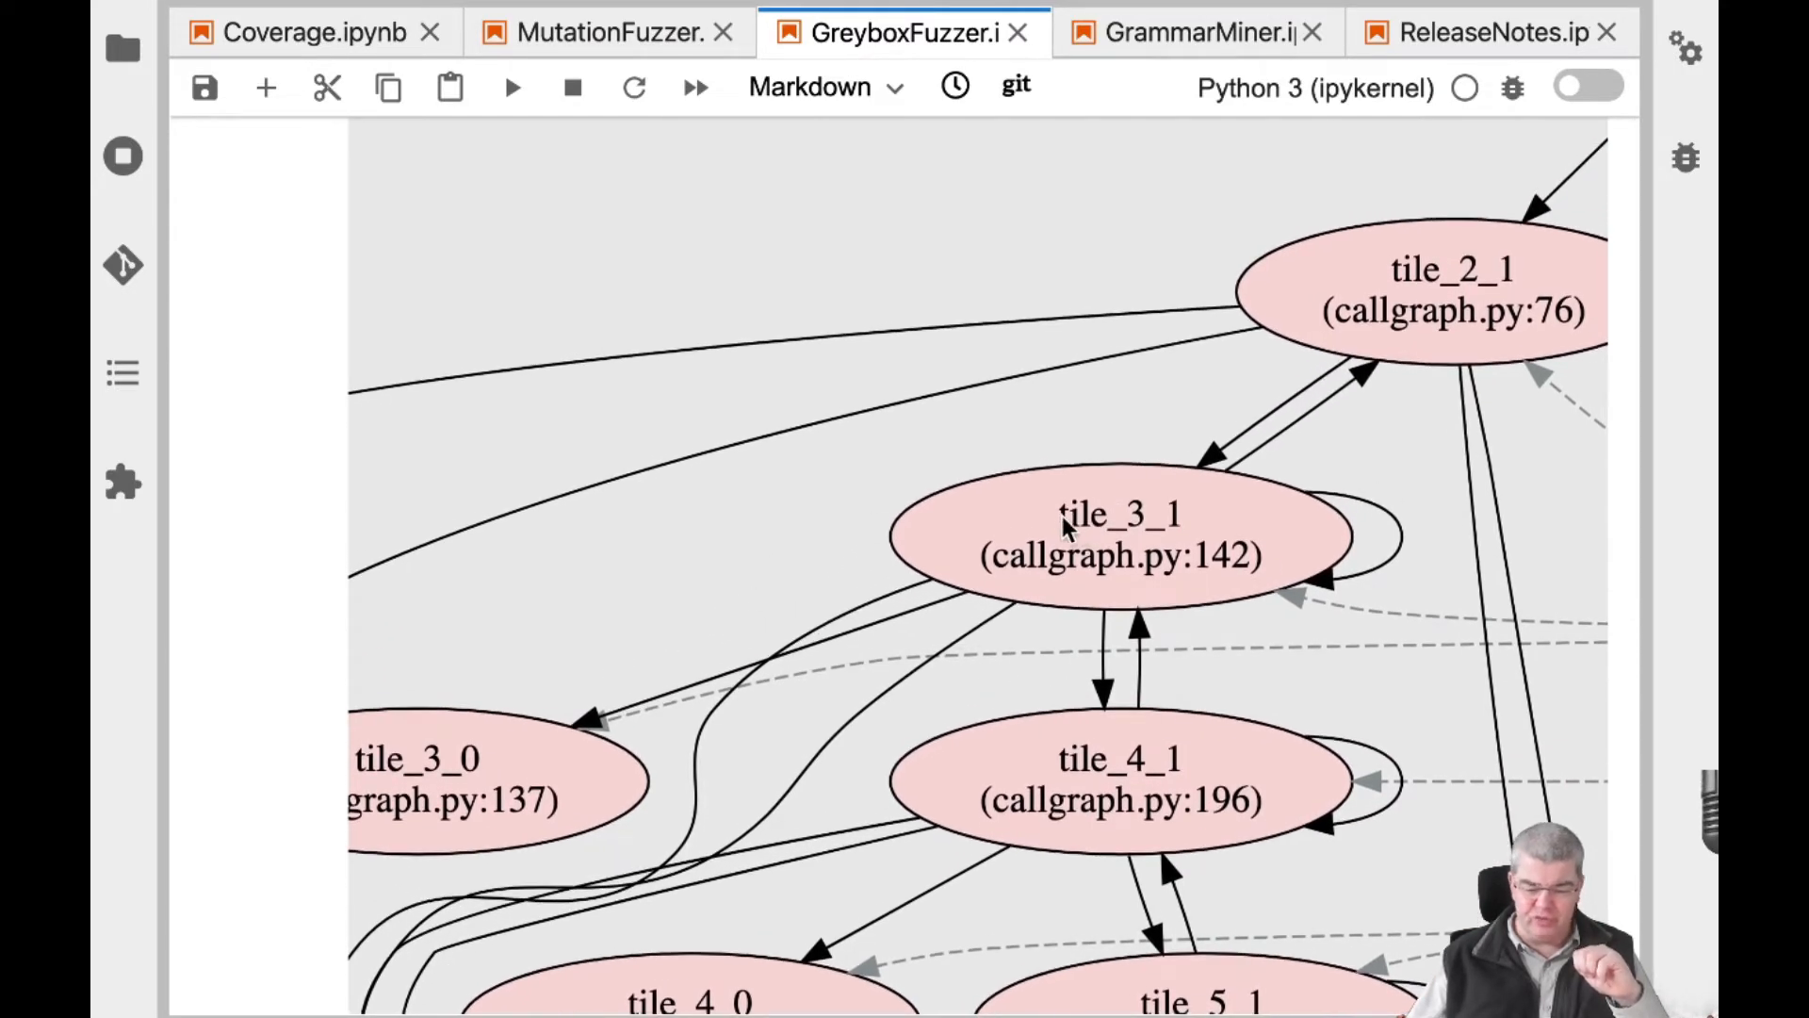
mouse_move(1177, 644)
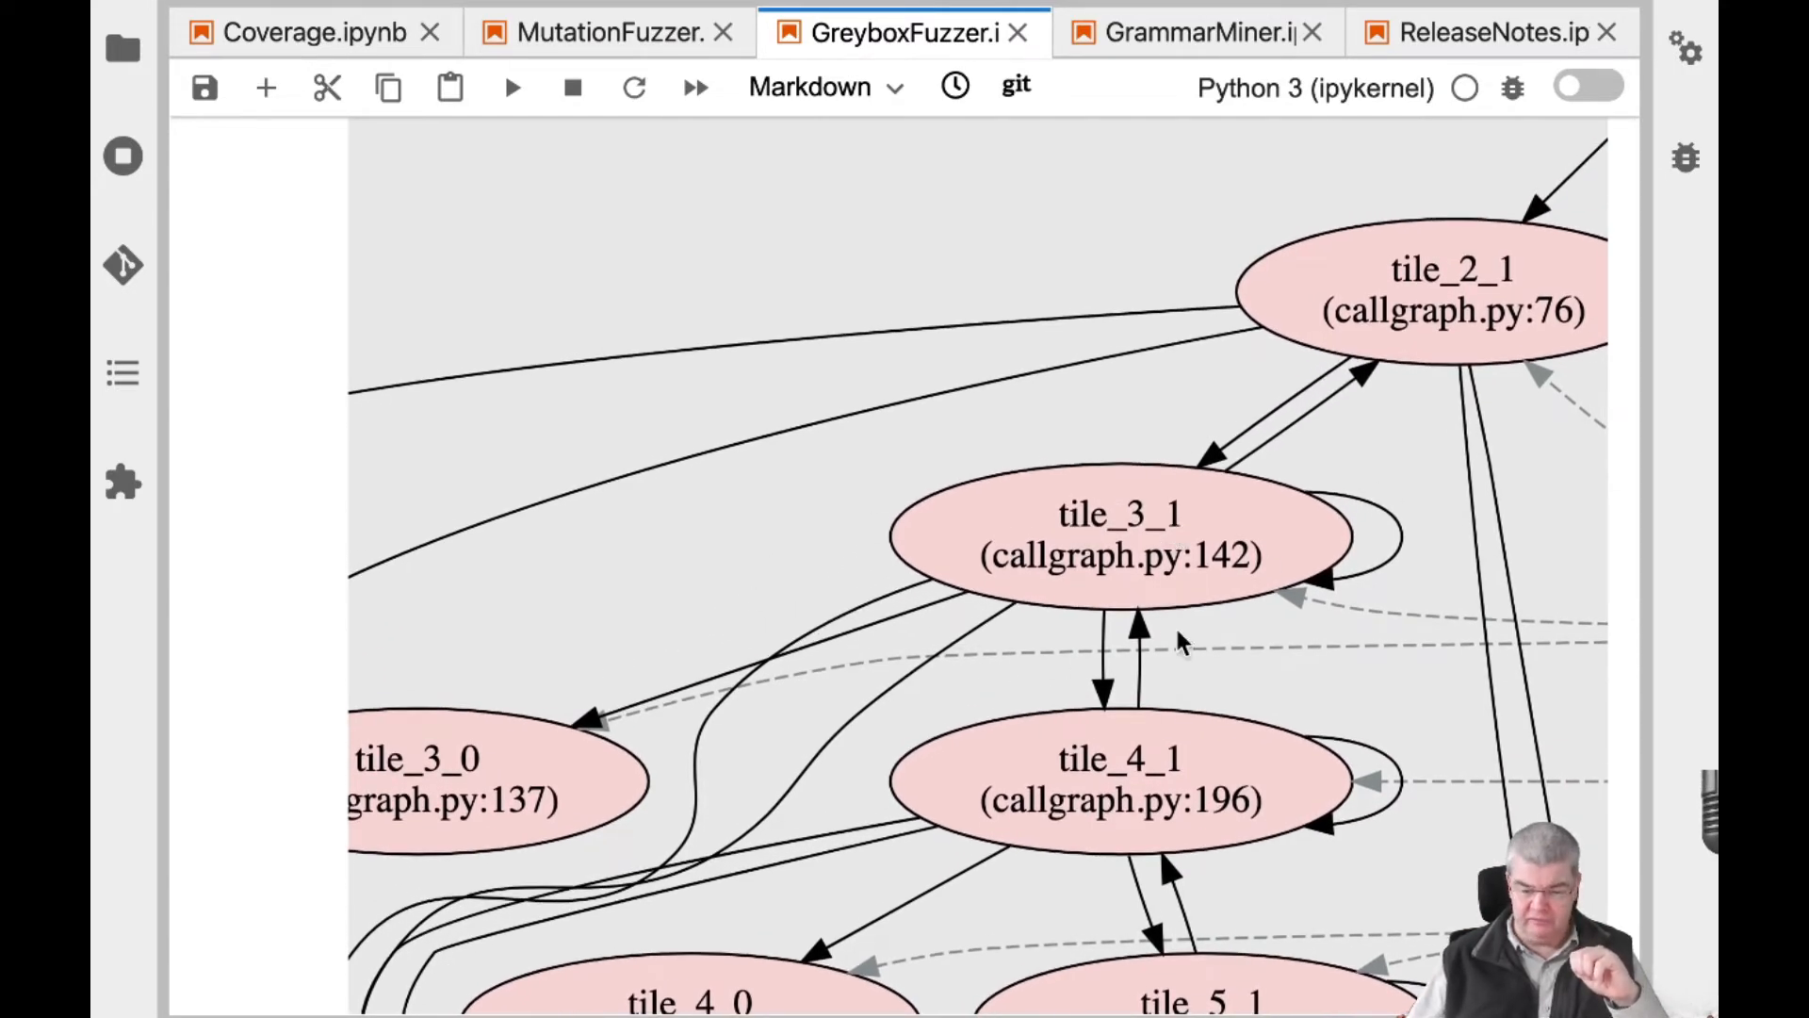
mouse_move(1085, 819)
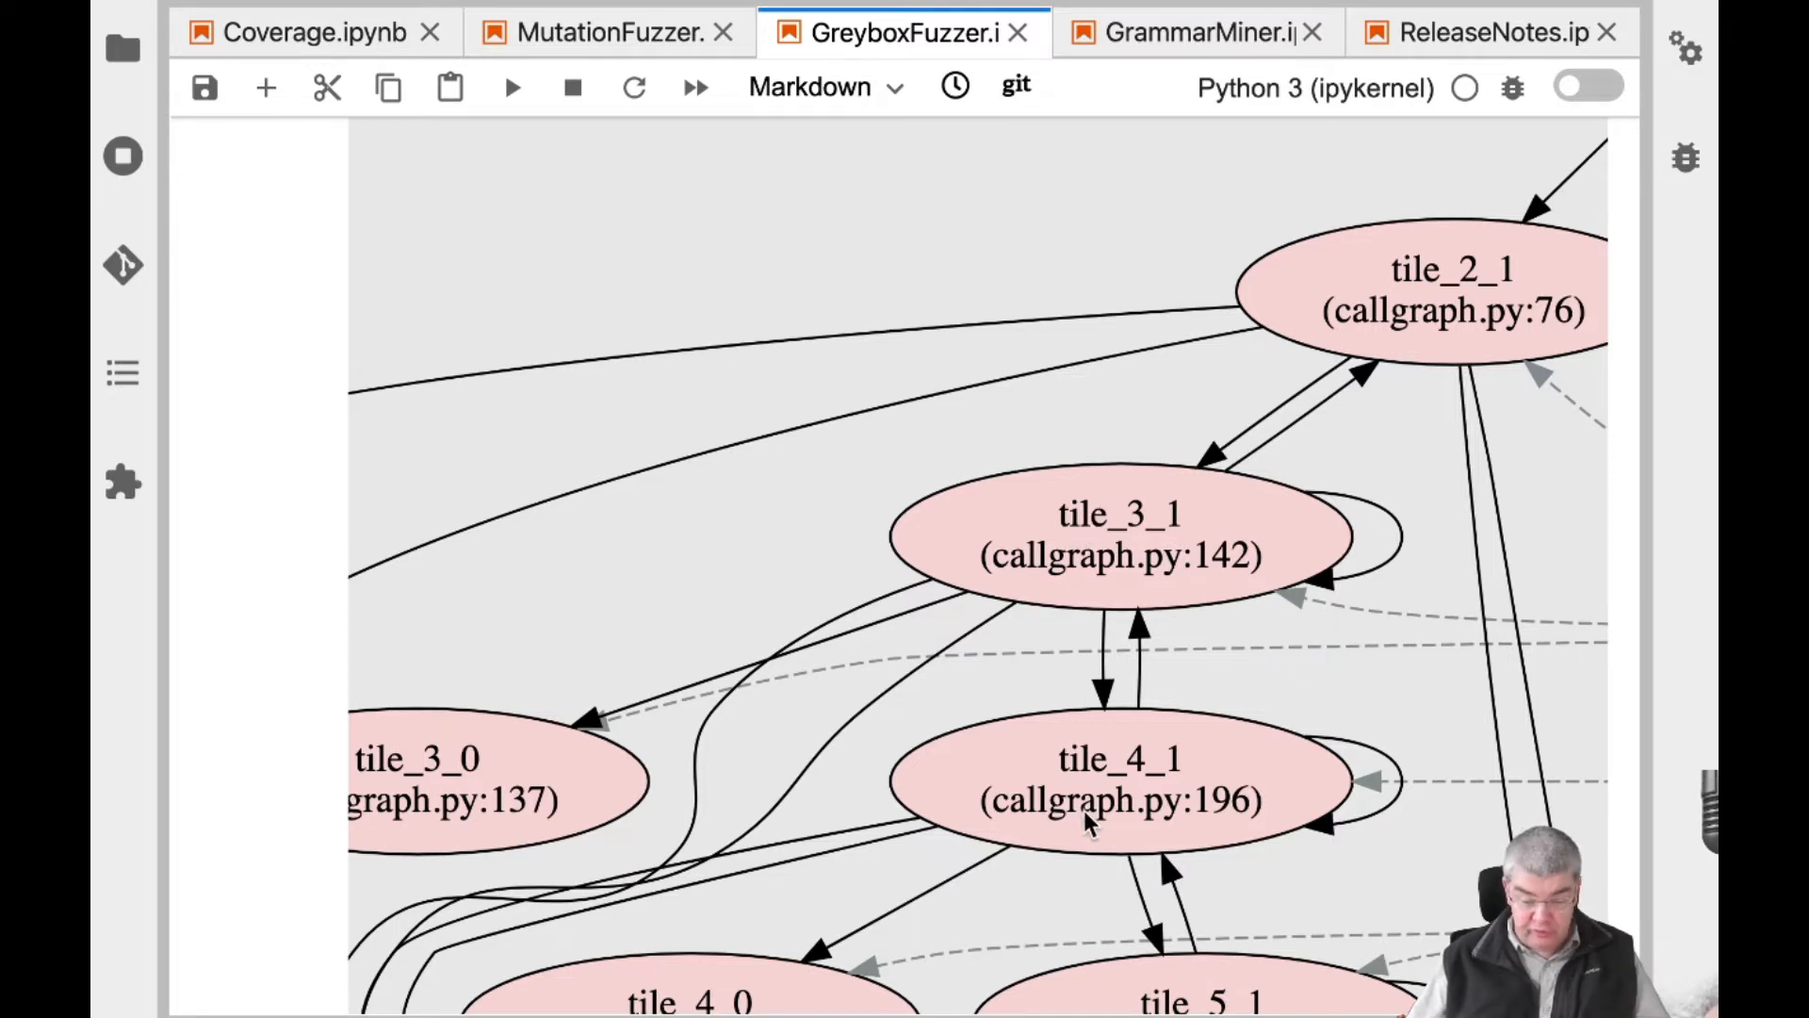
mouse_move(1119, 706)
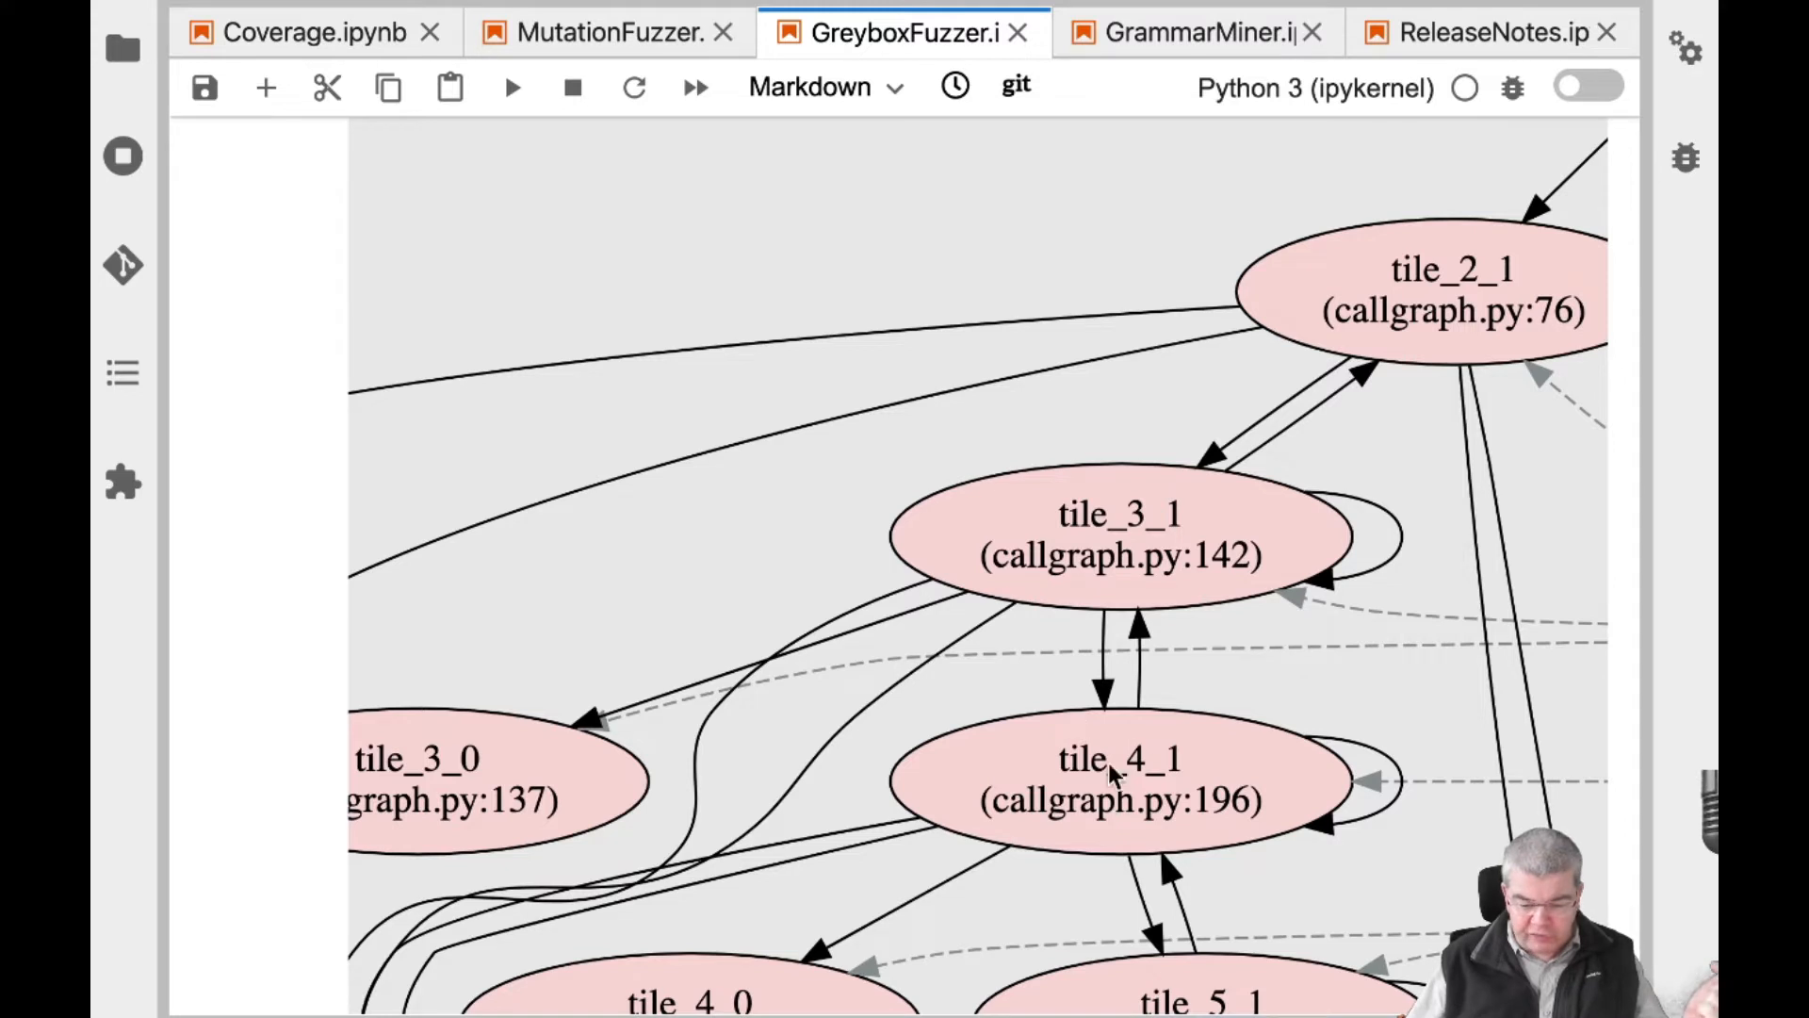
mouse_move(1131, 508)
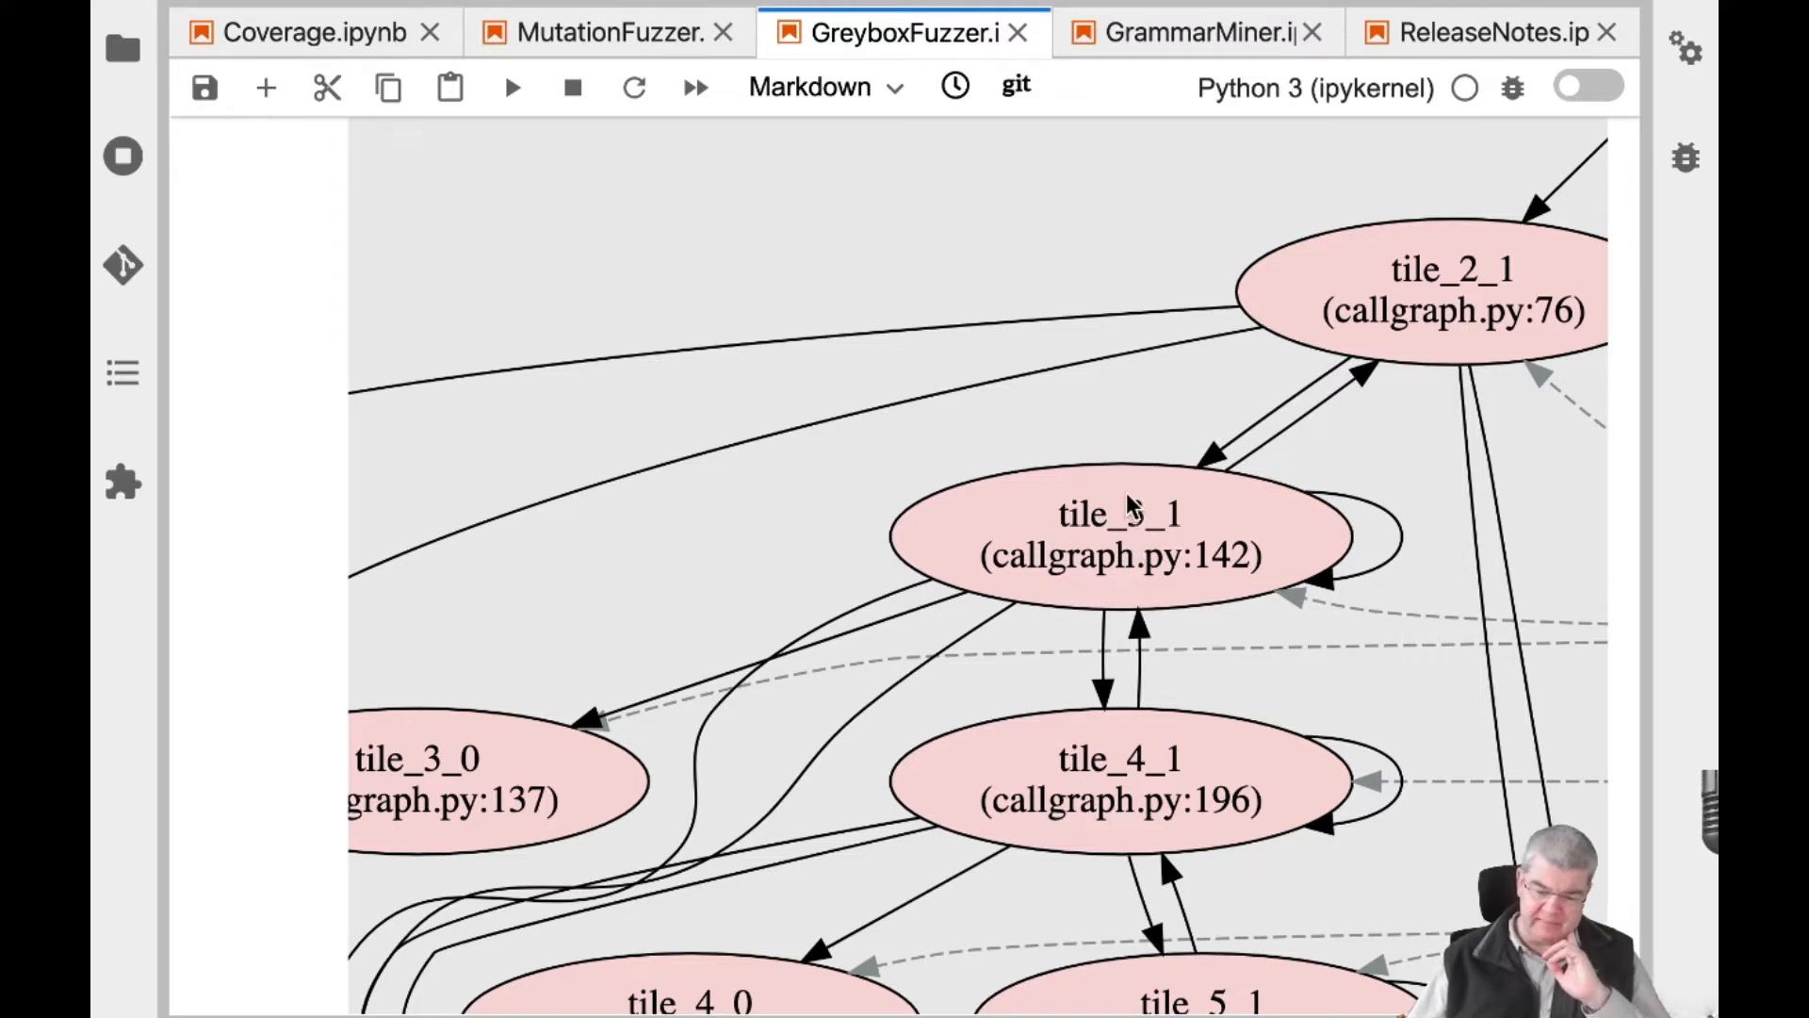
Scroll past the MazeMutator and get_callgraph cells to cell 75's tile distance dictionary
scroll(down, 3)
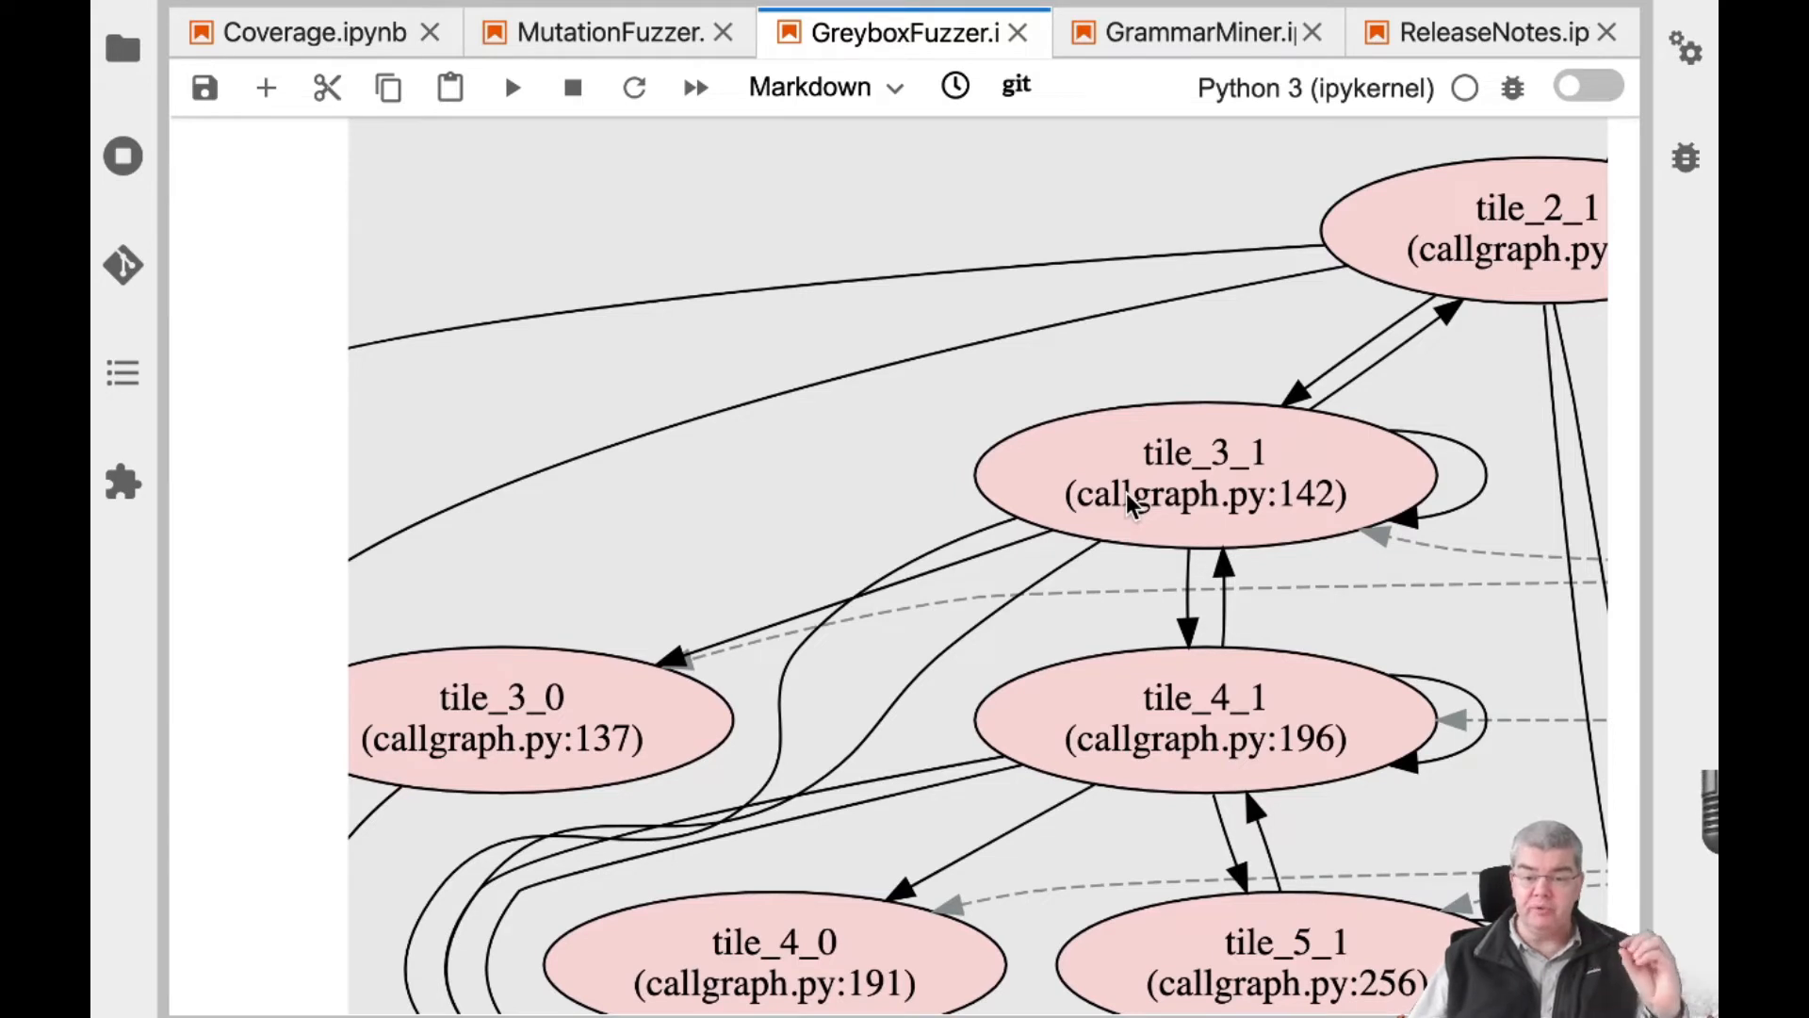
mouse_move(1292, 442)
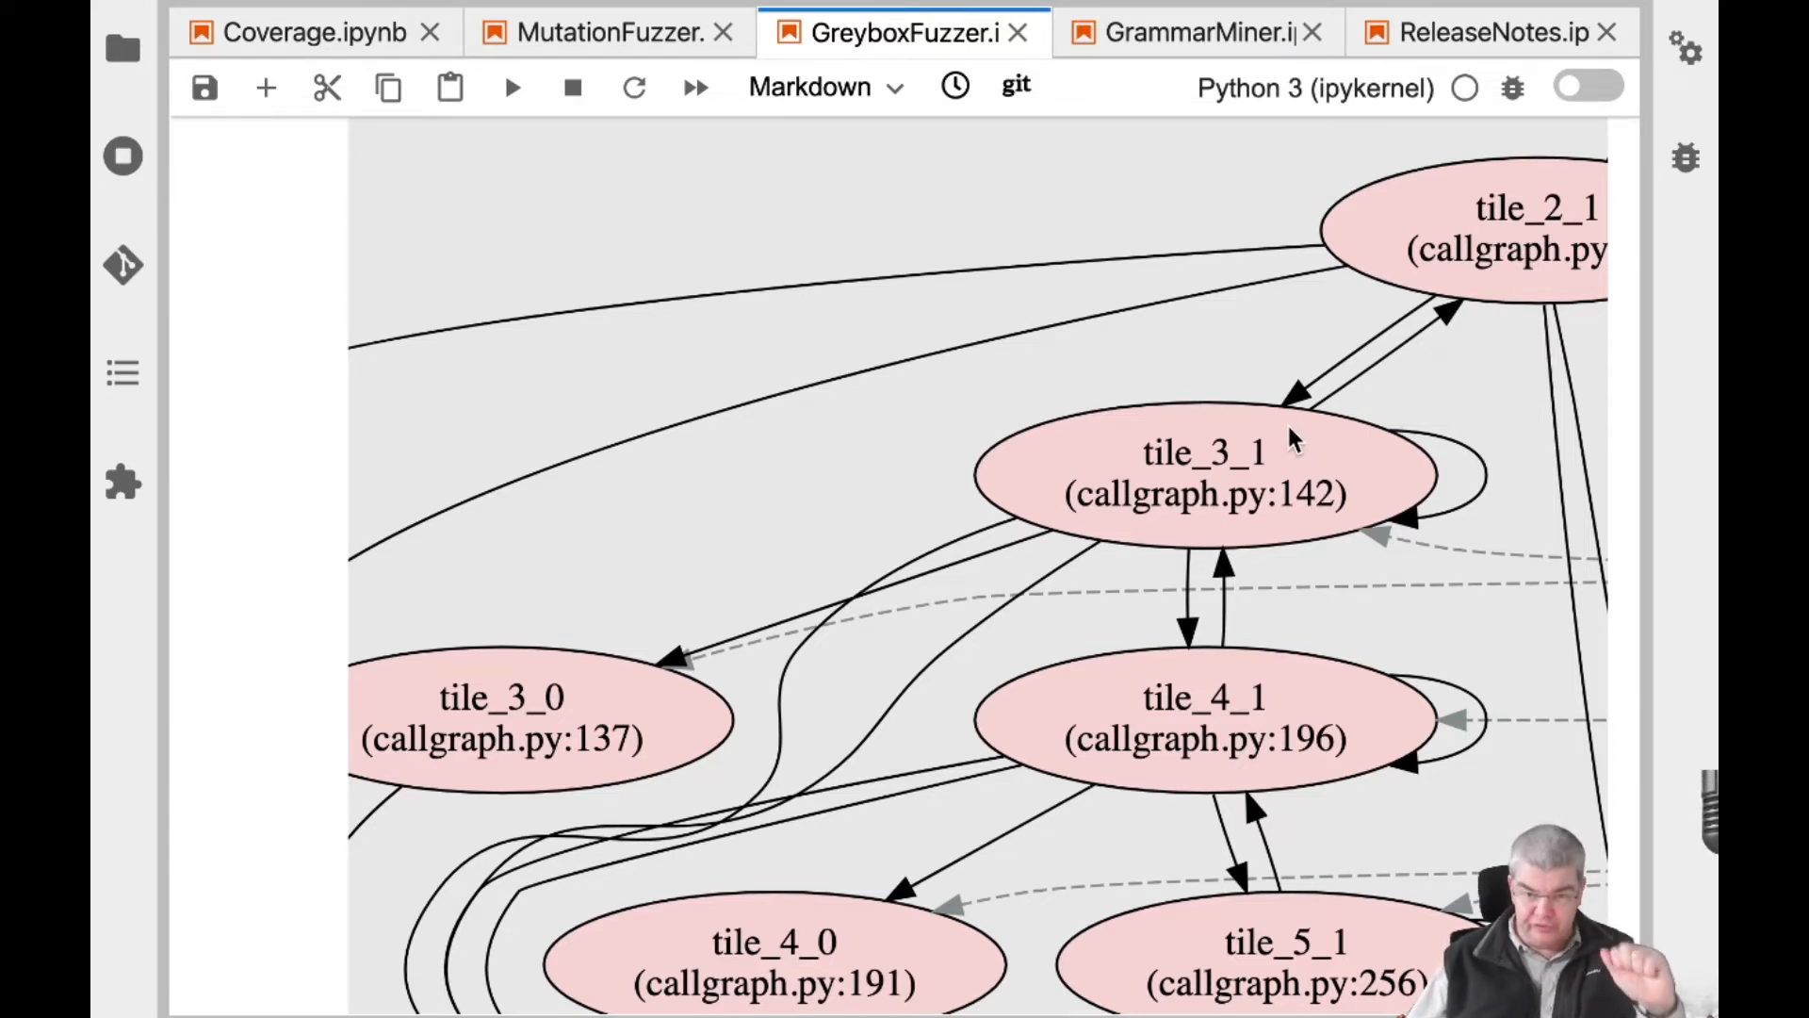
mouse_move(335, 698)
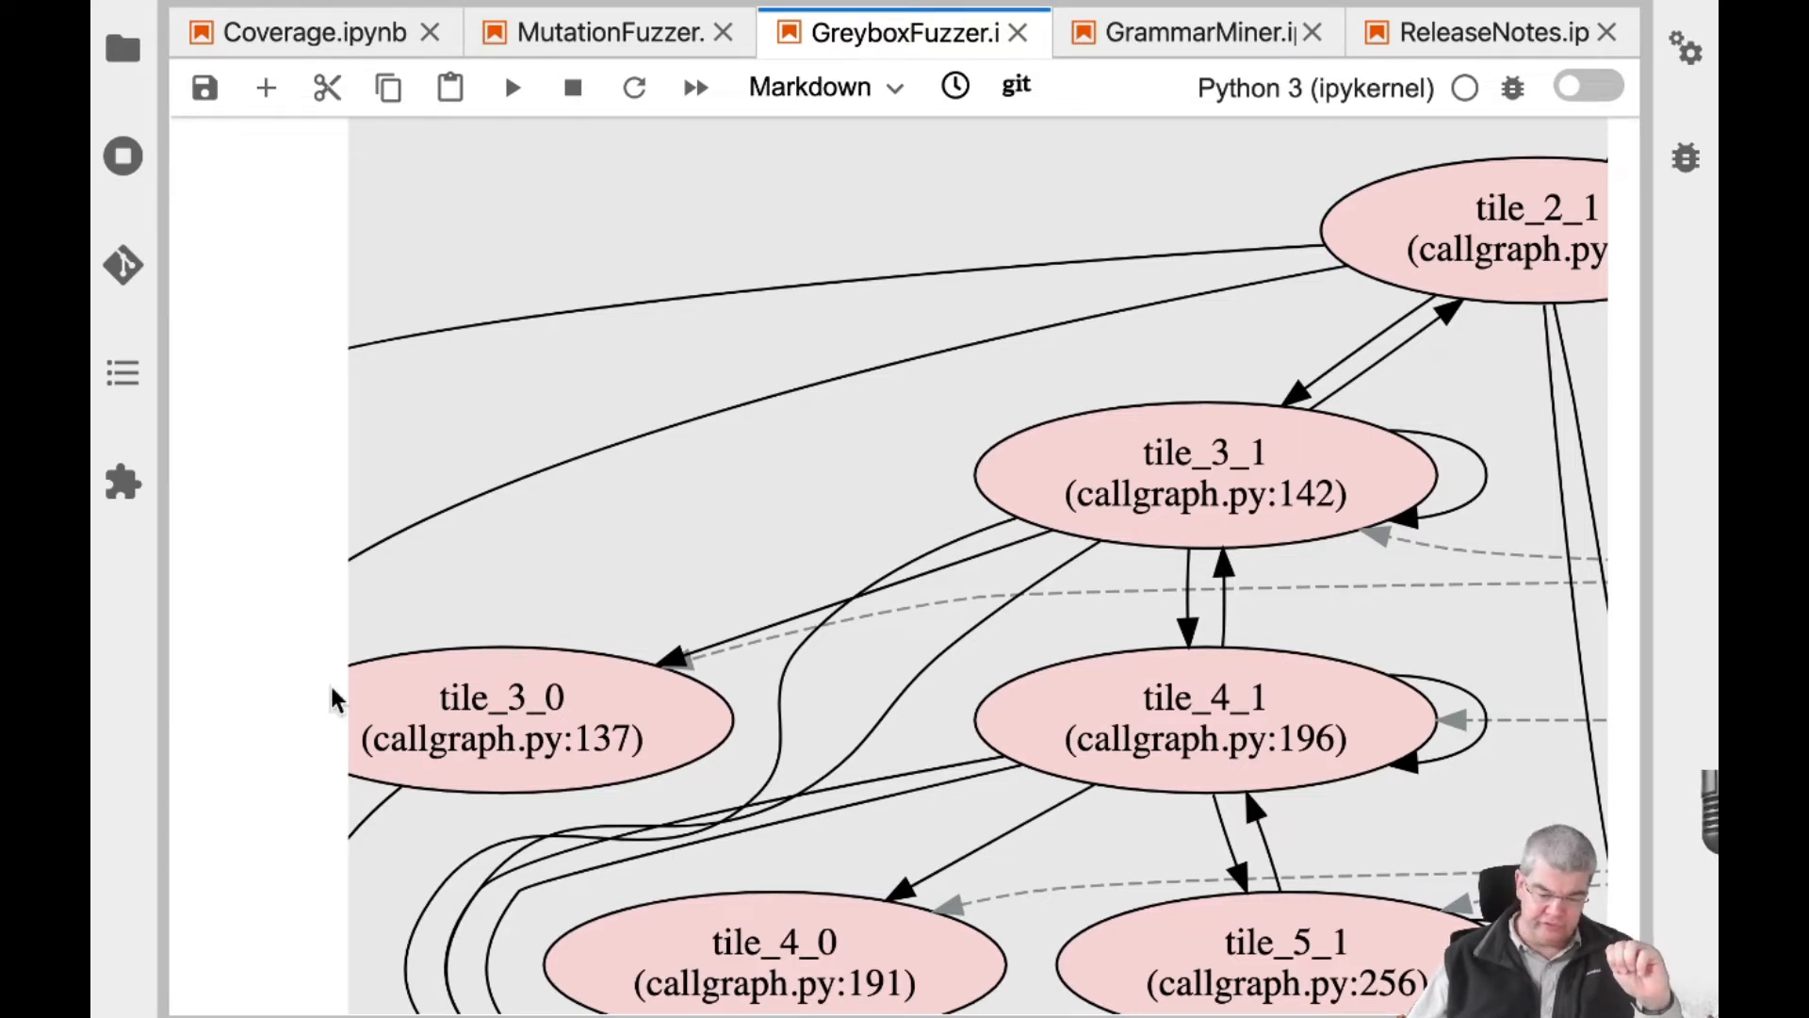
mouse_move(790, 715)
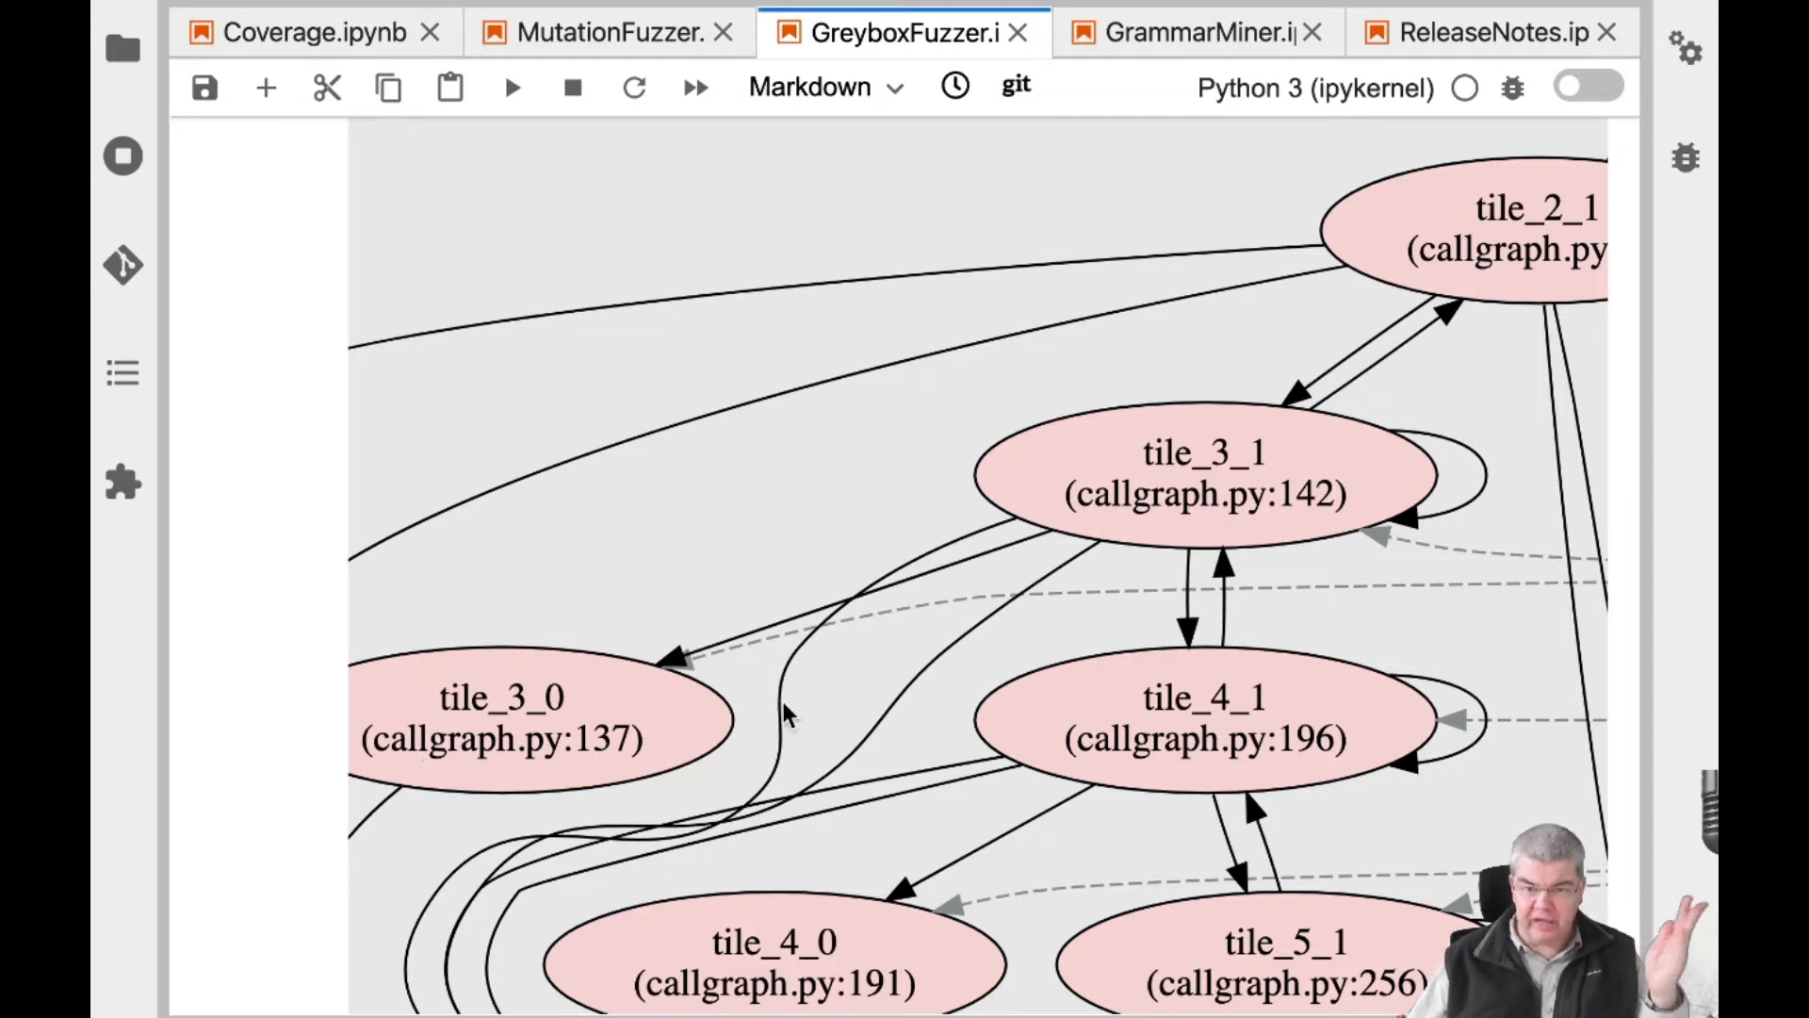
mouse_move(674, 641)
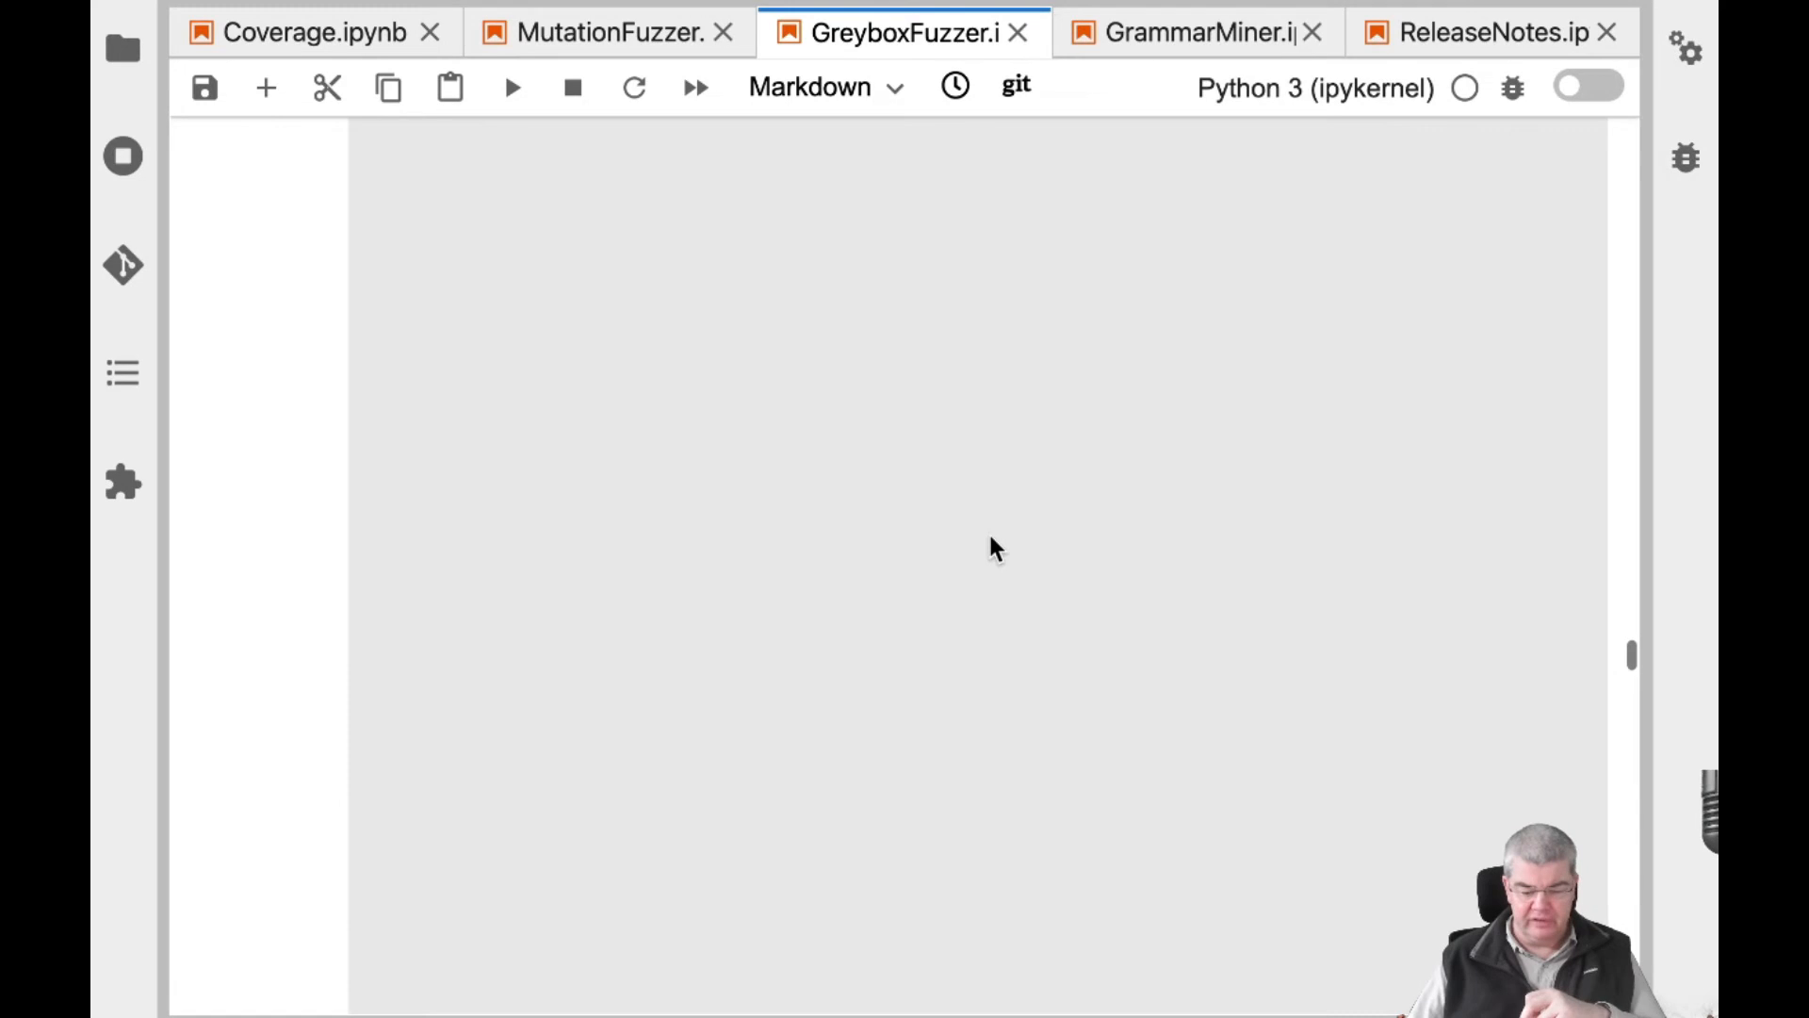
scroll(up, 3)
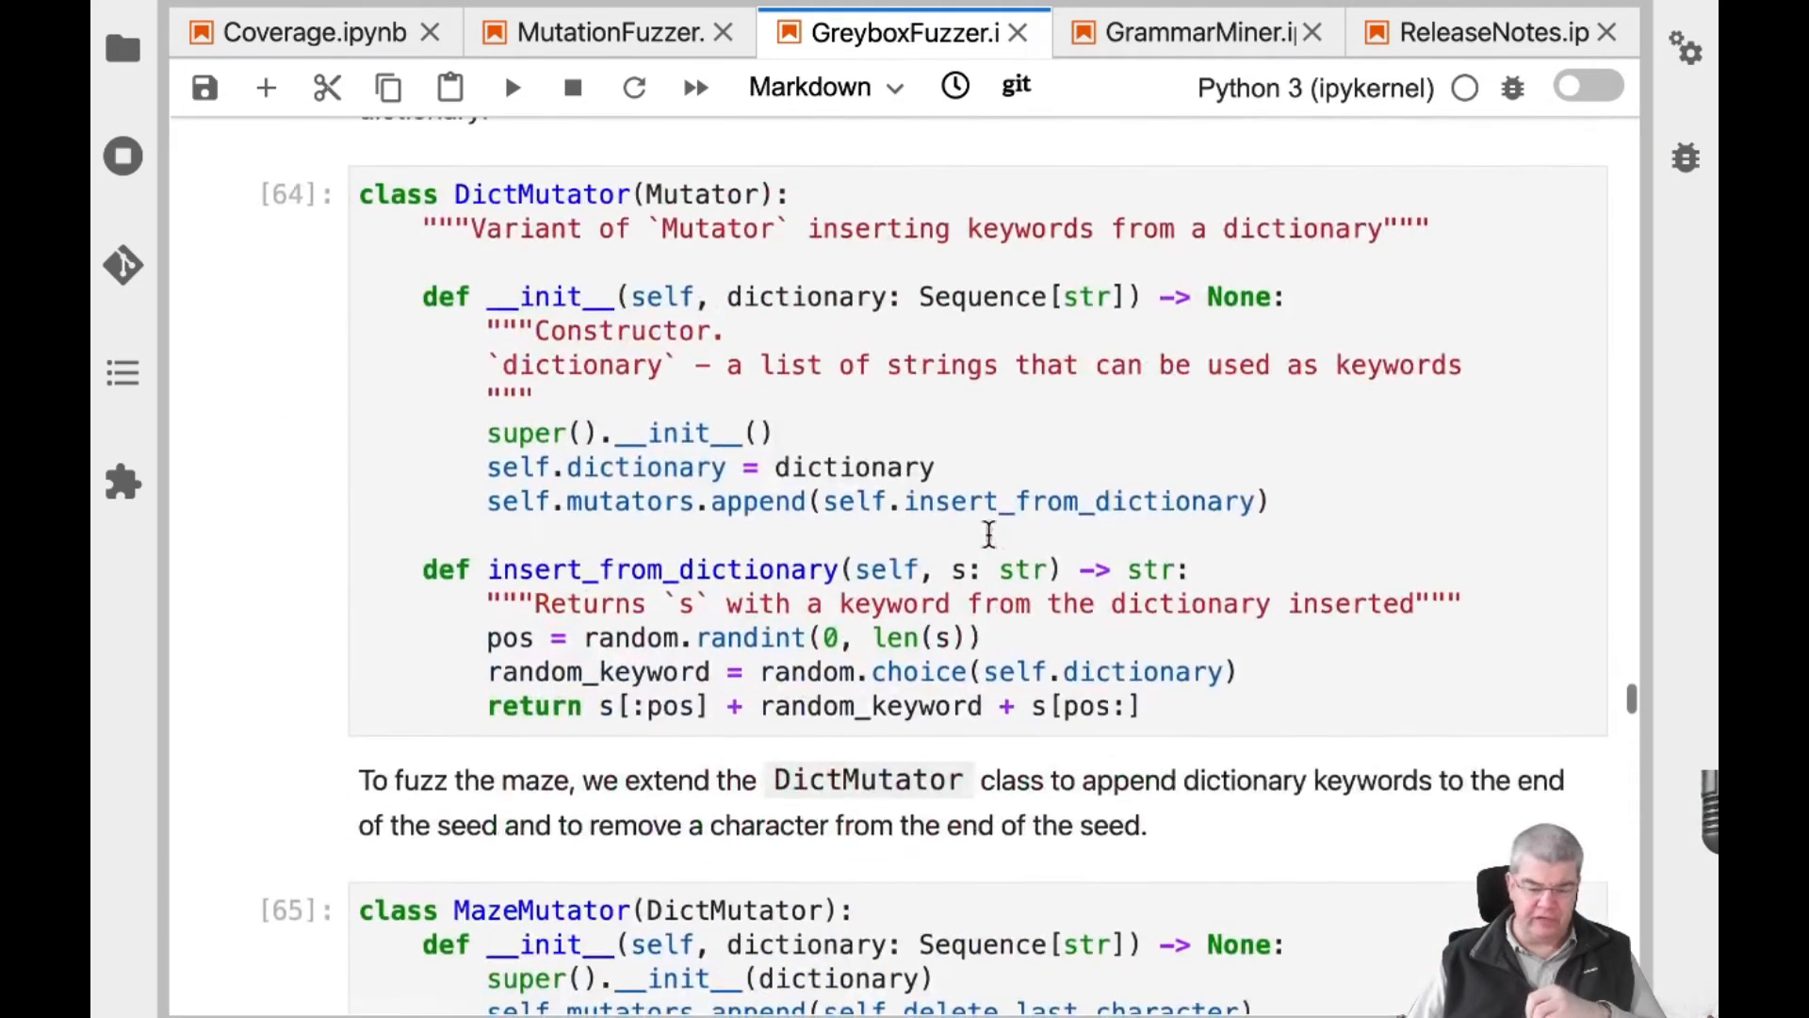
scroll(down, 3)
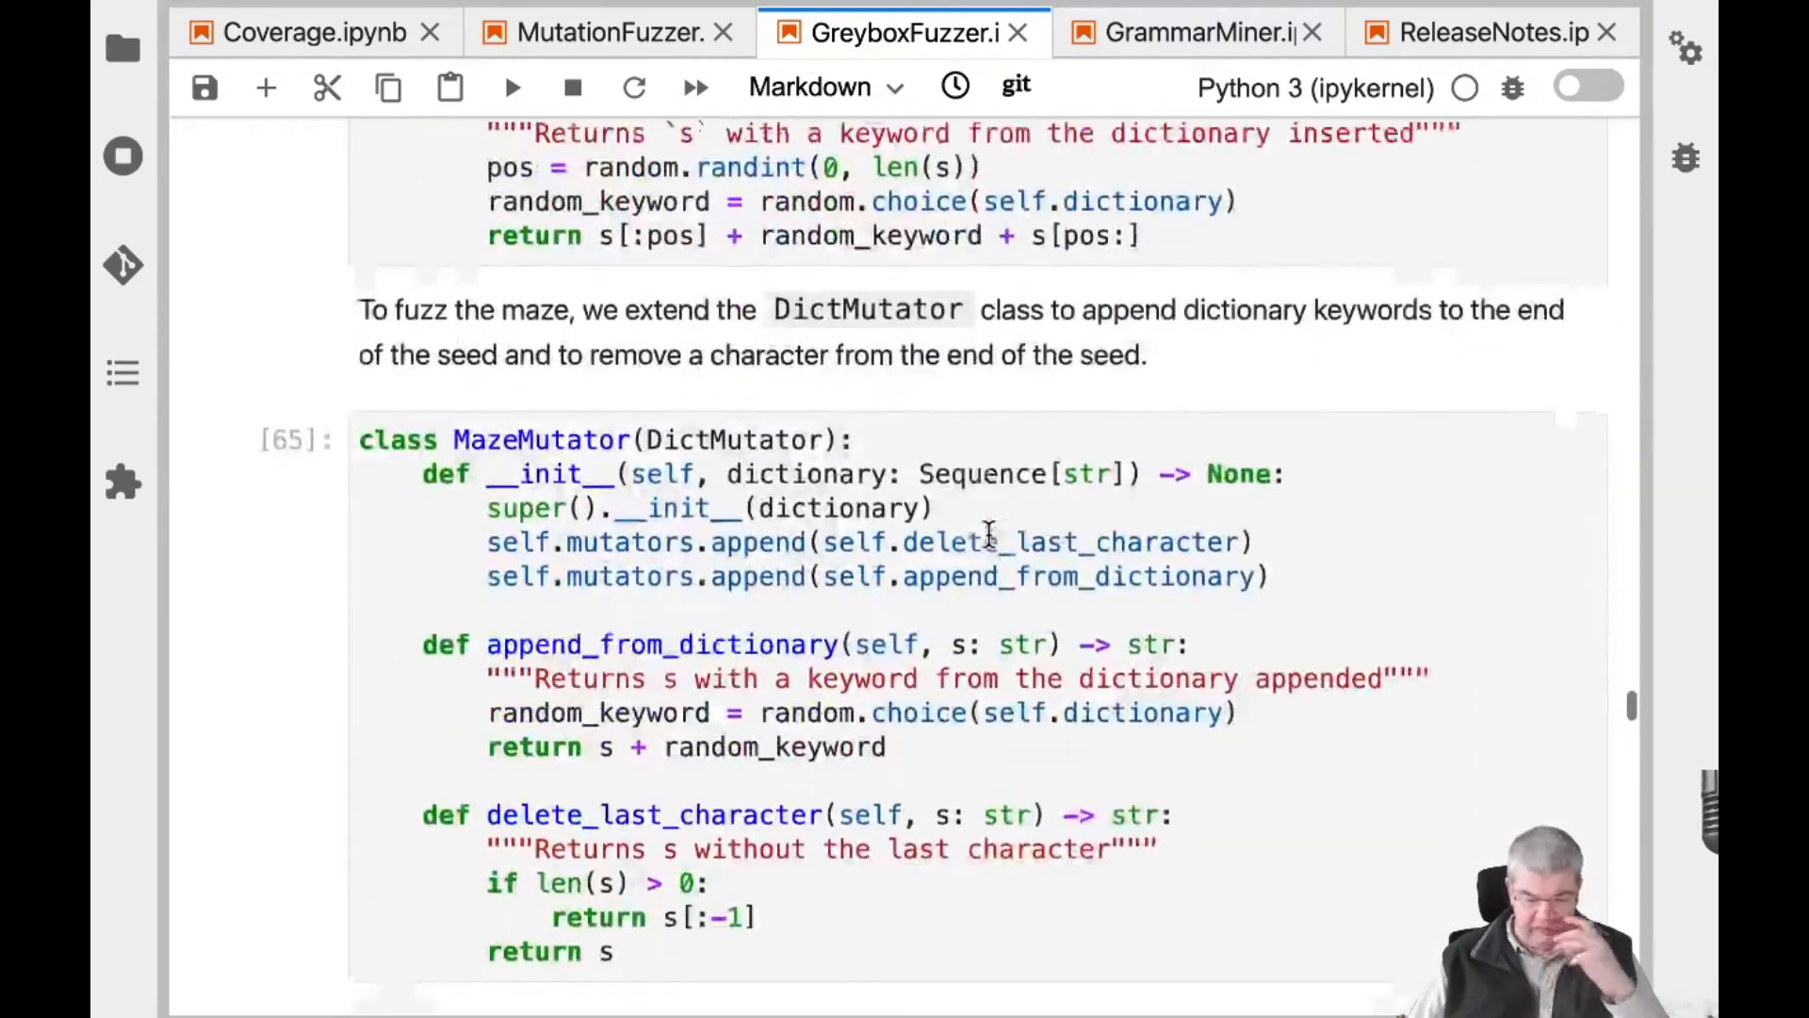
scroll(down, 3)
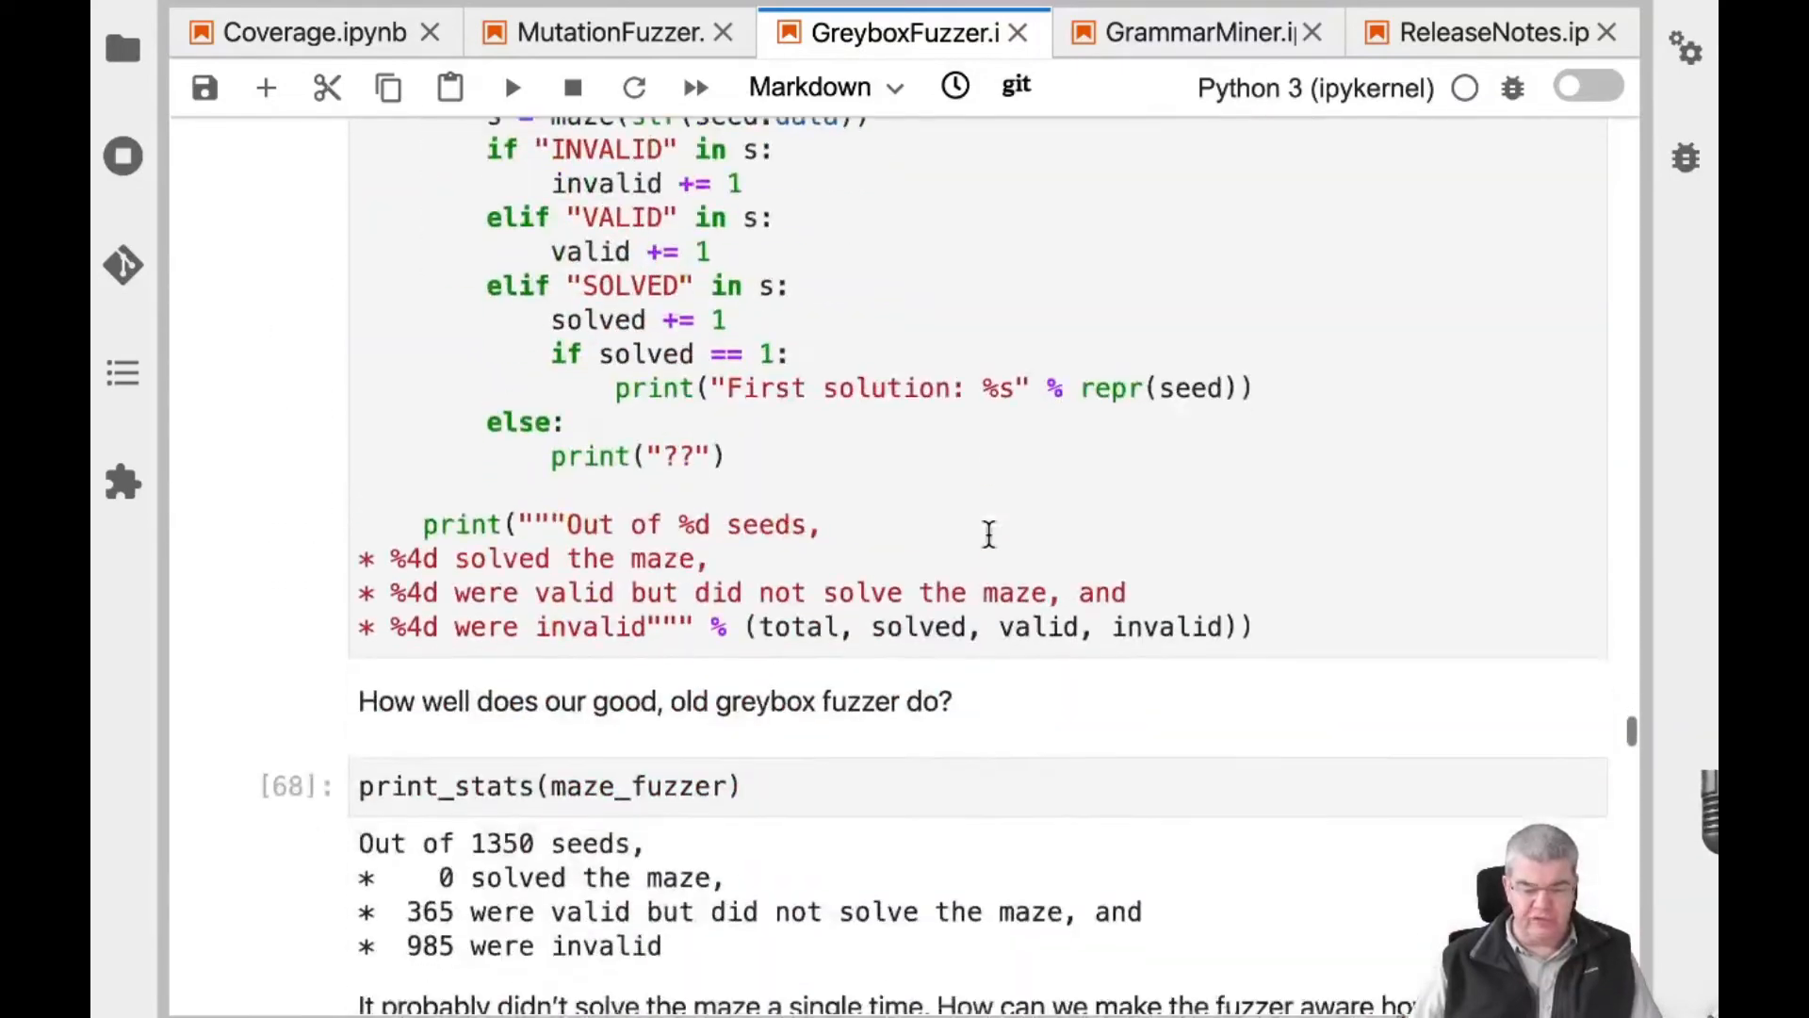
scroll(down, 3)
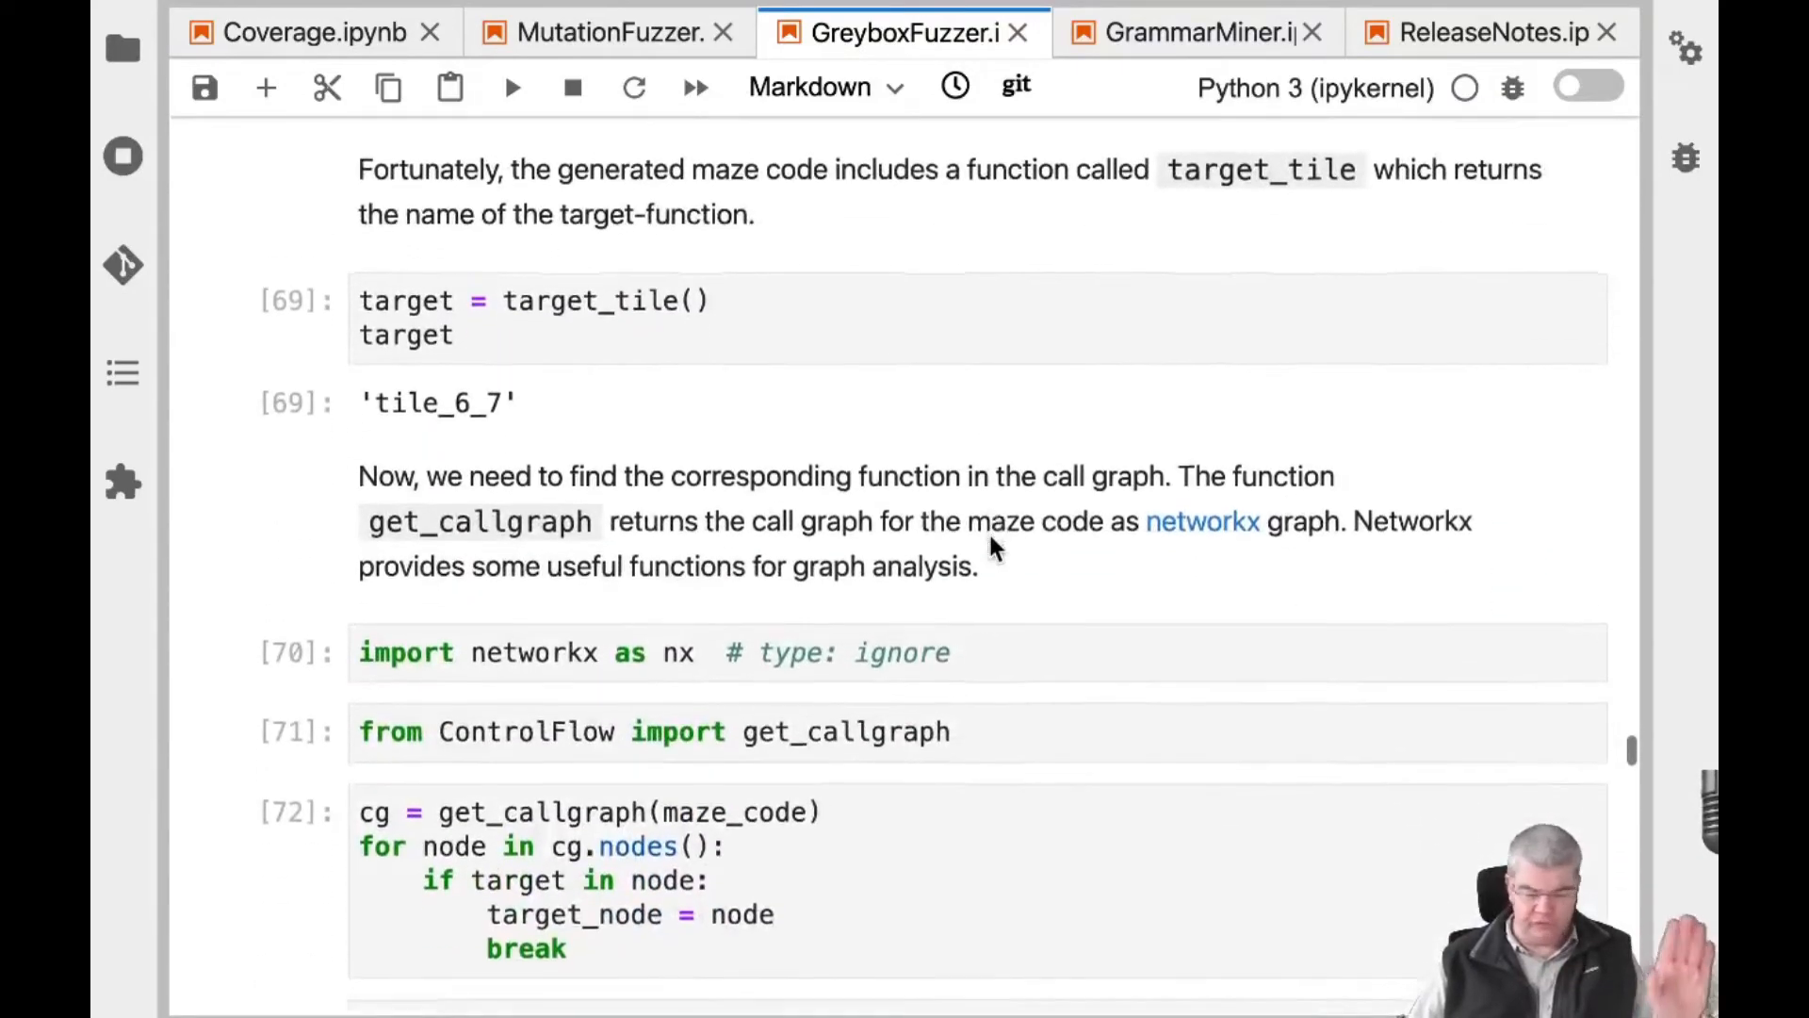
scroll(down, 3)
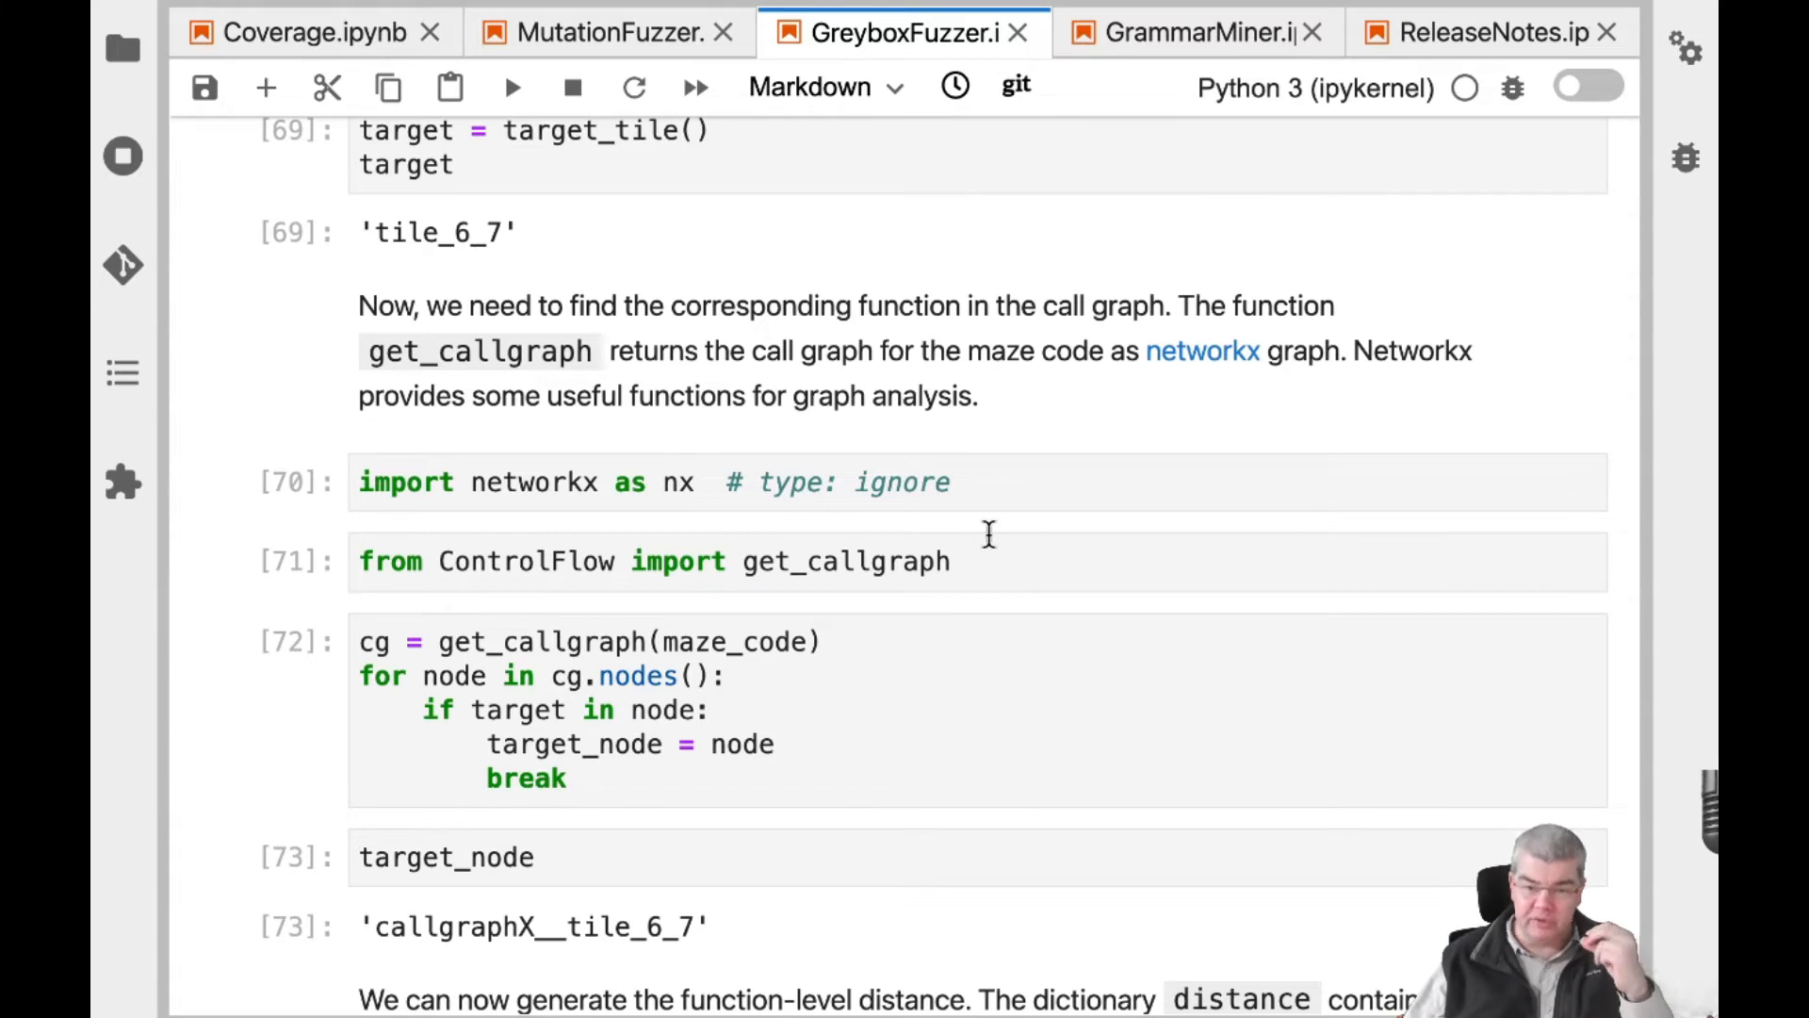
mouse_move(791, 736)
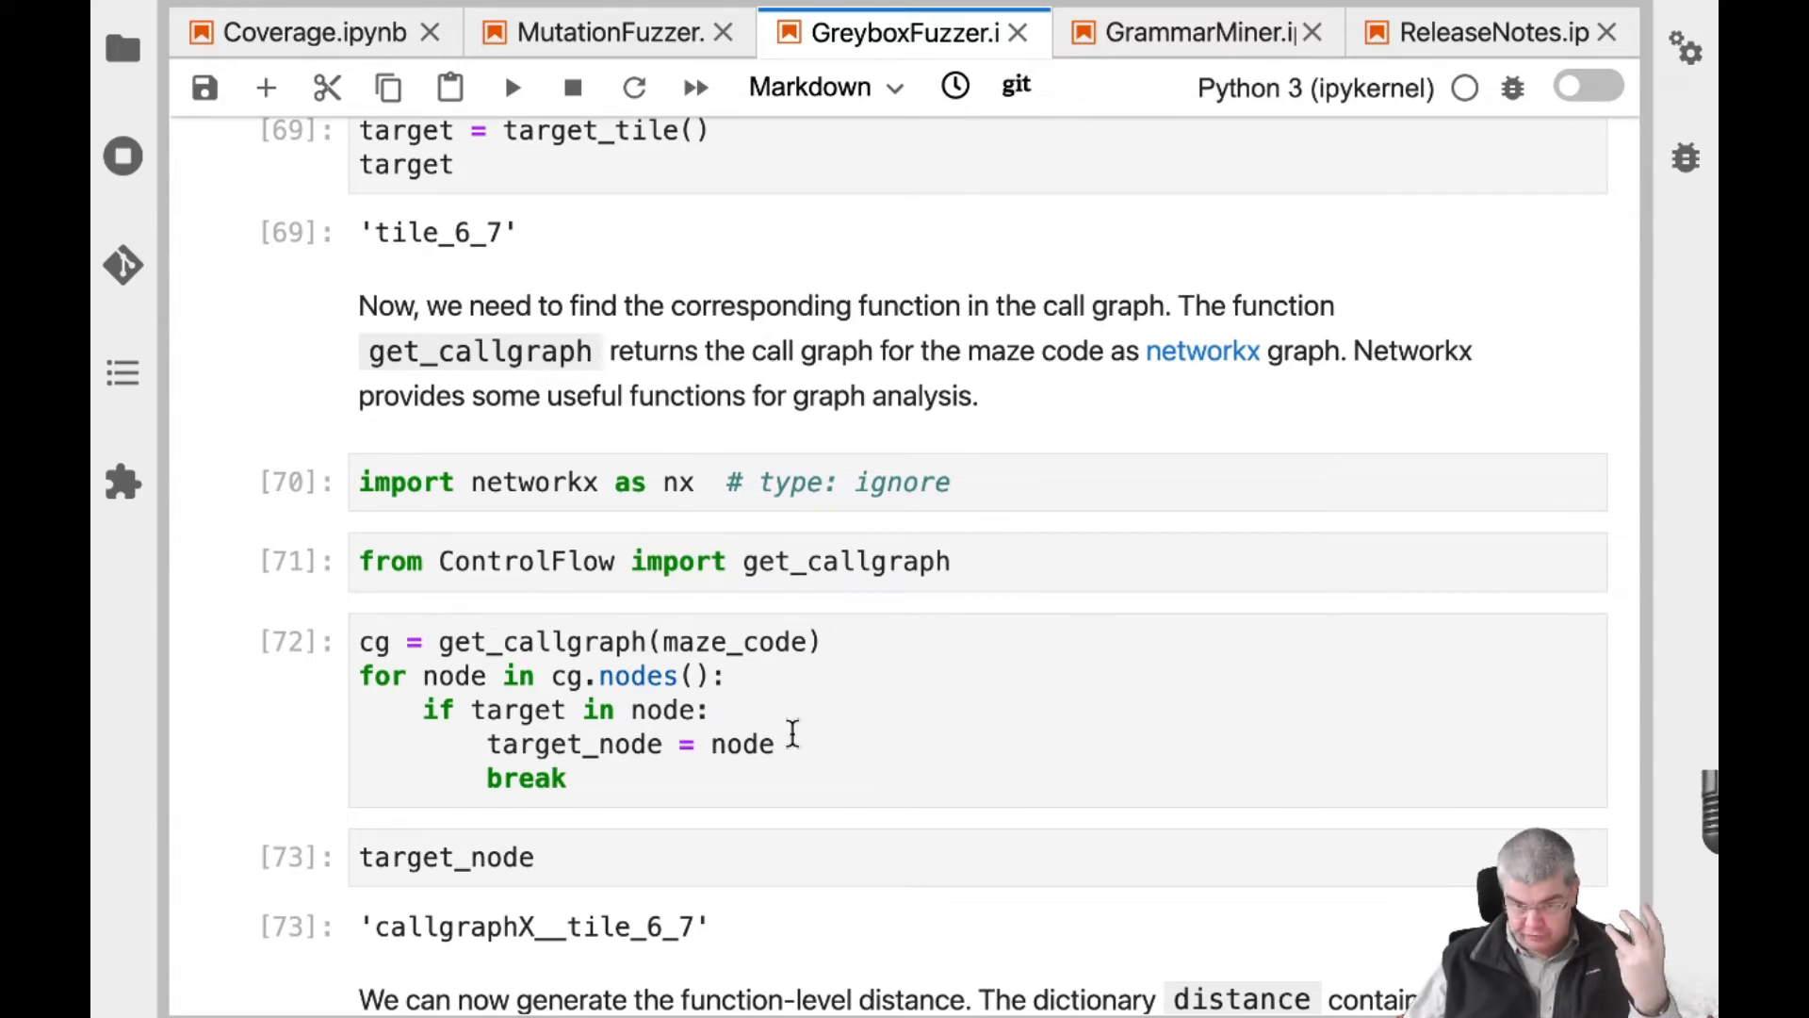
scroll(down, 3)
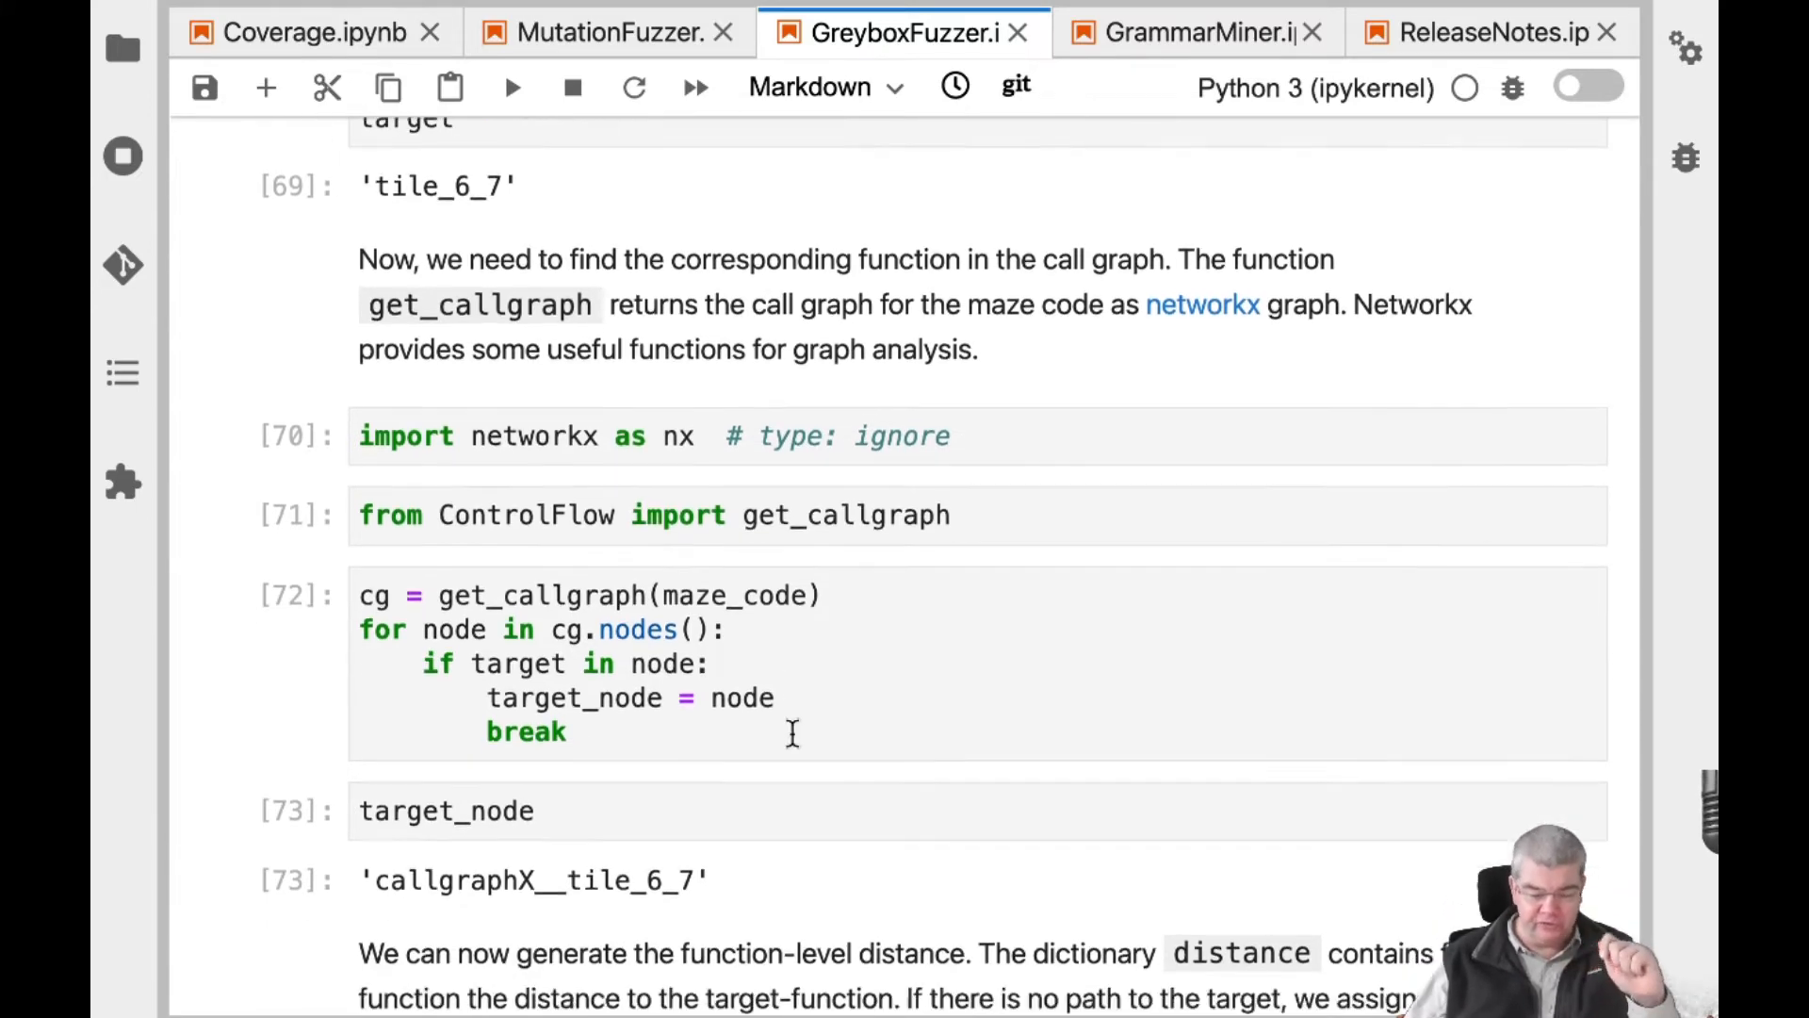
scroll(down, 3)
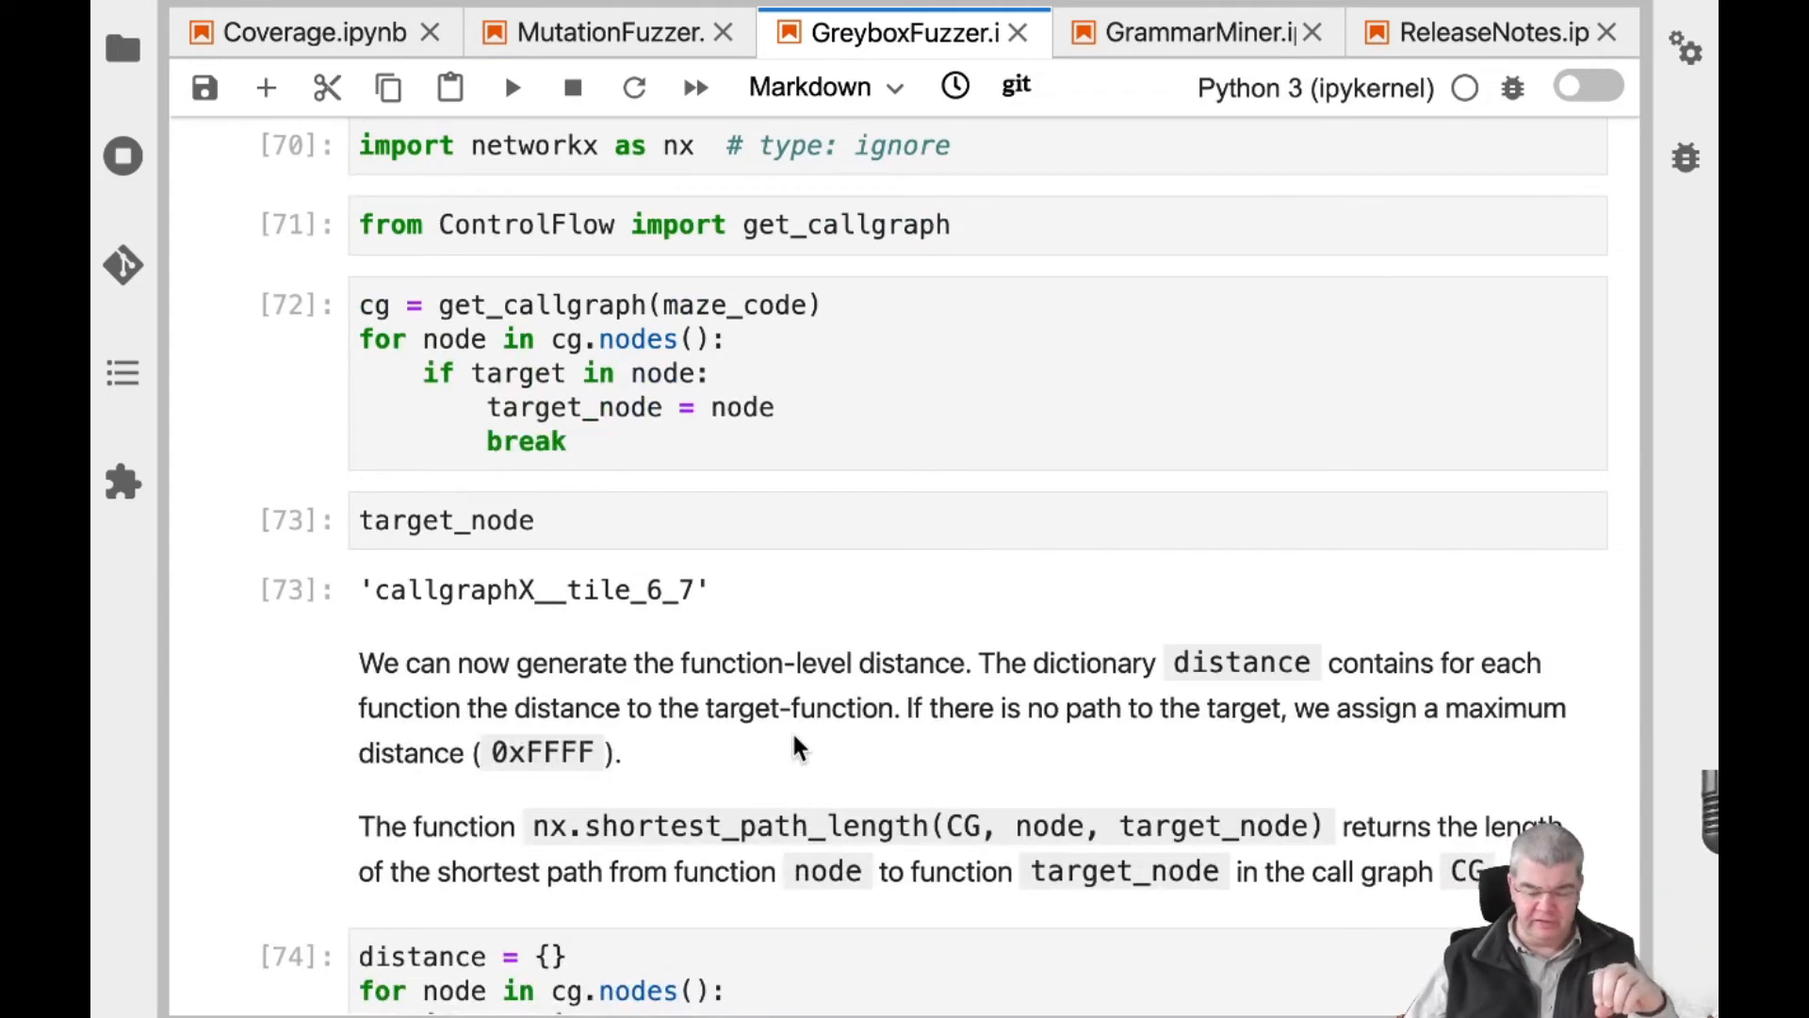
scroll(down, 3)
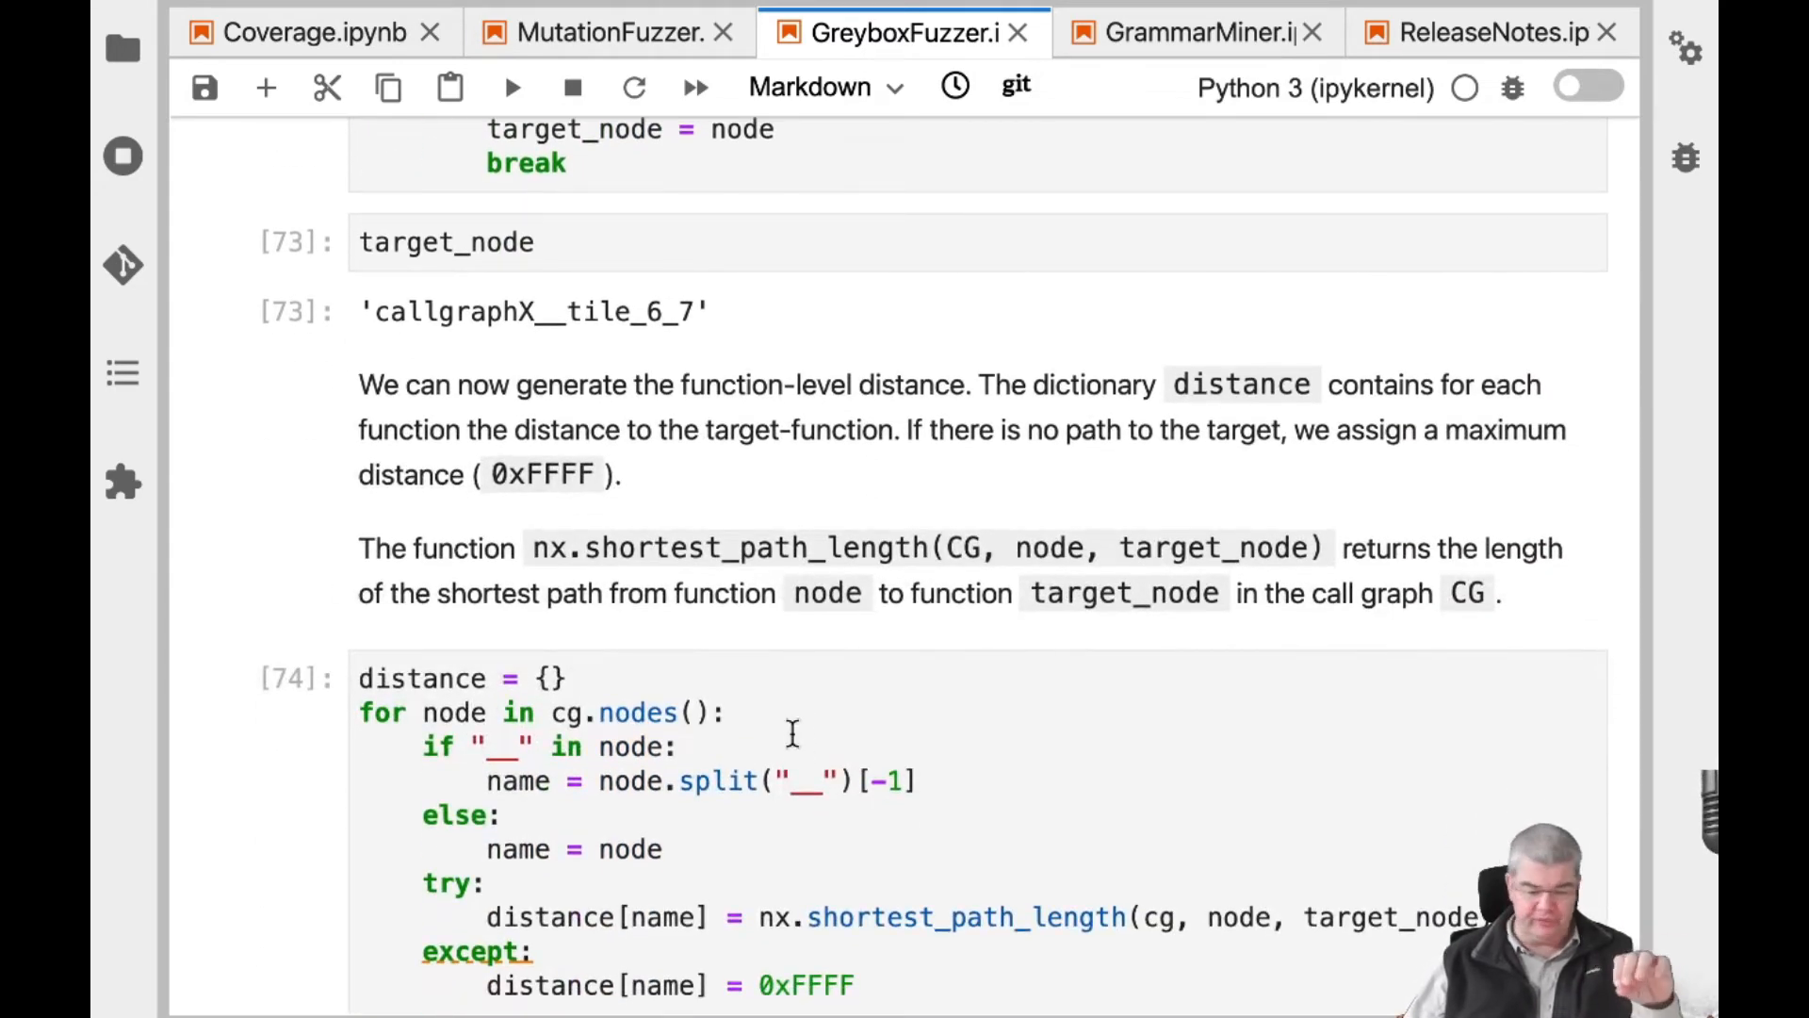
scroll(down, 3)
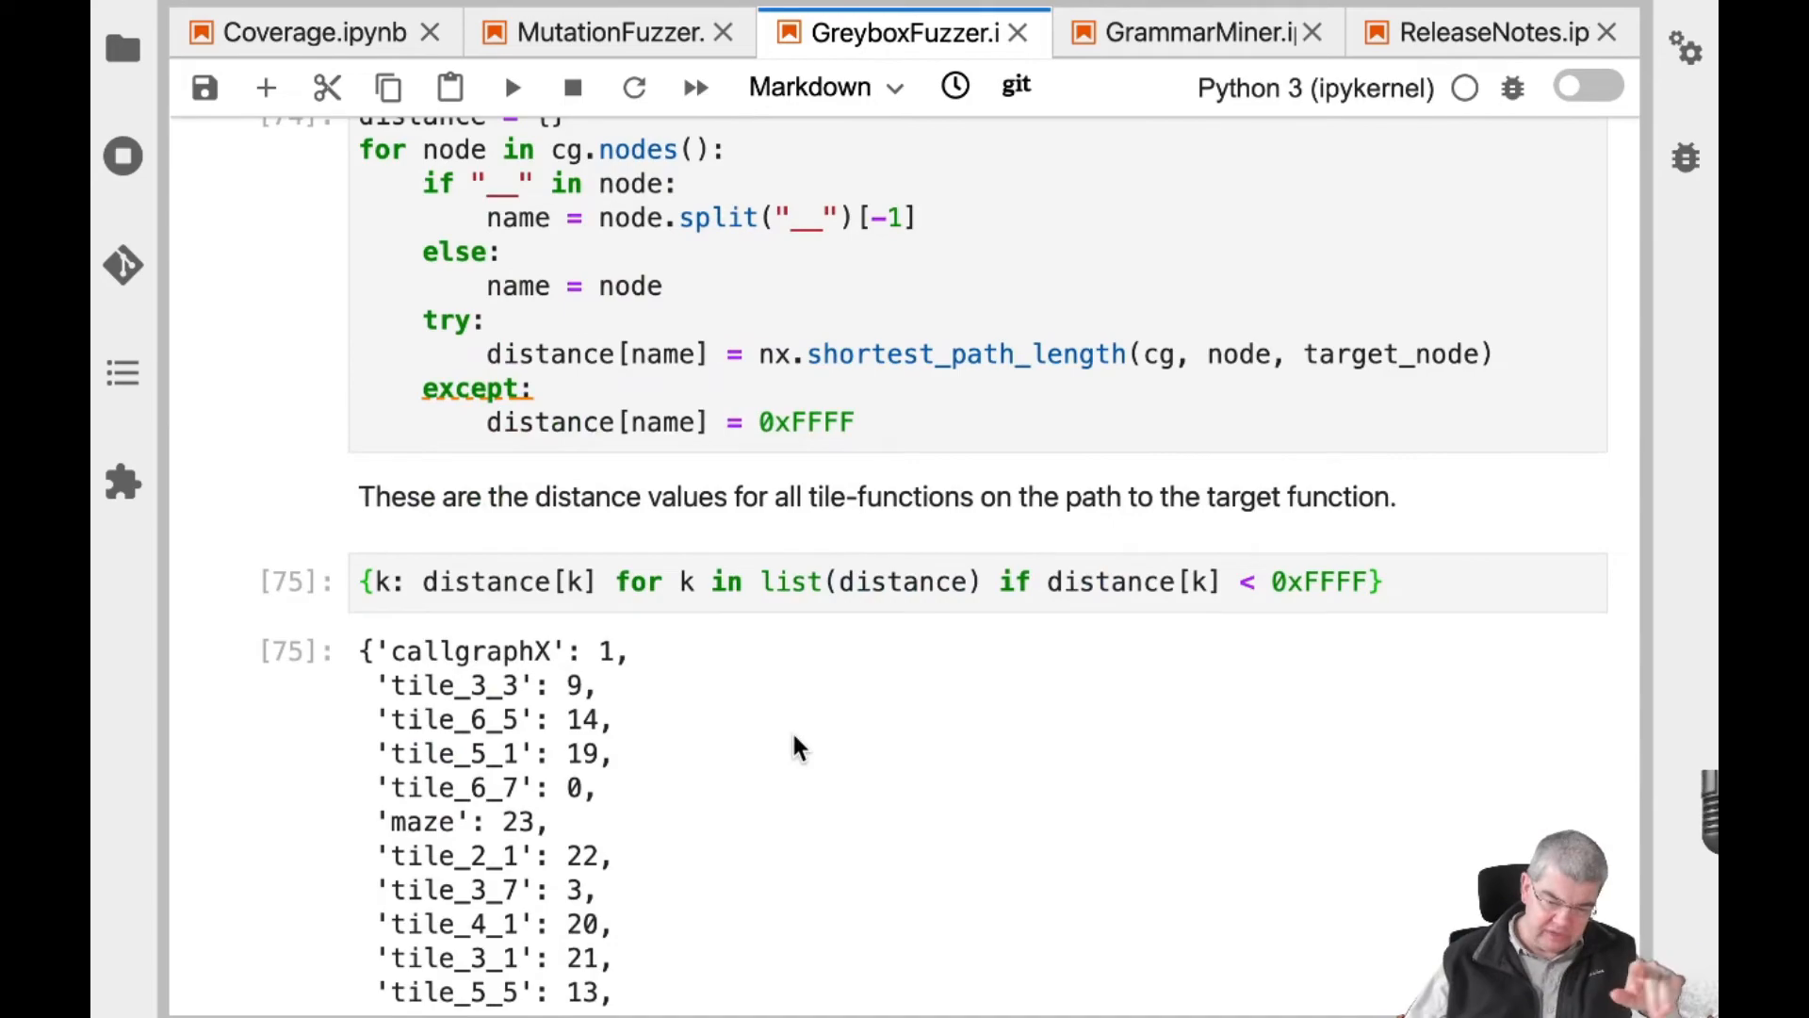
Scroll past DirectedSchedule to print_stats(directed_fuzzer): 20000 inputs, 936 valid, 1526 invalid seeds
scroll(down, 3)
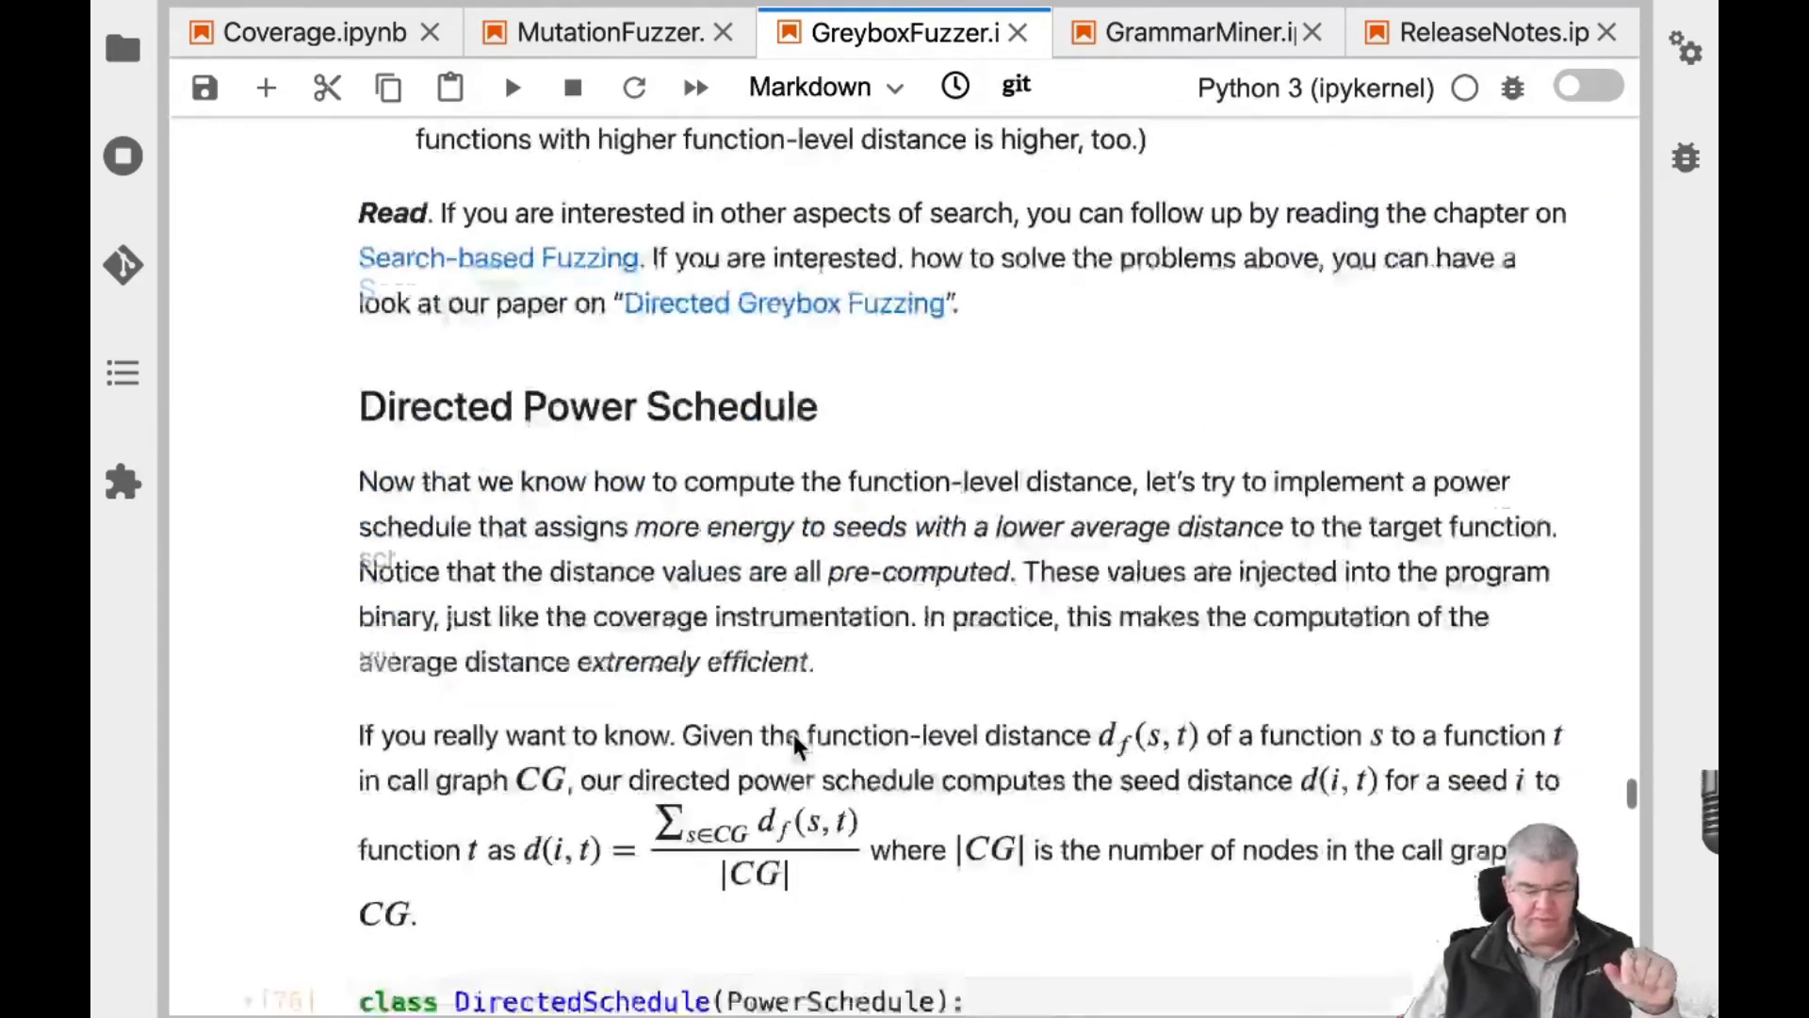
scroll(down, 3)
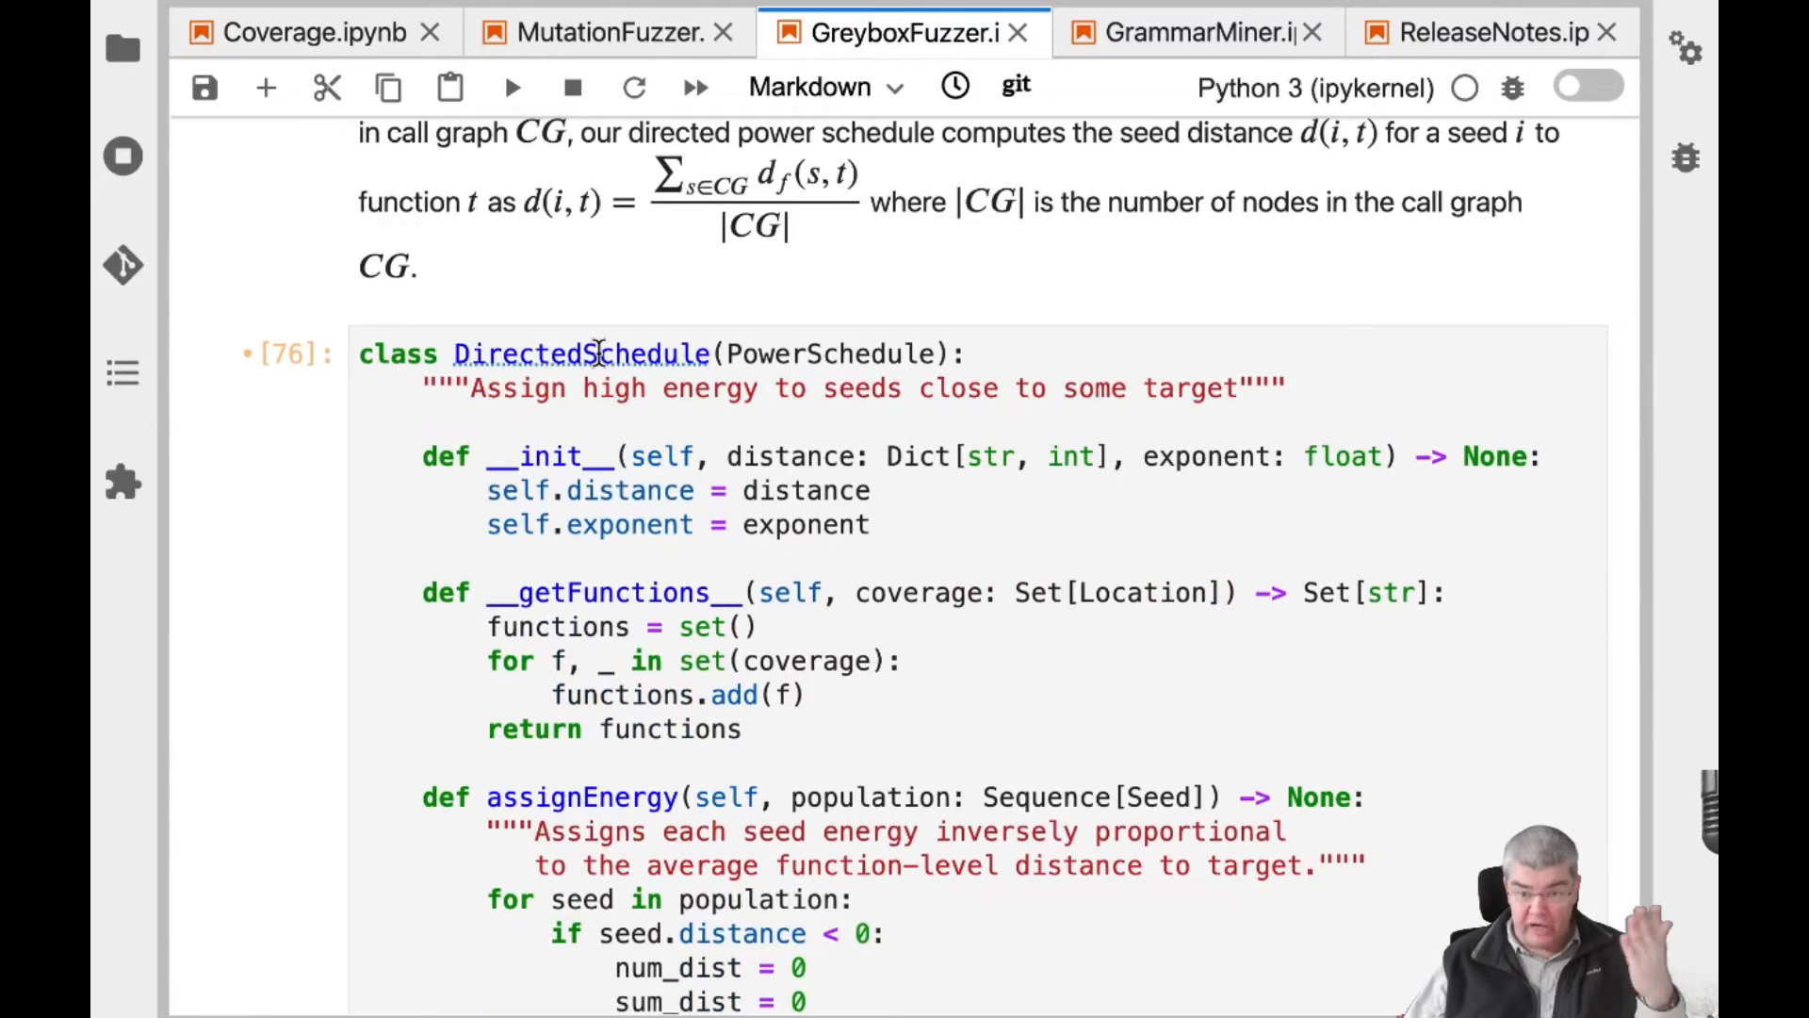
scroll(up, 3)
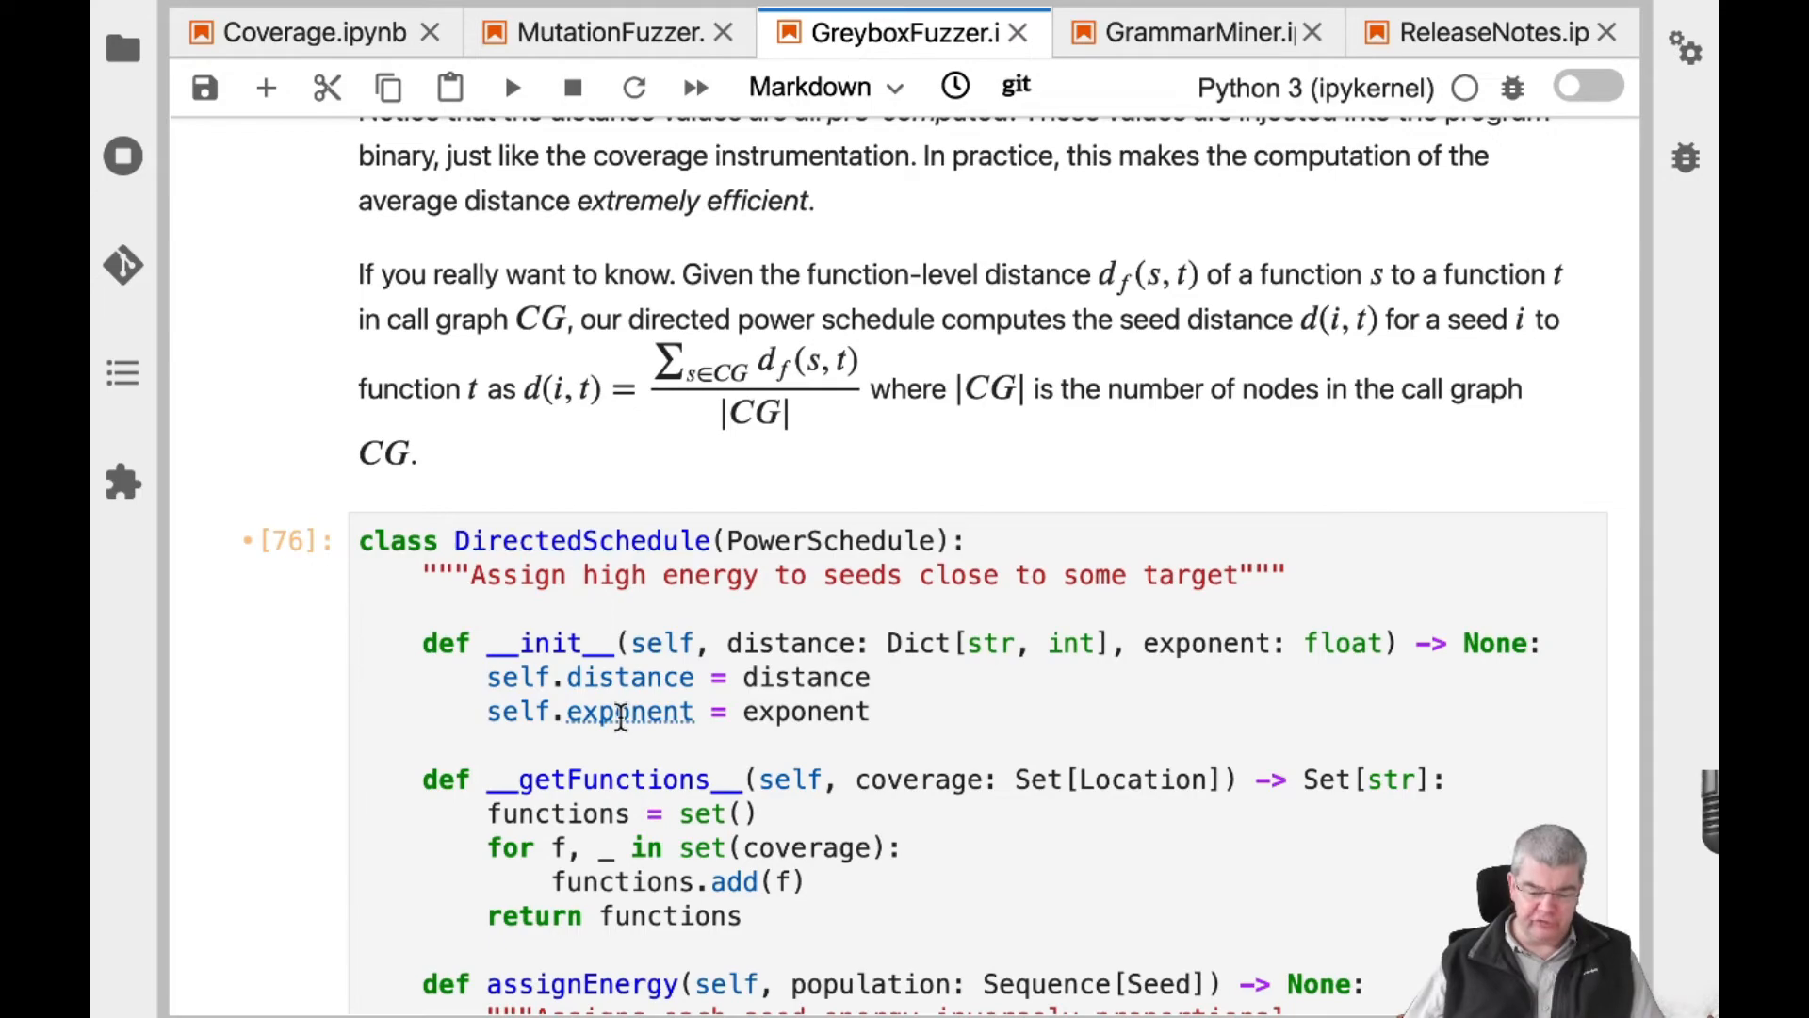
scroll(down, 3)
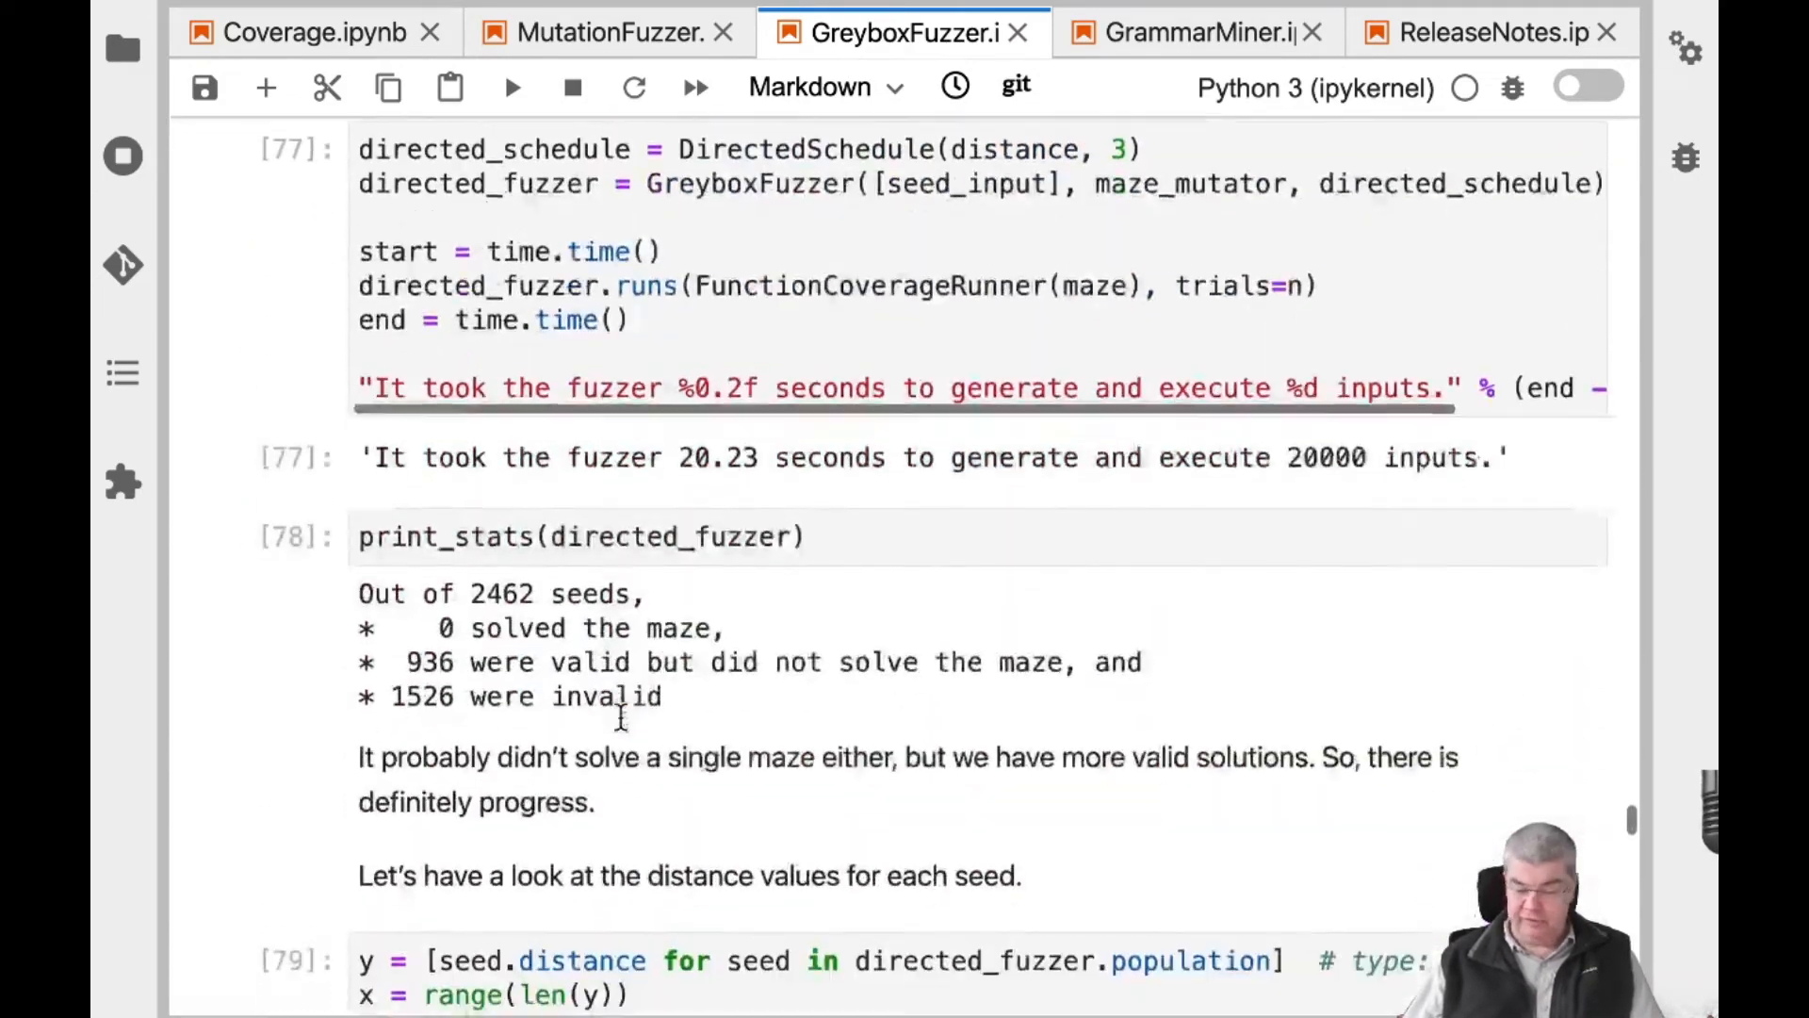
Scroll past the distance scatter plot and AFLGoSchedule cell to the Synopsis heading
scroll(down, 3)
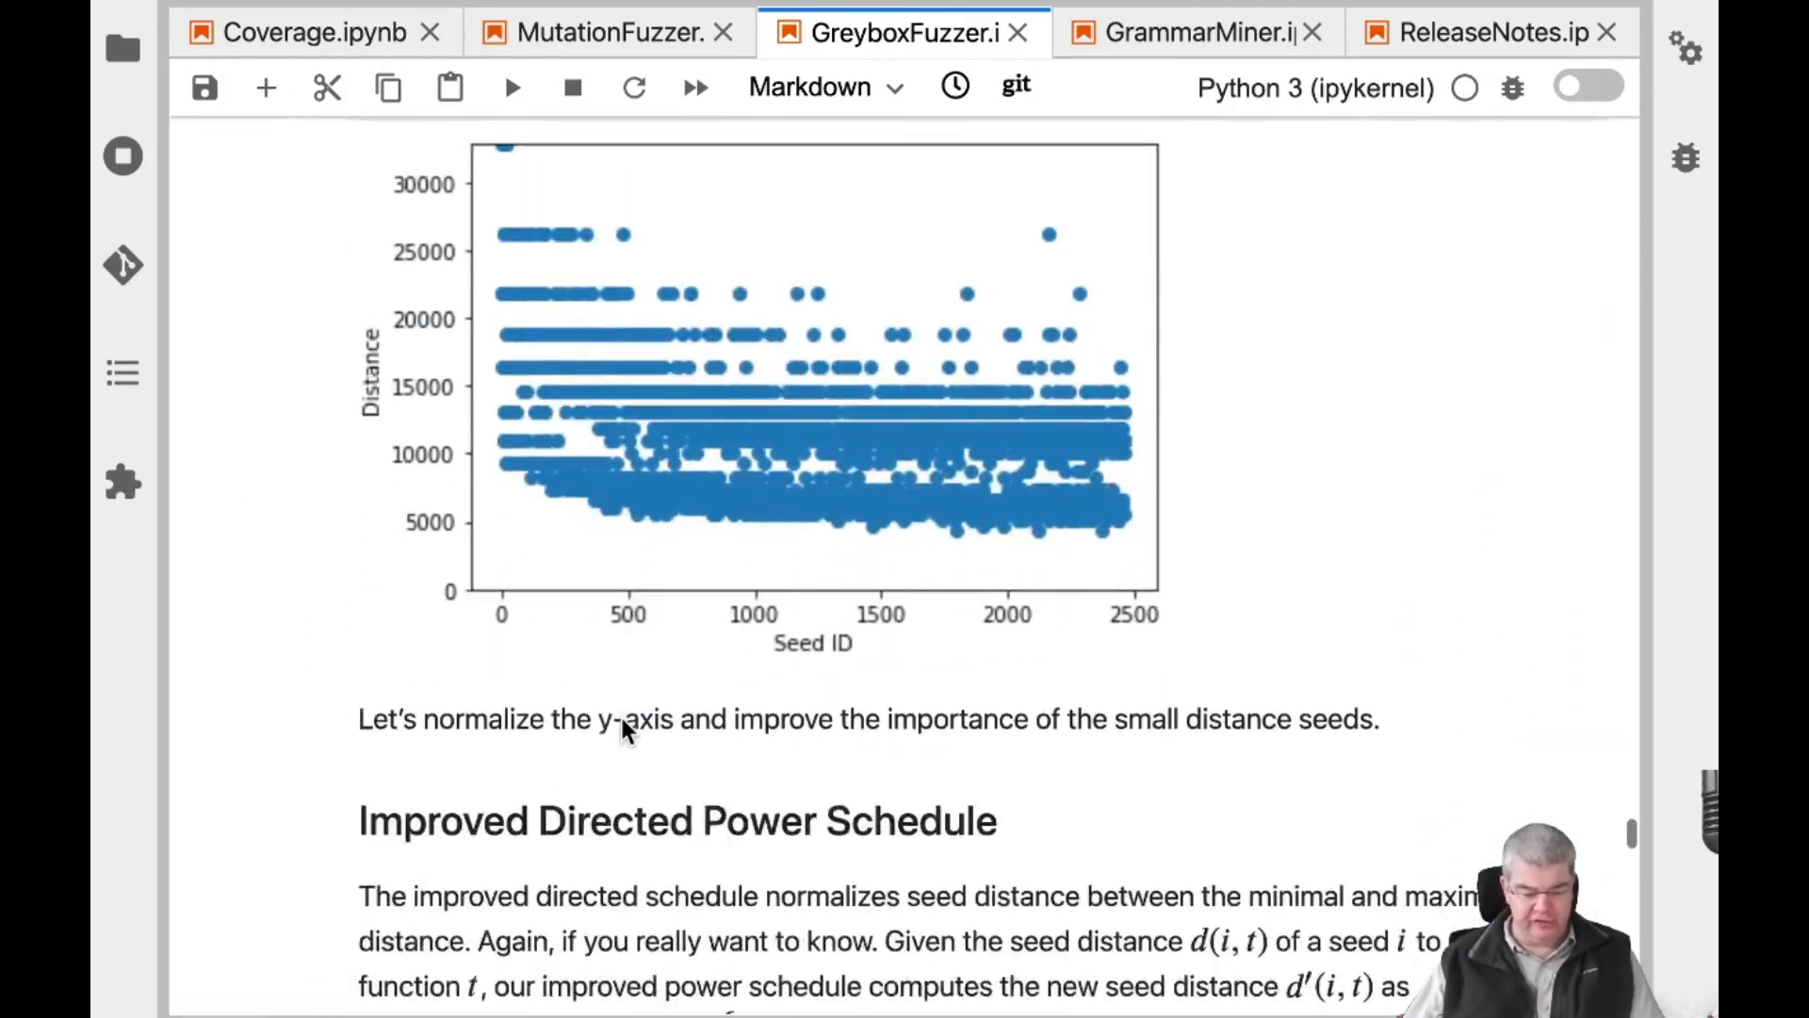
scroll(down, 3)
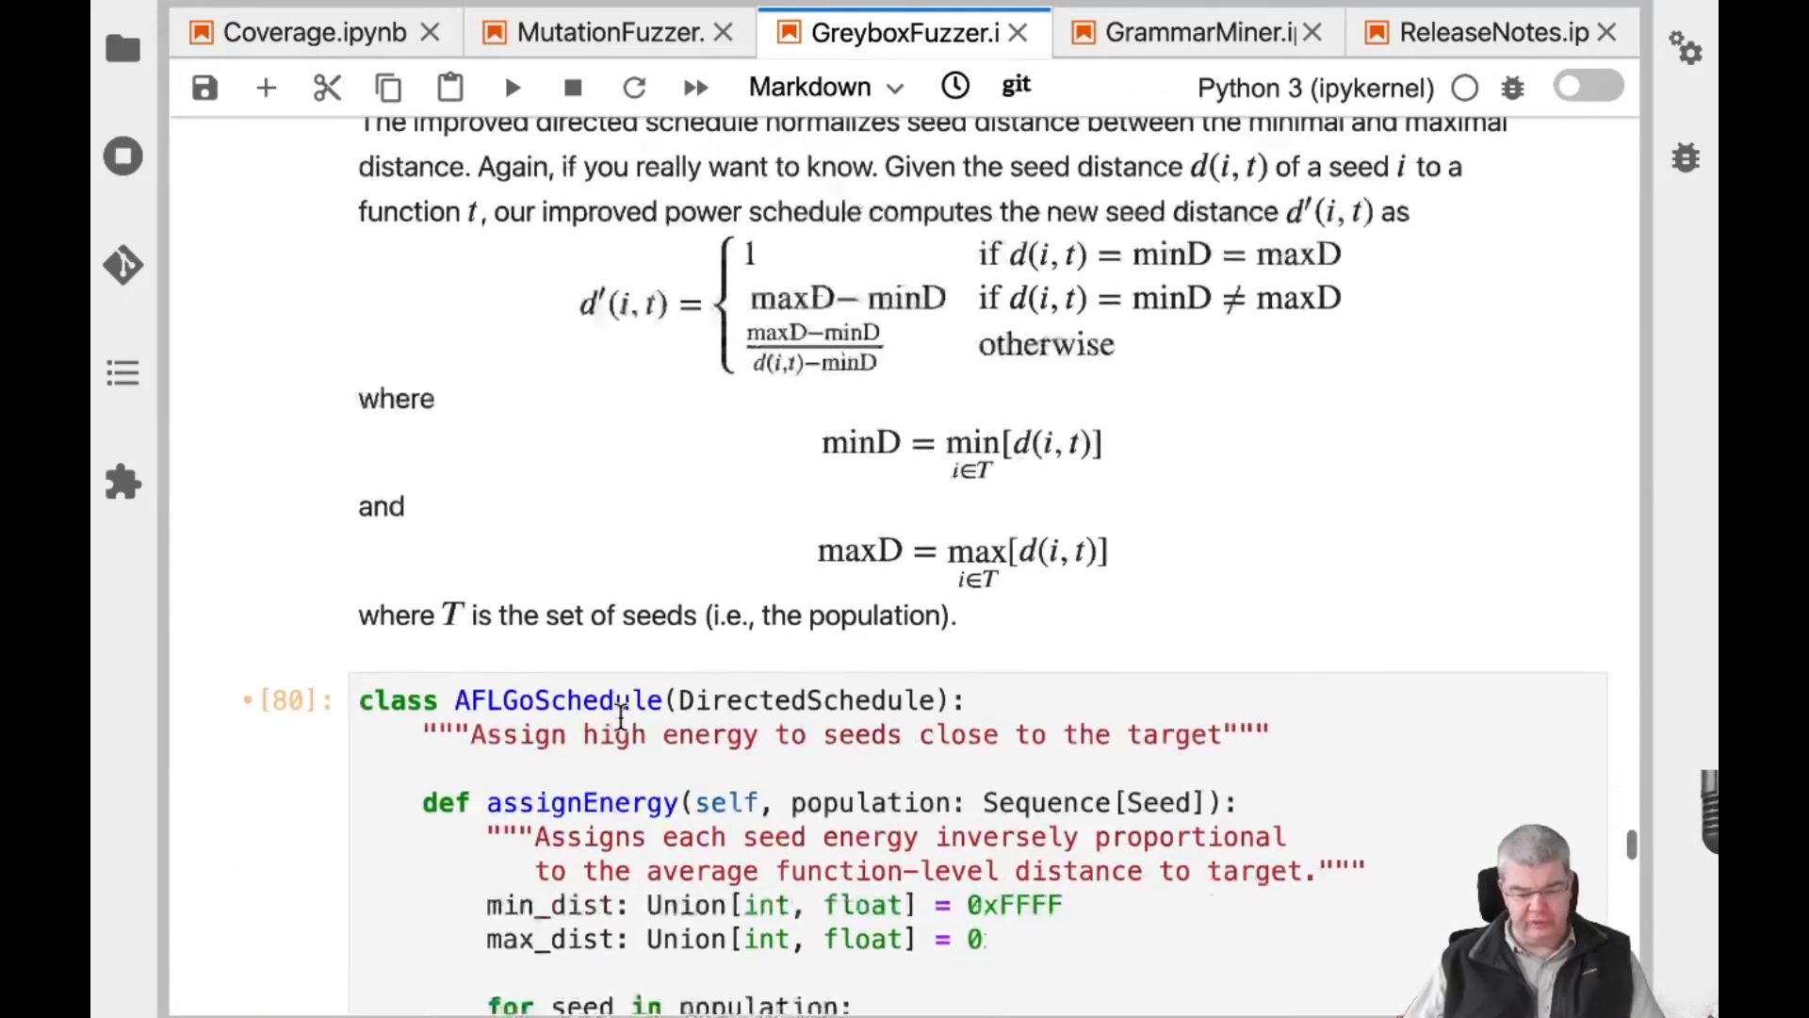
scroll(down, 3)
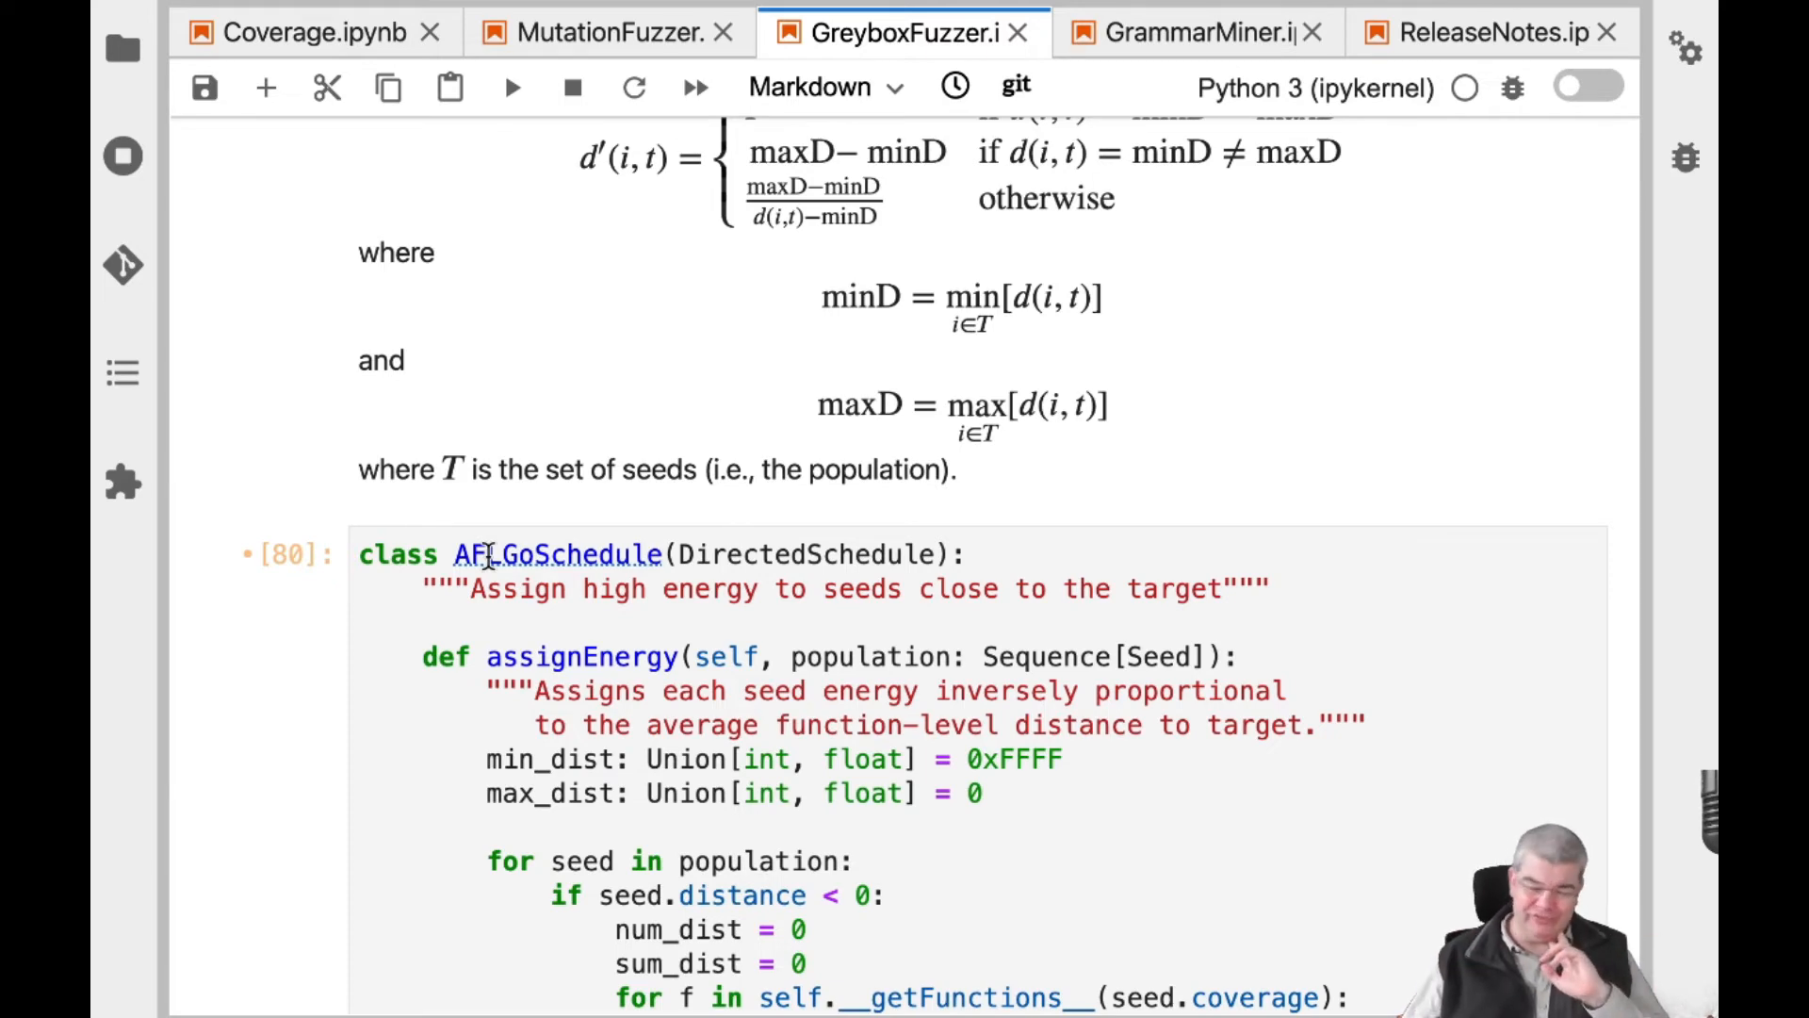
scroll(down, 3)
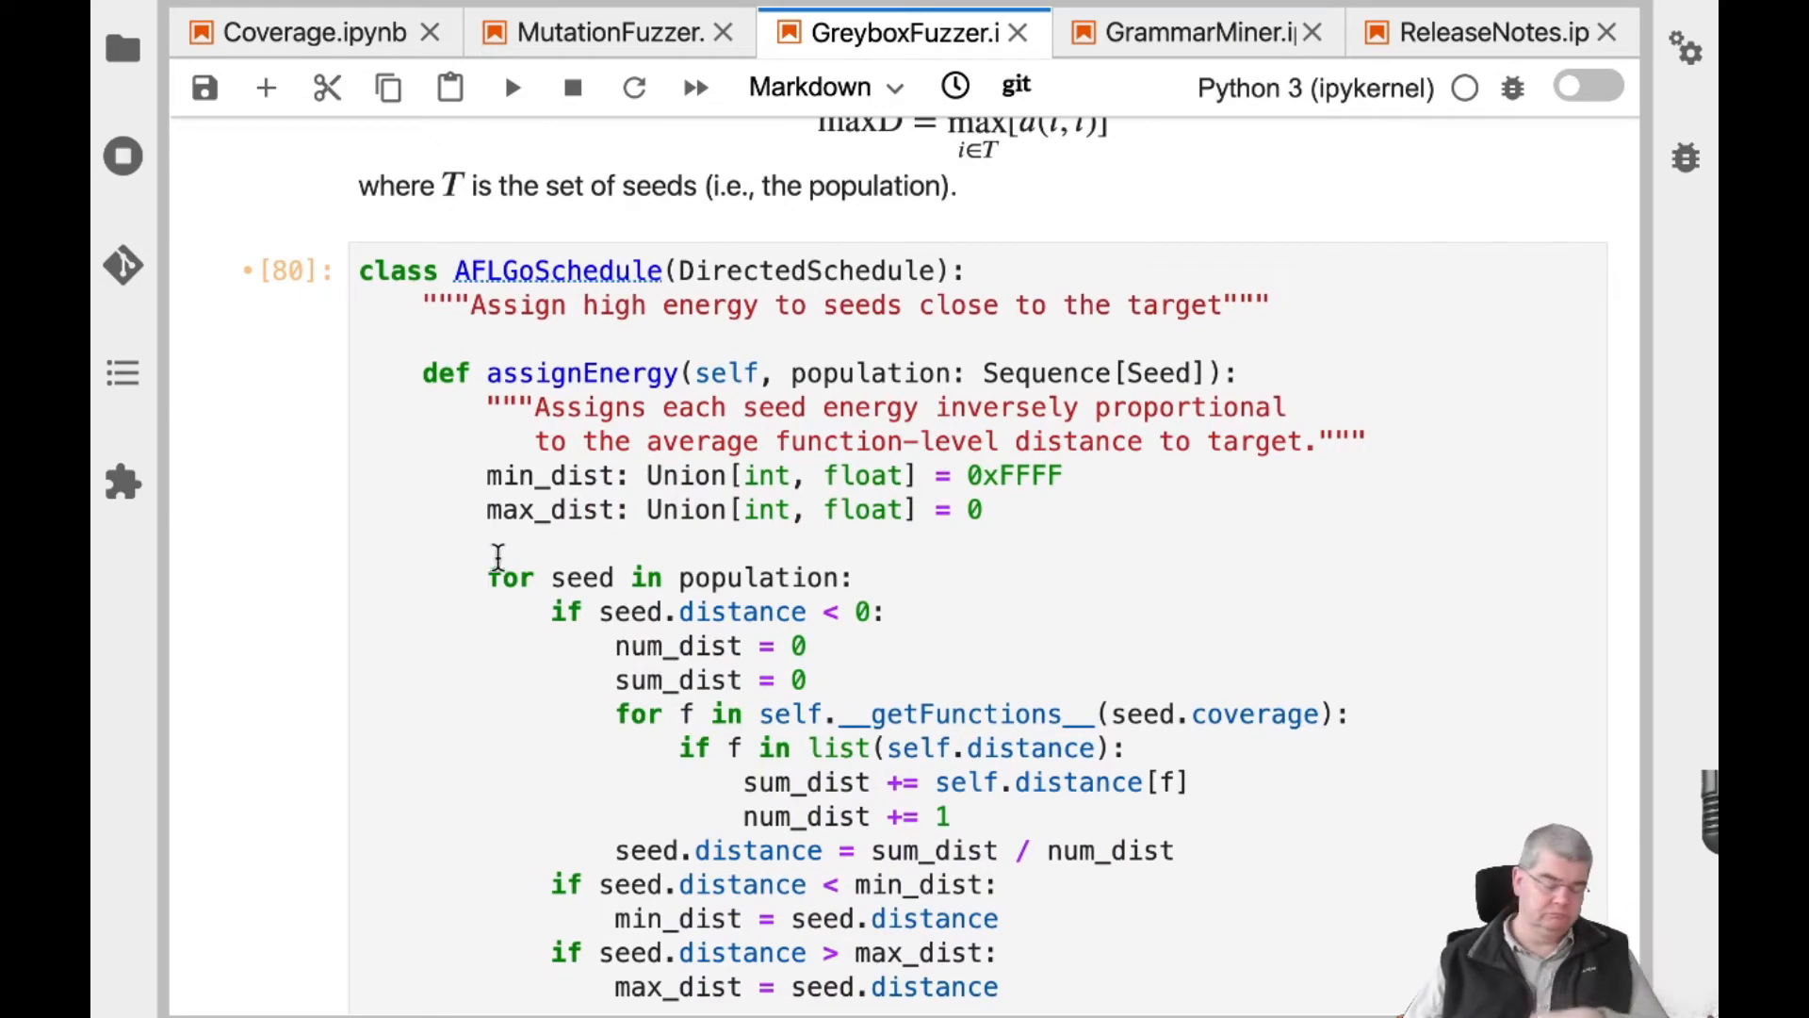
scroll(down, 3)
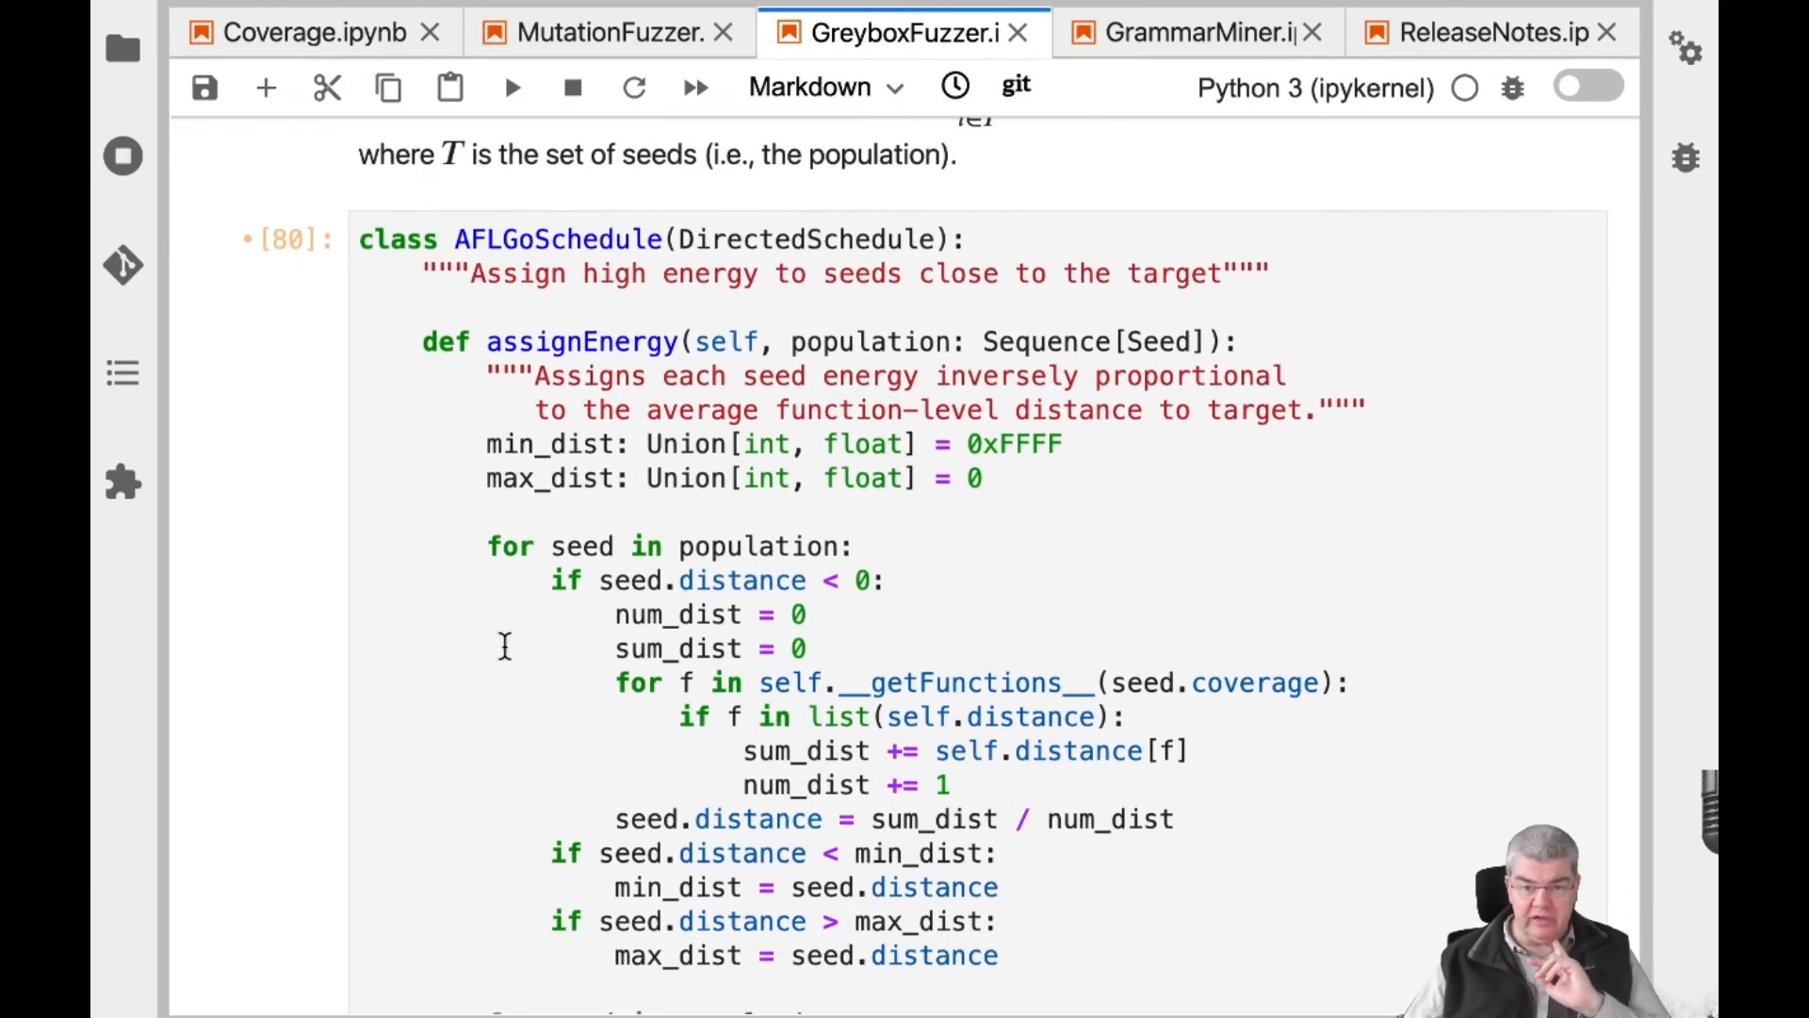
scroll(down, 3)
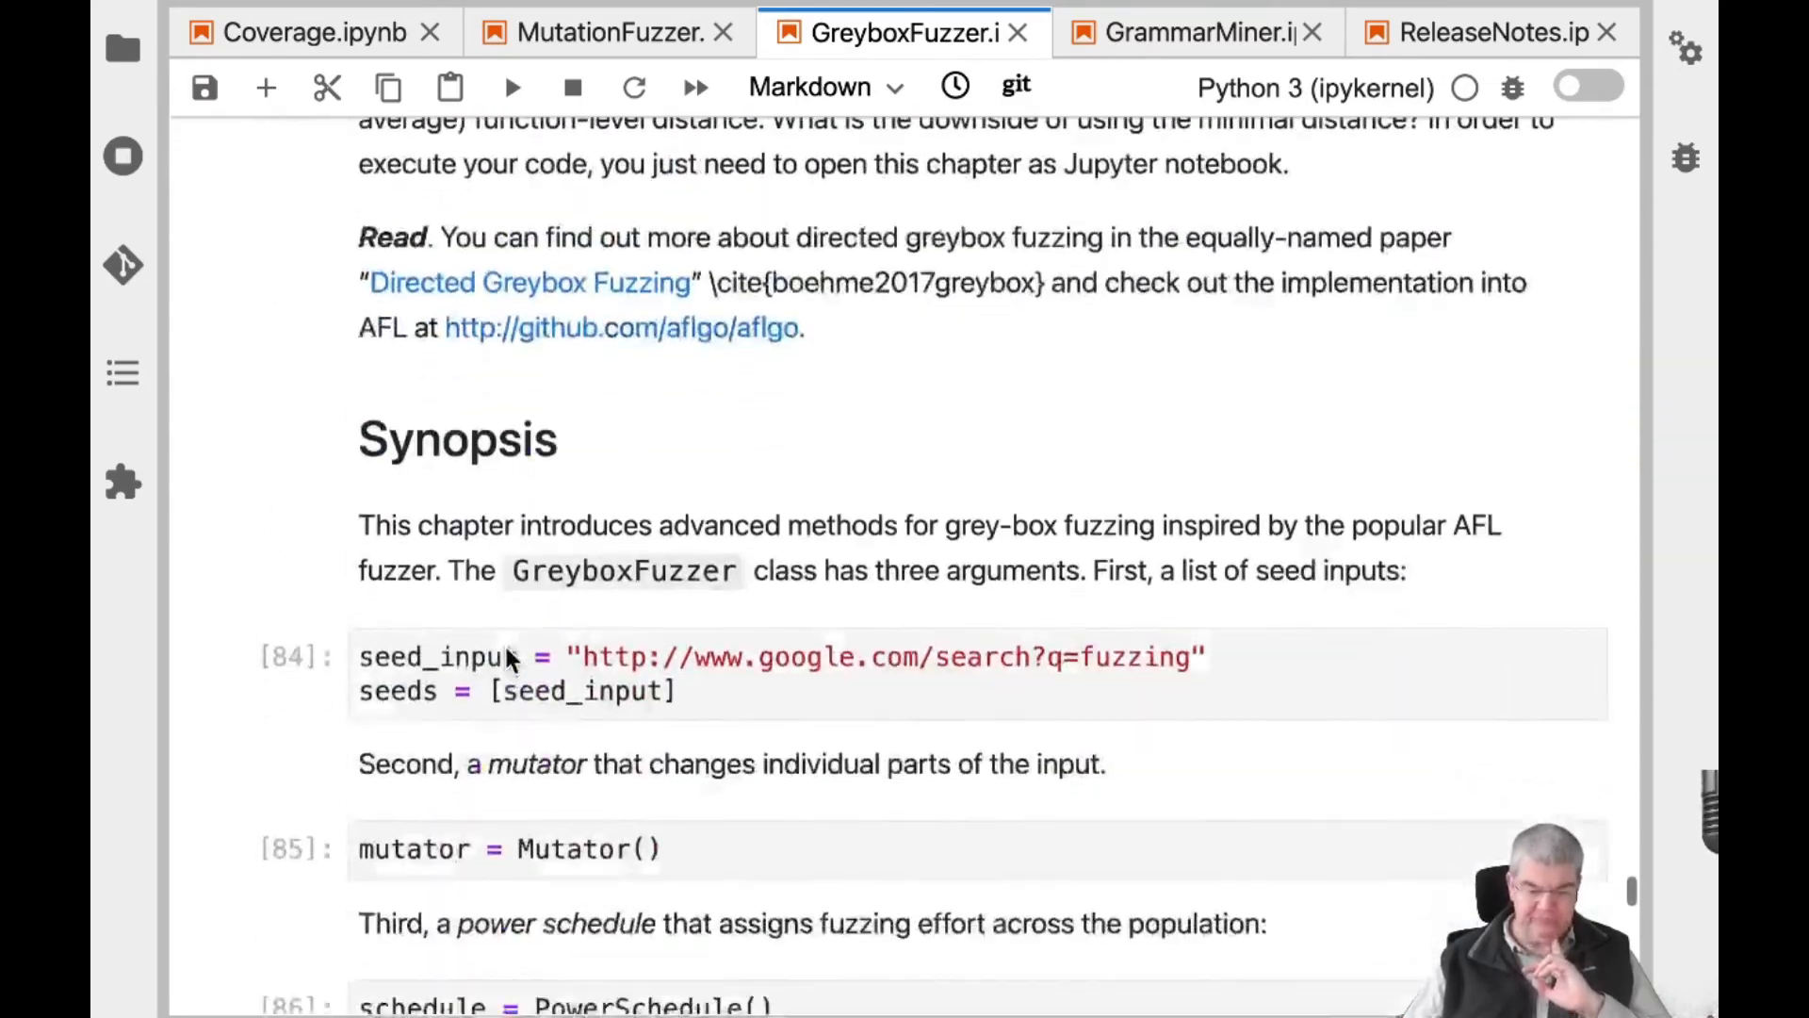
Scroll into cell 91's class diagram showing AFLGoSchedule under DirectedSchedule and DictMutator under Mutator
scroll(down, 3)
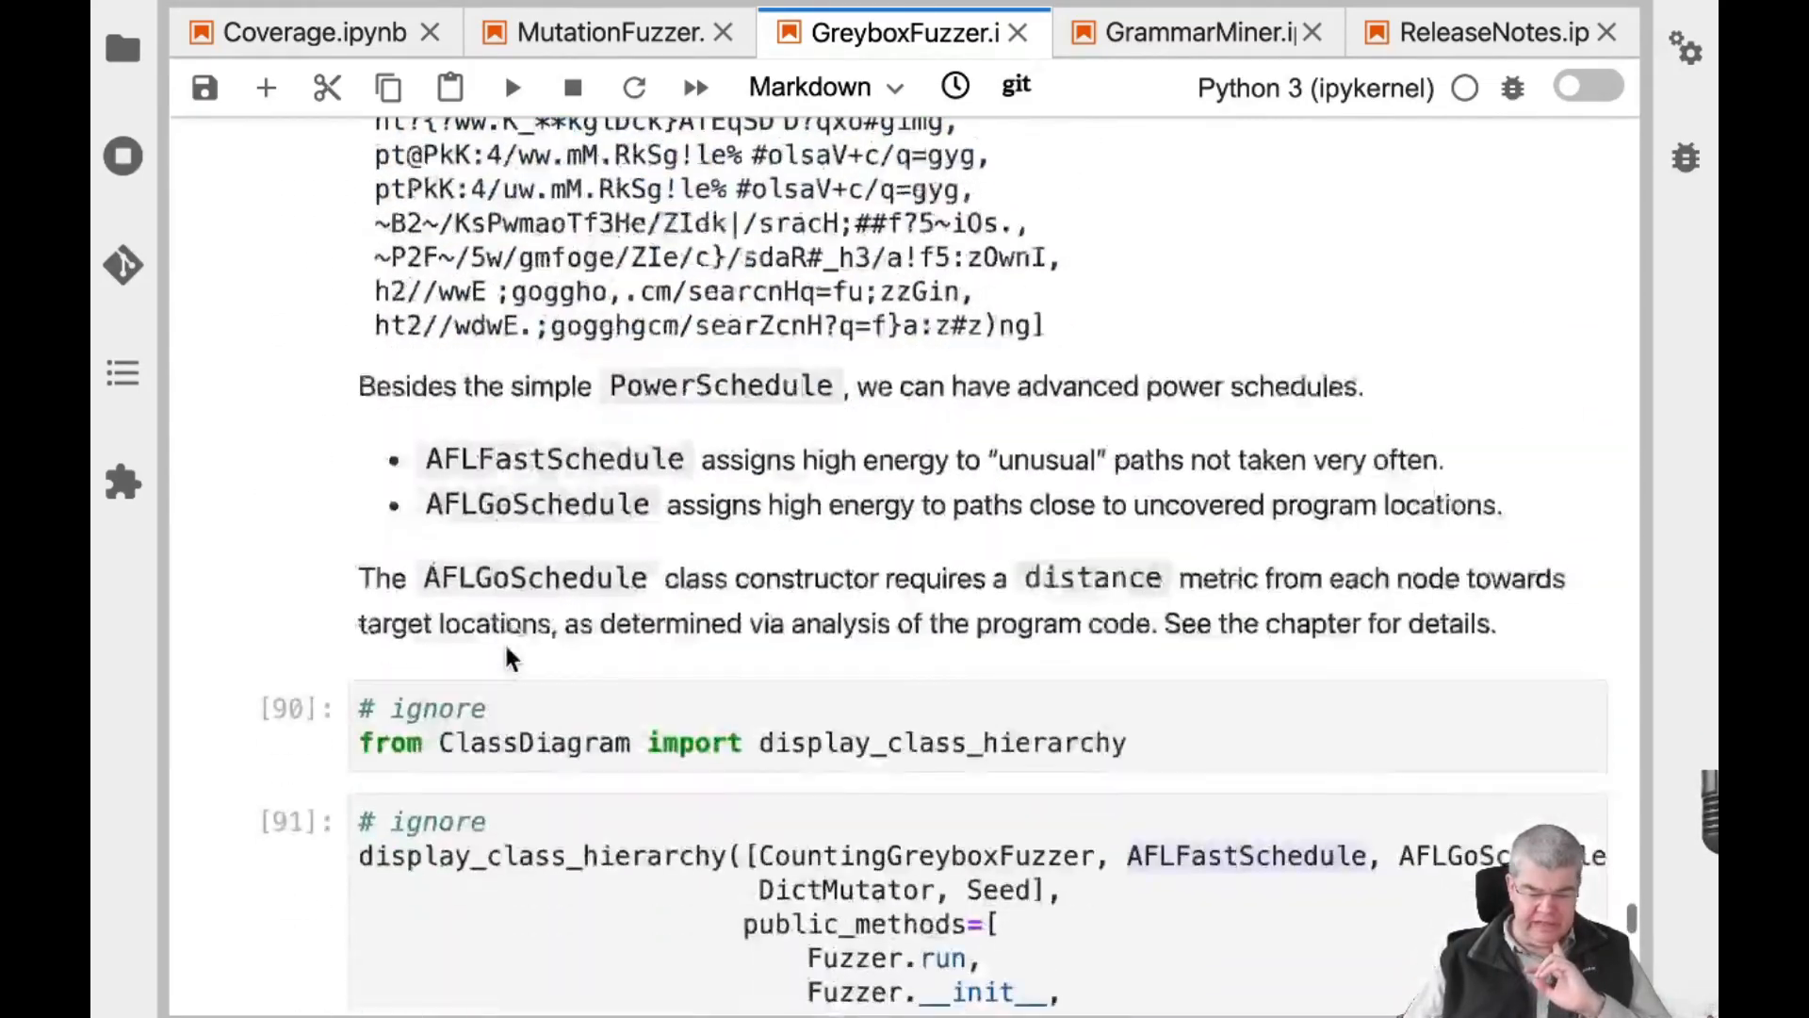
scroll(down, 3)
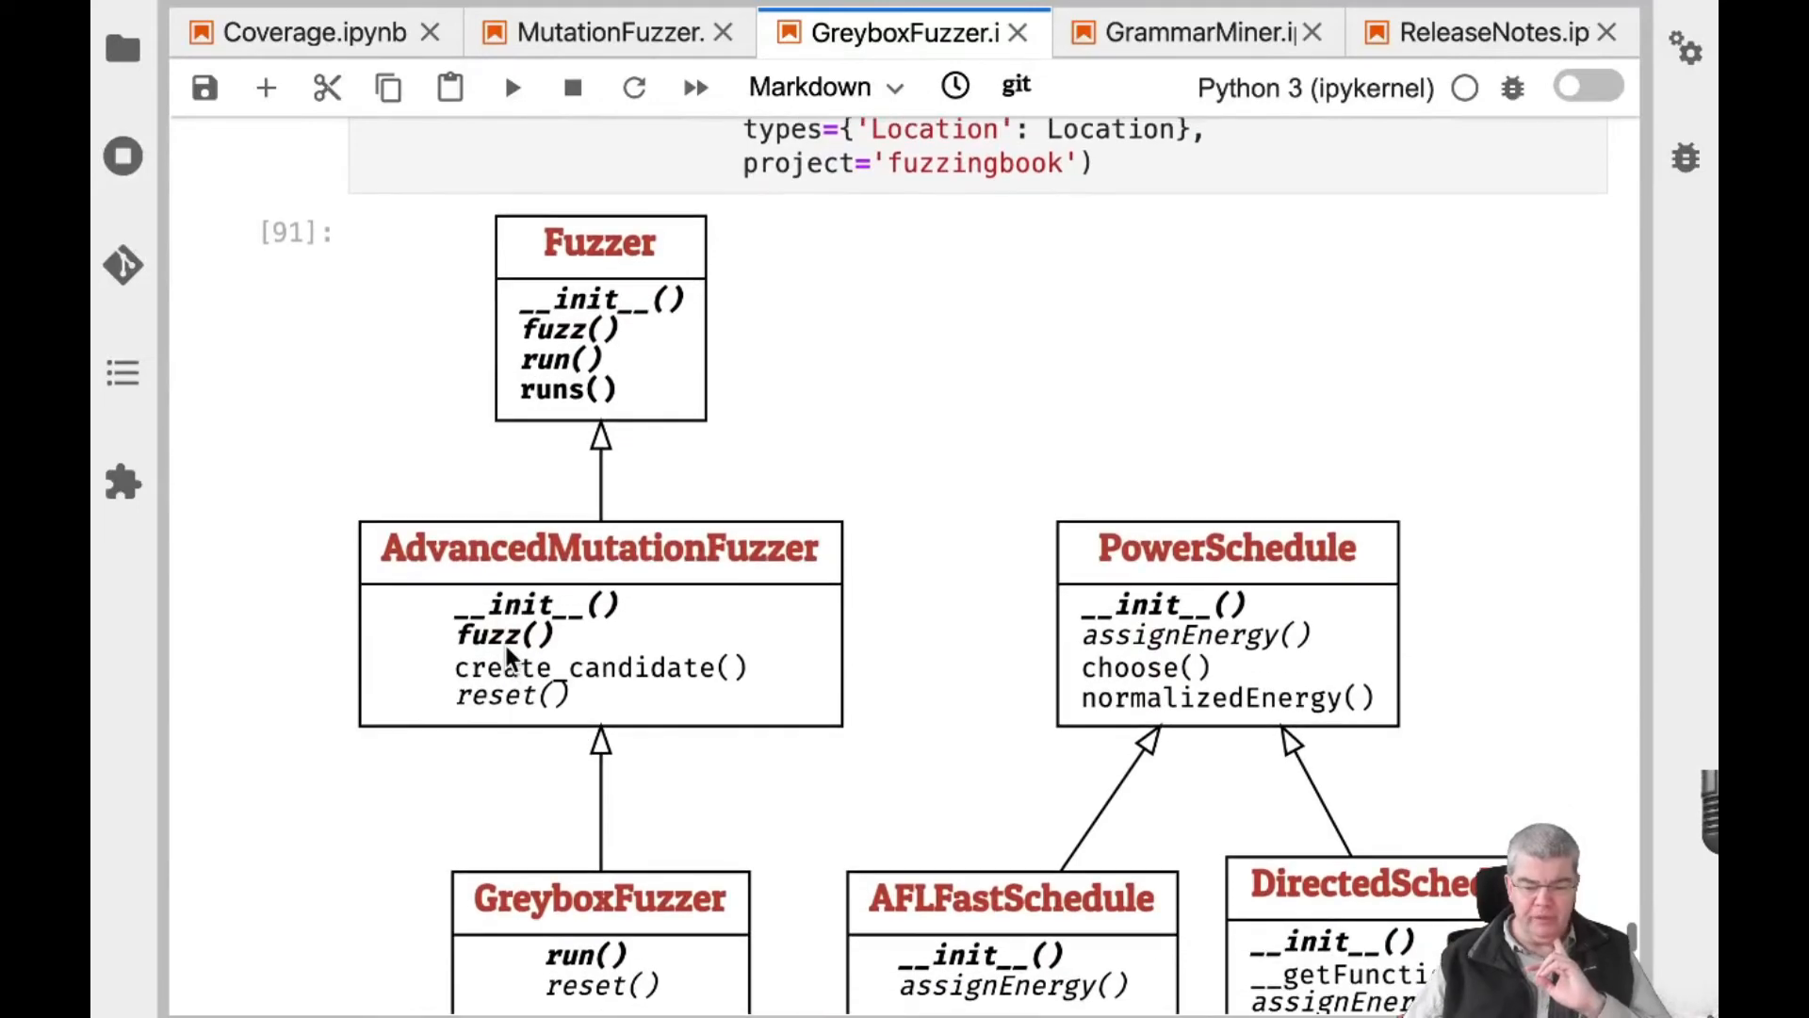
scroll(up, 3)
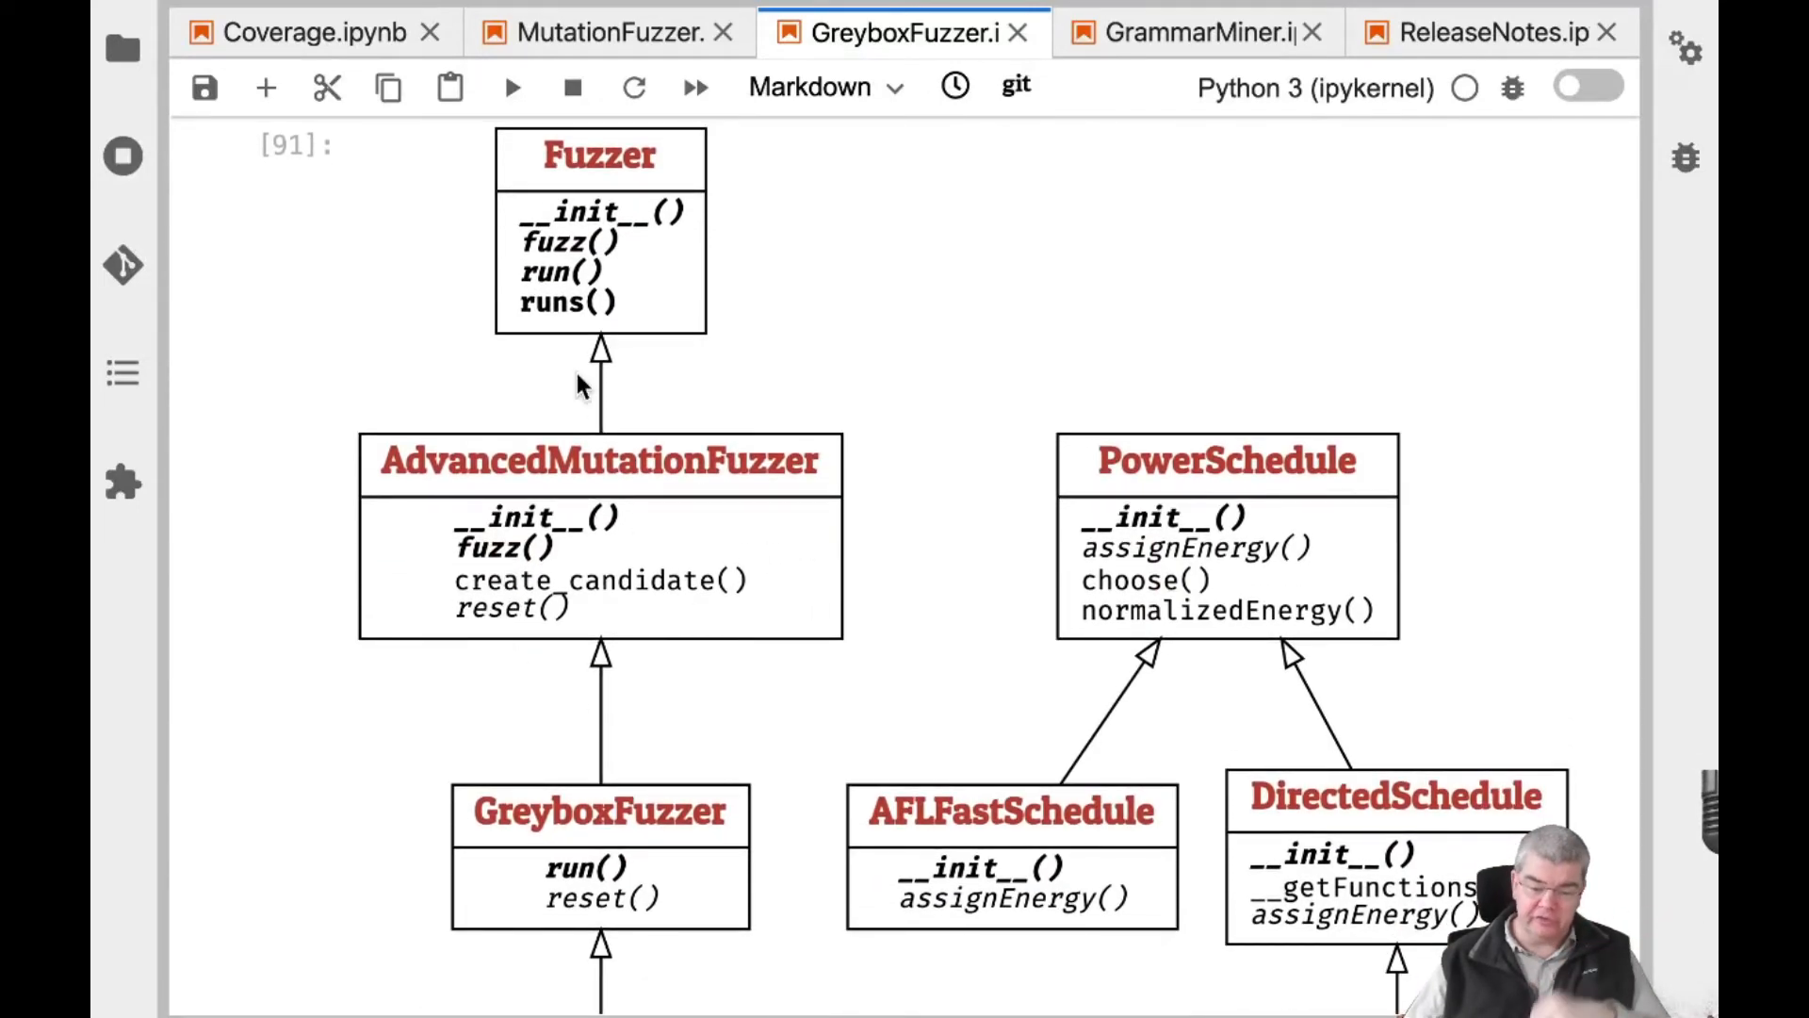
scroll(down, 3)
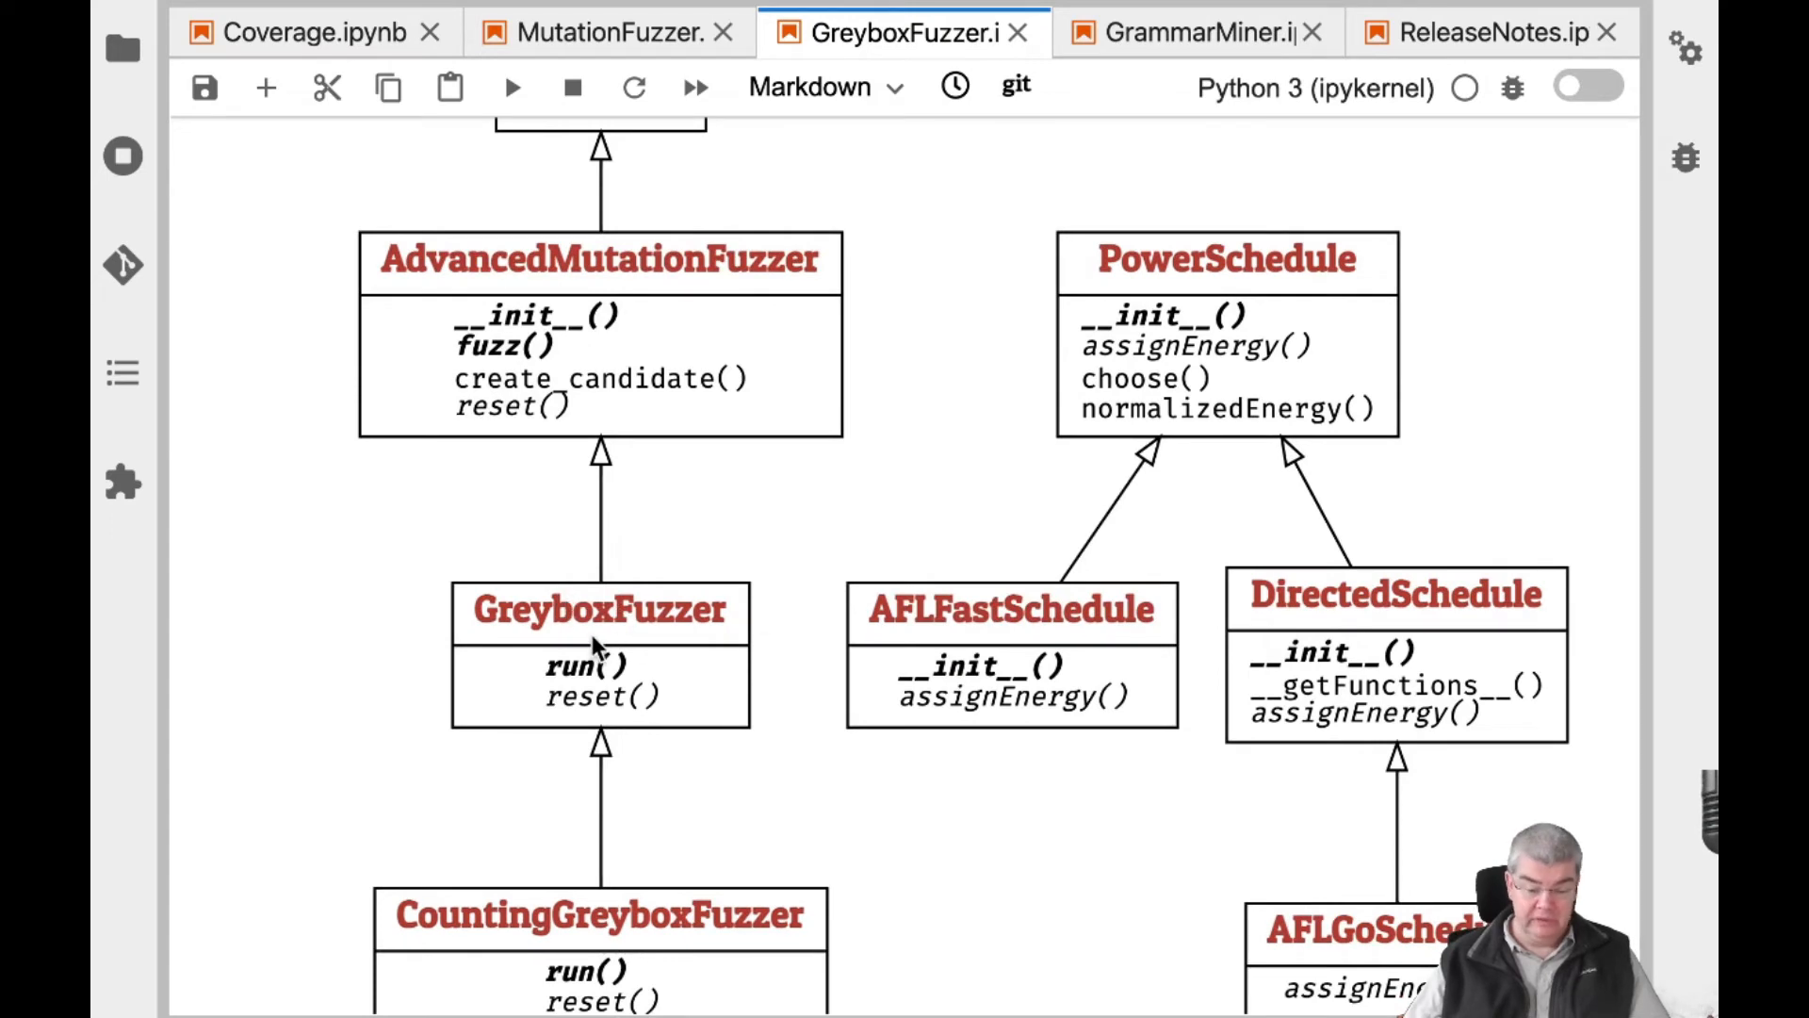
mouse_move(692, 631)
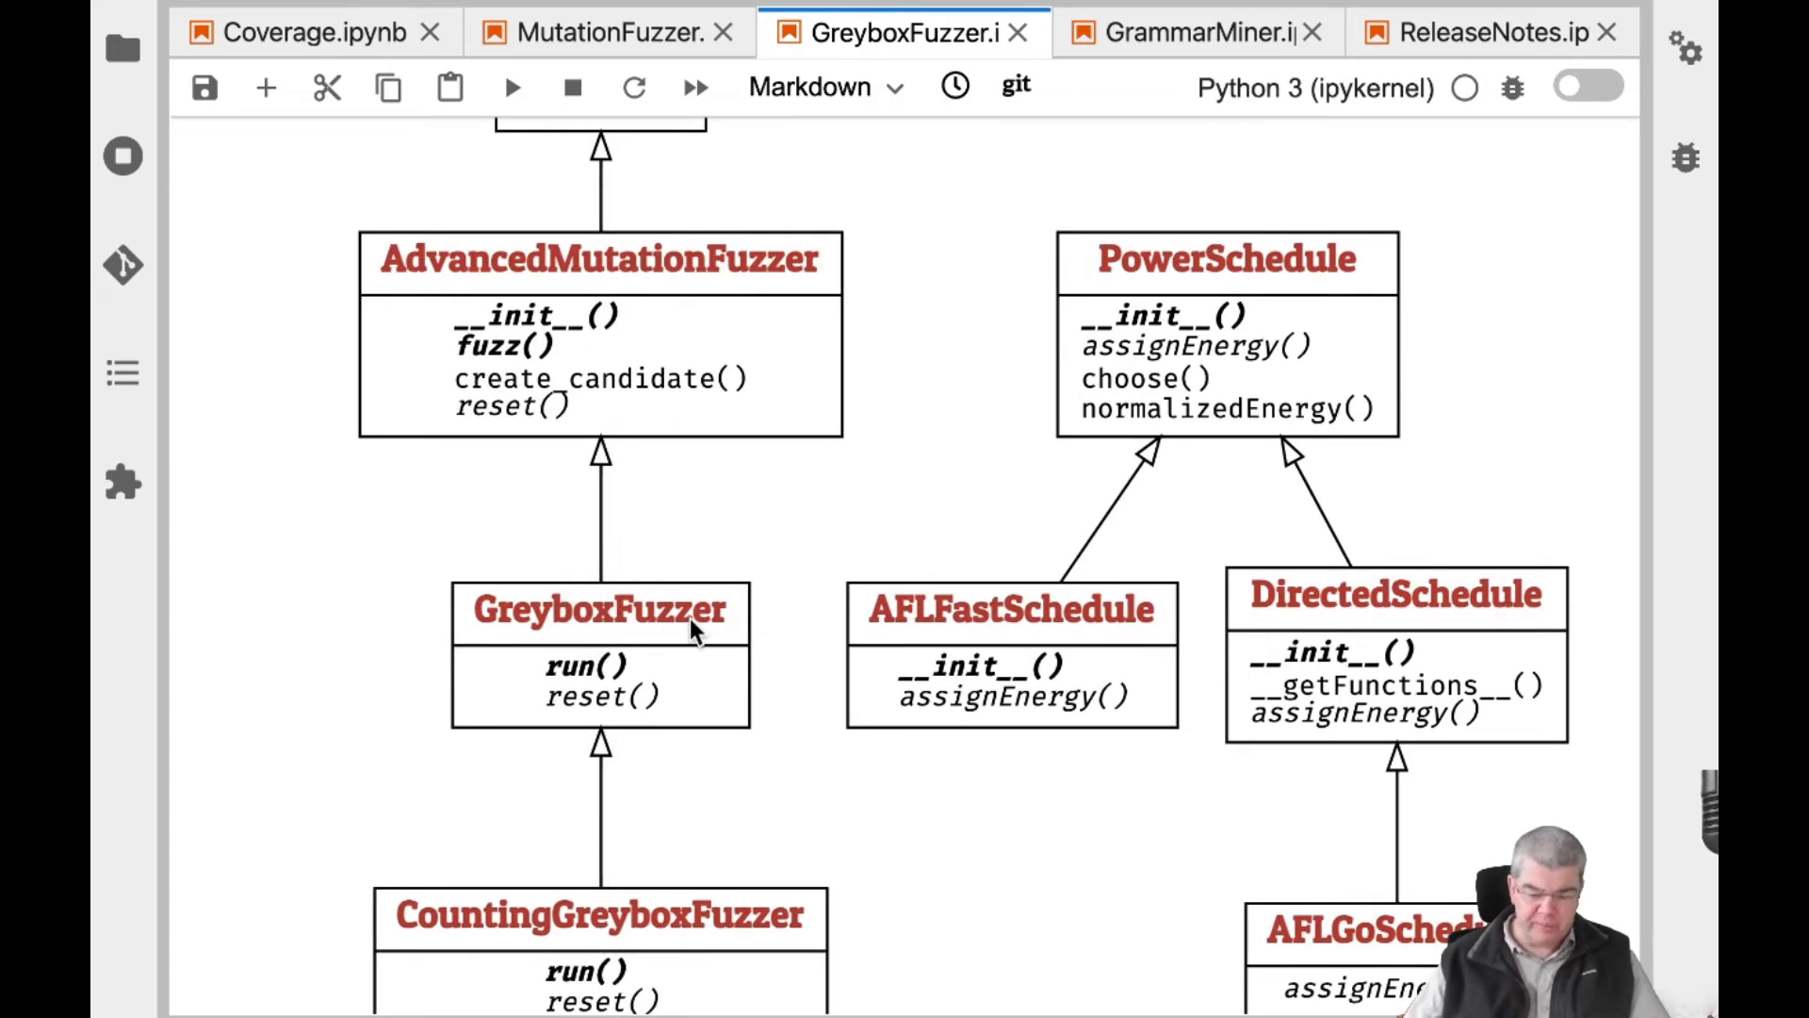
mouse_move(1007, 588)
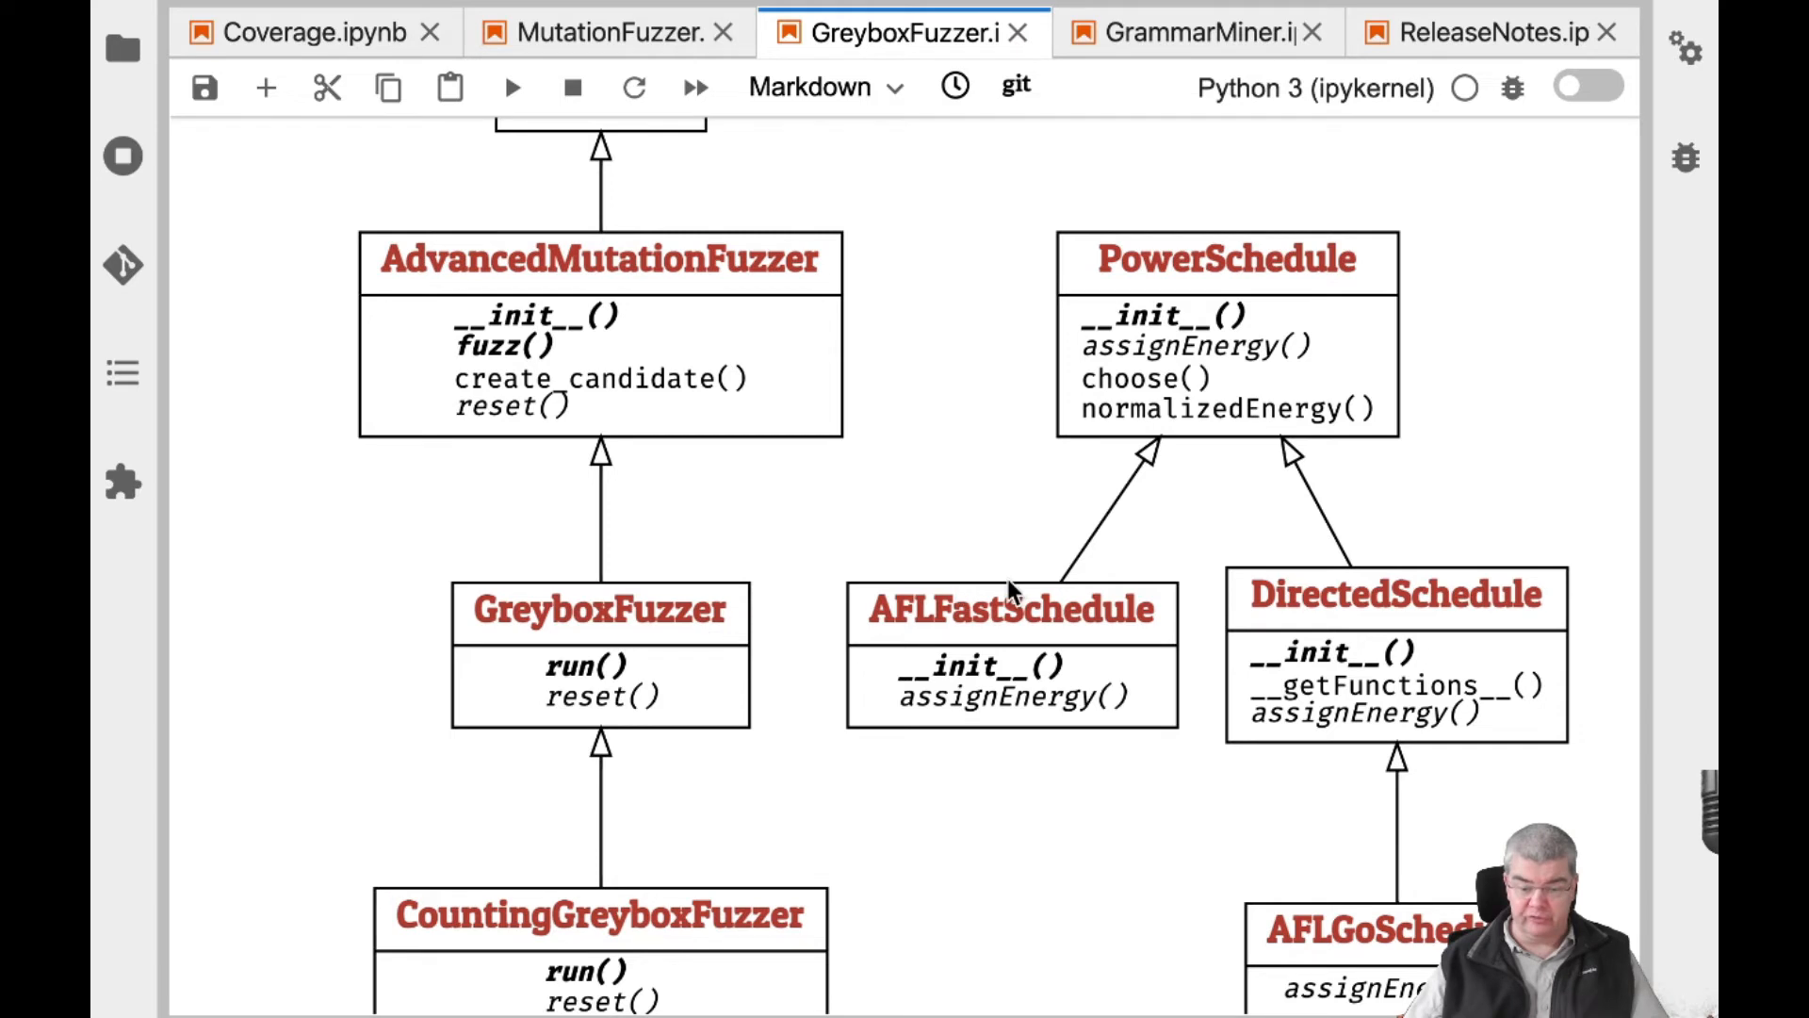
mouse_move(1166, 598)
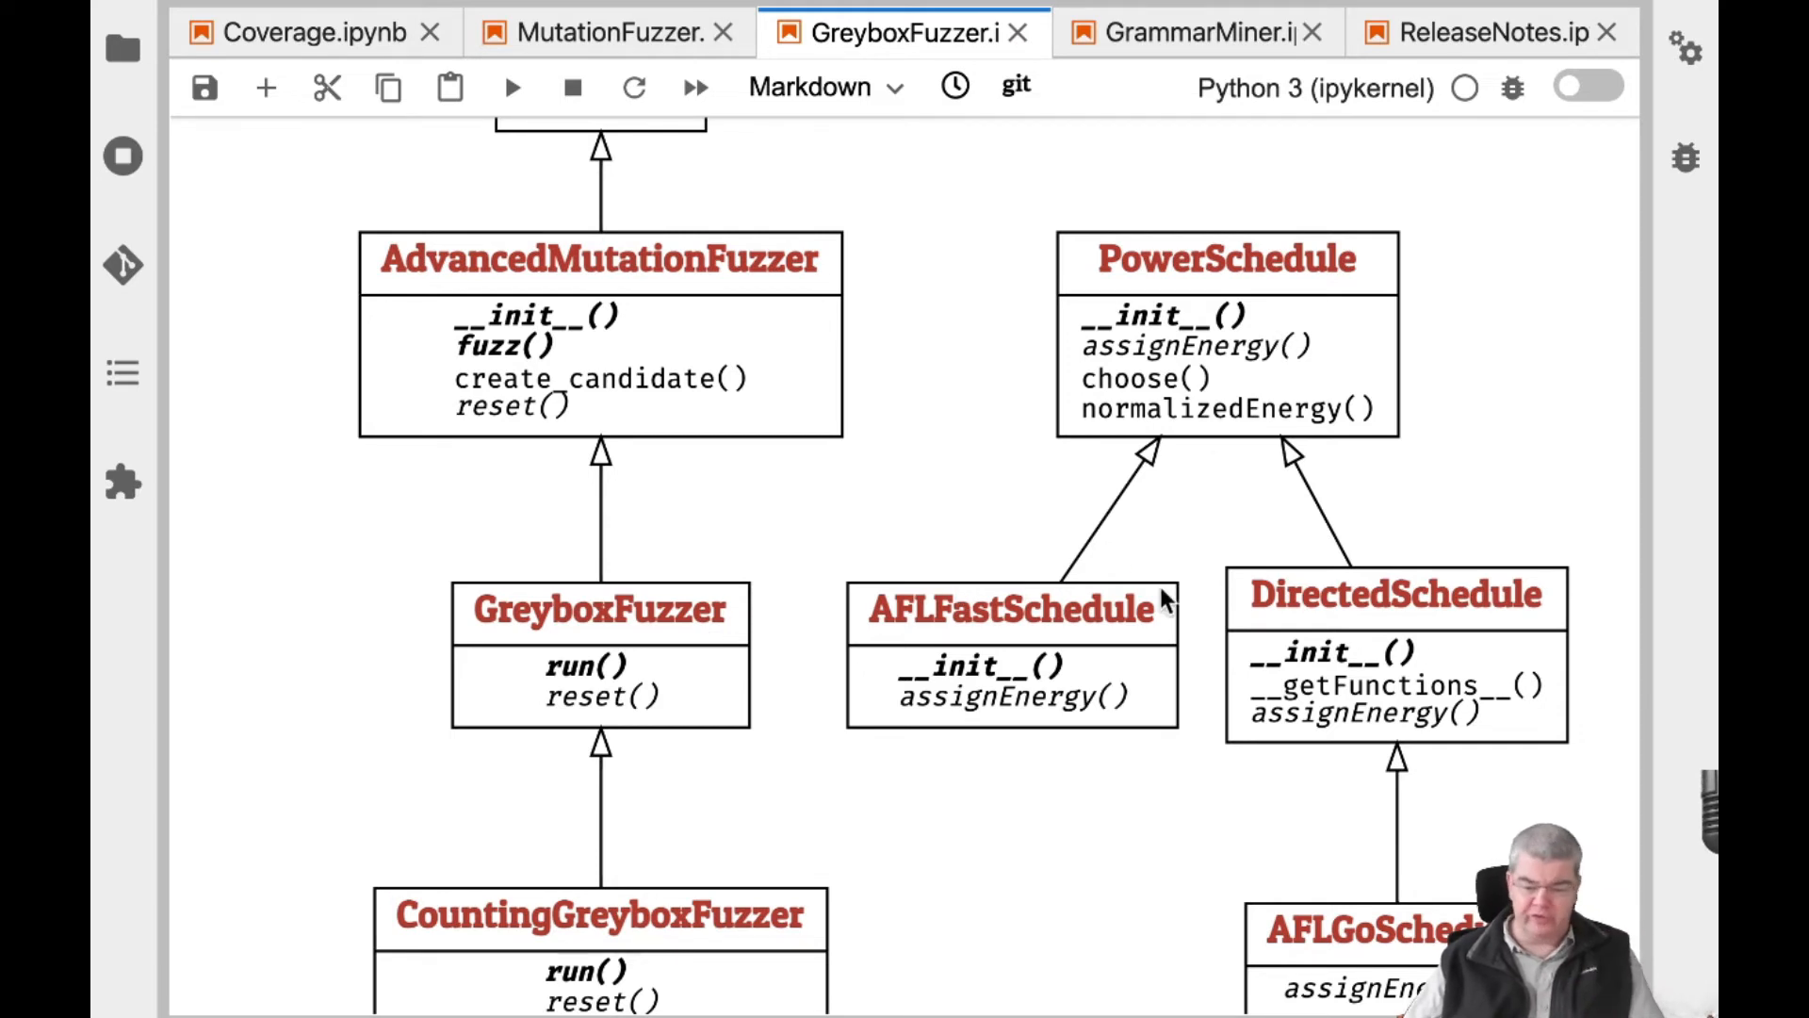
mouse_move(1013, 606)
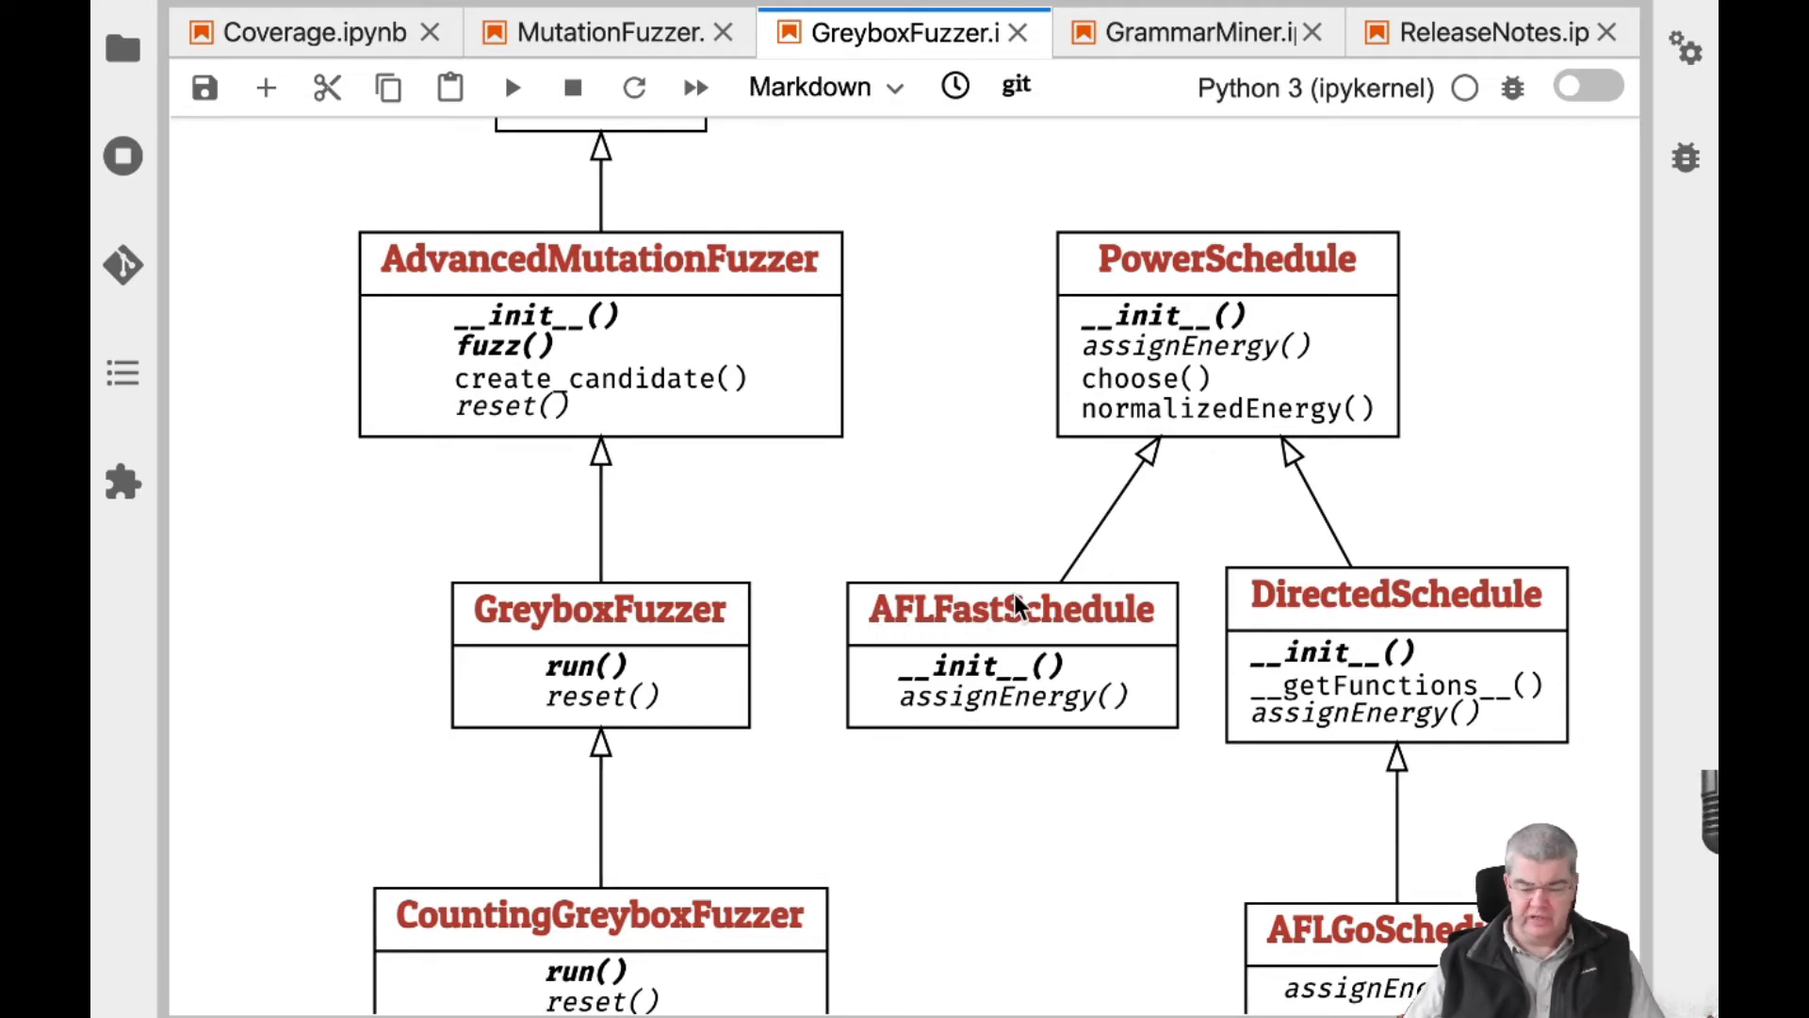
mouse_move(1408, 924)
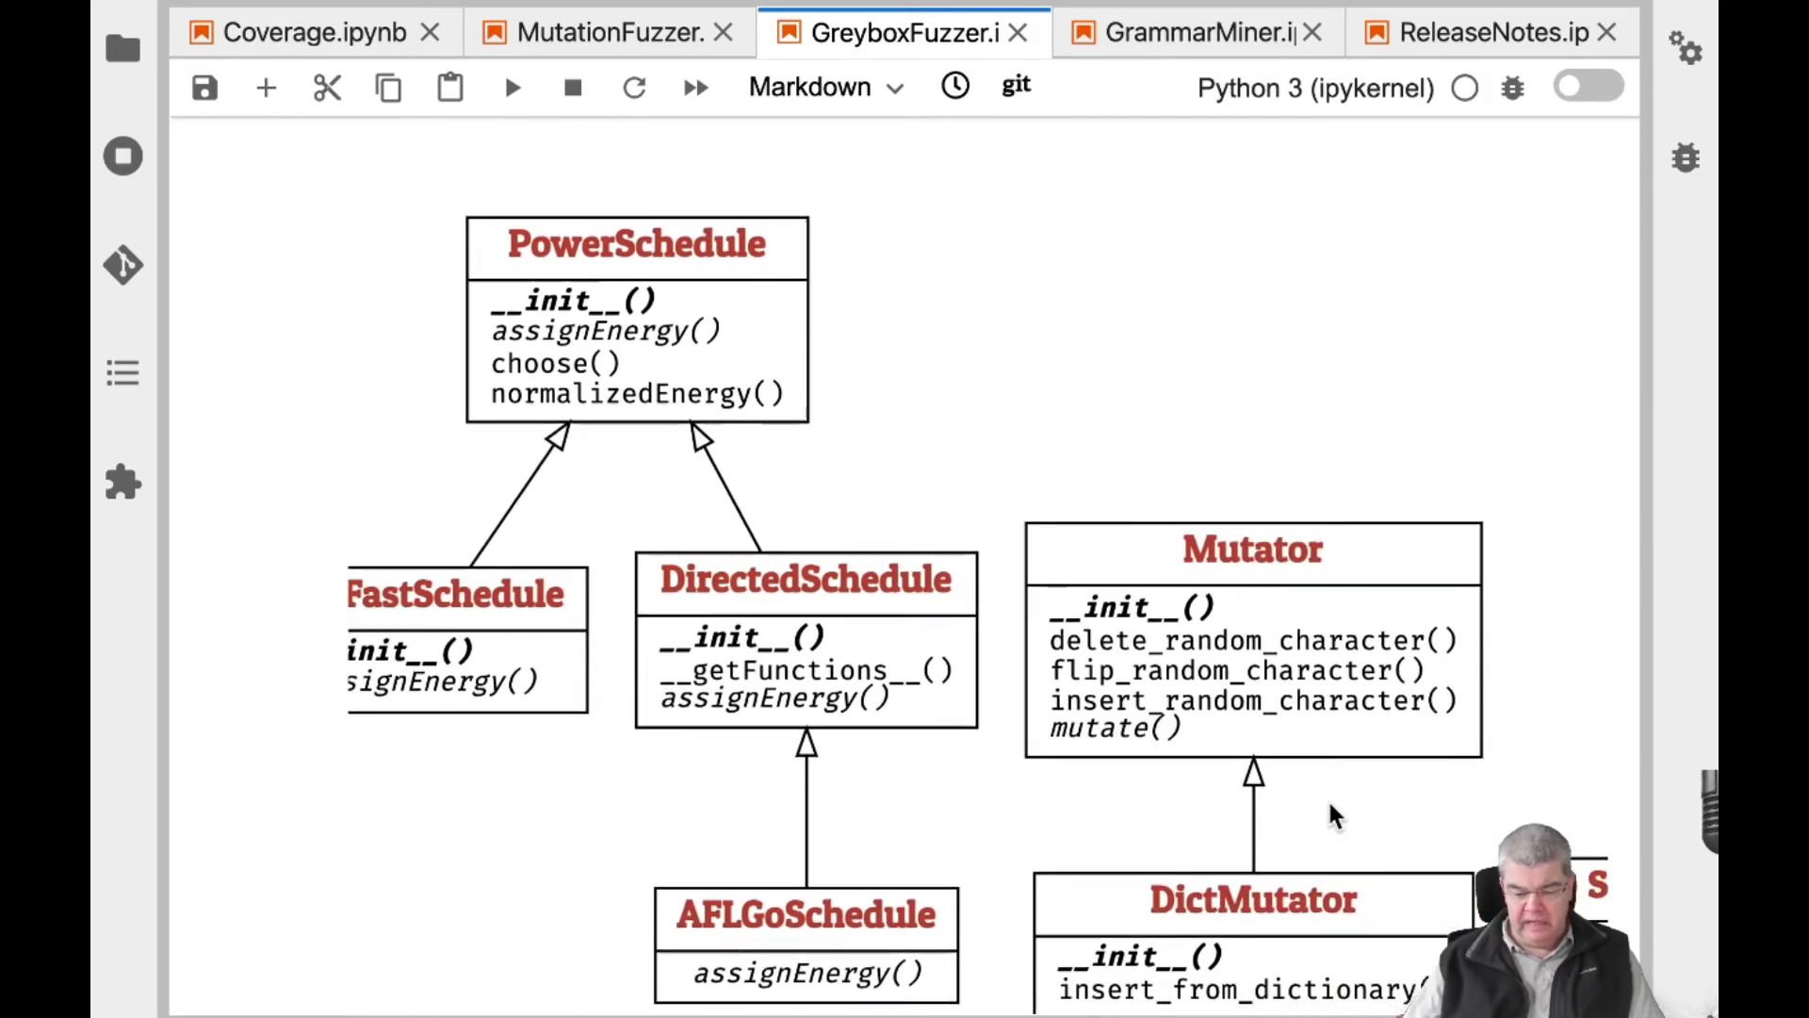
Scroll near Lessons Learned, then back to center AdvancedMutationFuzzer and PowerSchedule branches
scroll(down, 3)
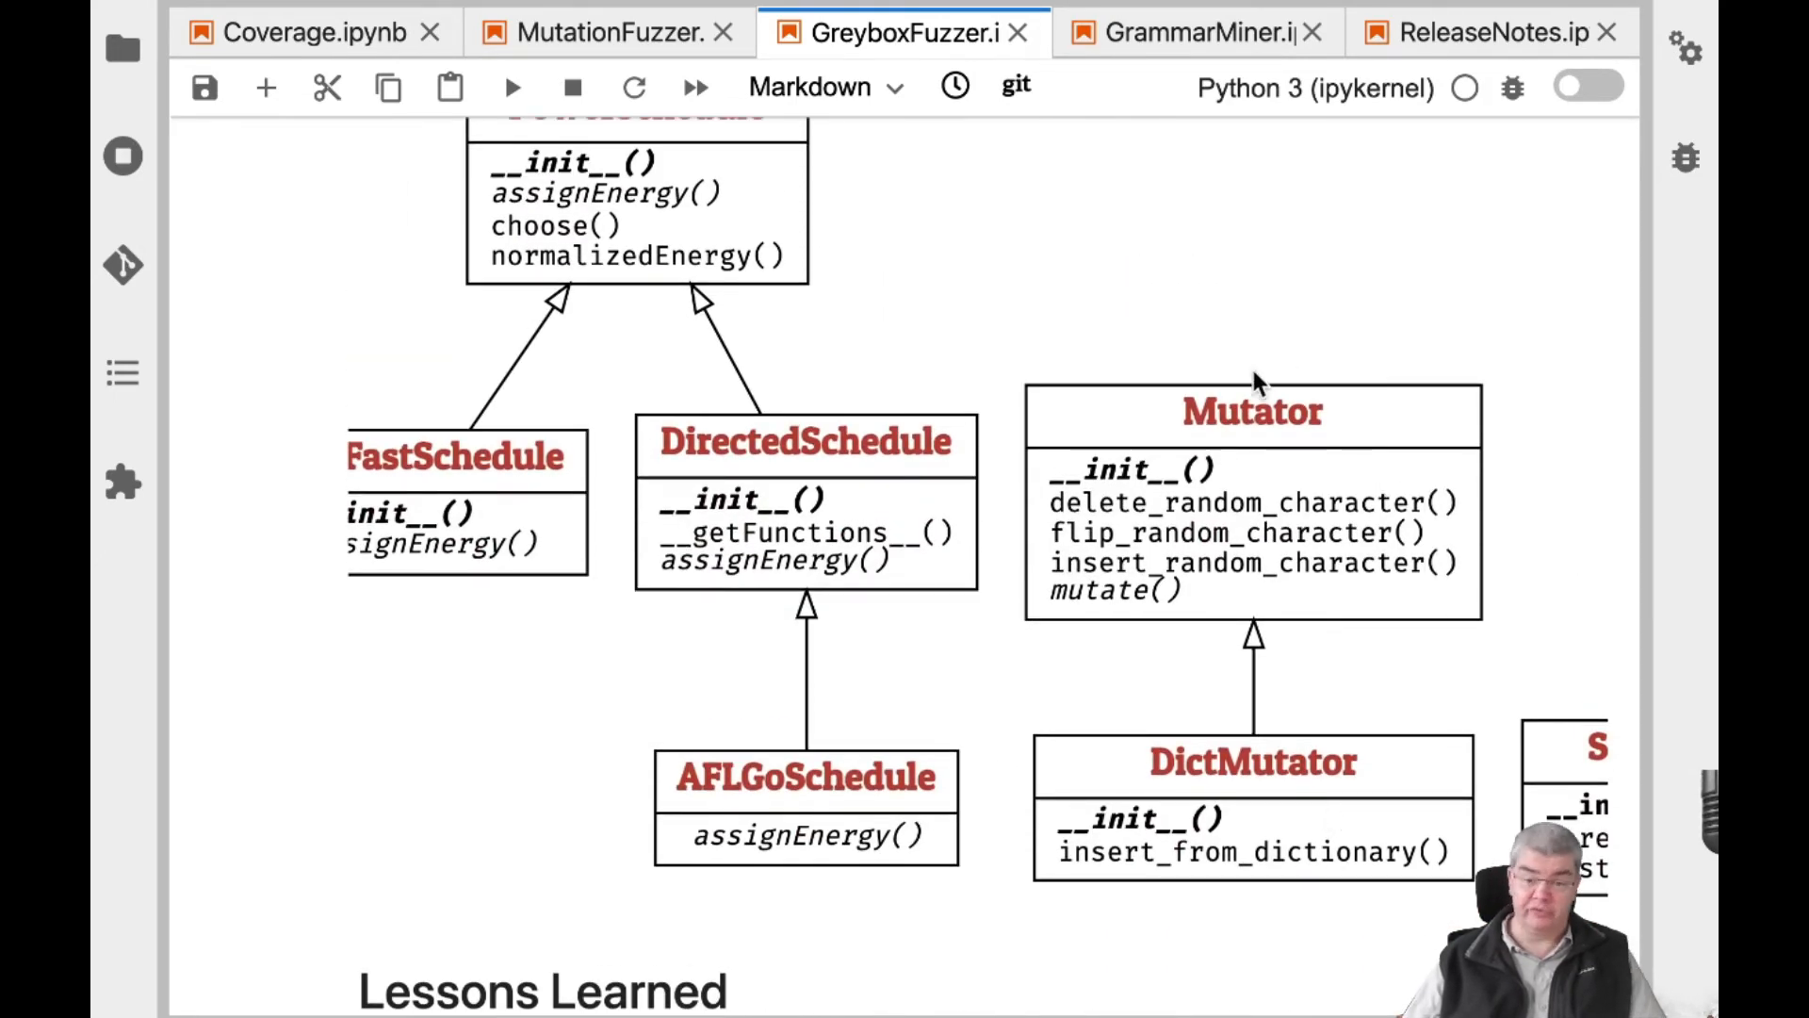
mouse_move(1235, 831)
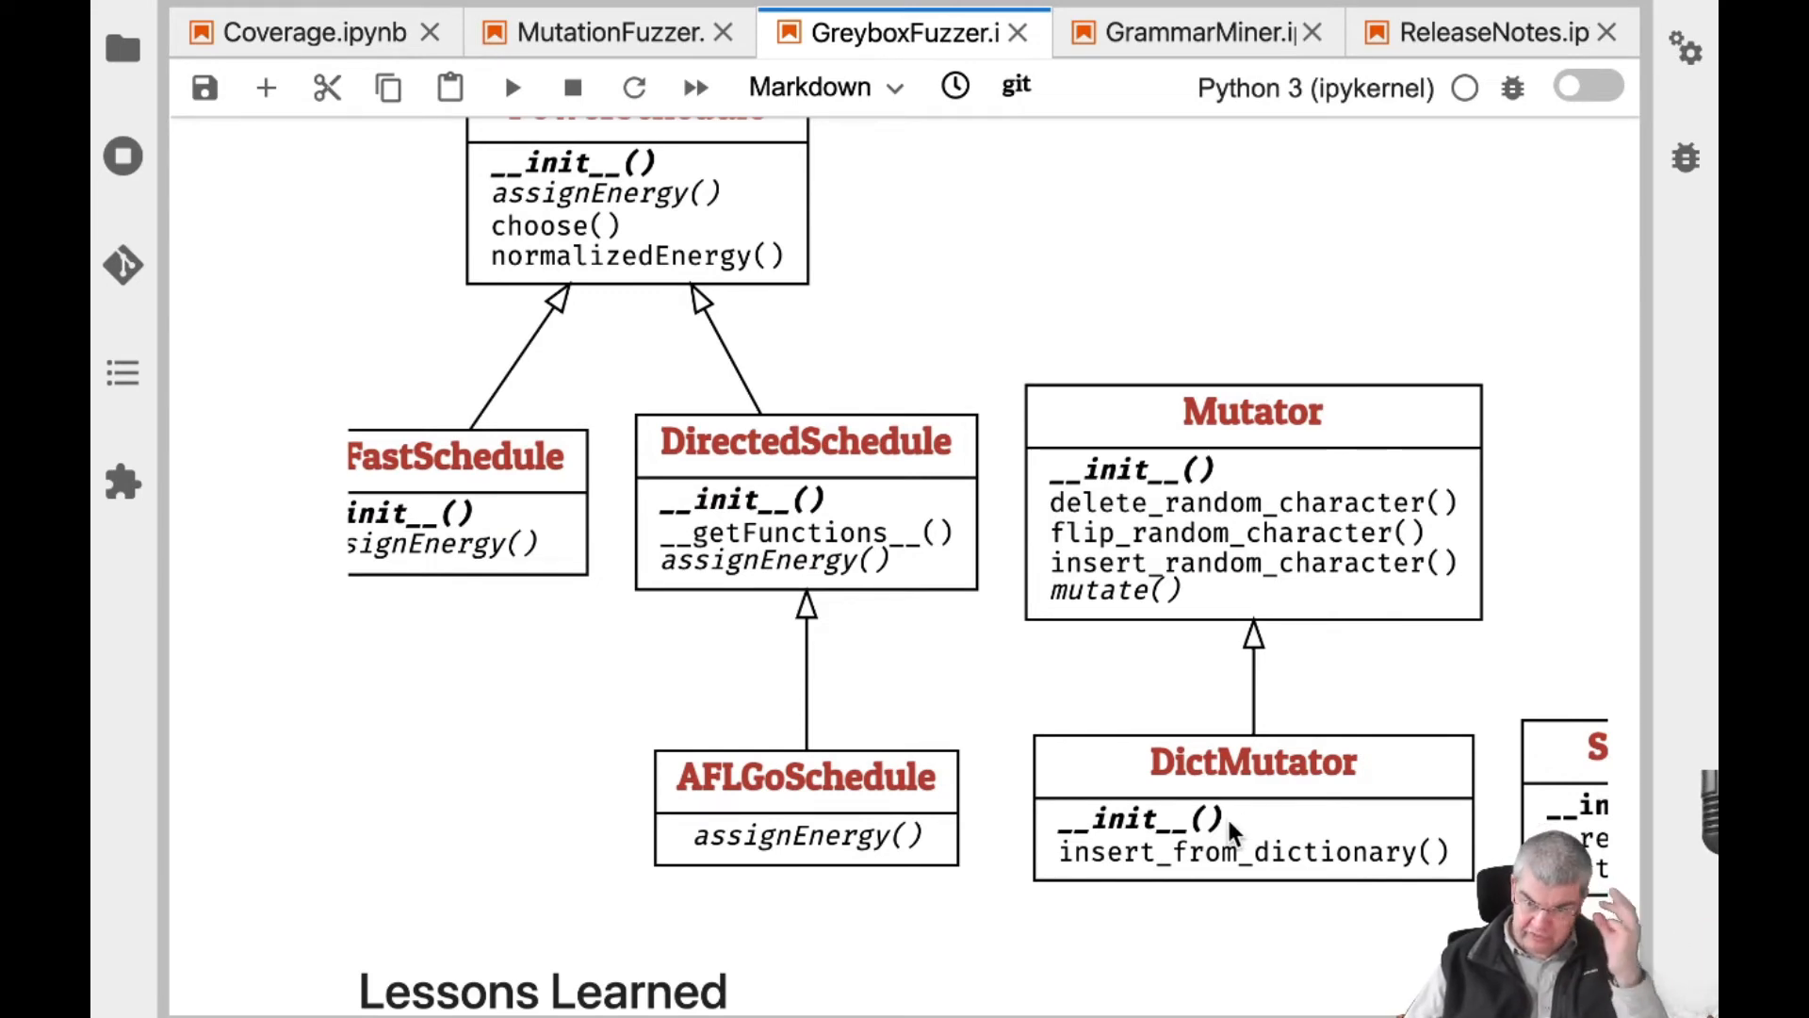
mouse_move(1167, 514)
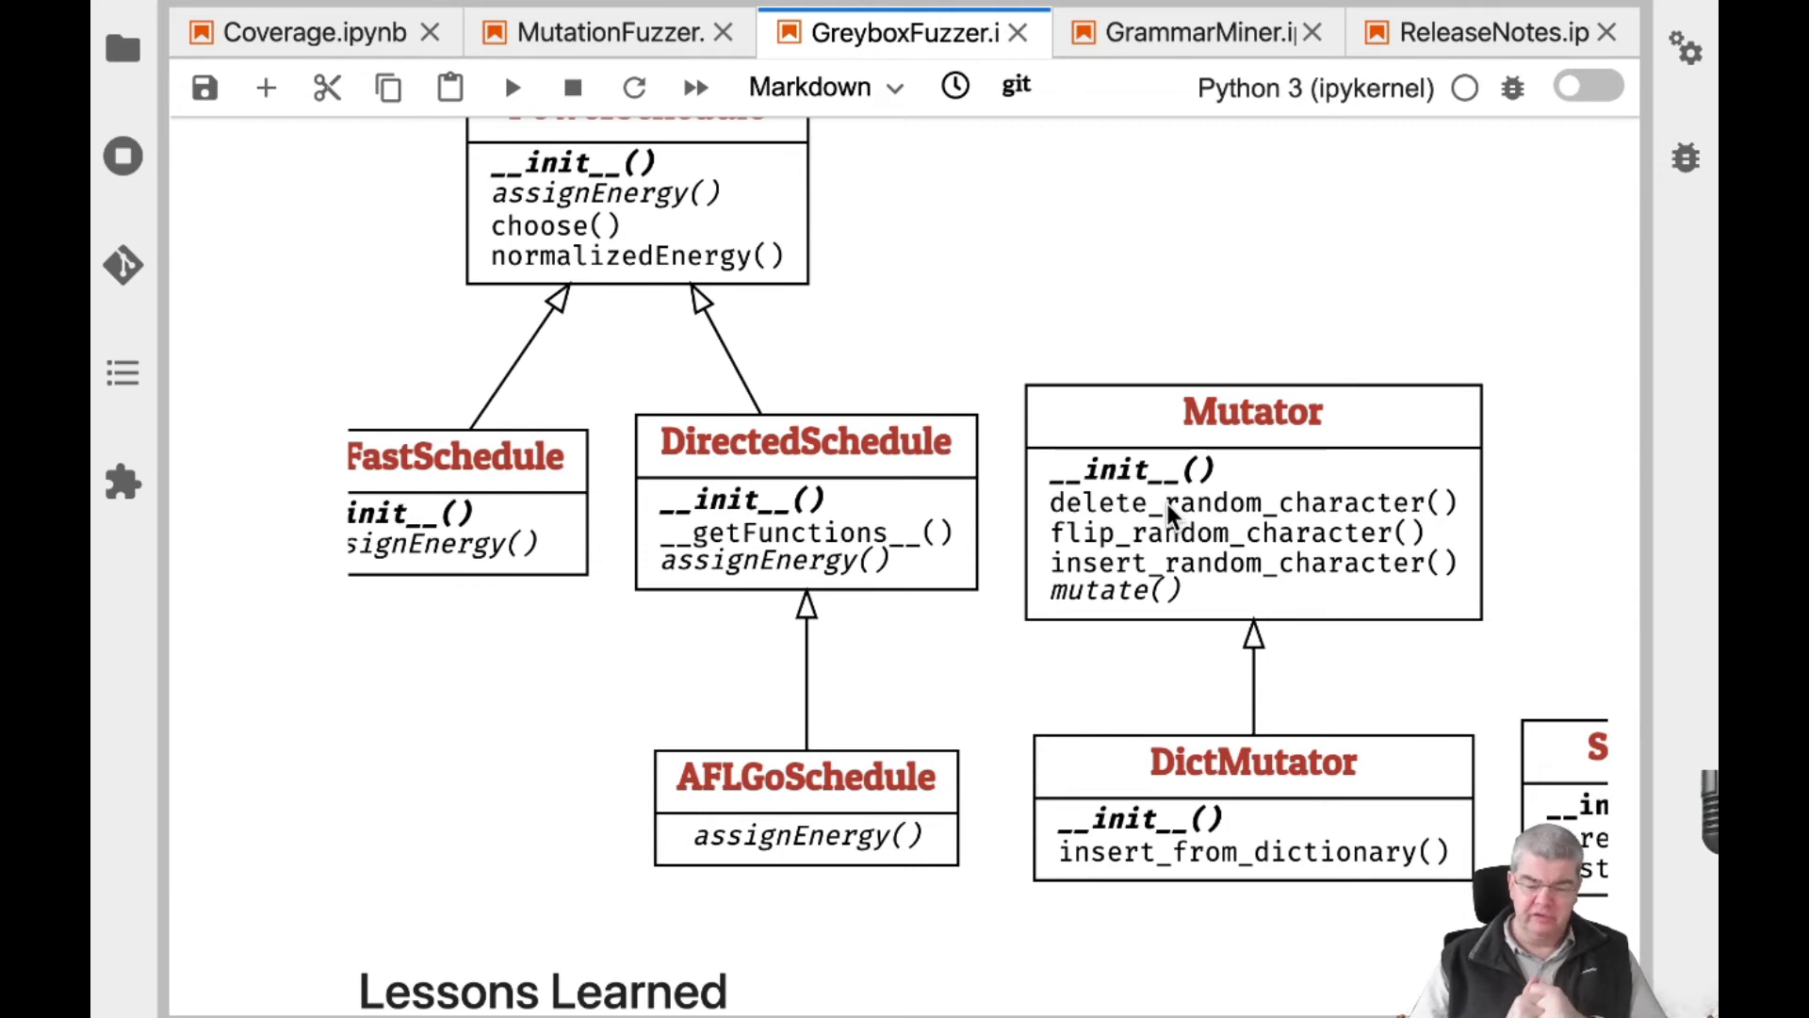
mouse_move(1523, 687)
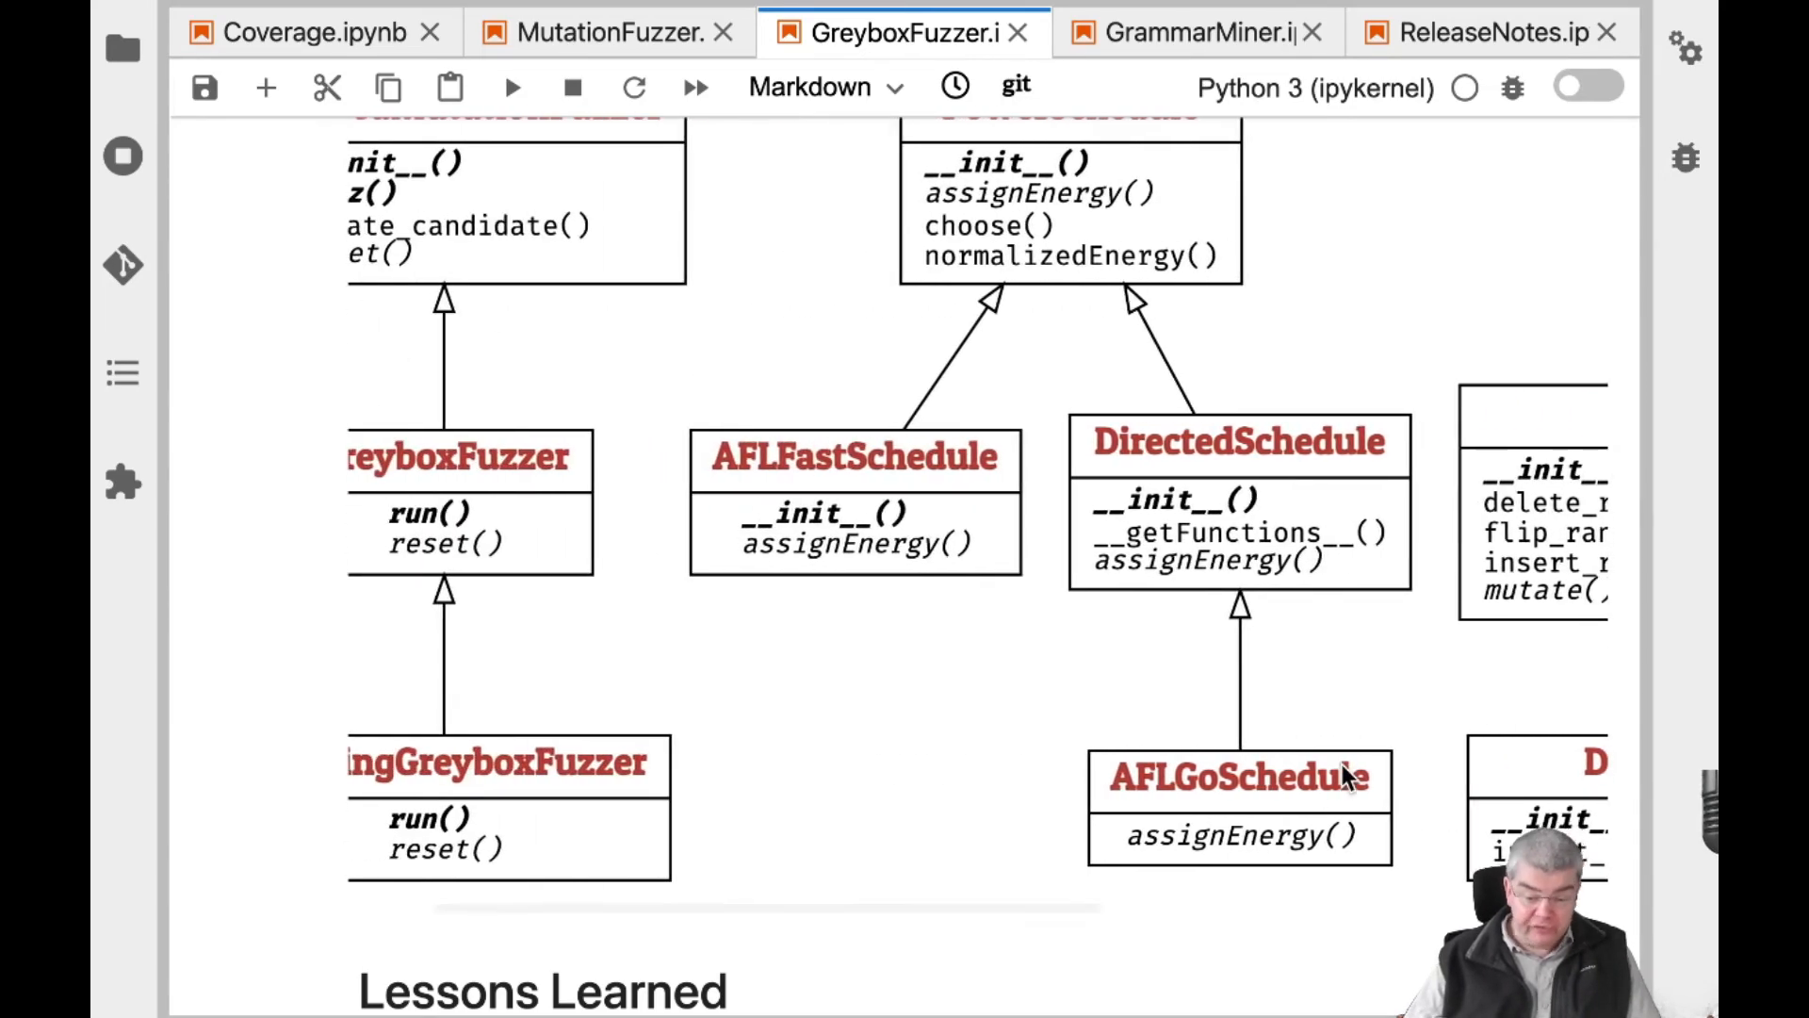
scroll(up, 3)
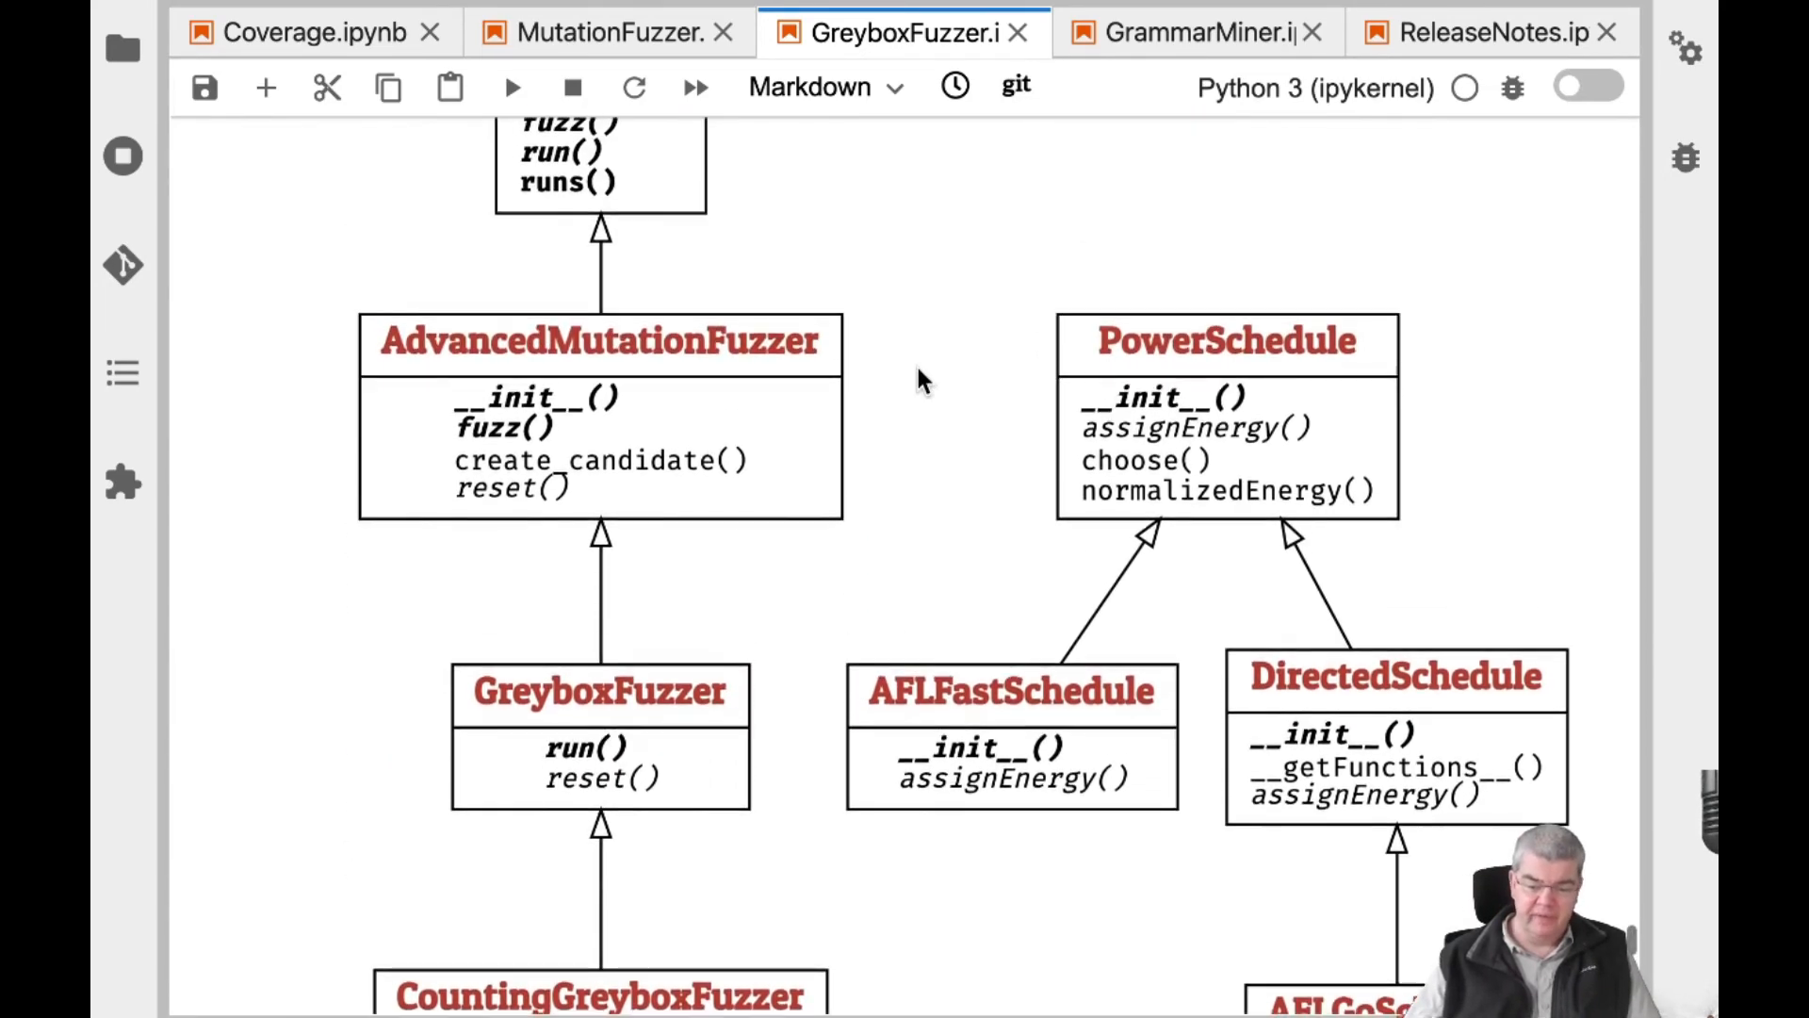
scroll(down, 3)
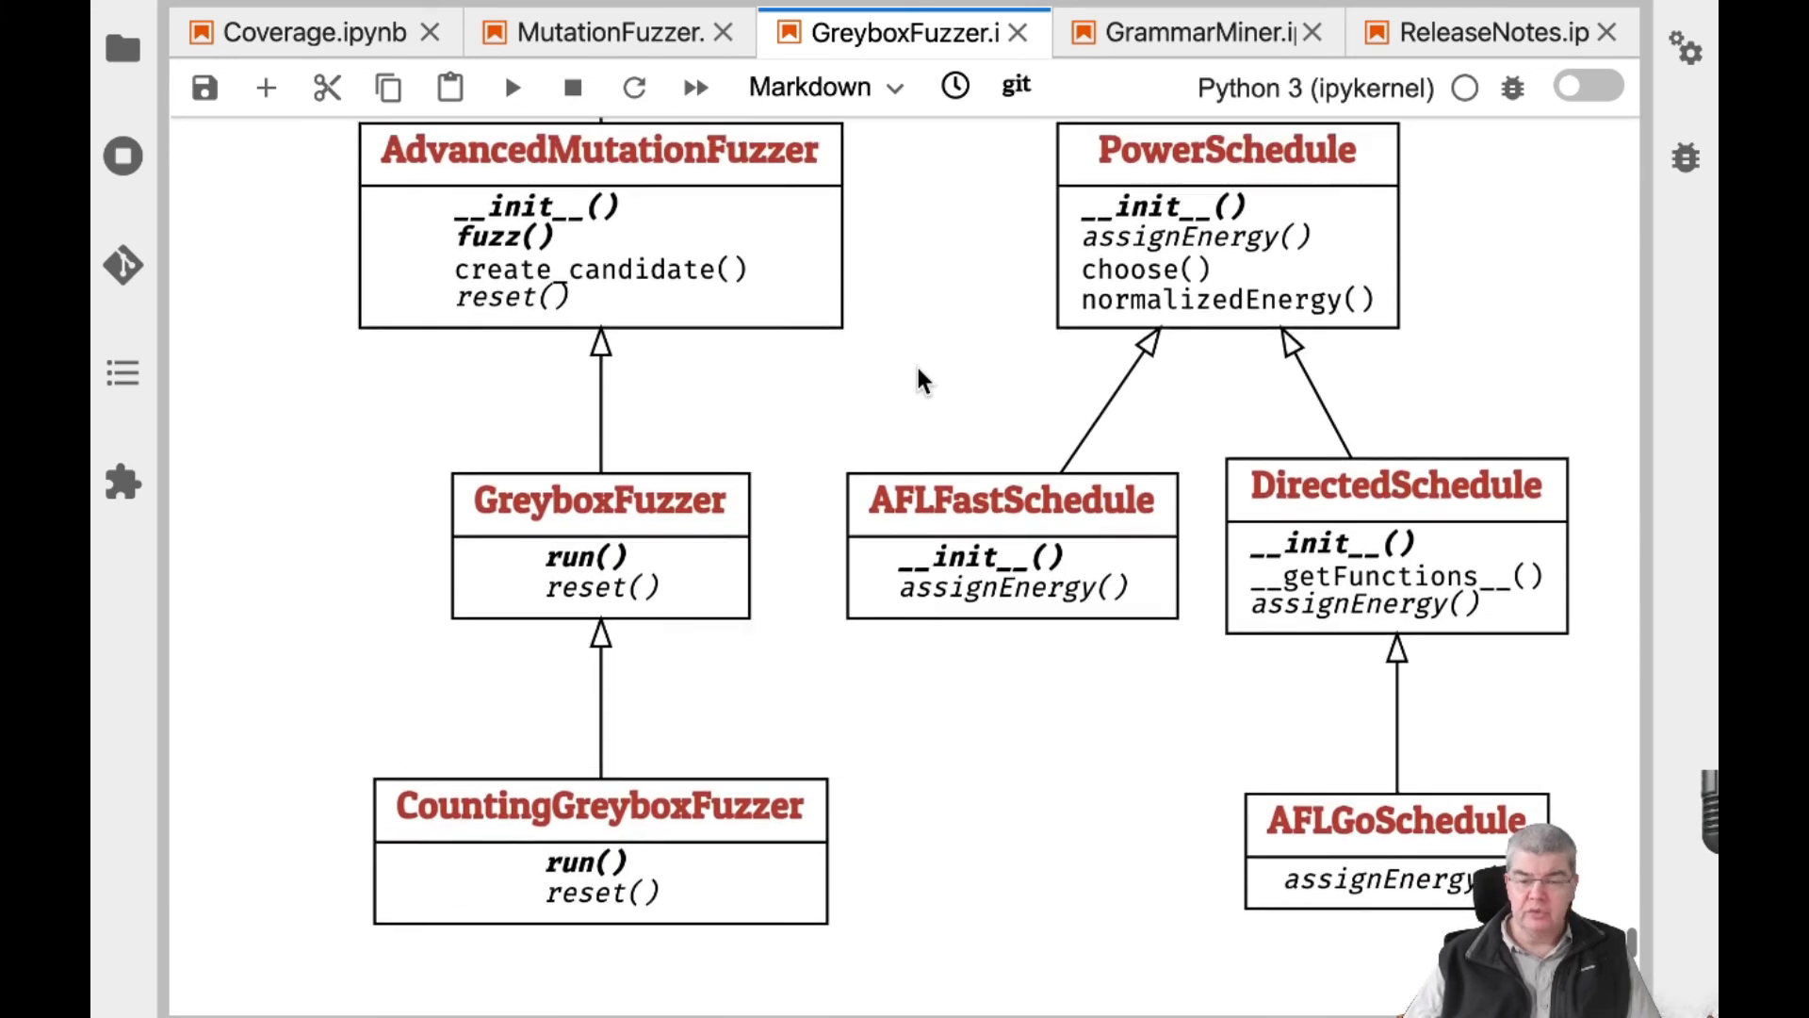
scroll(down, 3)
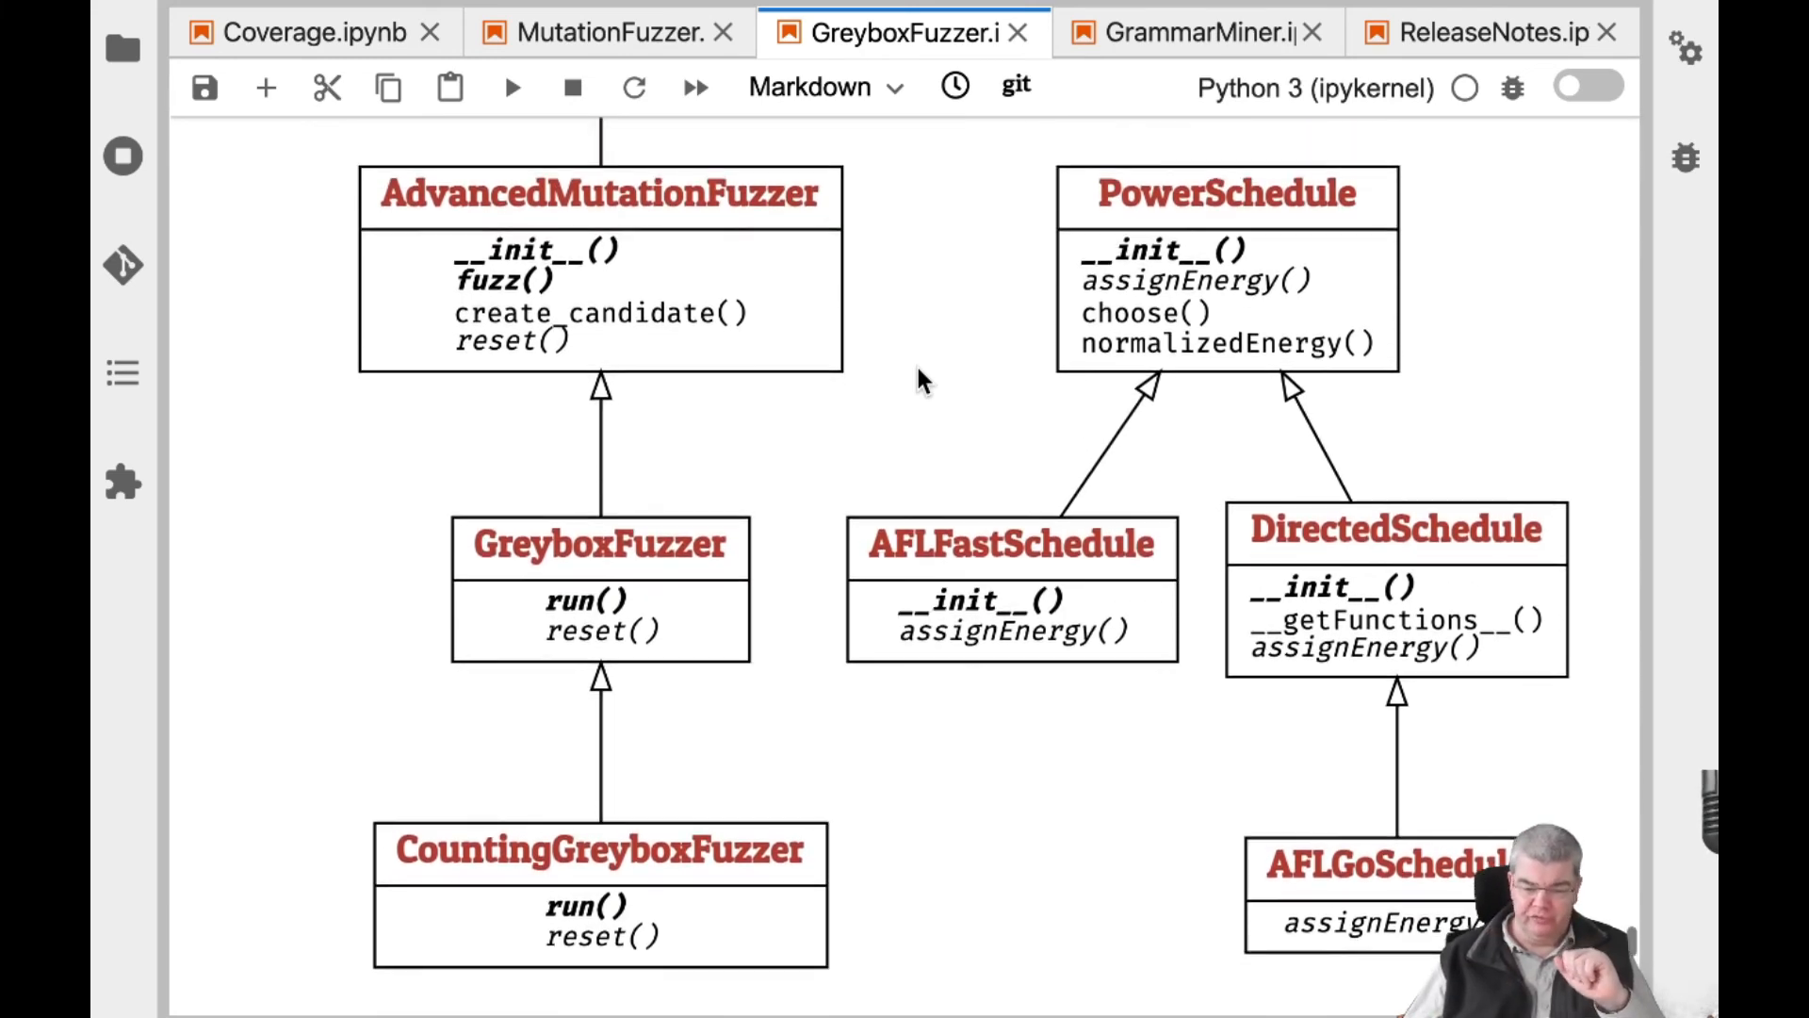